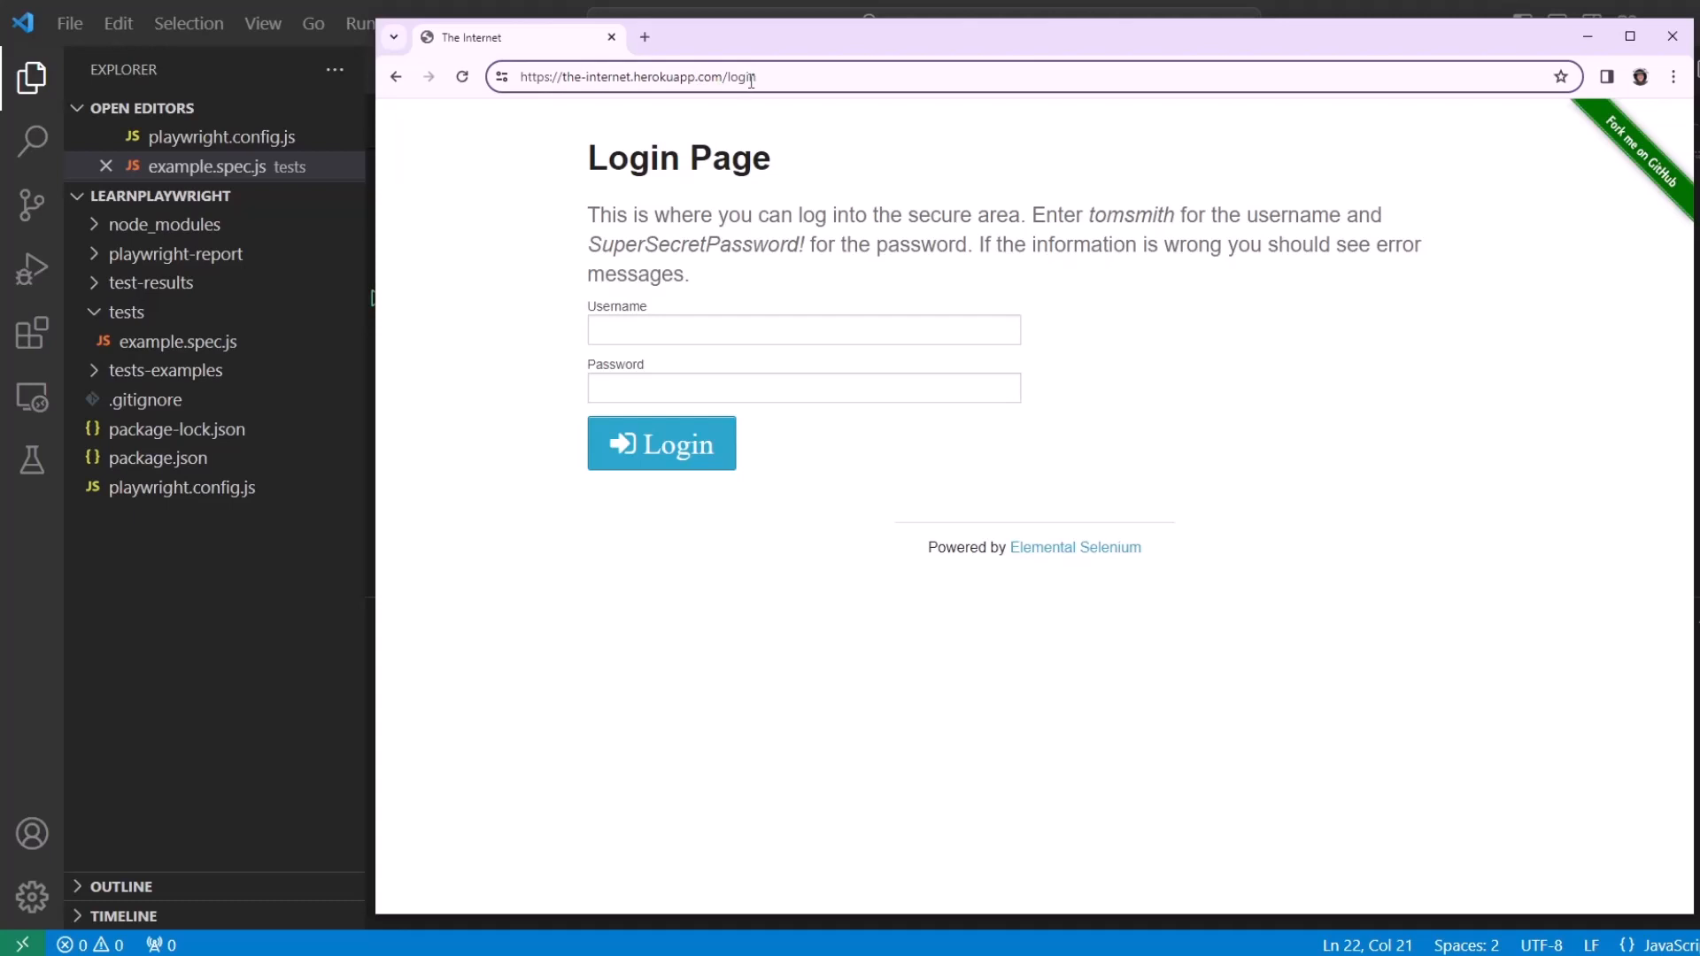
Review the login page address in Chrome before switching back to the editor
double_click(740, 77)
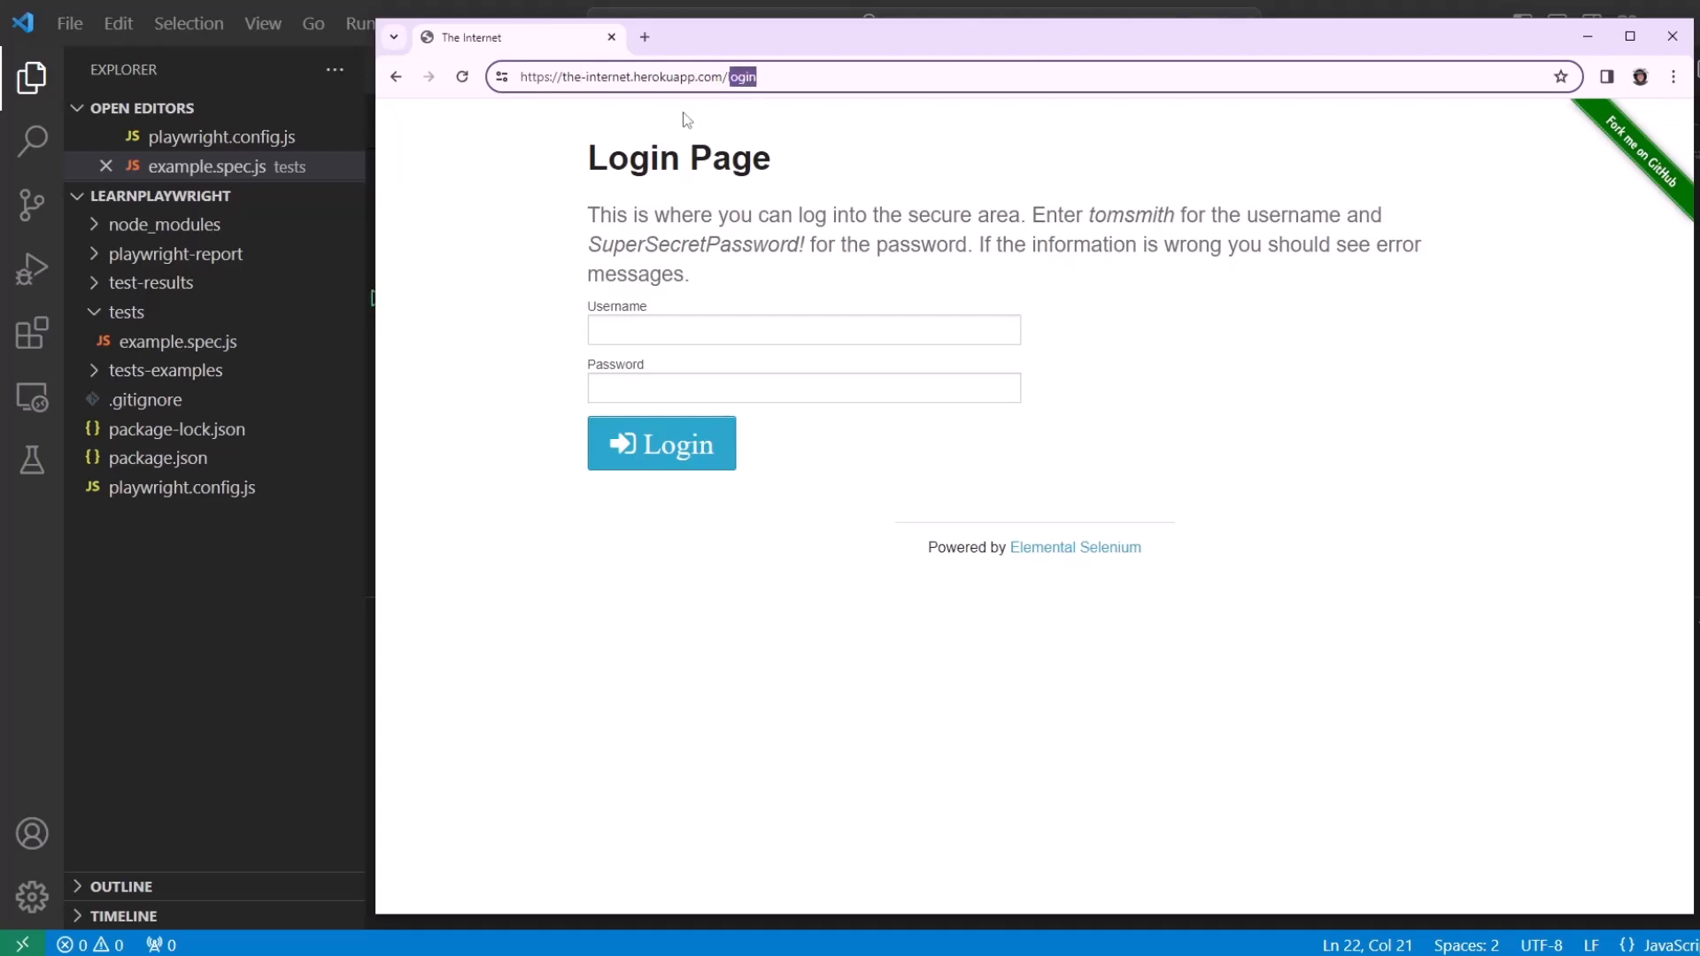
mouse_move(653, 362)
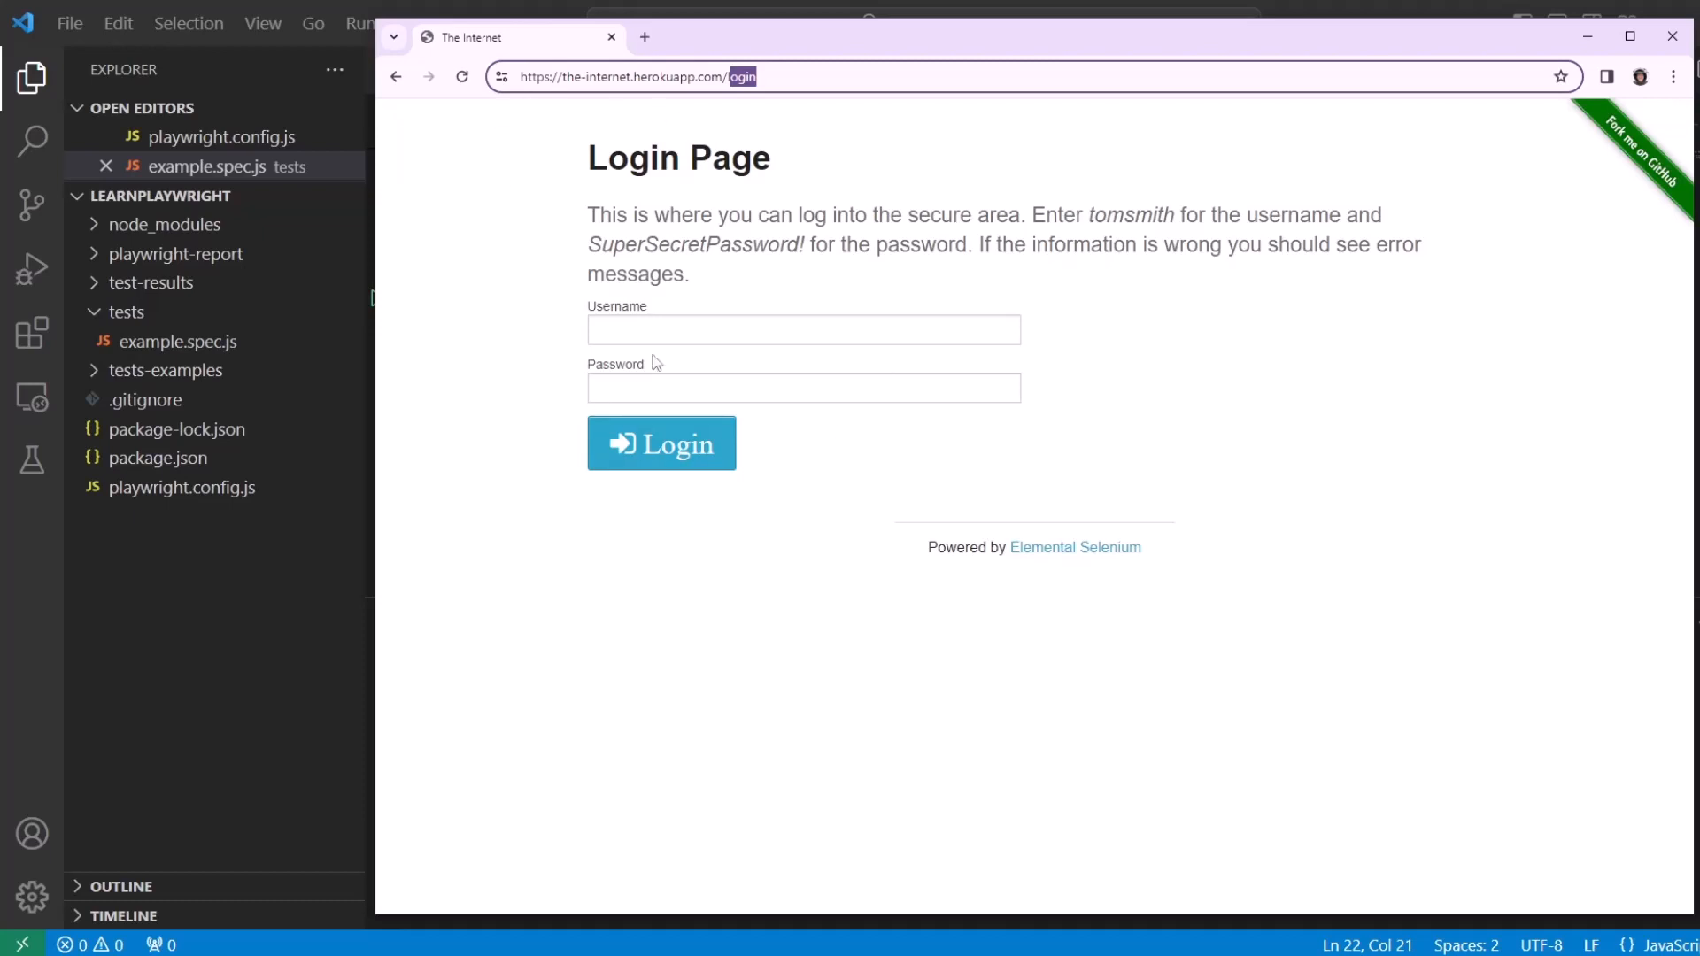
mouse_move(759, 304)
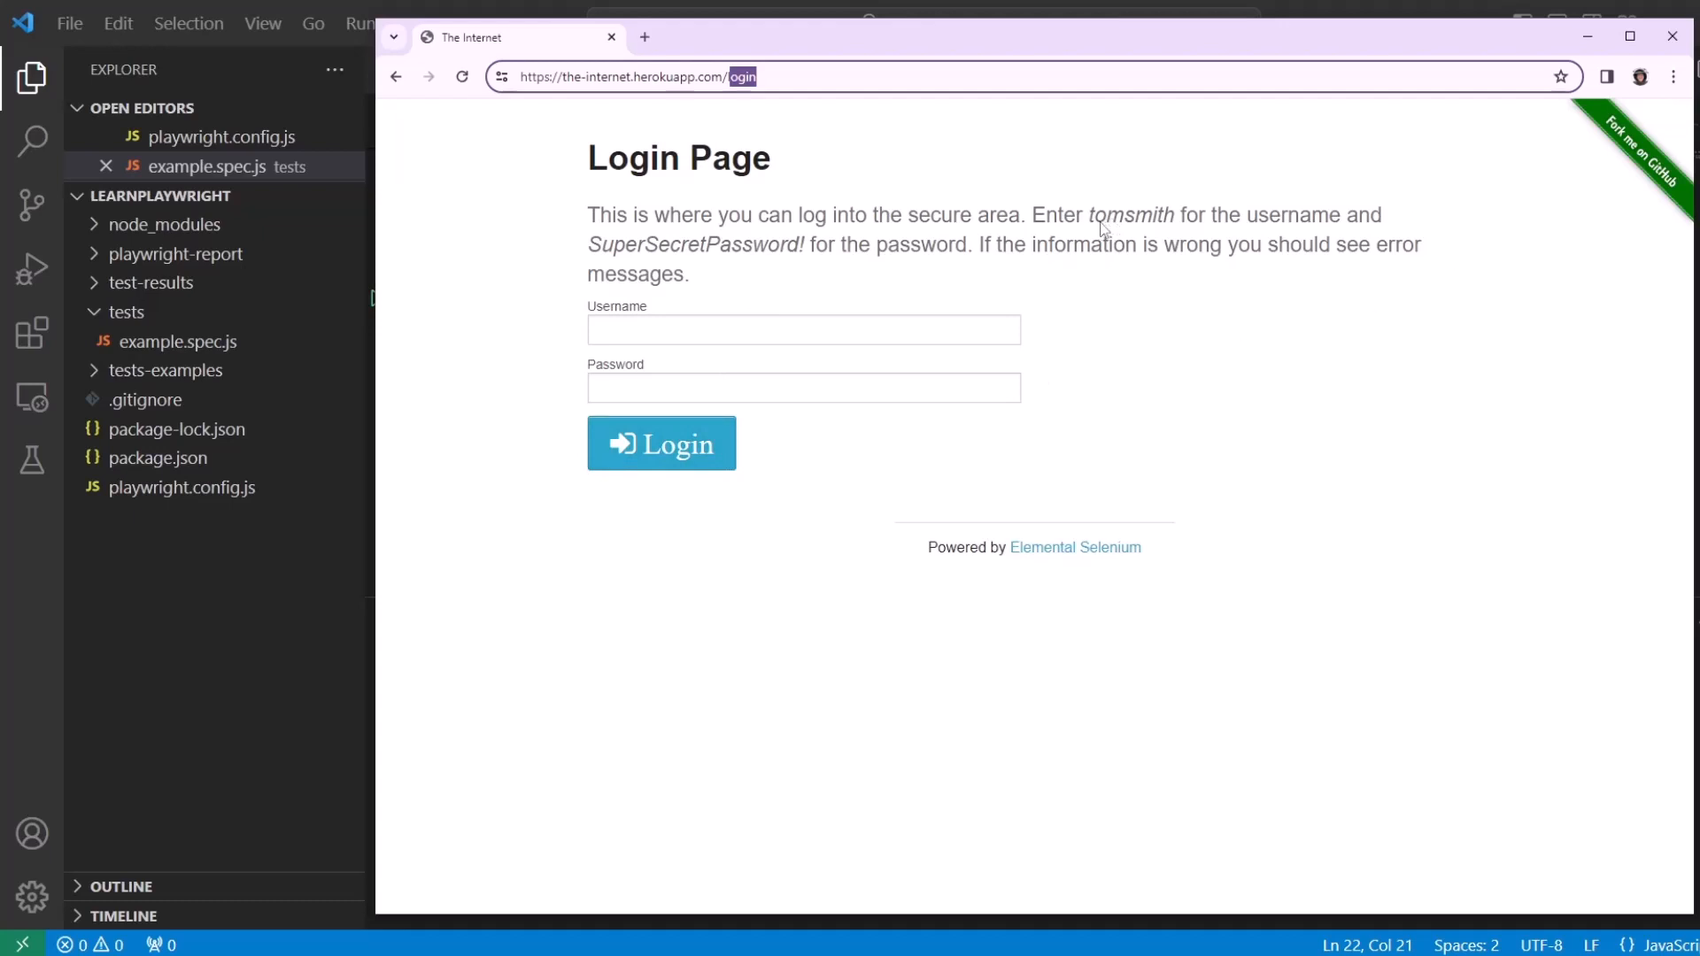
mouse_move(1160, 236)
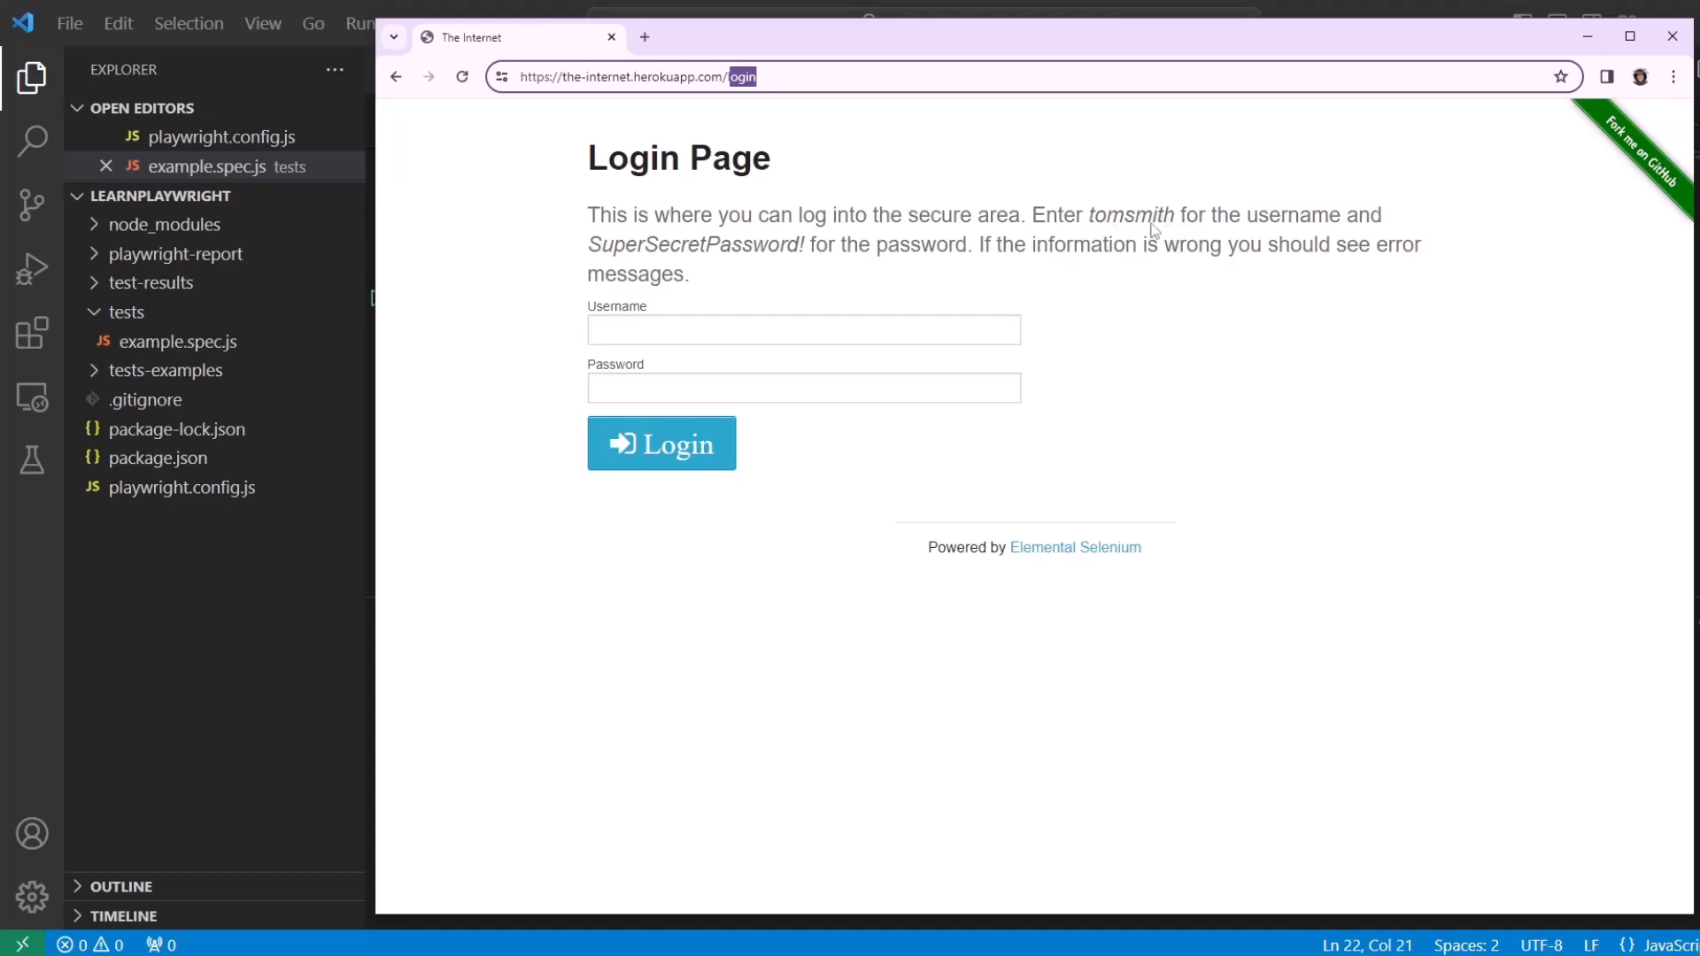
mouse_move(583, 265)
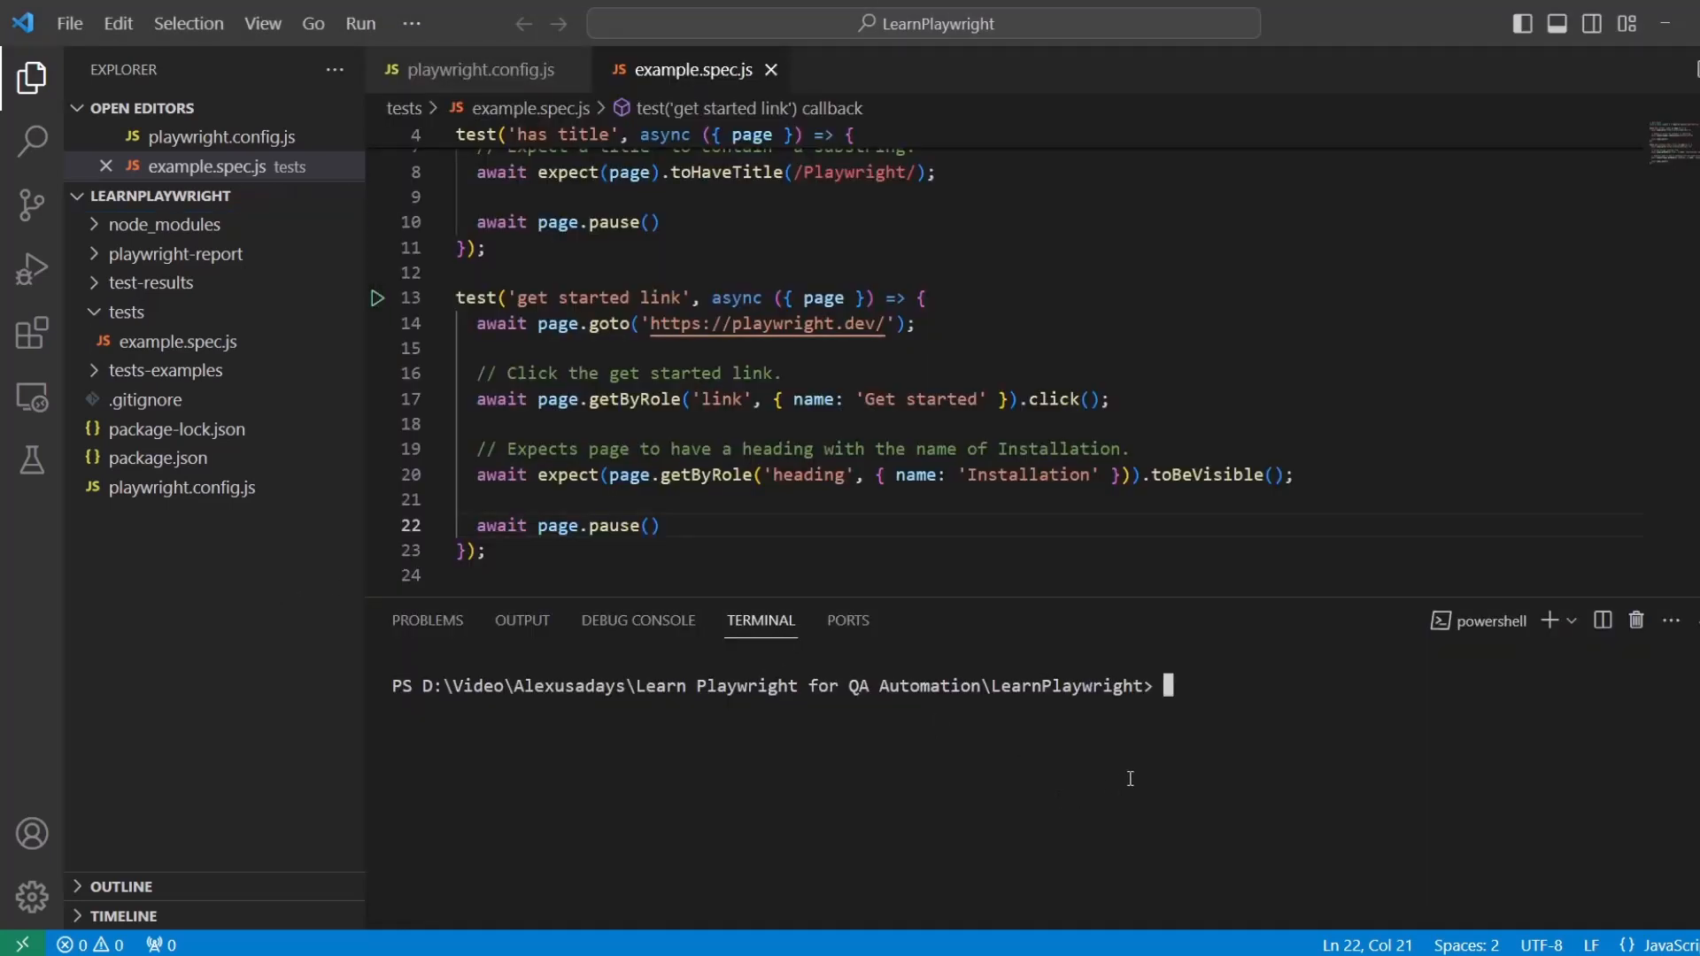
type("npx playwi")
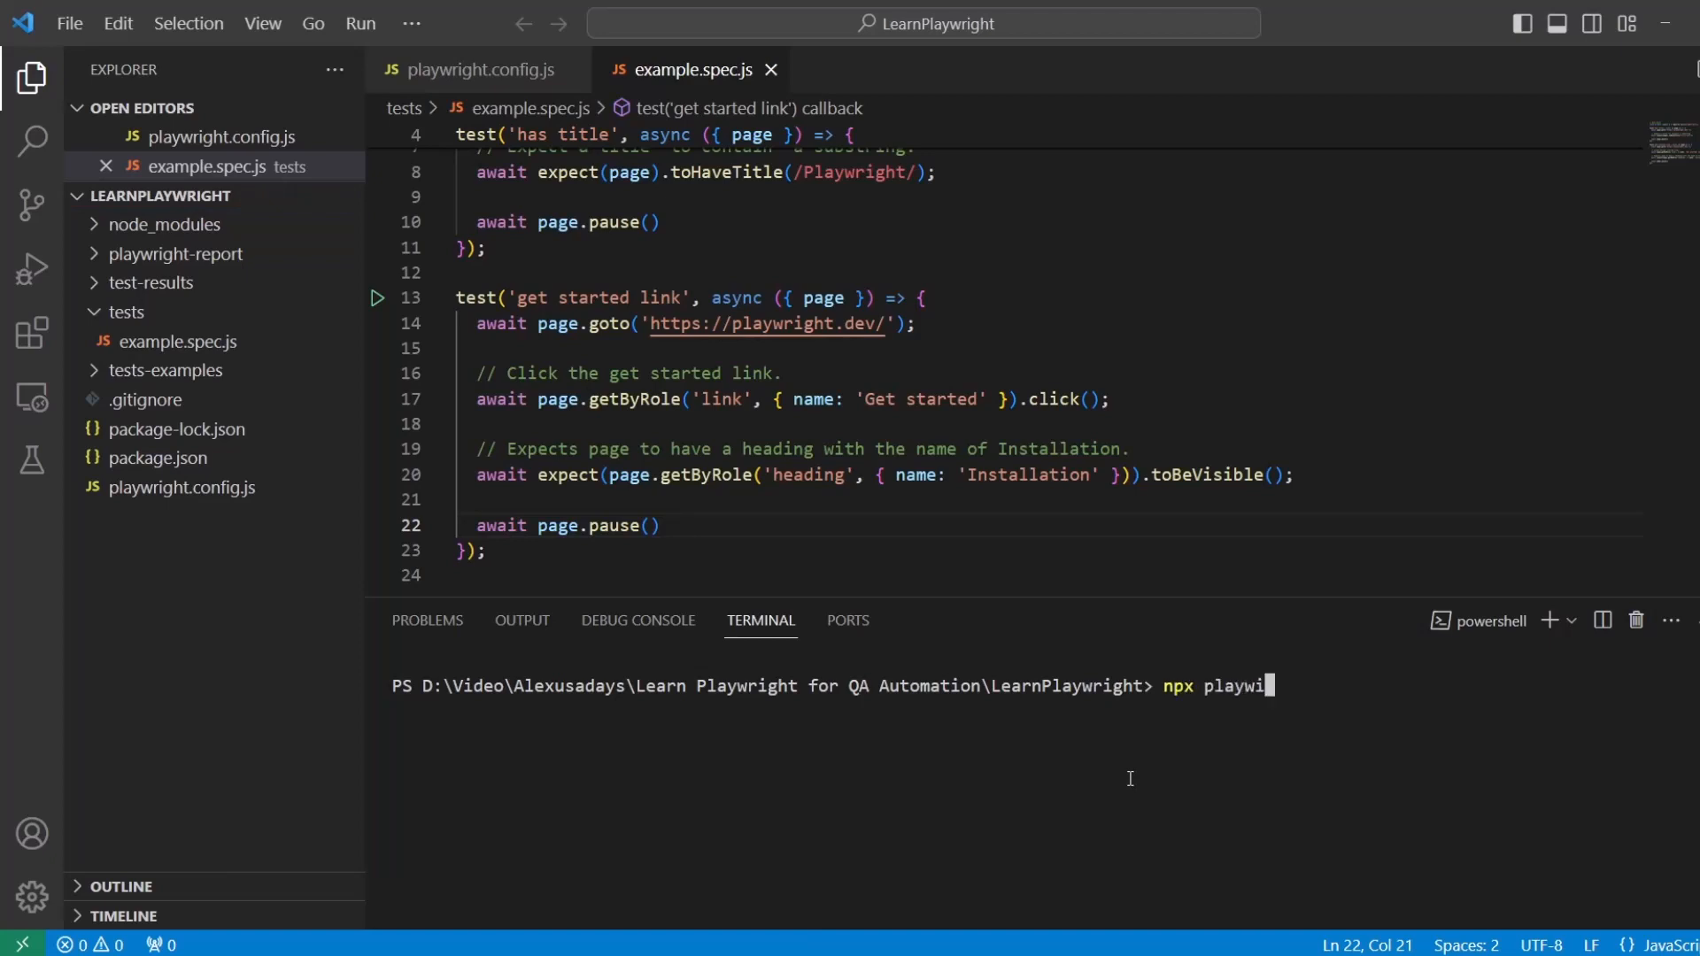
type("rhg")
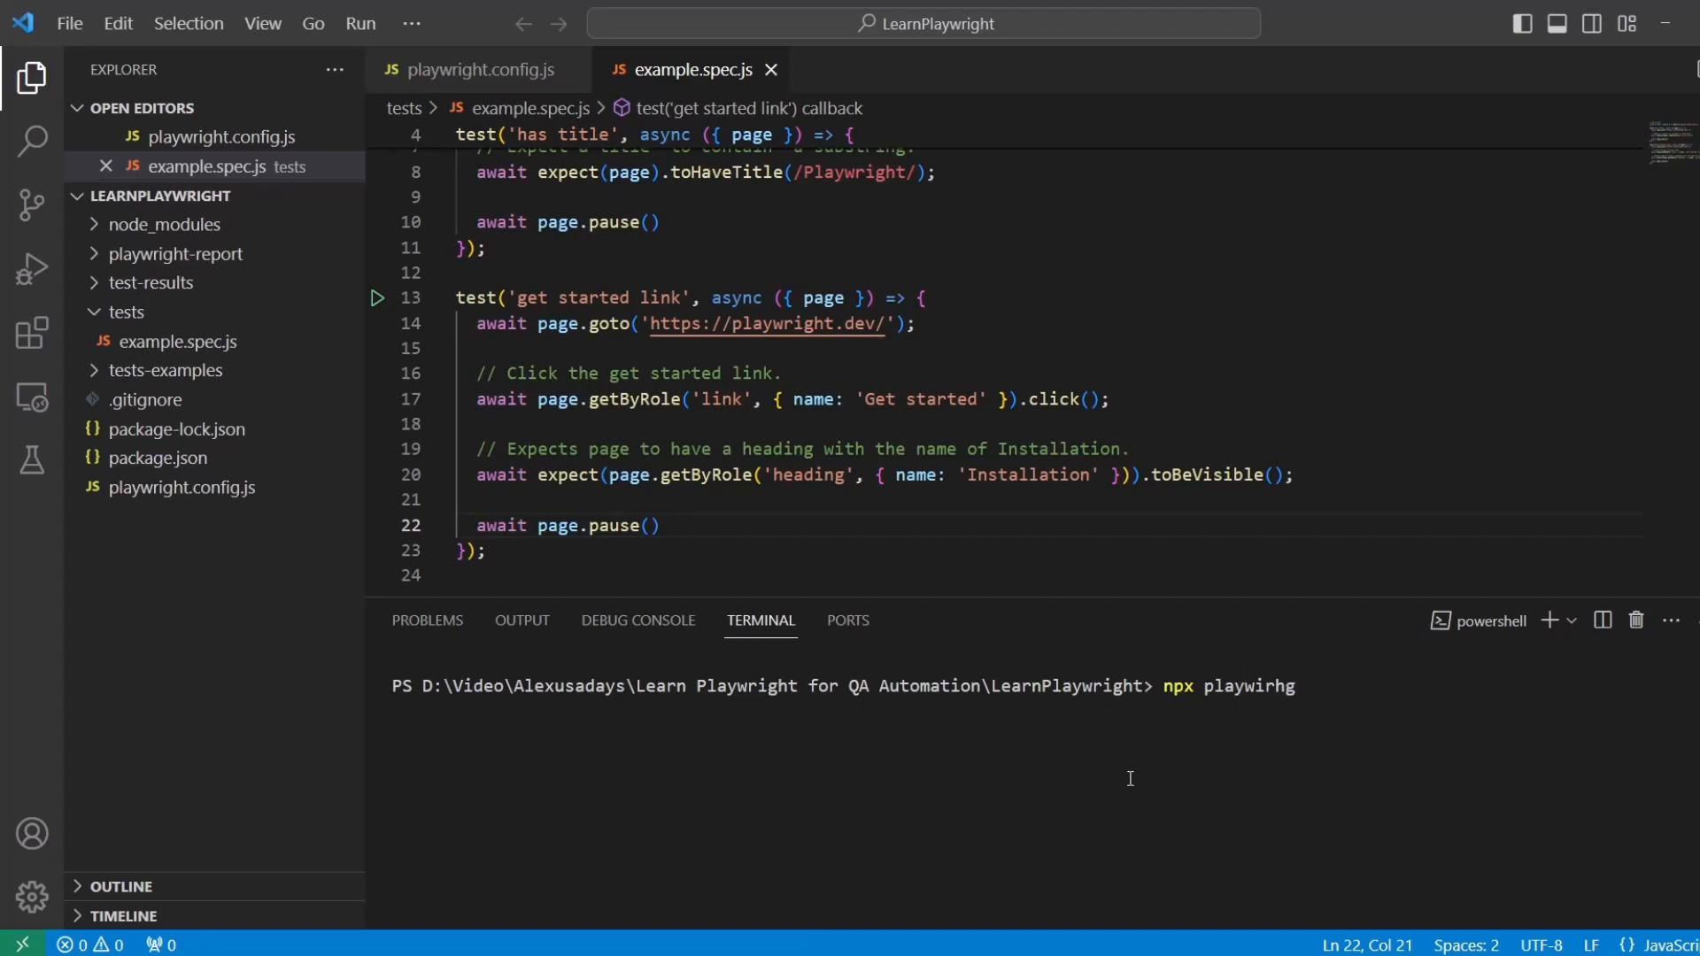
type("playwright c")
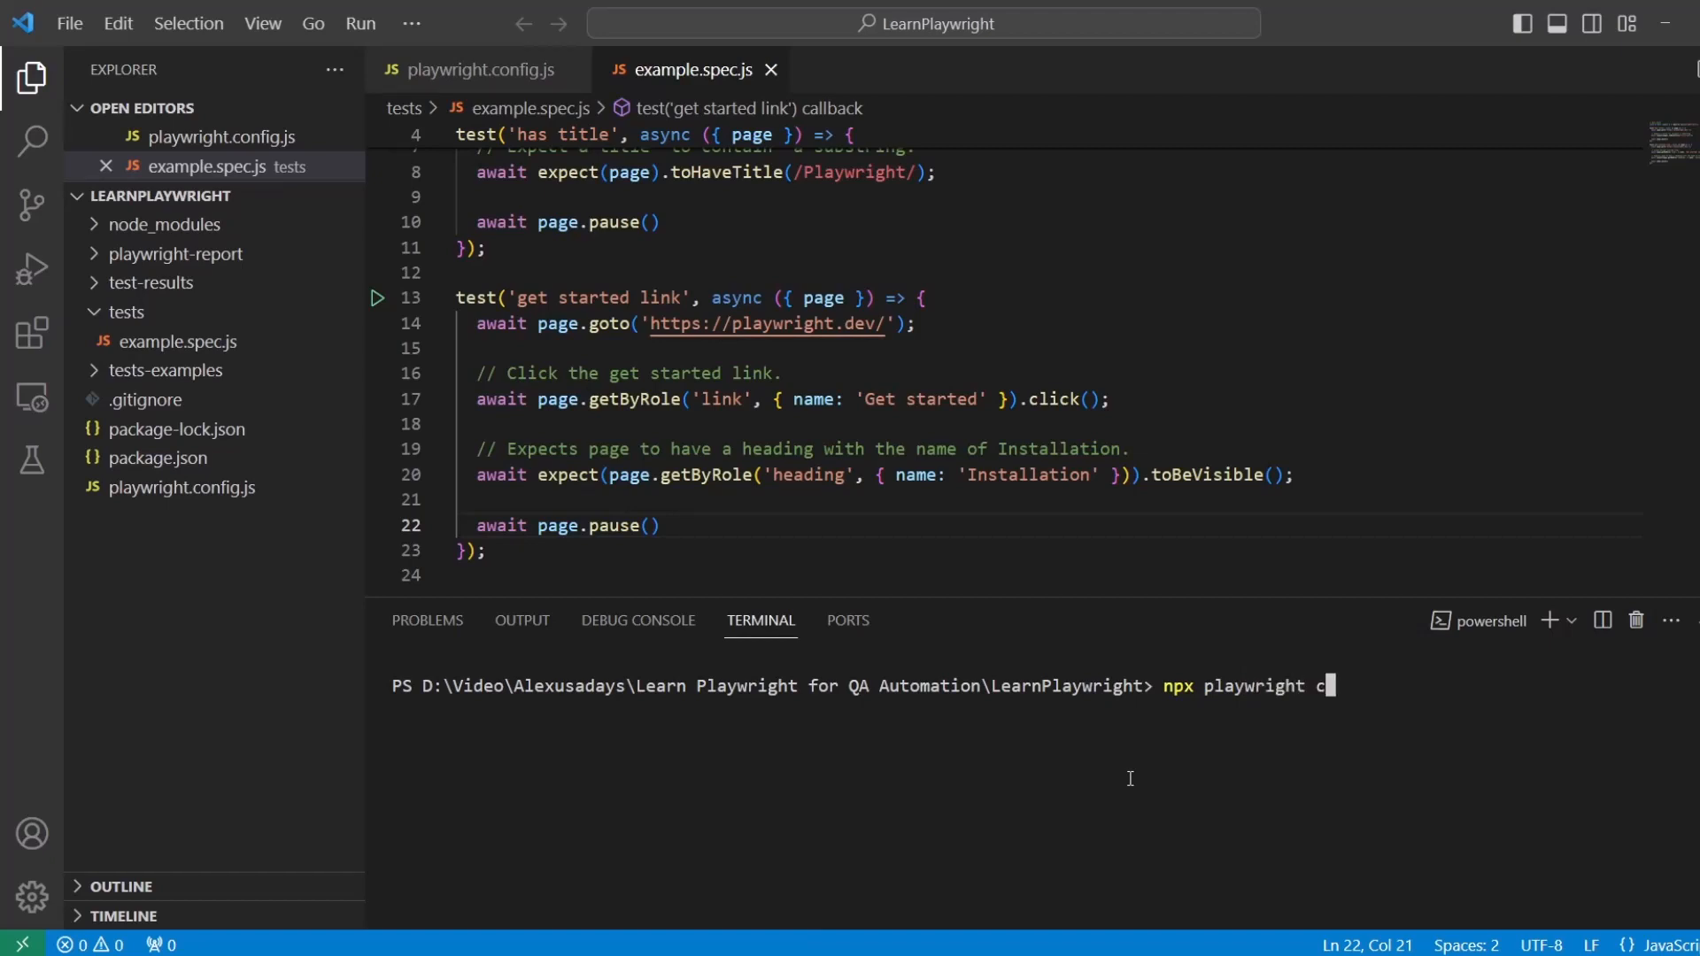
type("odegen")
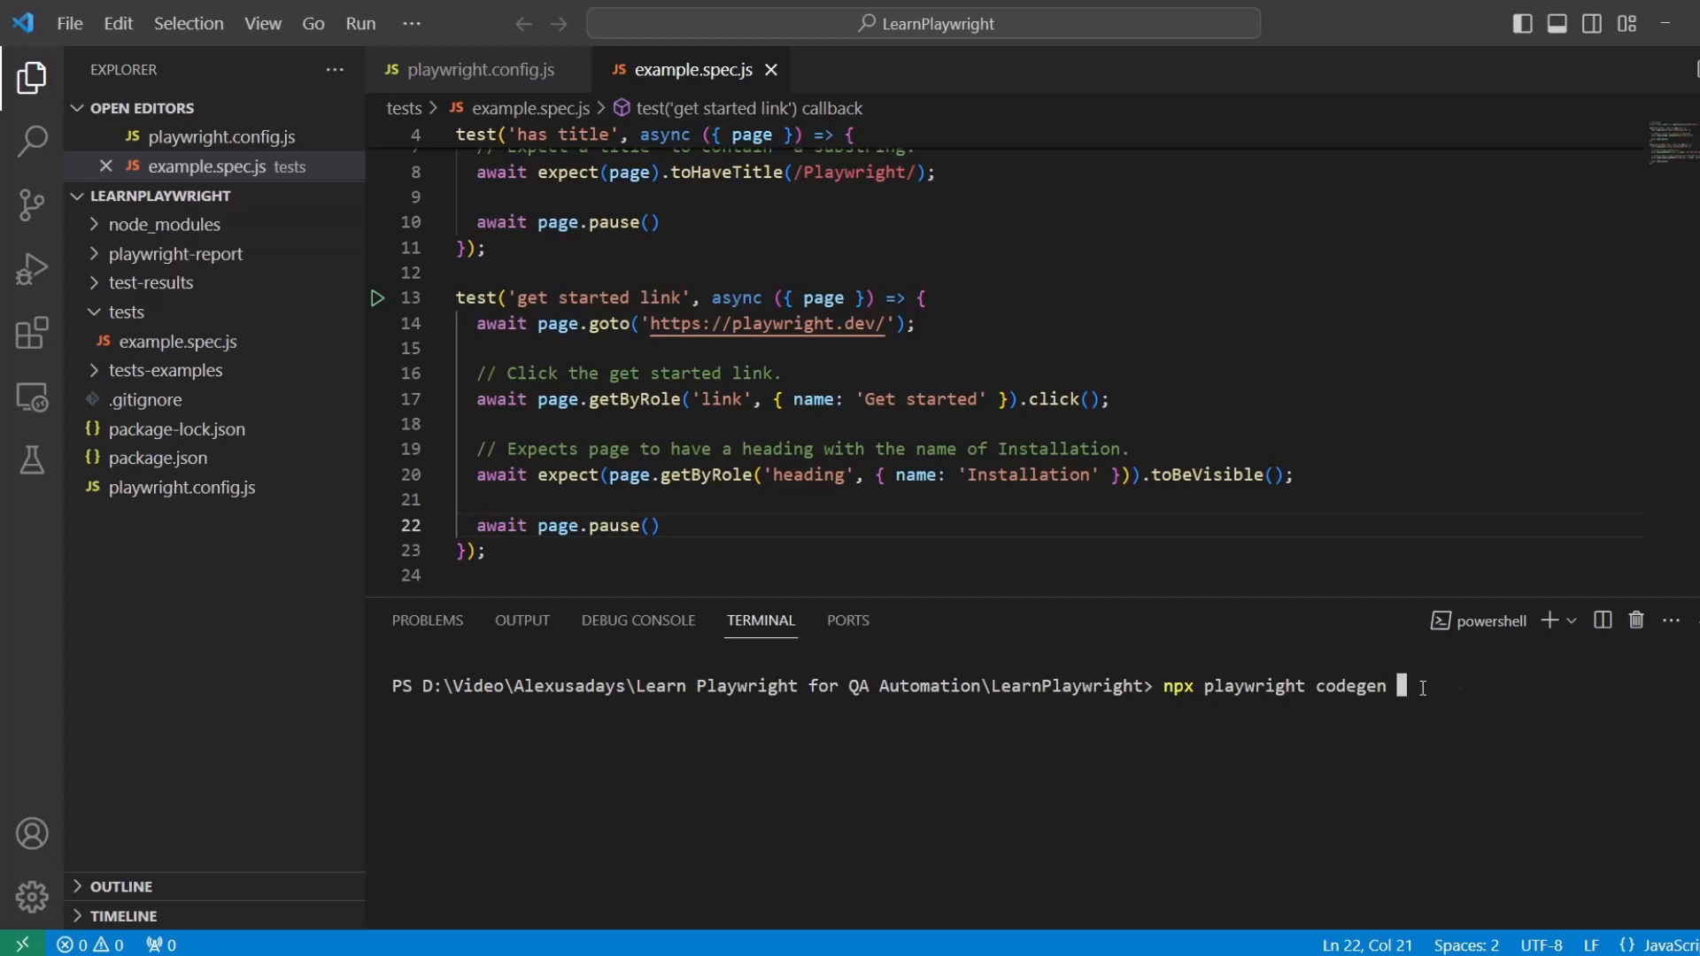
type("https://the-internet.herokuapp.com/login")
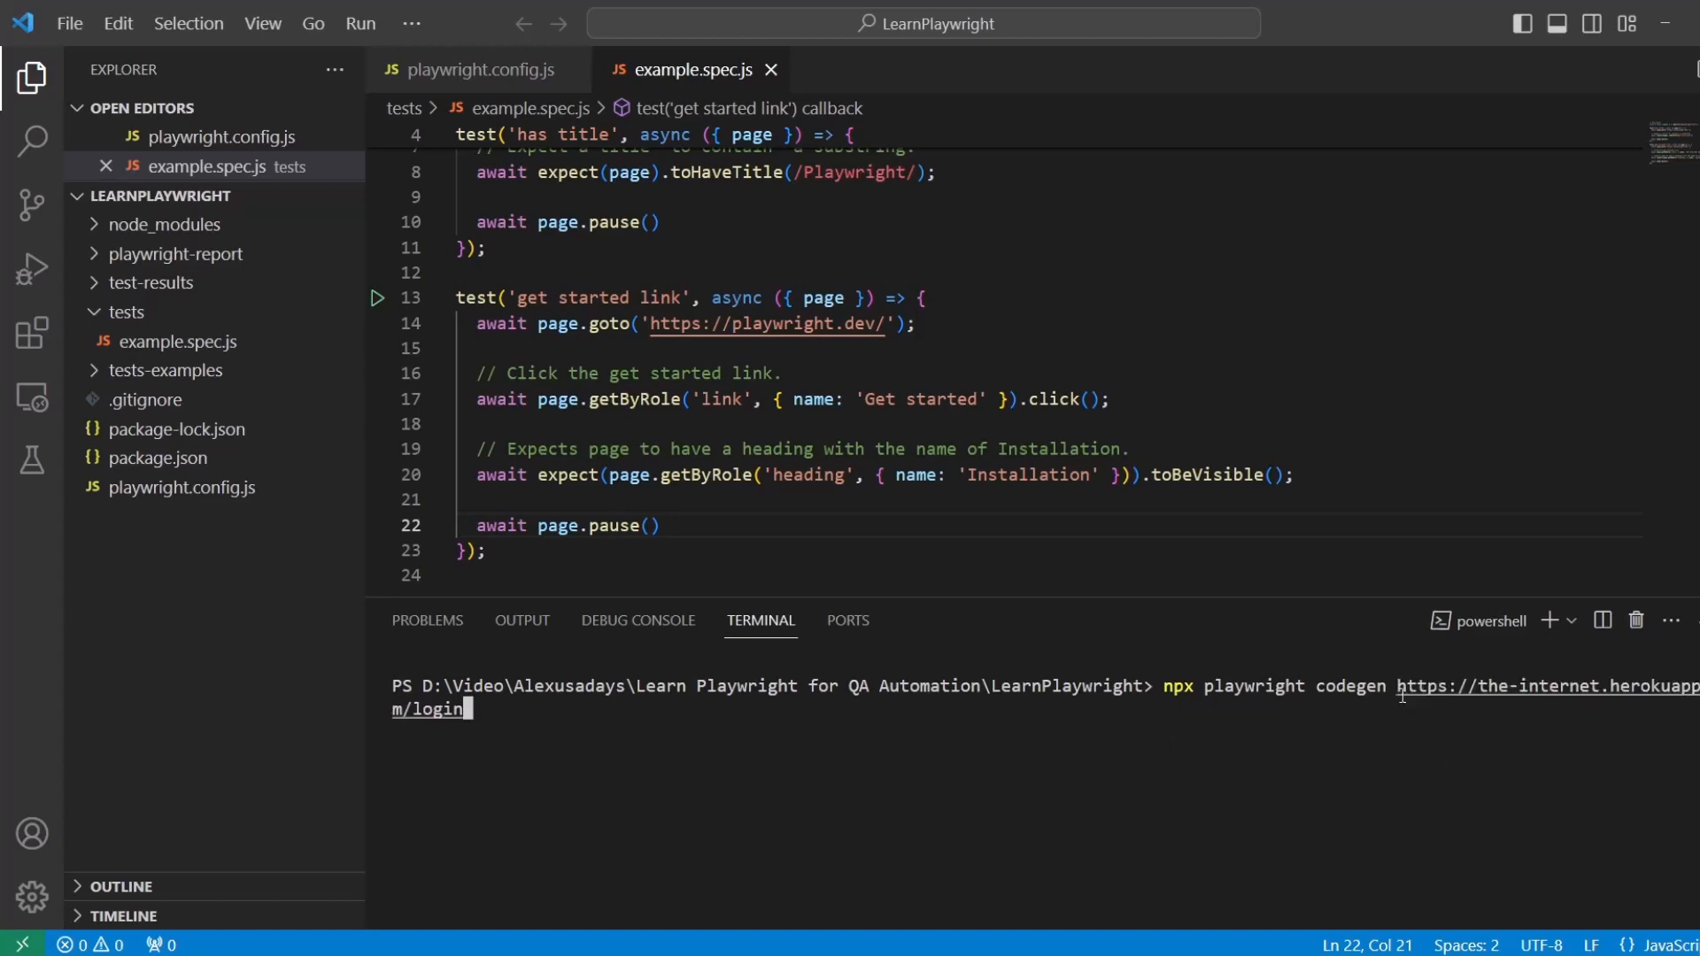
mouse_move(1316, 736)
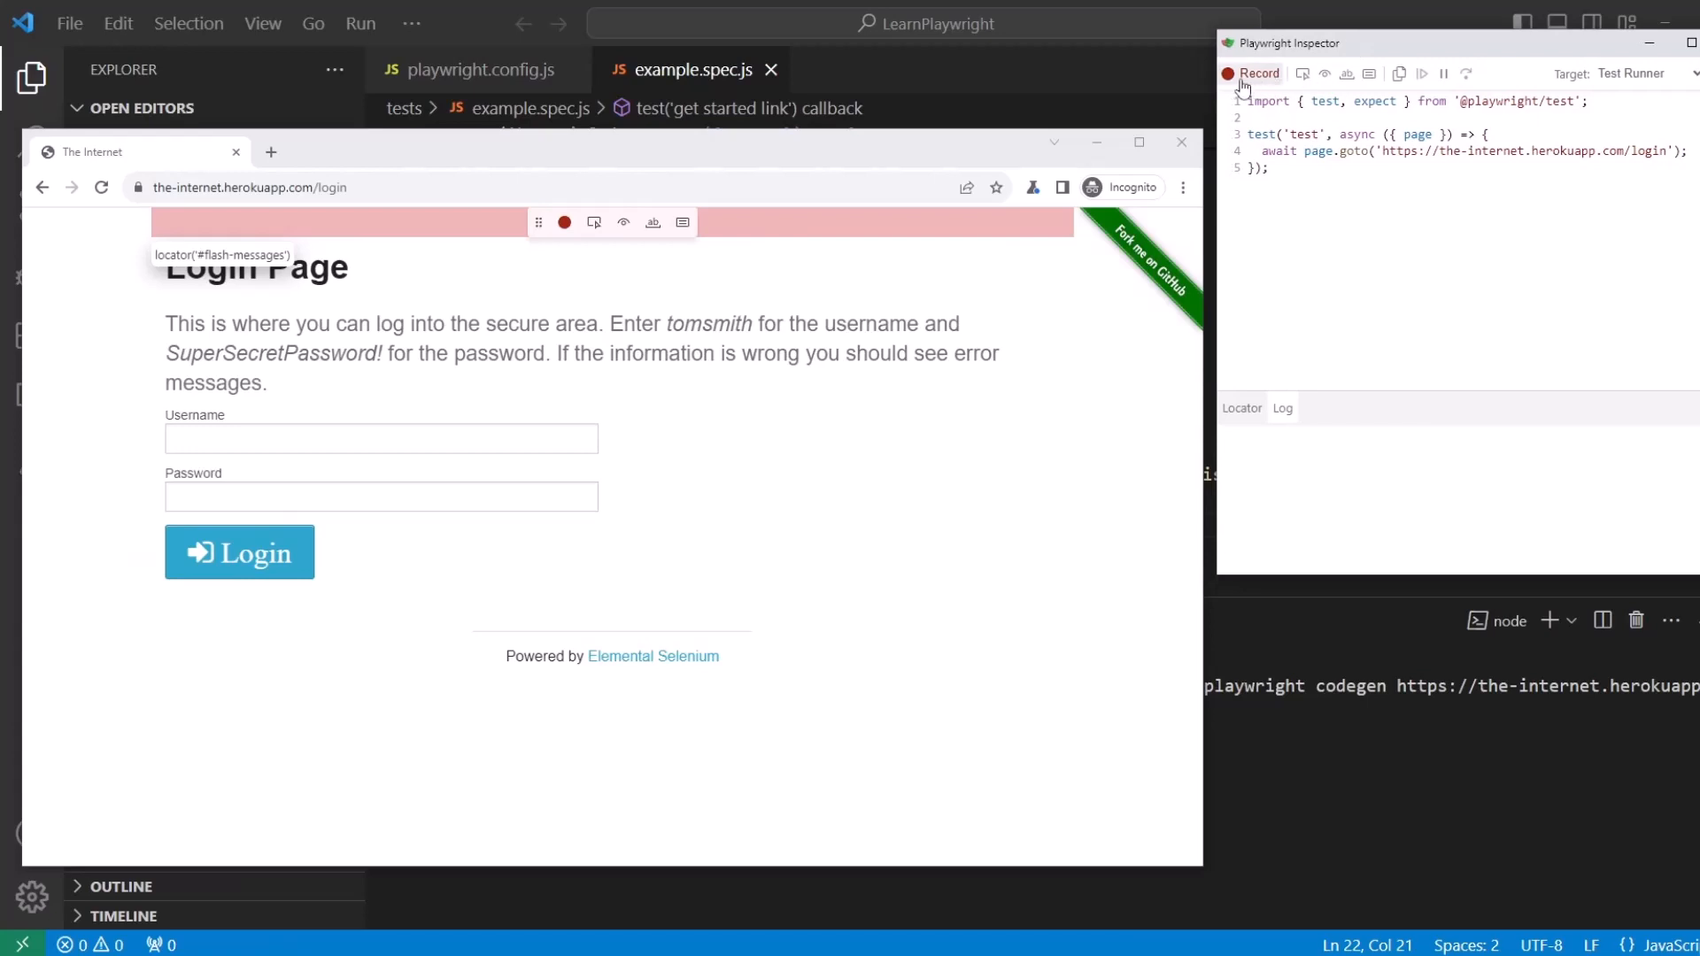
mouse_move(1259, 86)
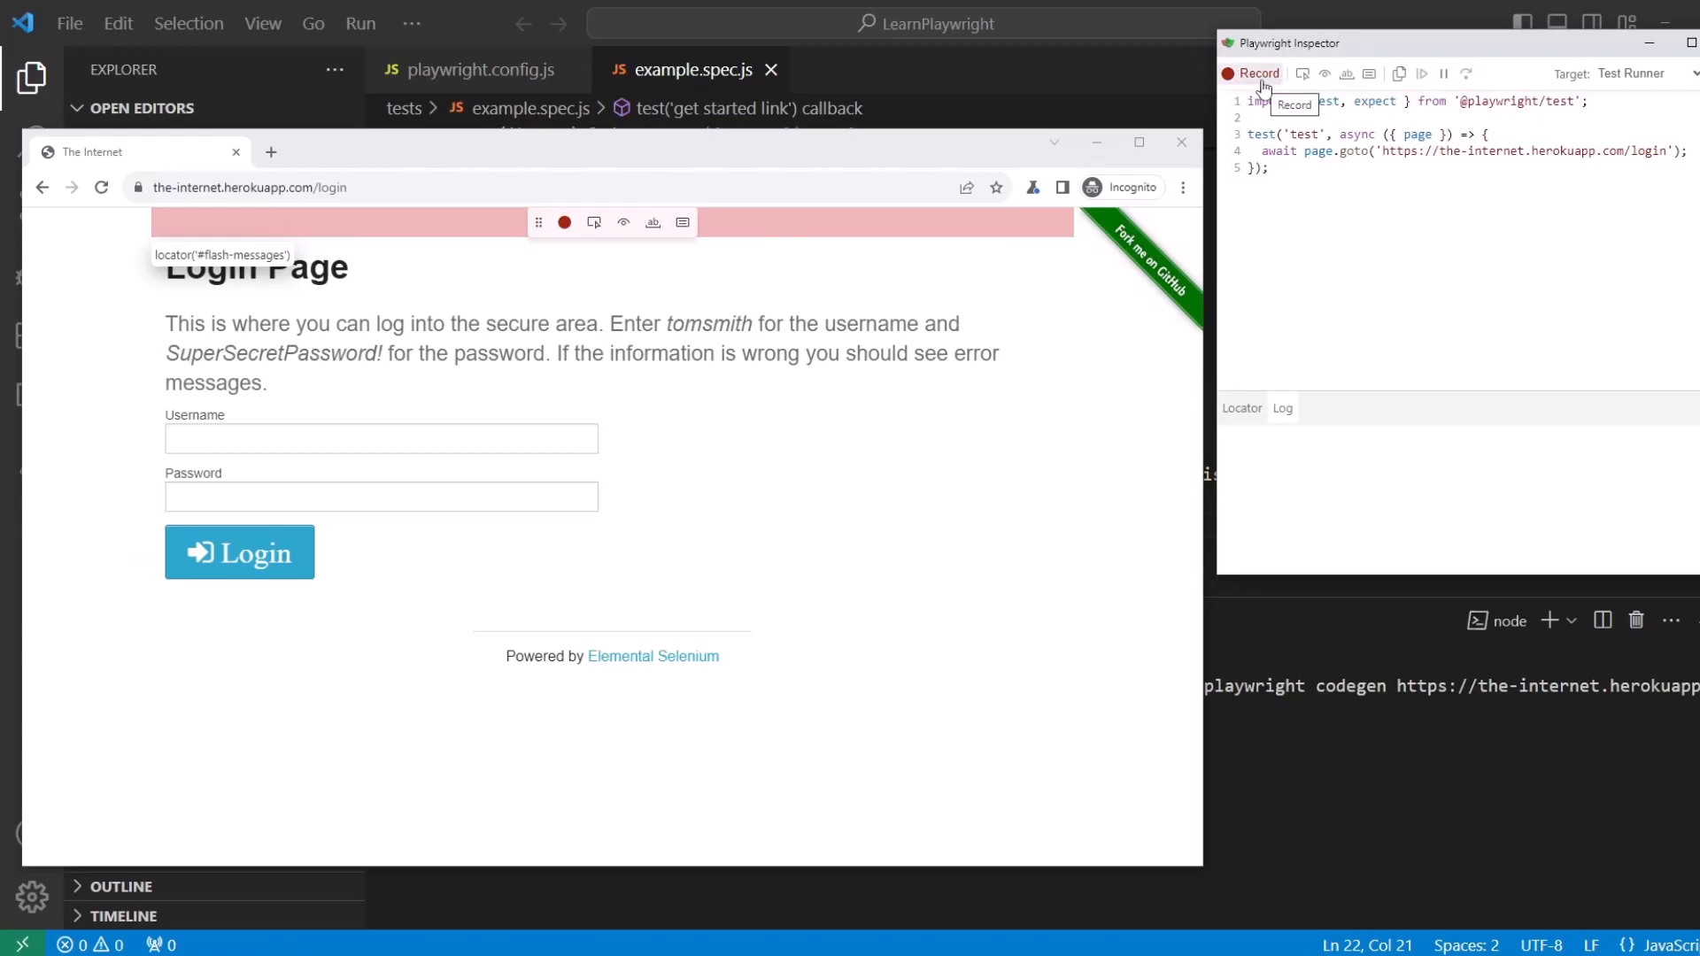
Record filling the Username field with tomsmith
left_click(1257, 73)
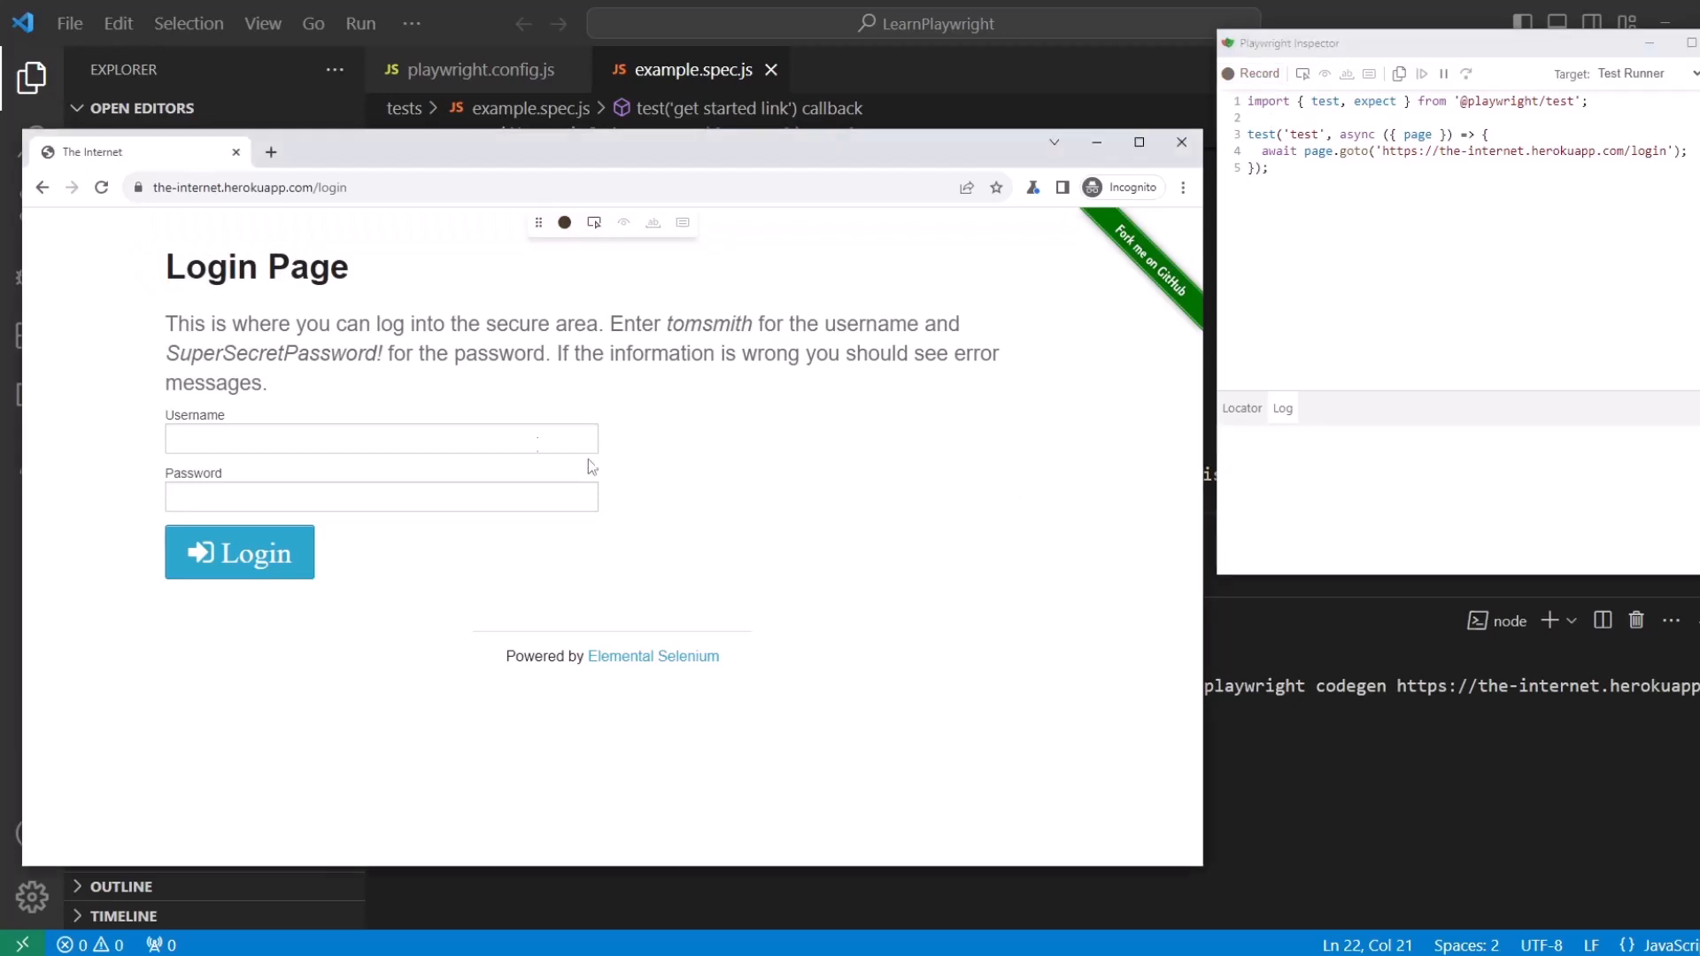
left_click(381, 438)
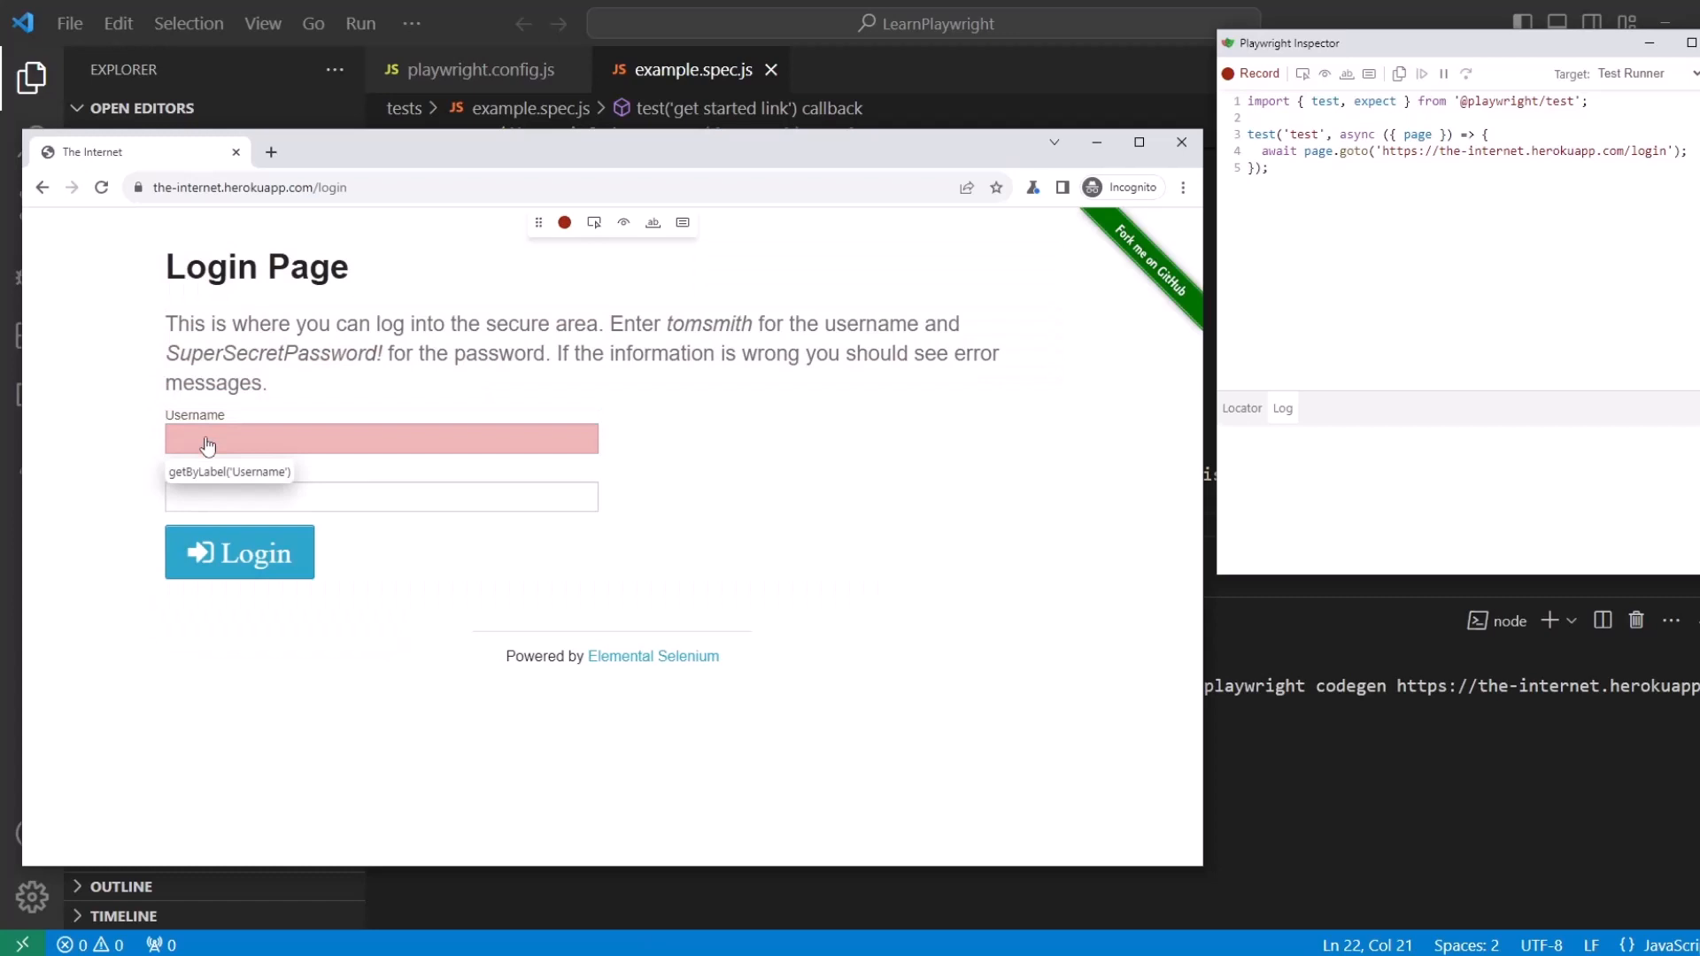
left_click(381, 437)
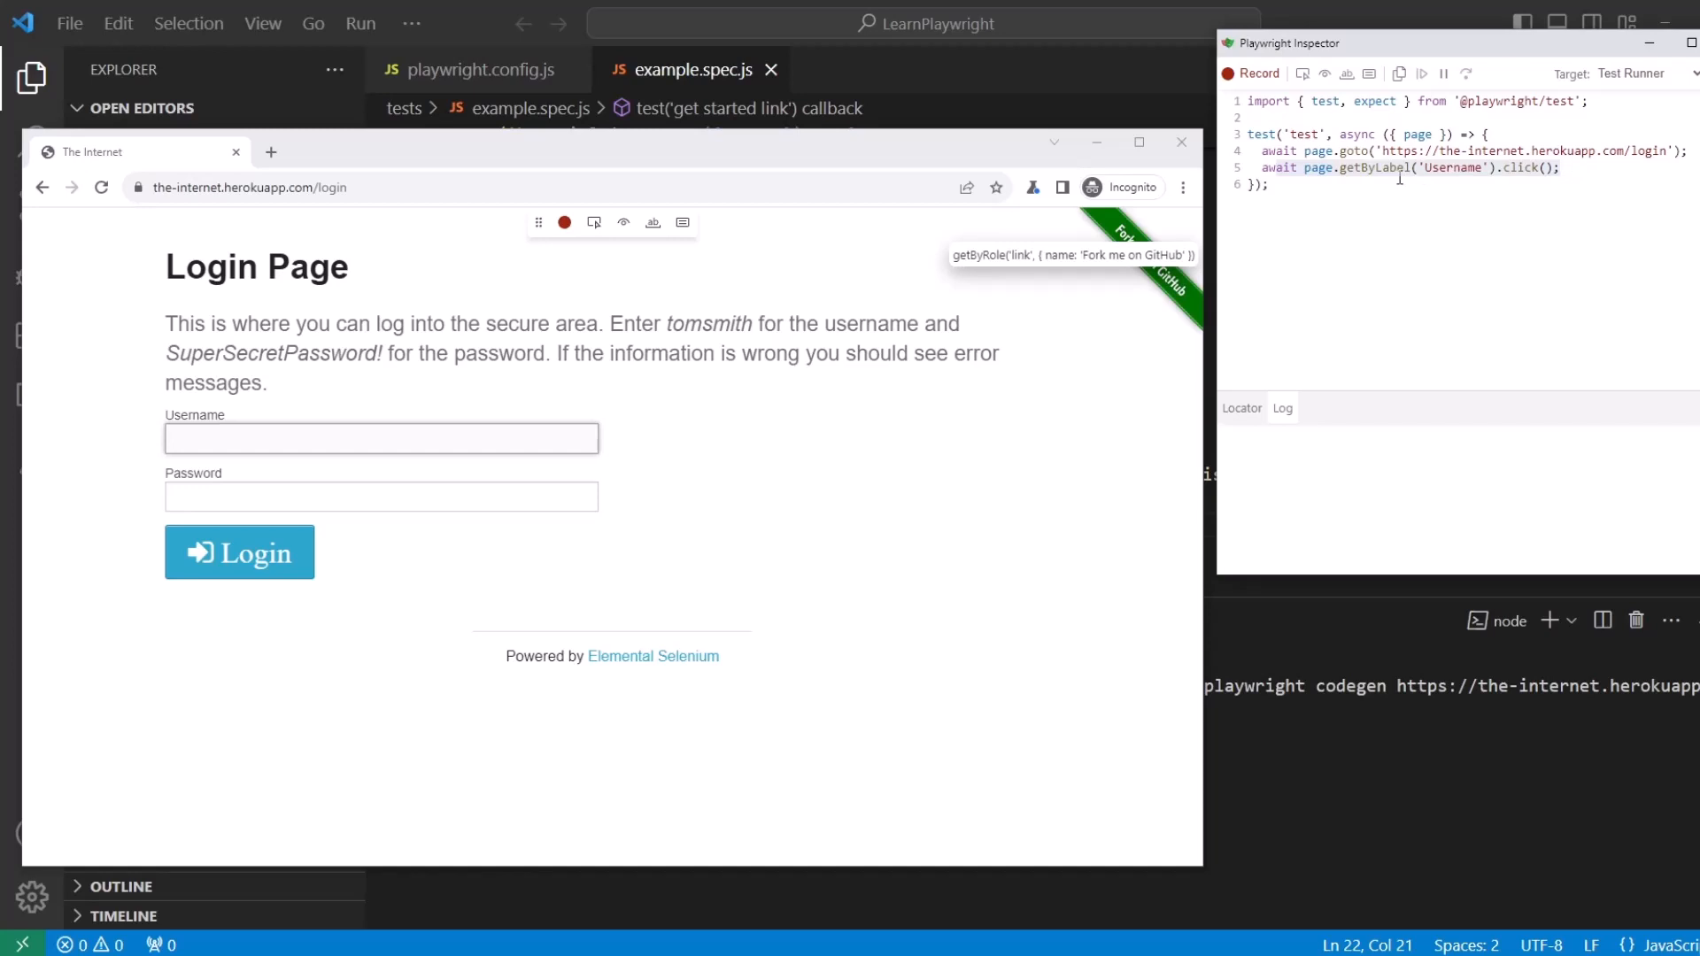
left_click(381, 438)
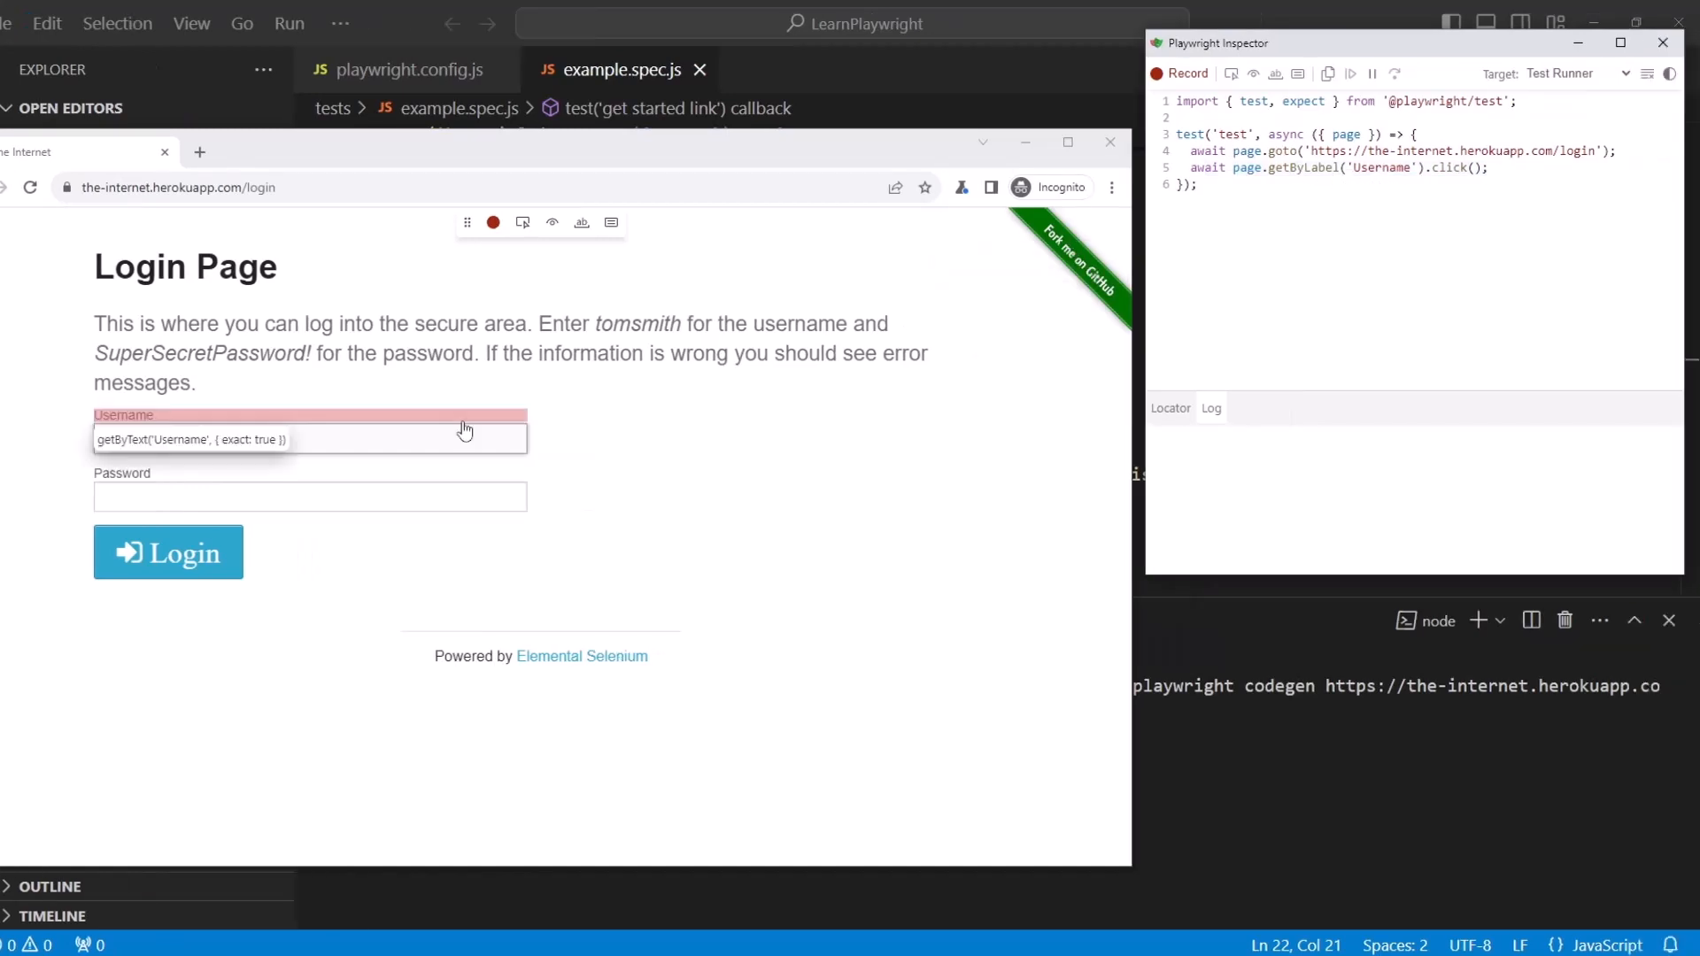
left_click(308, 437)
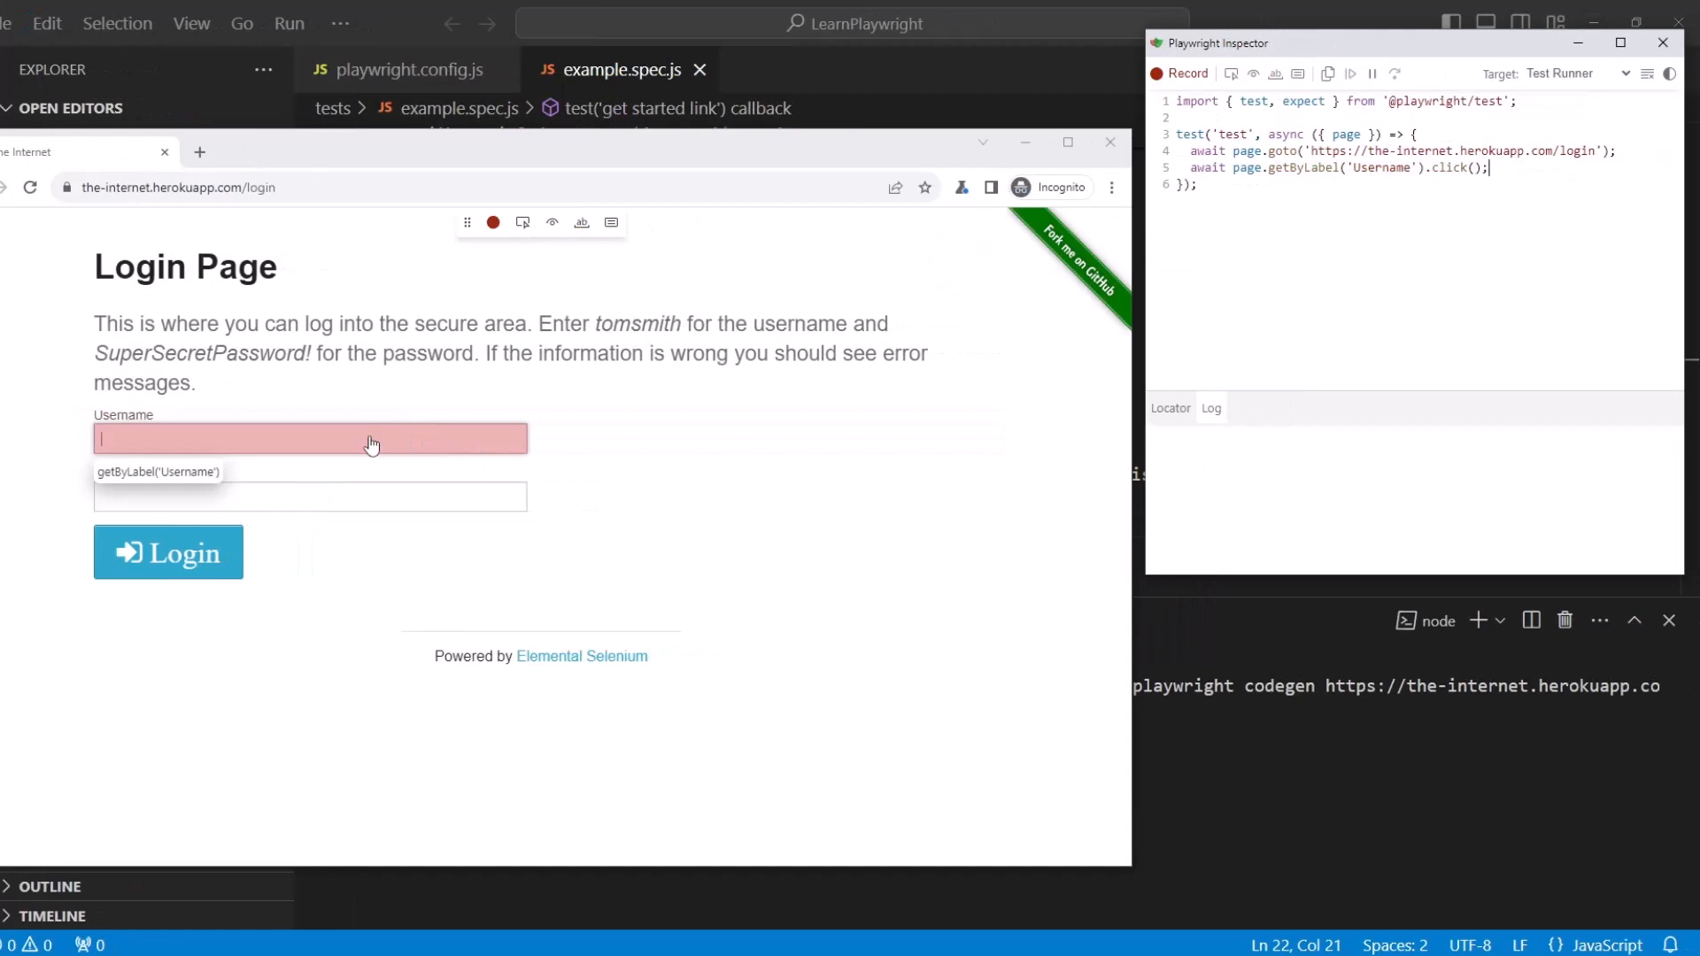
type("r")
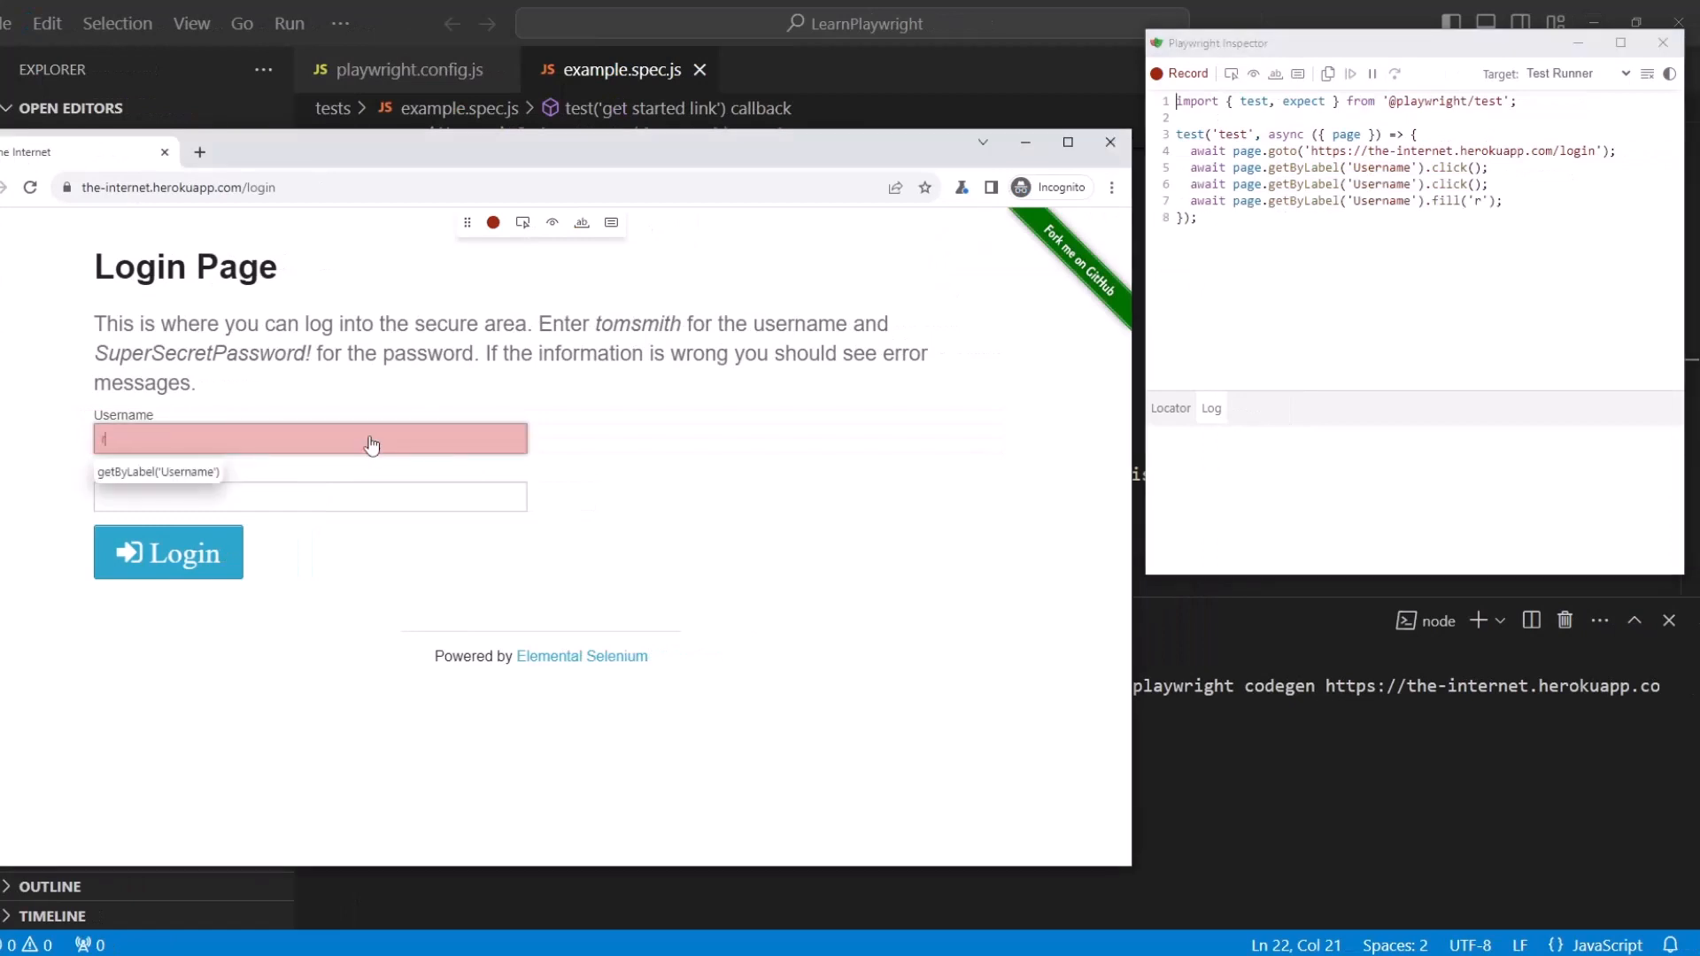
type("tom")
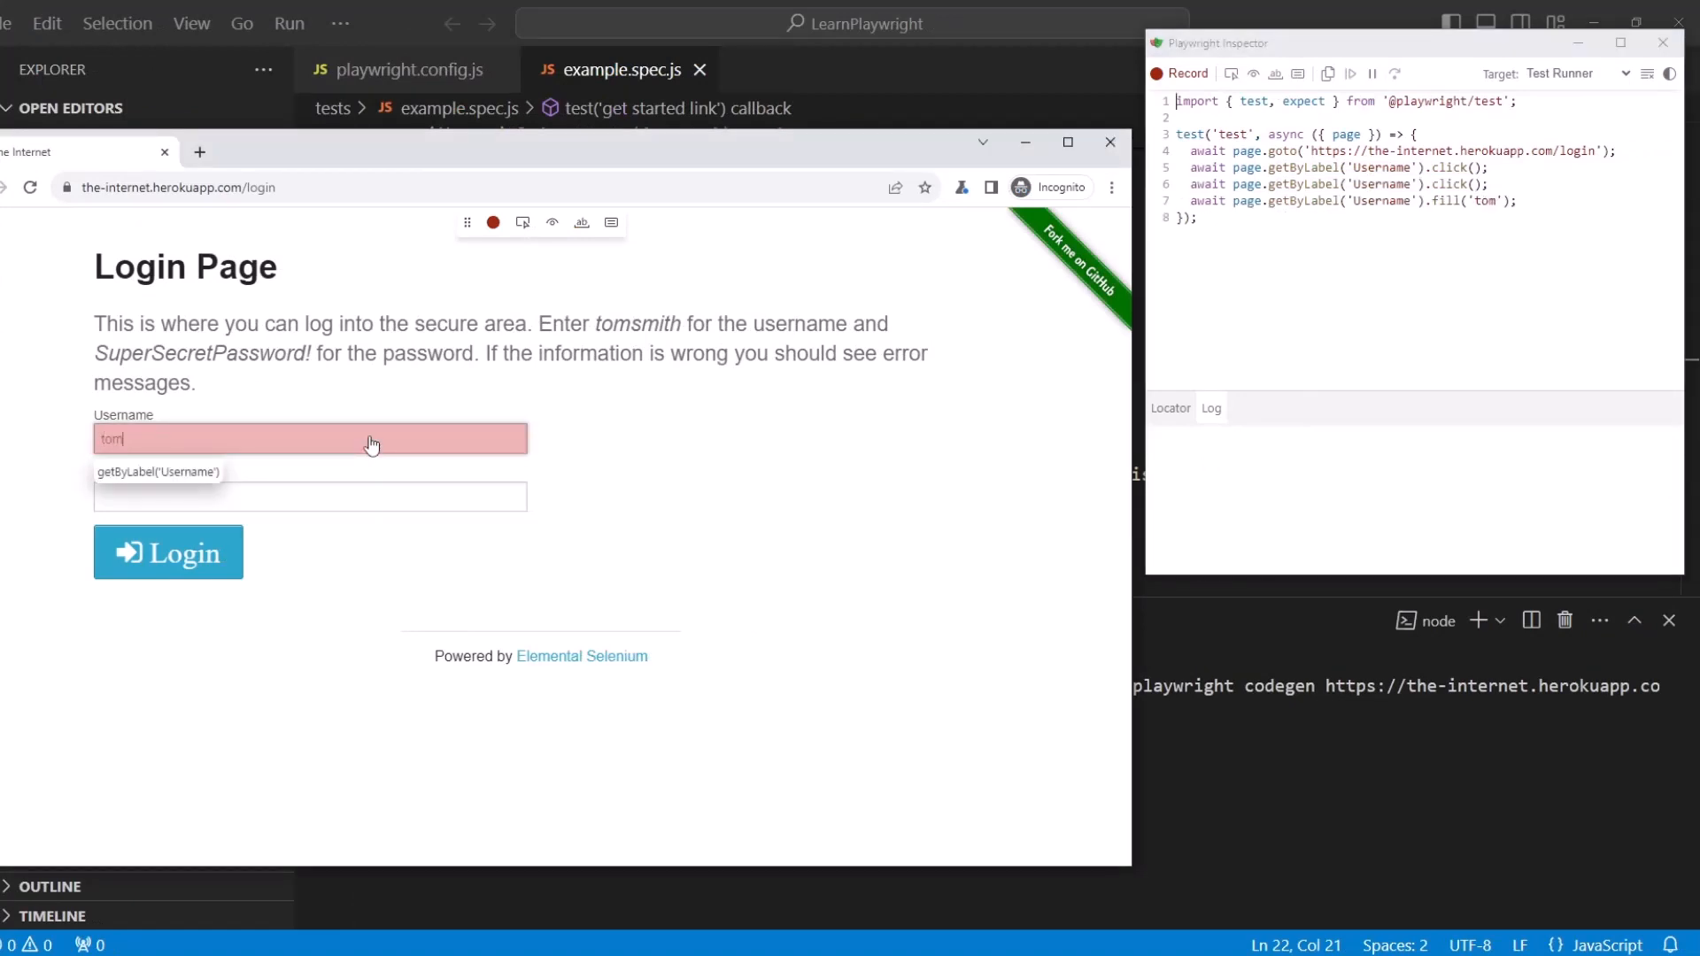
type("smi")
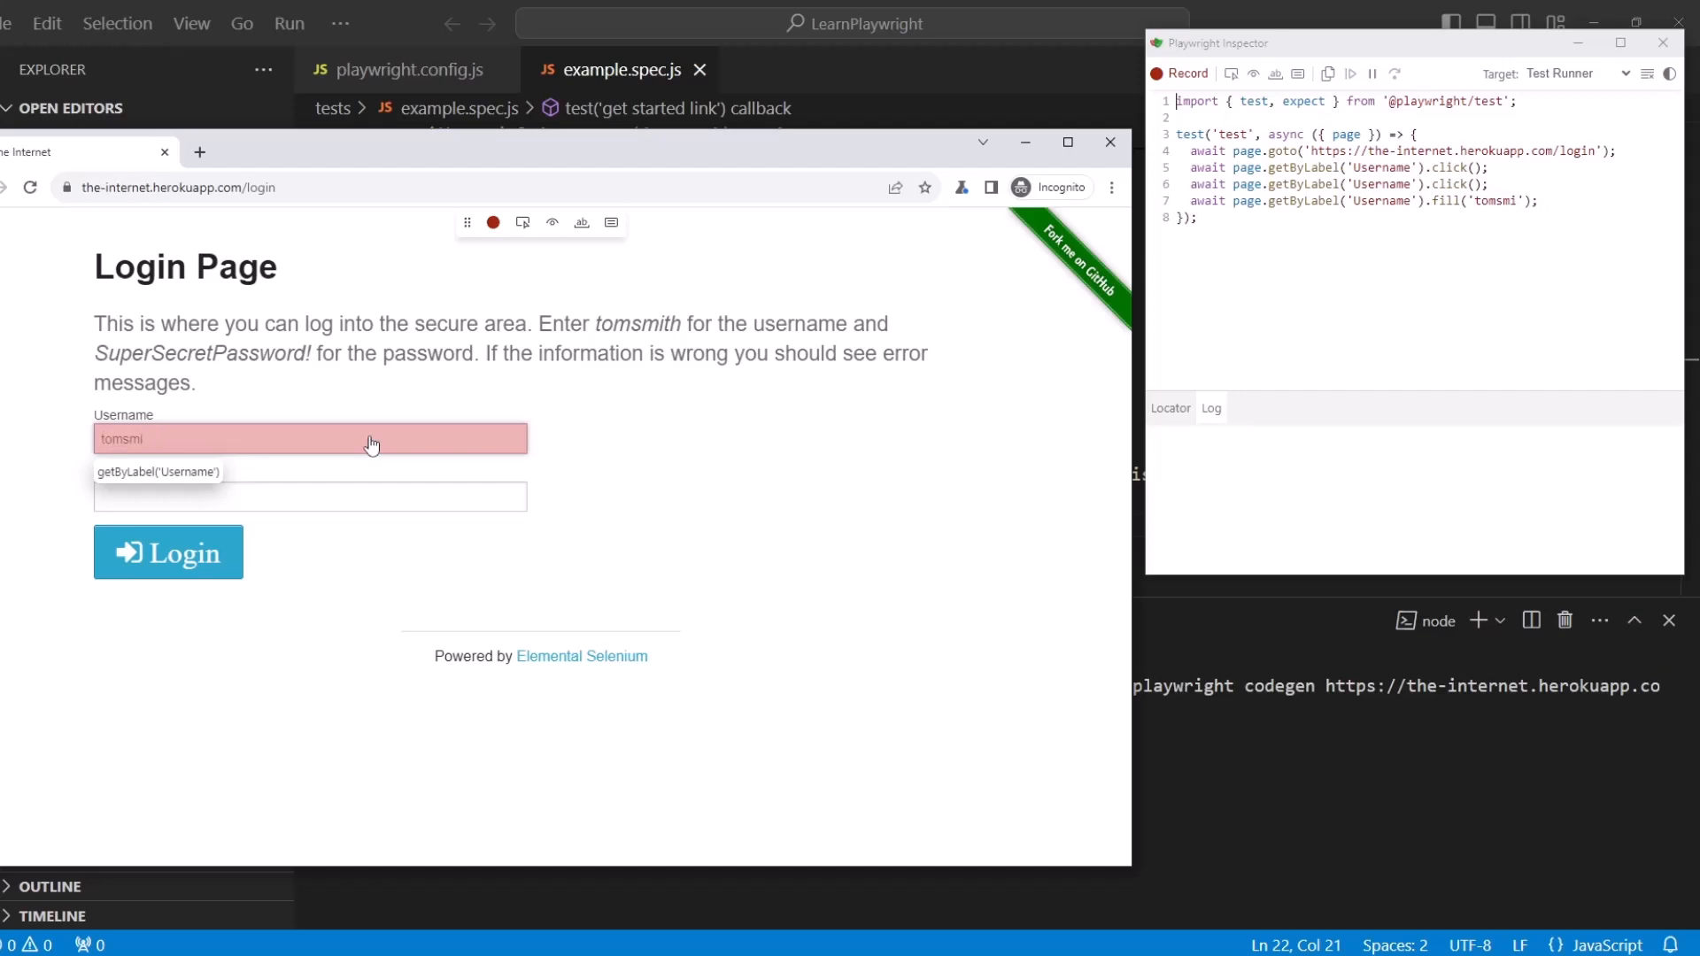
left_click(531, 345)
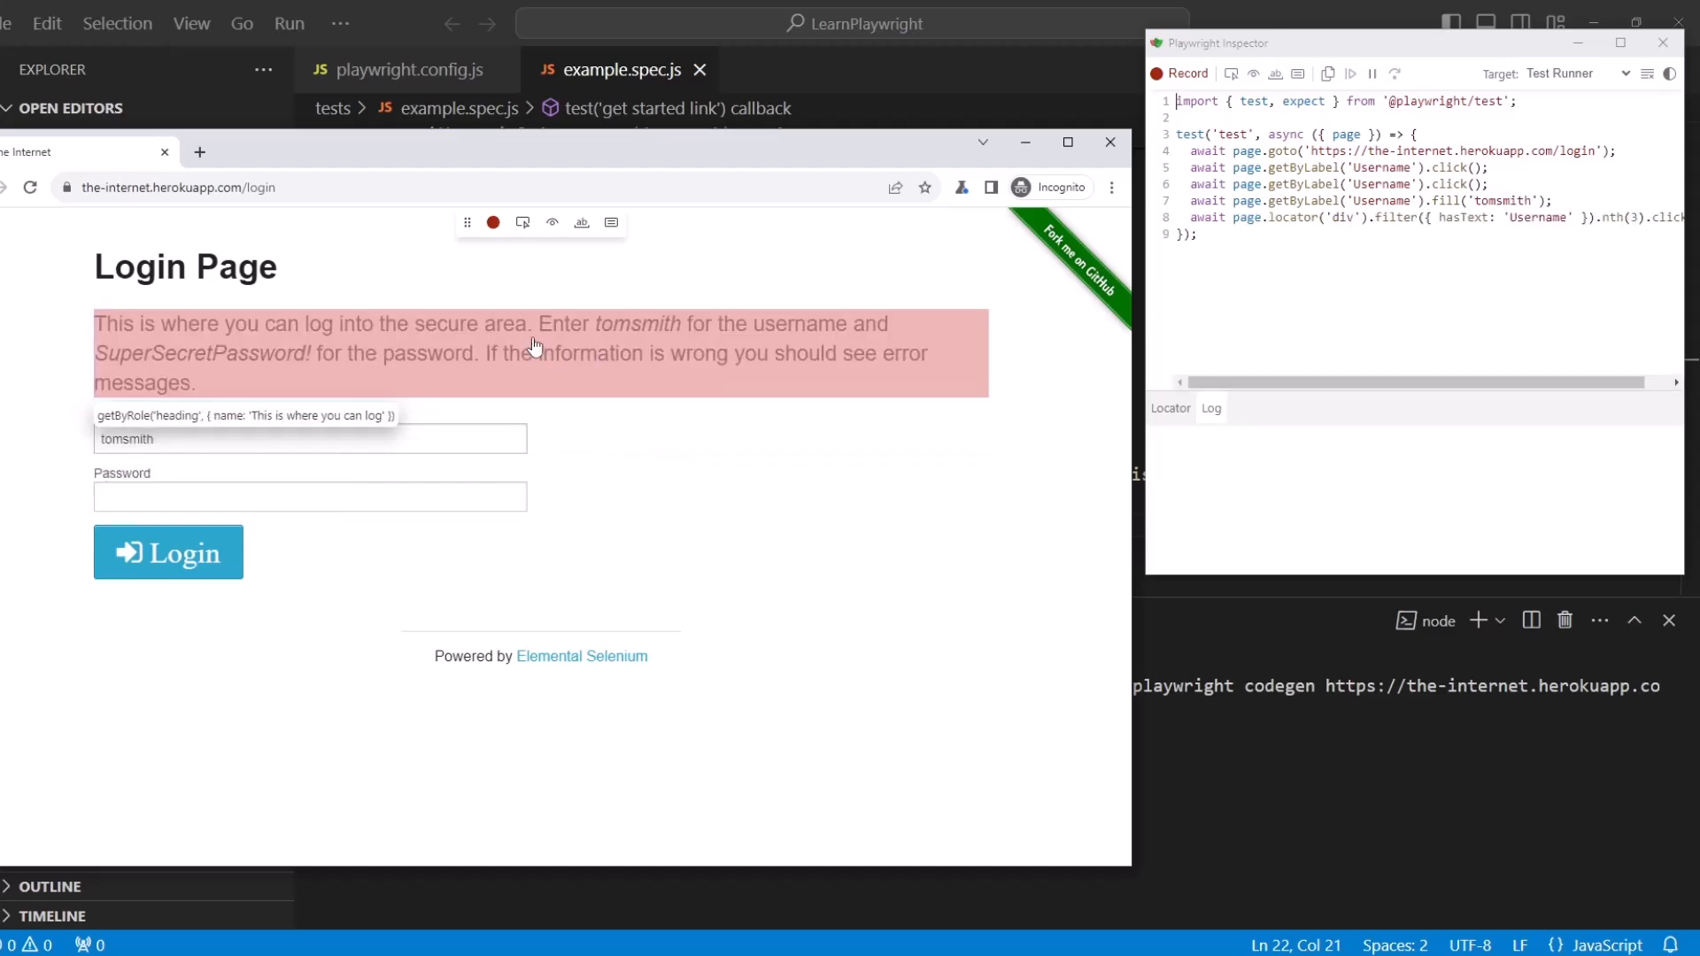
mouse_move(480, 496)
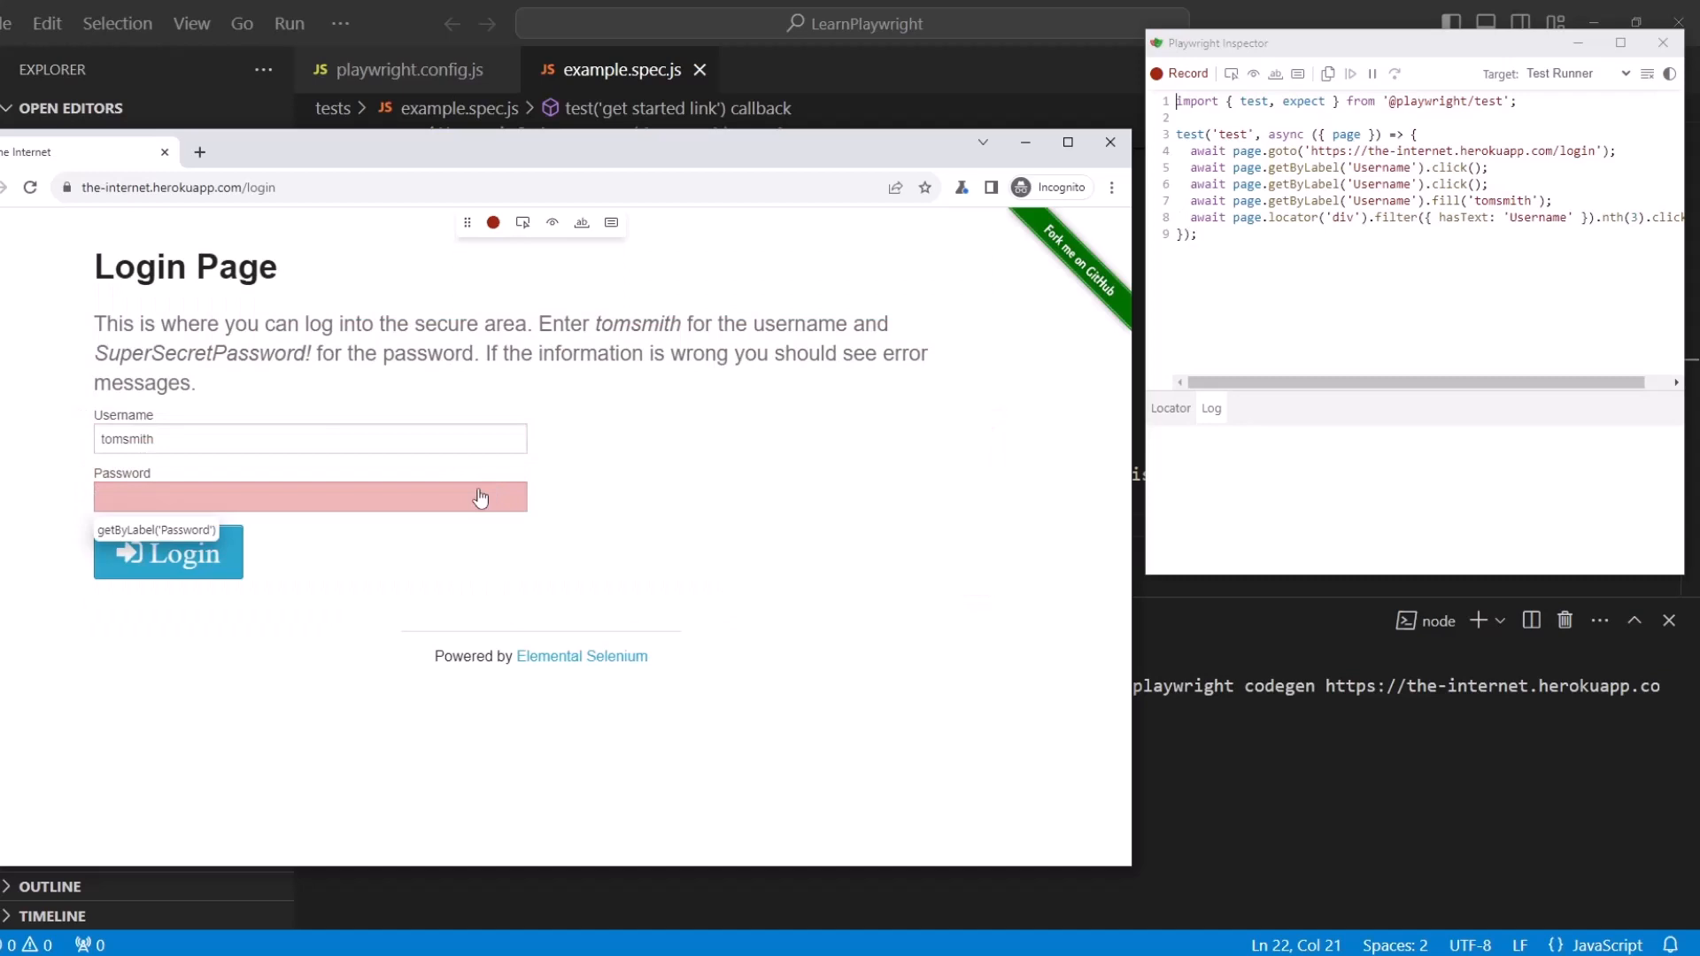
left_click(308, 496)
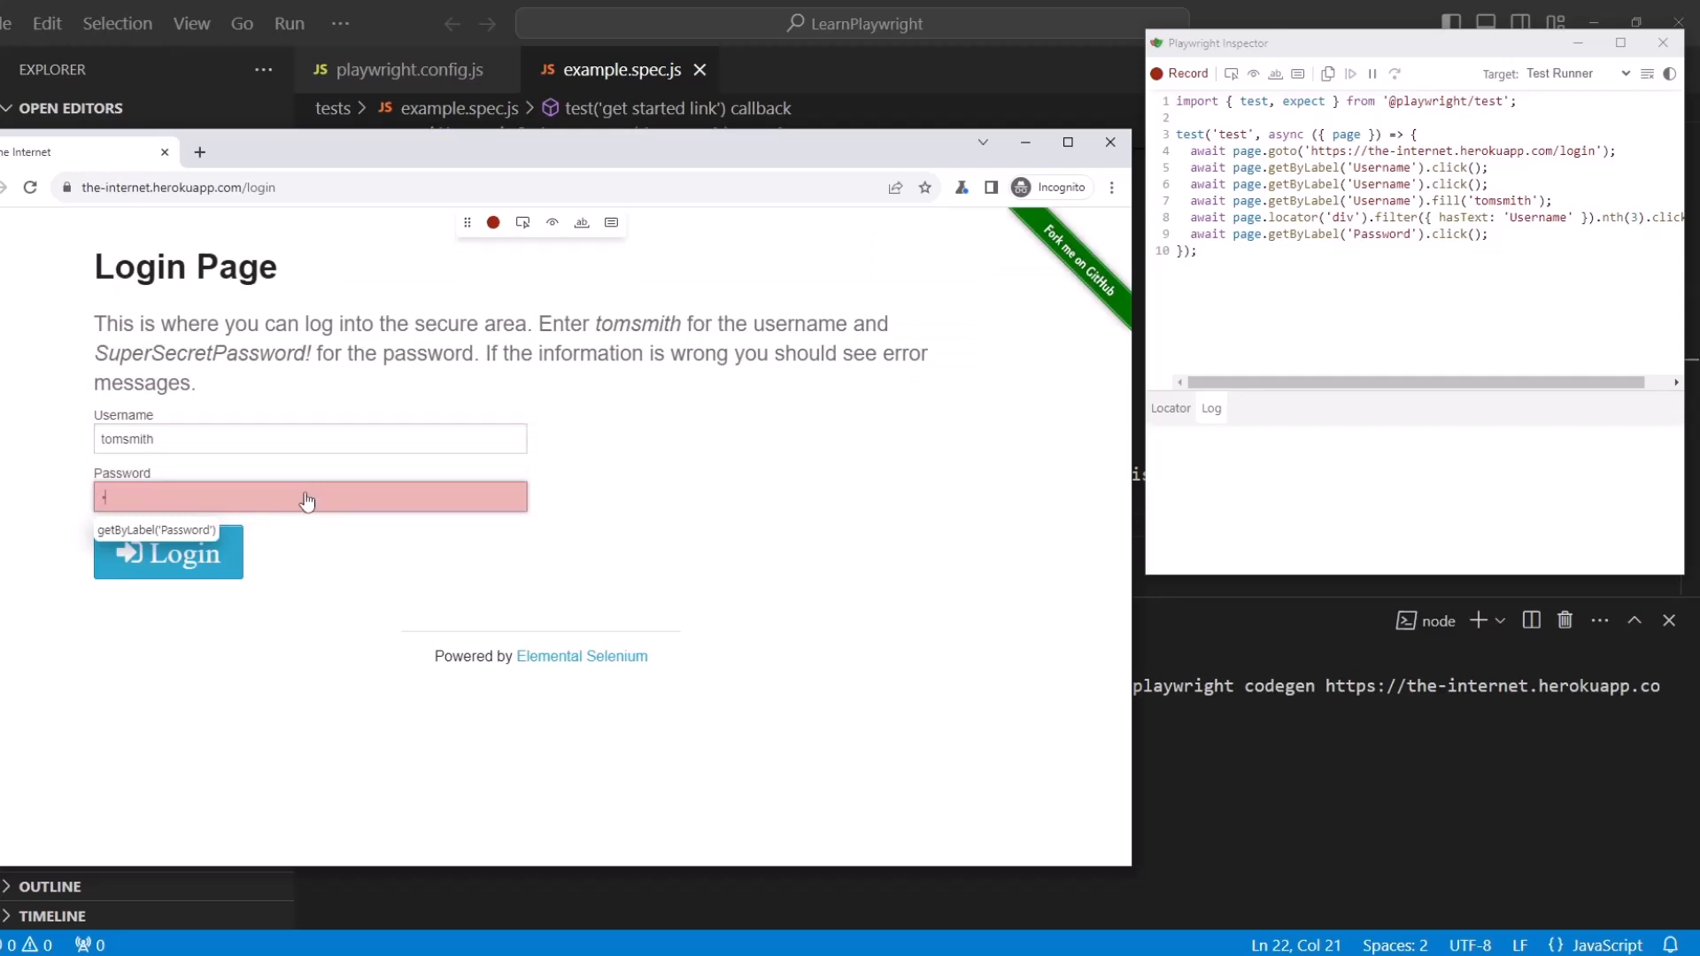
type("SuperSe")
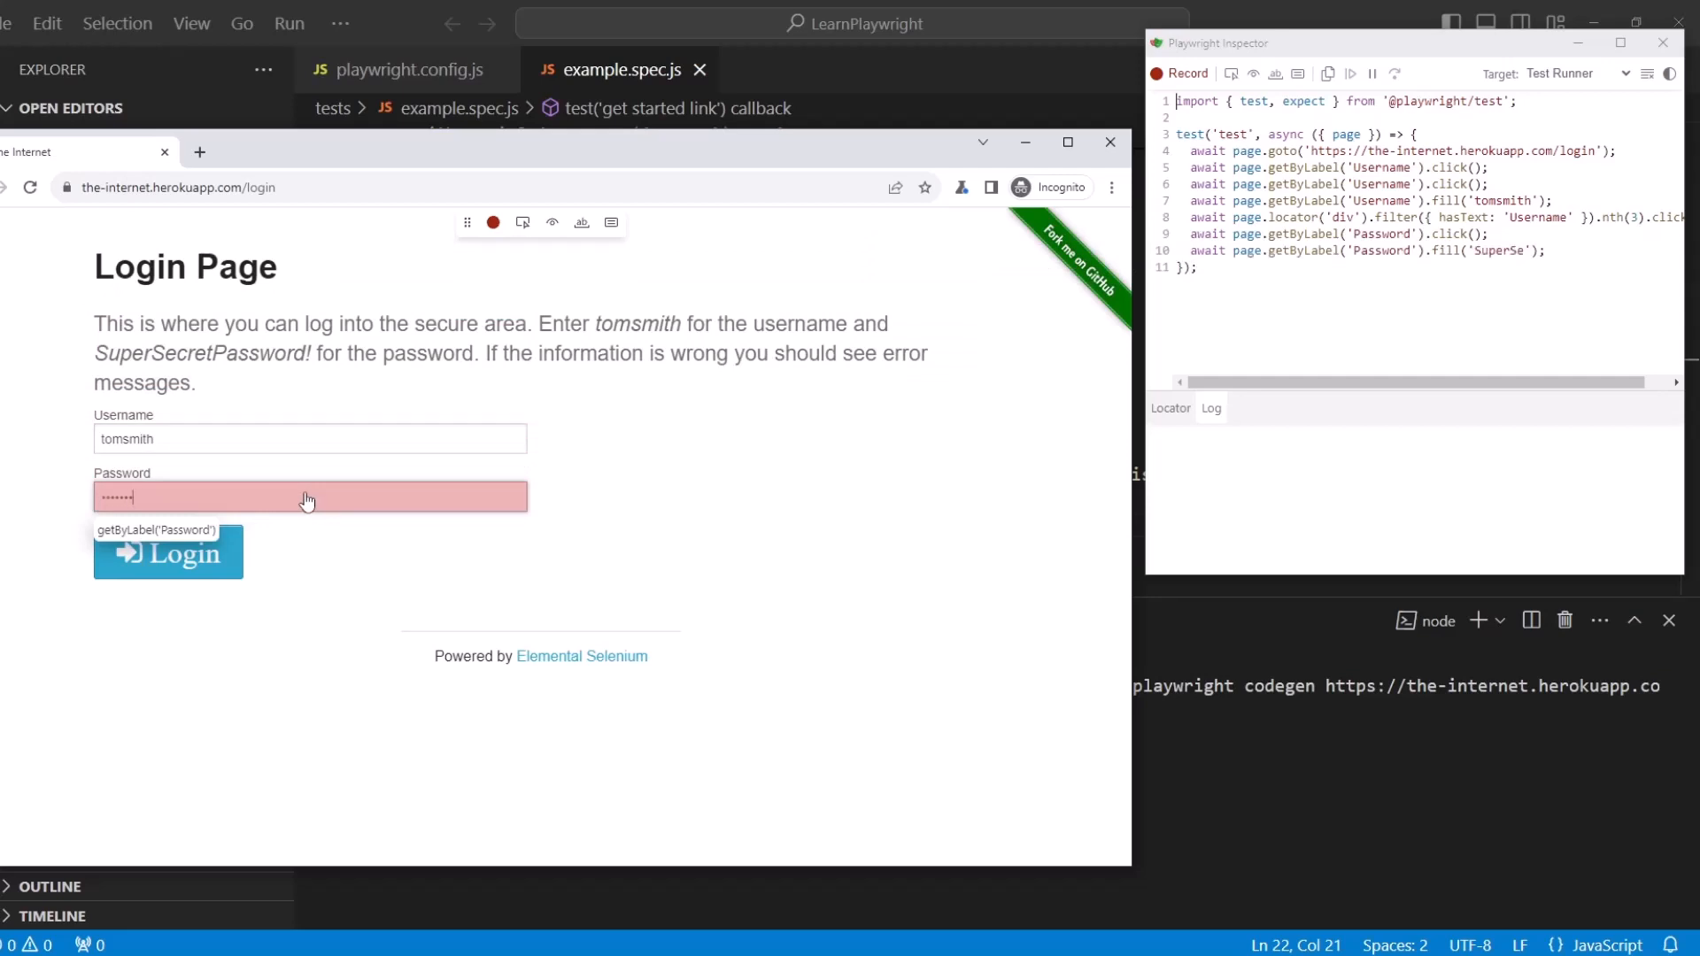
type("SuperSecret")
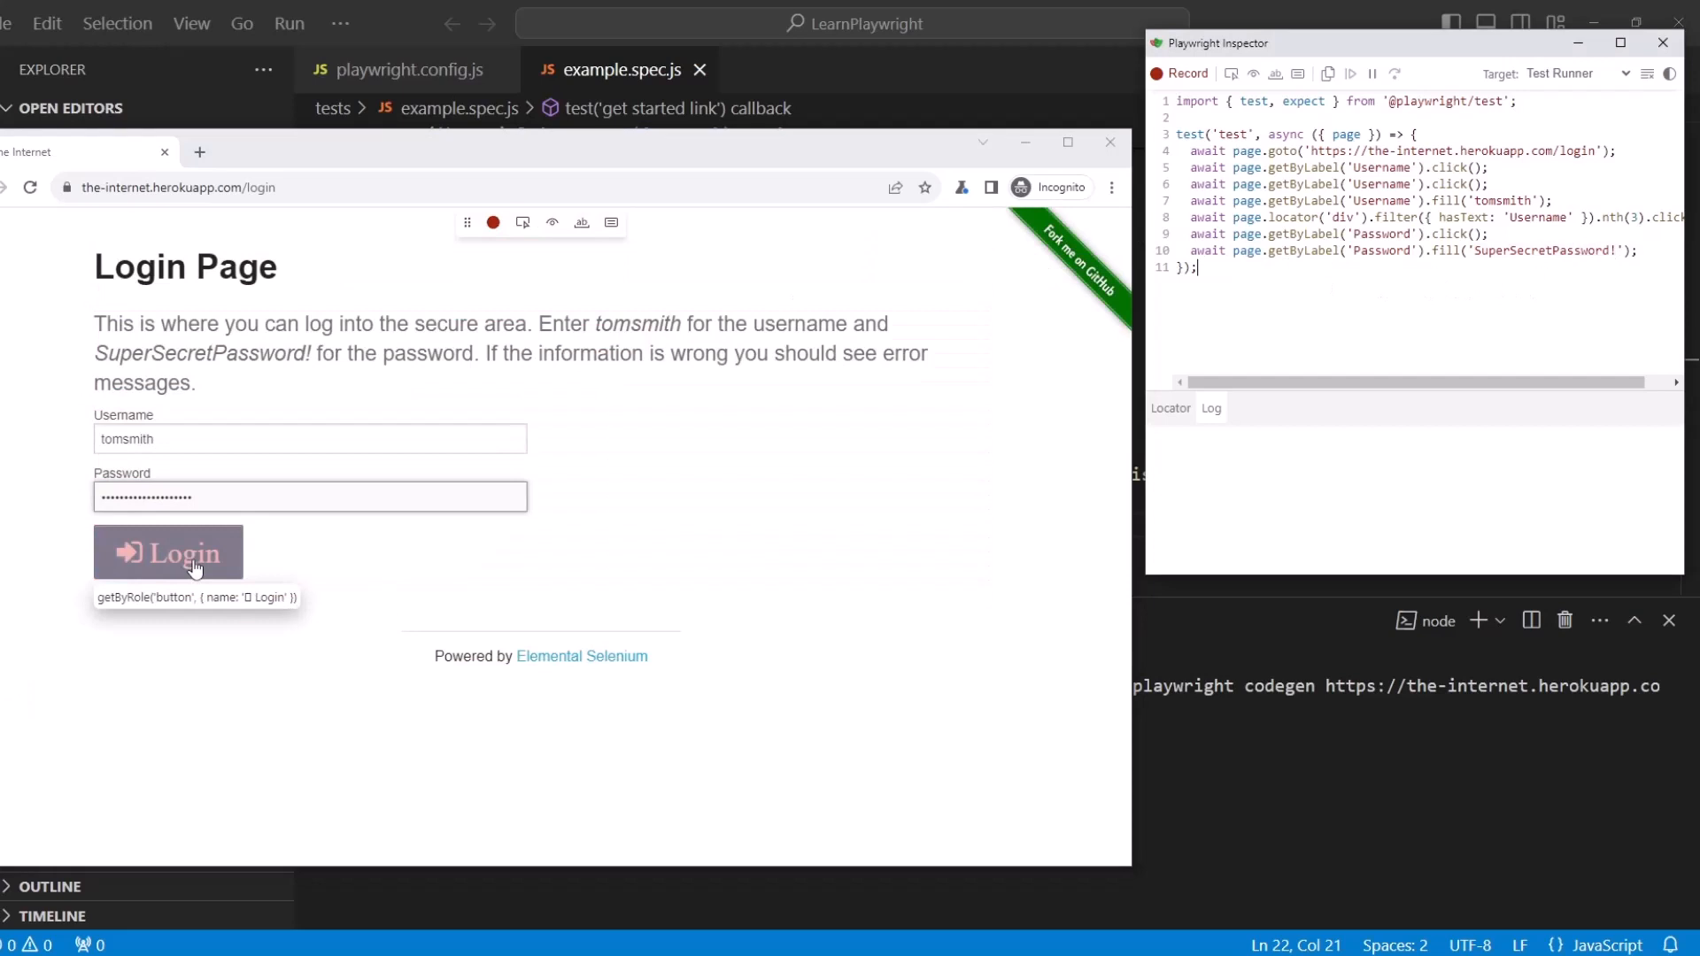
left_click(169, 552)
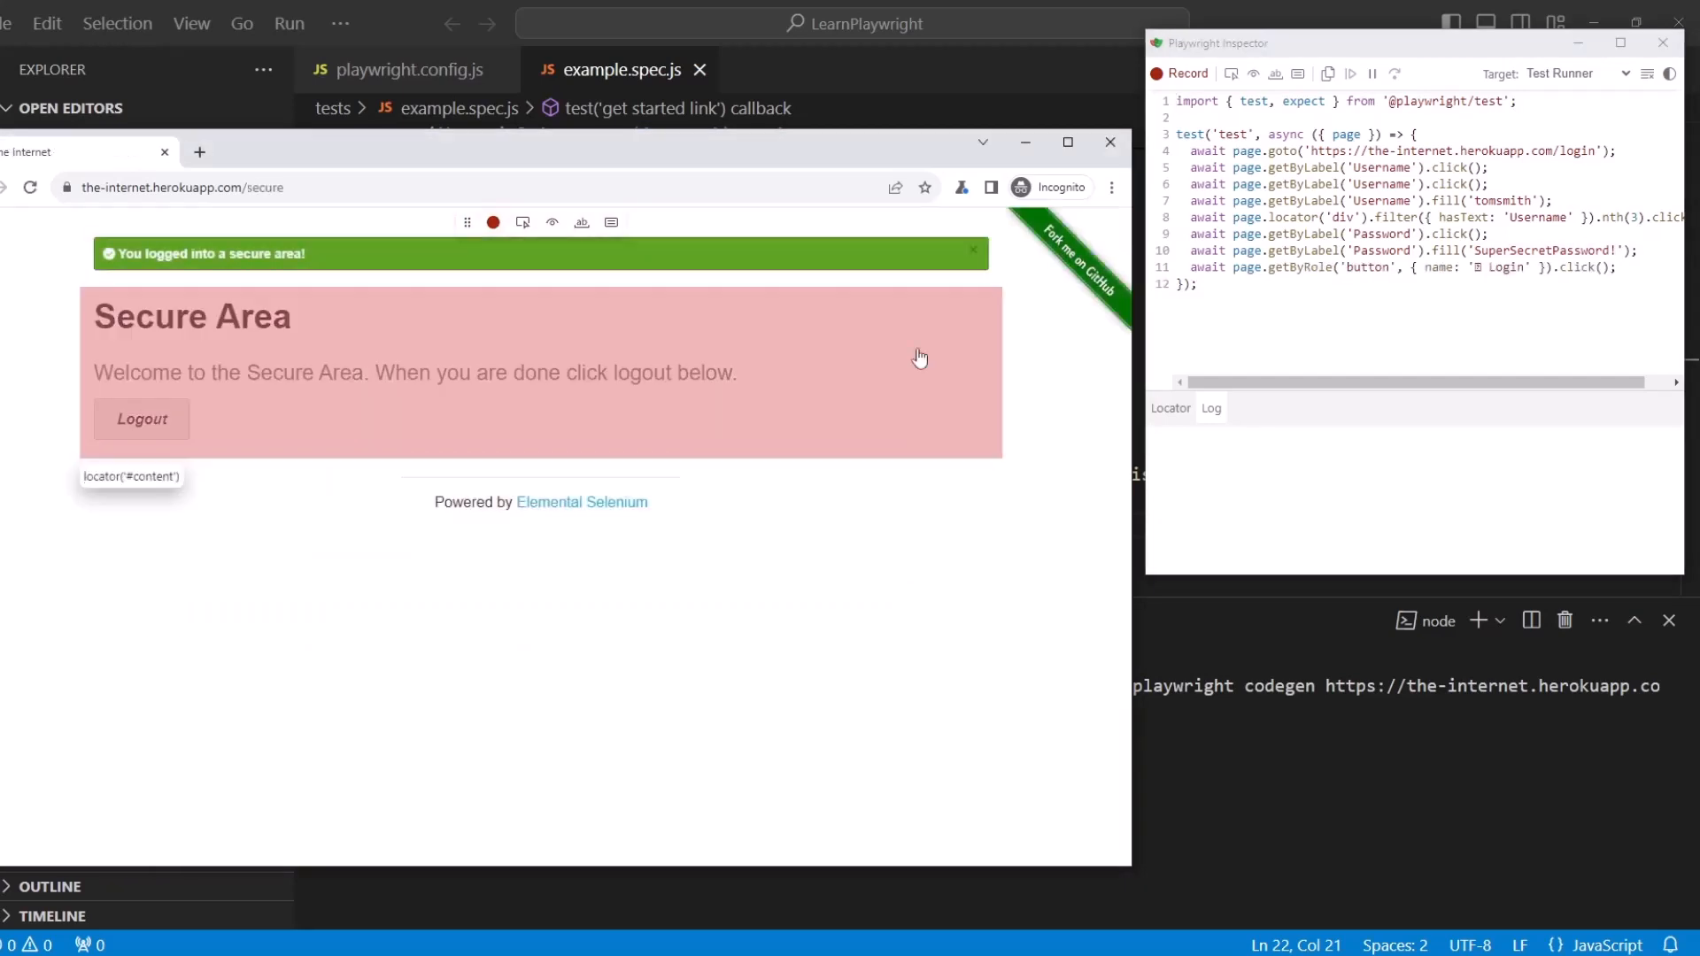
mouse_move(797, 710)
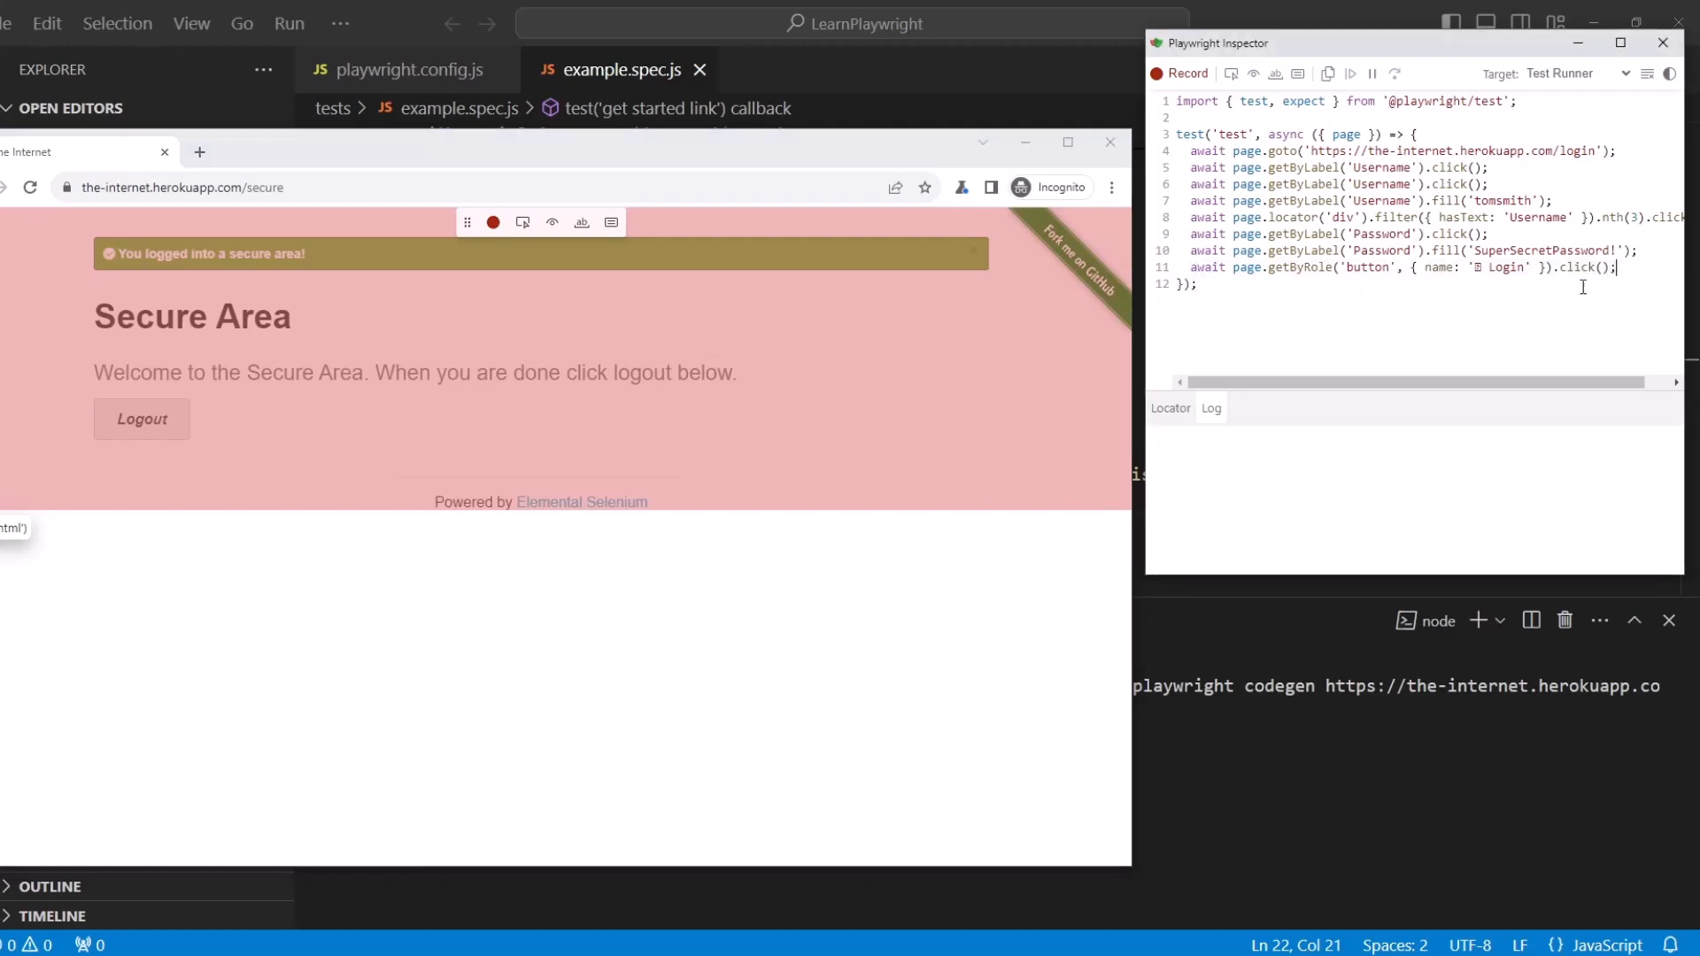
mouse_move(637, 708)
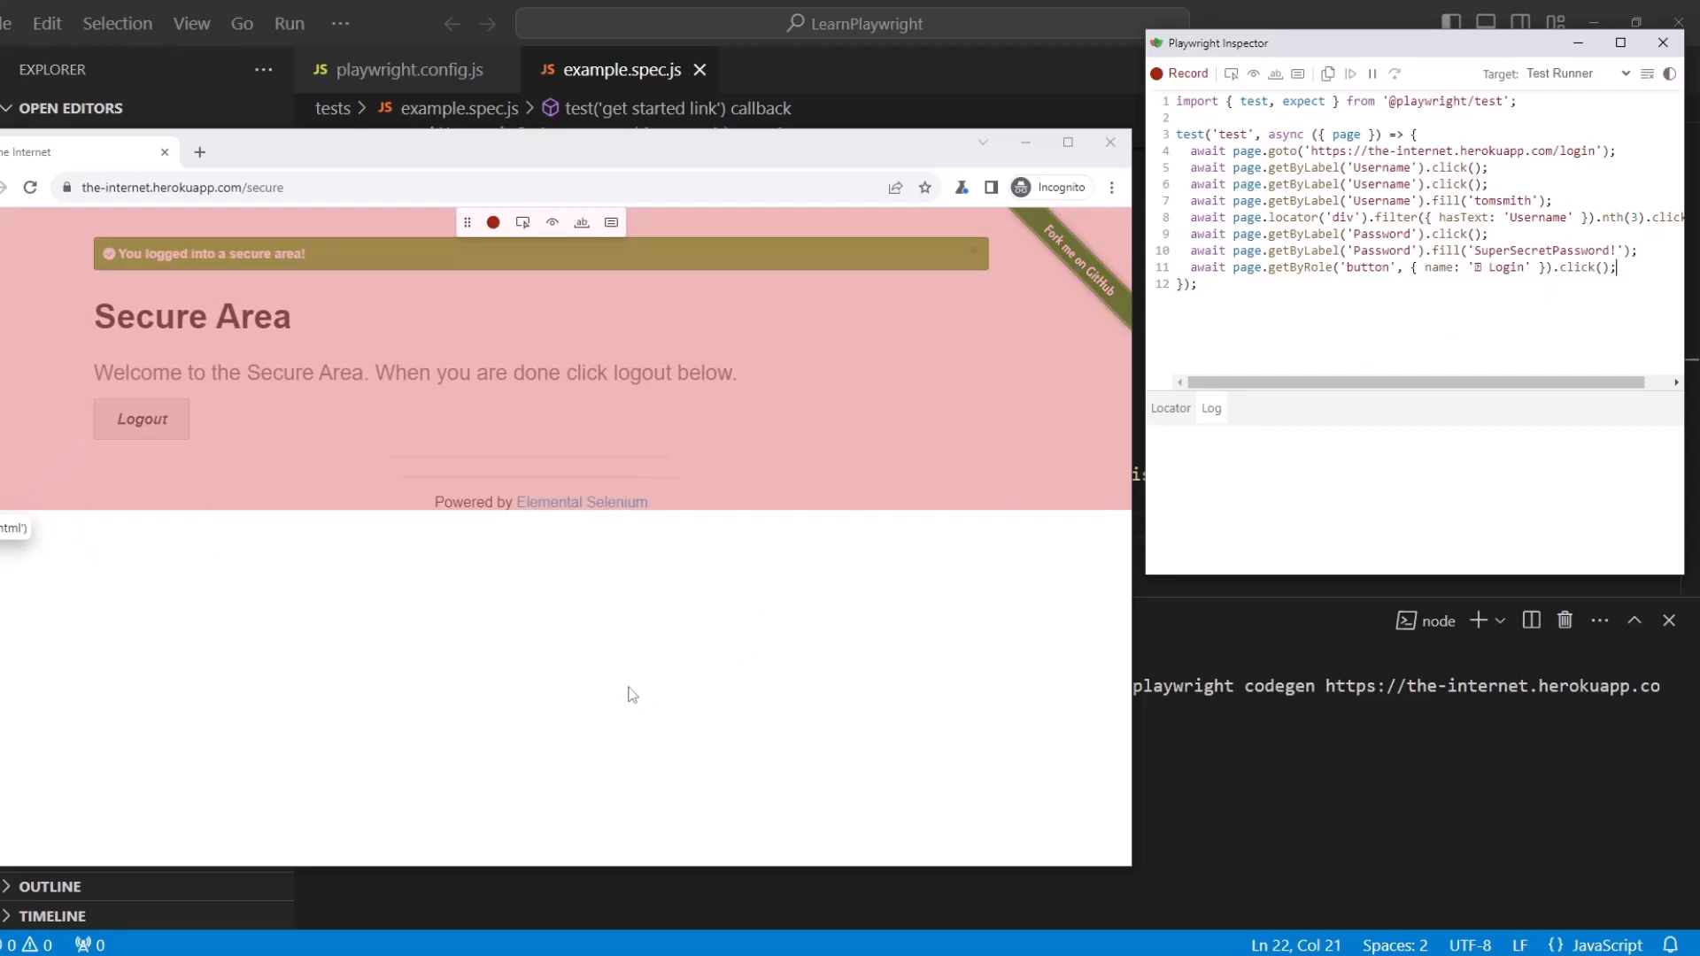
Assert the success banner is visible and the Secure Area welcome sentence text is present
left_click(522, 223)
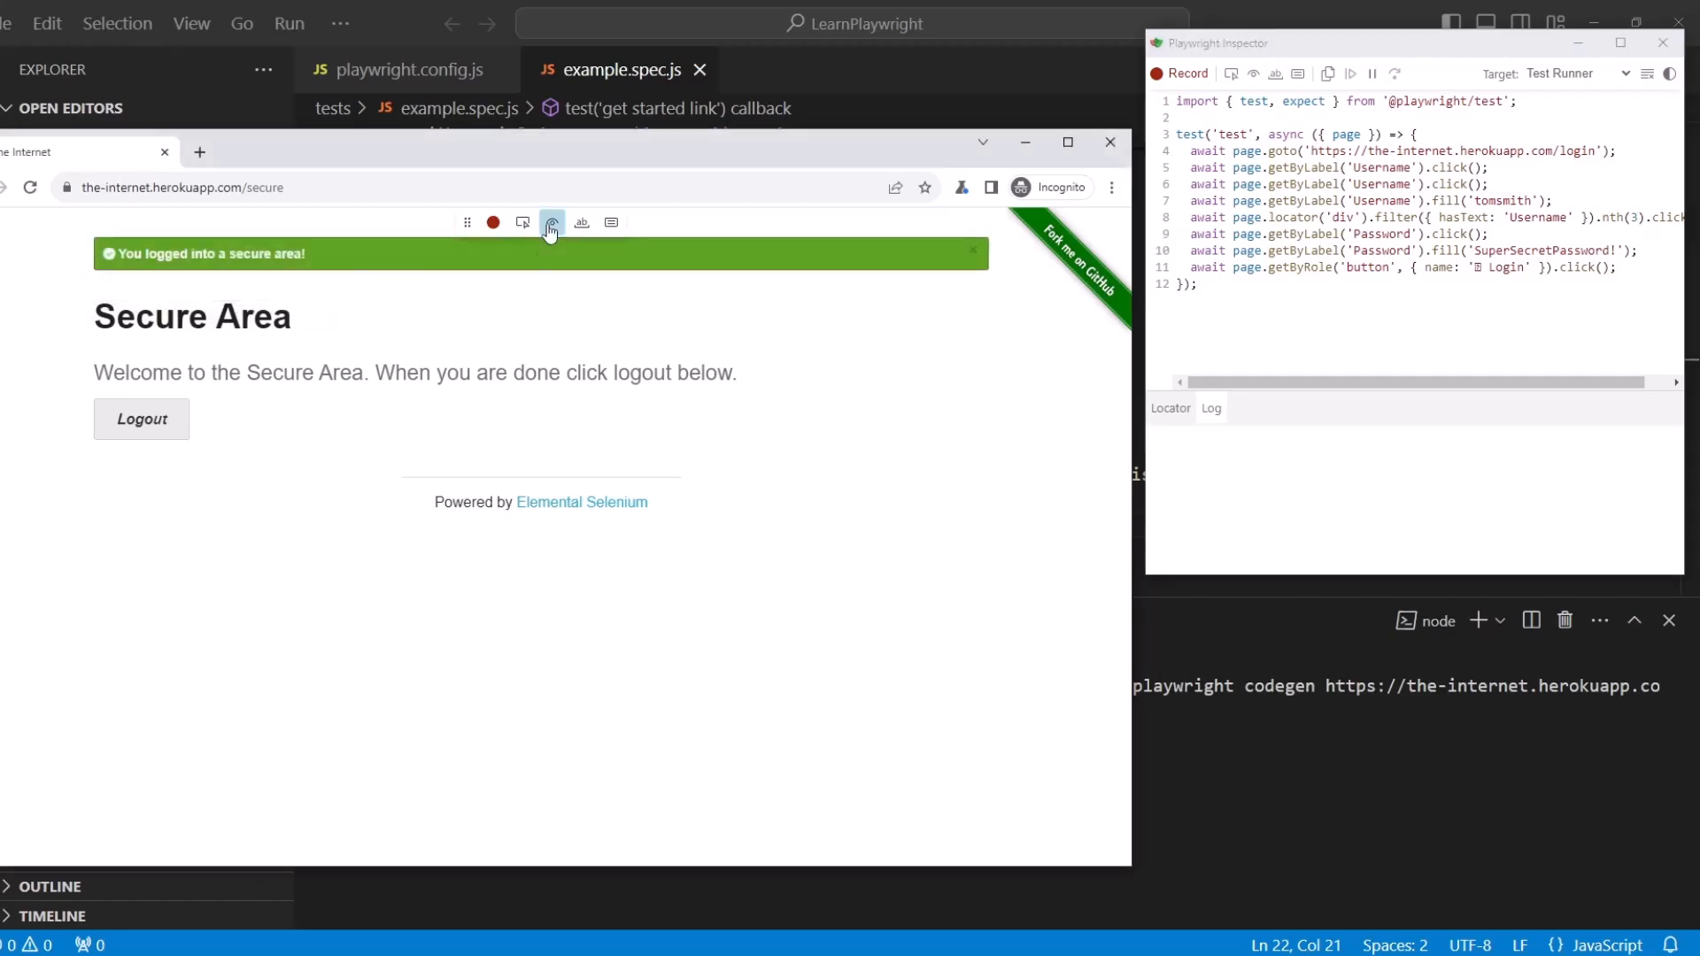
mouse_move(235, 262)
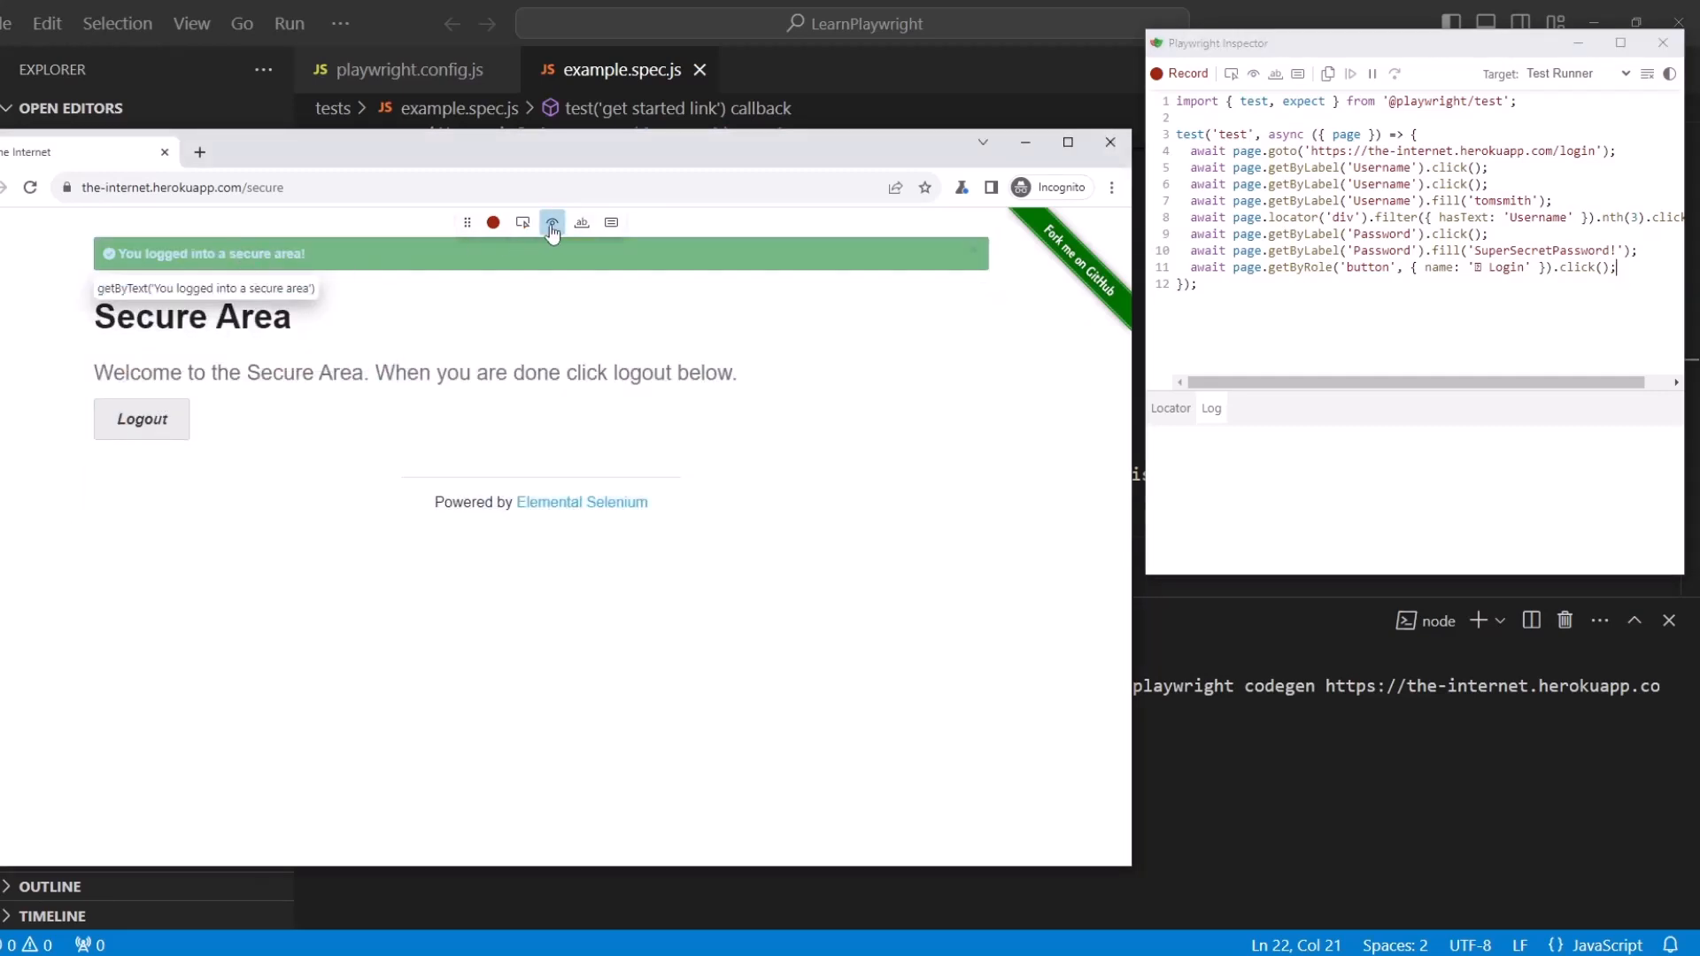
mouse_move(267, 268)
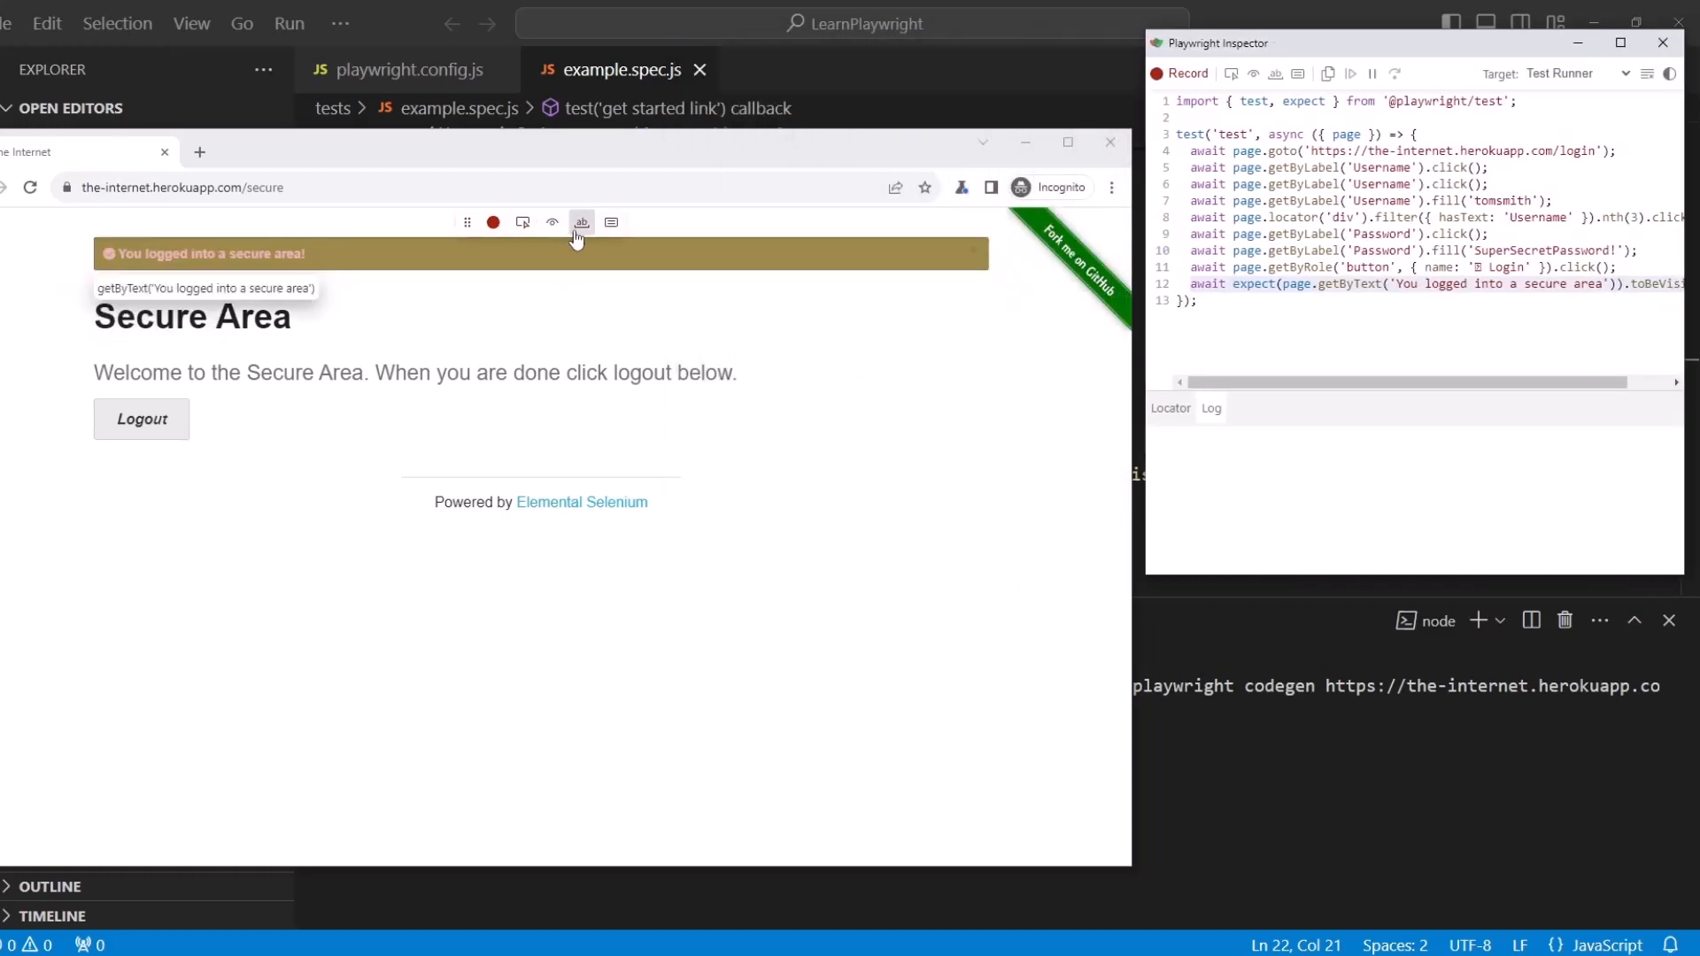
mouse_move(582, 224)
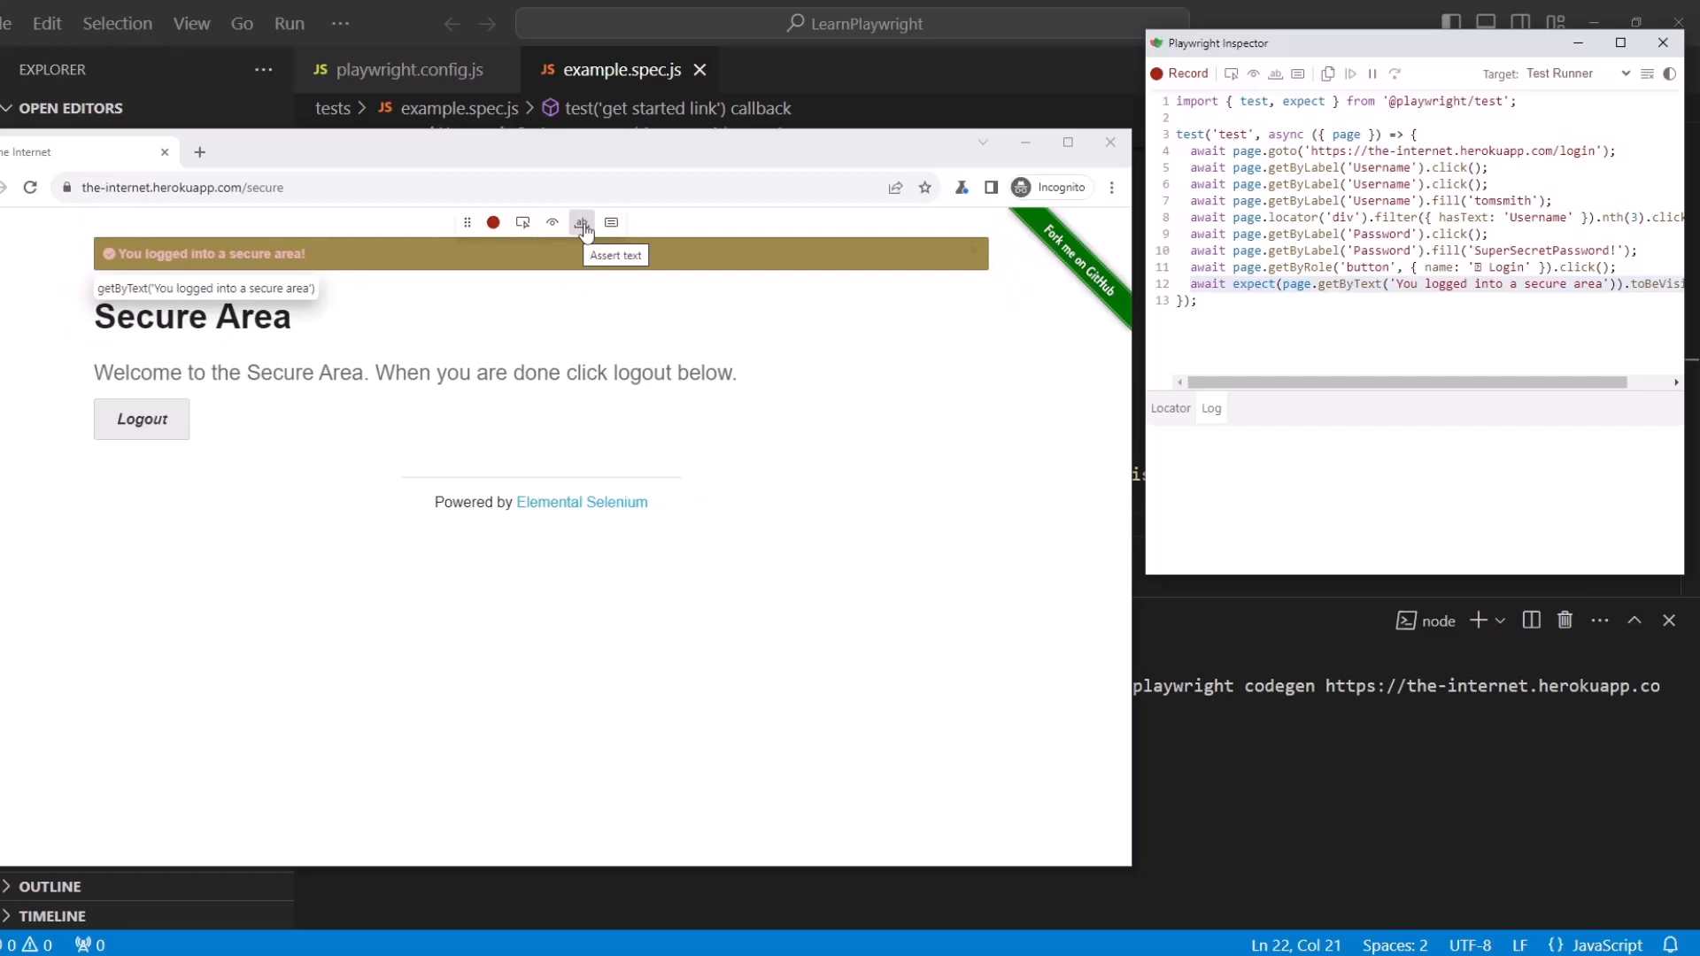
left_click(581, 223)
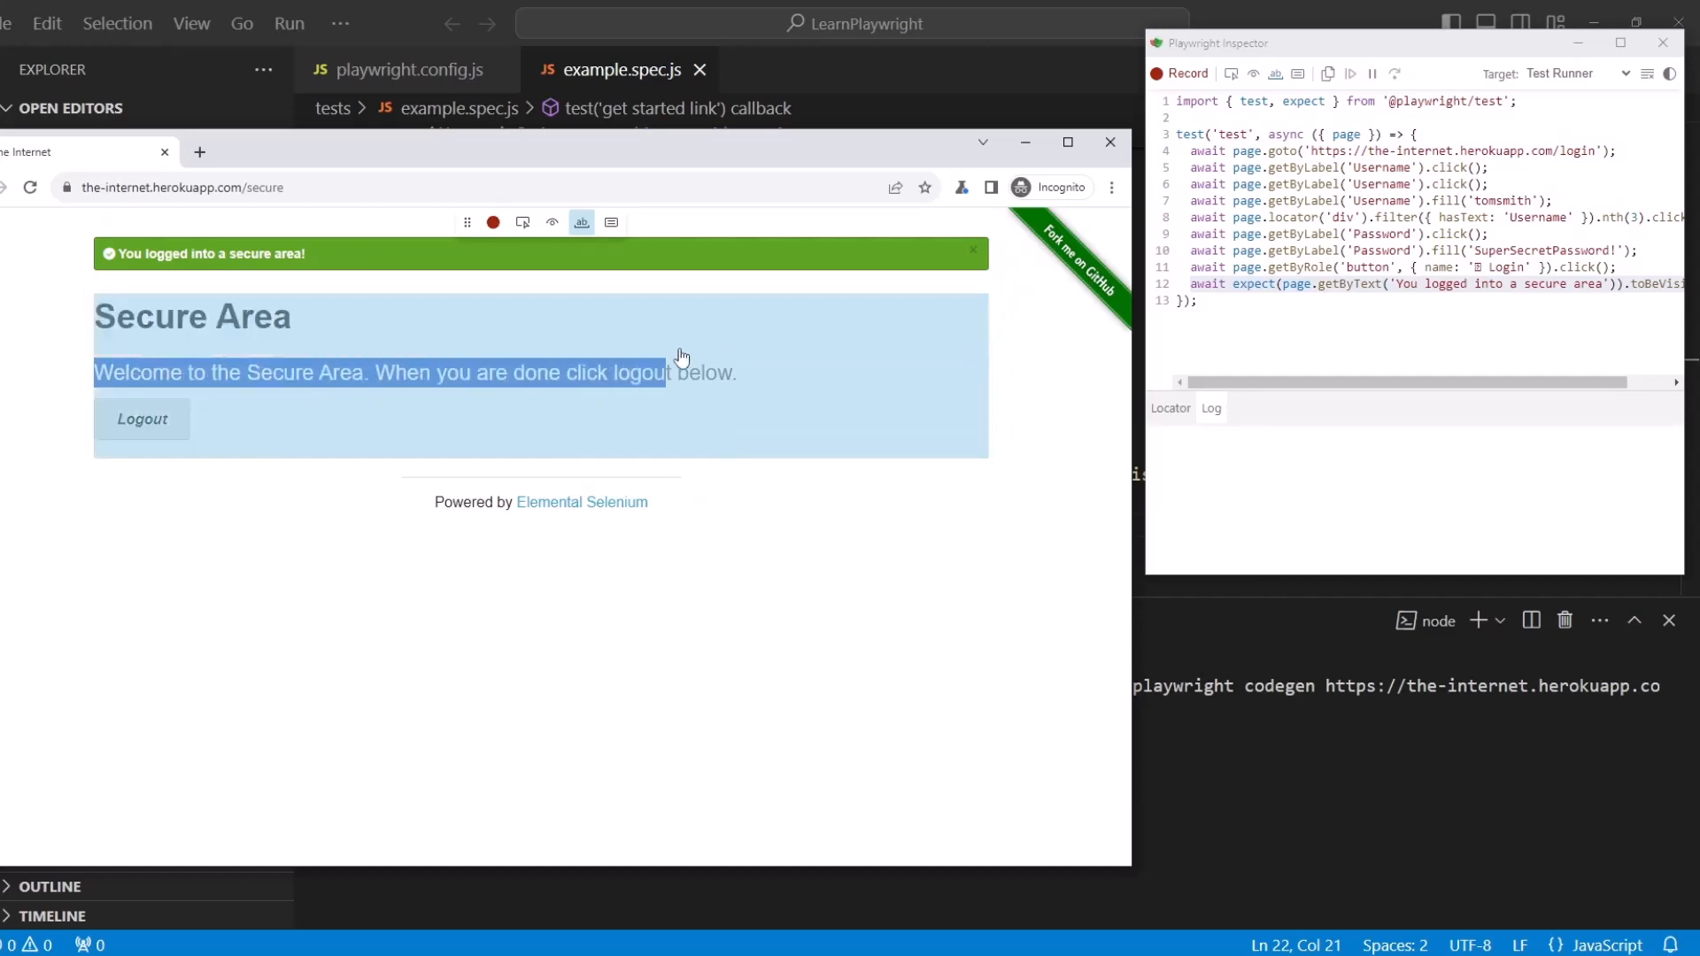
left_click_drag(661, 372, 737, 381)
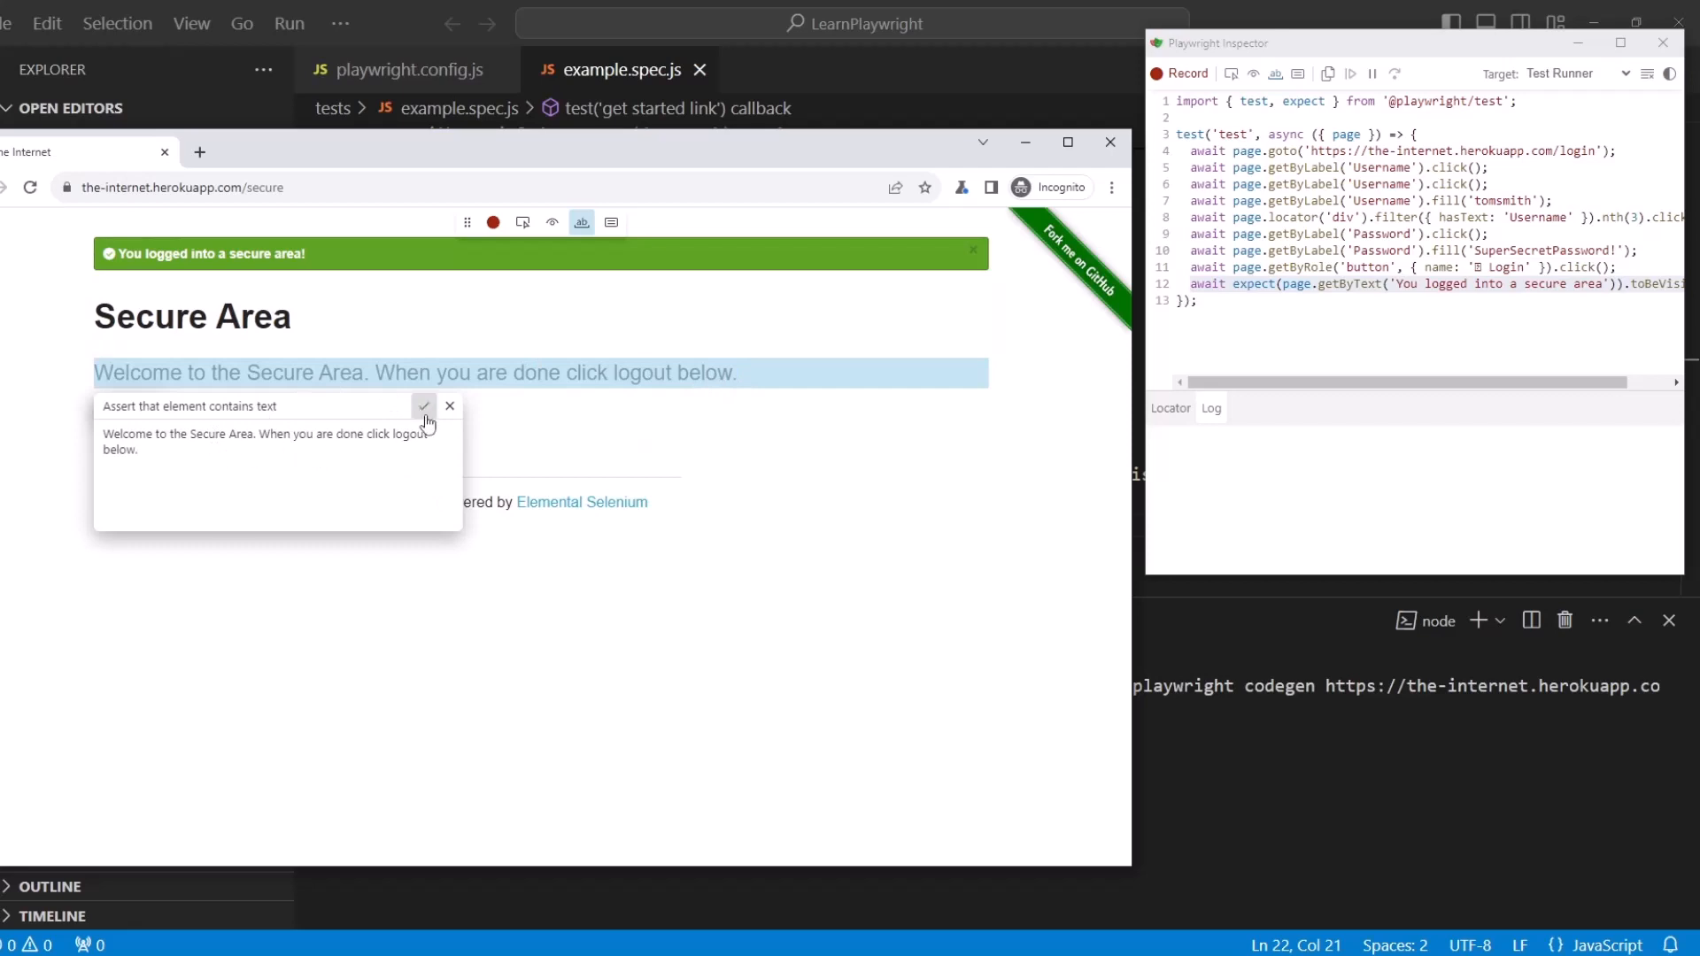
left_click(423, 405)
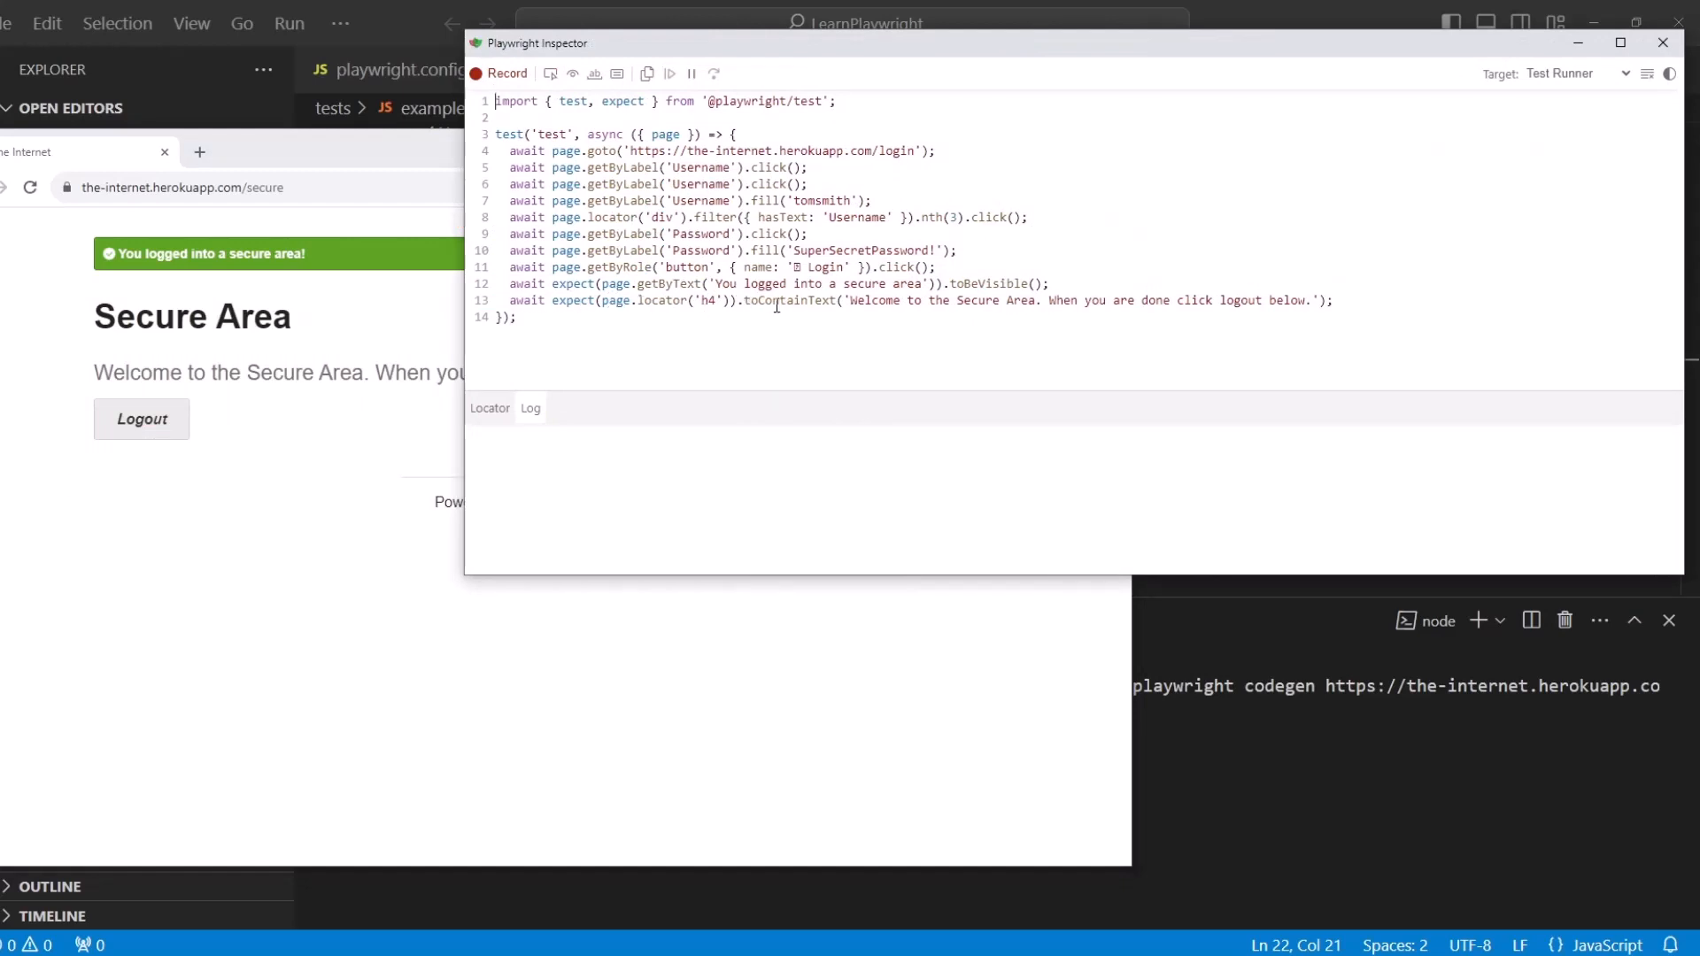
double_click(1084, 301)
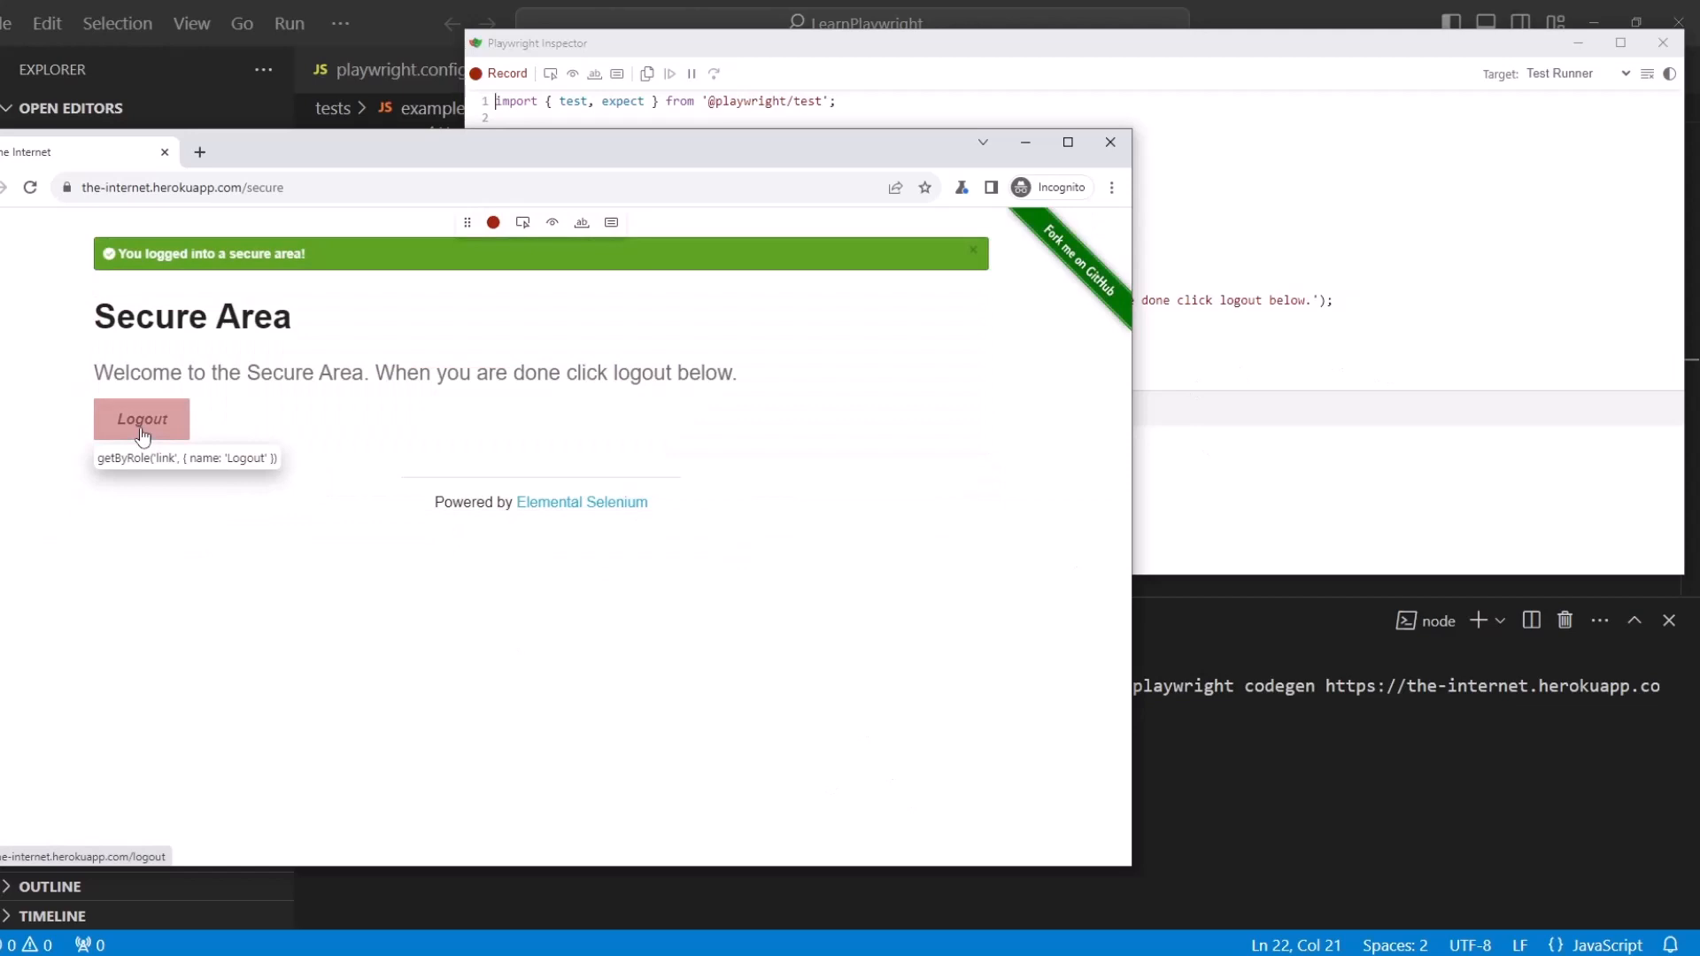
Record logging out, filling Username with 11 and asserting the field value is 11
left_click(140, 420)
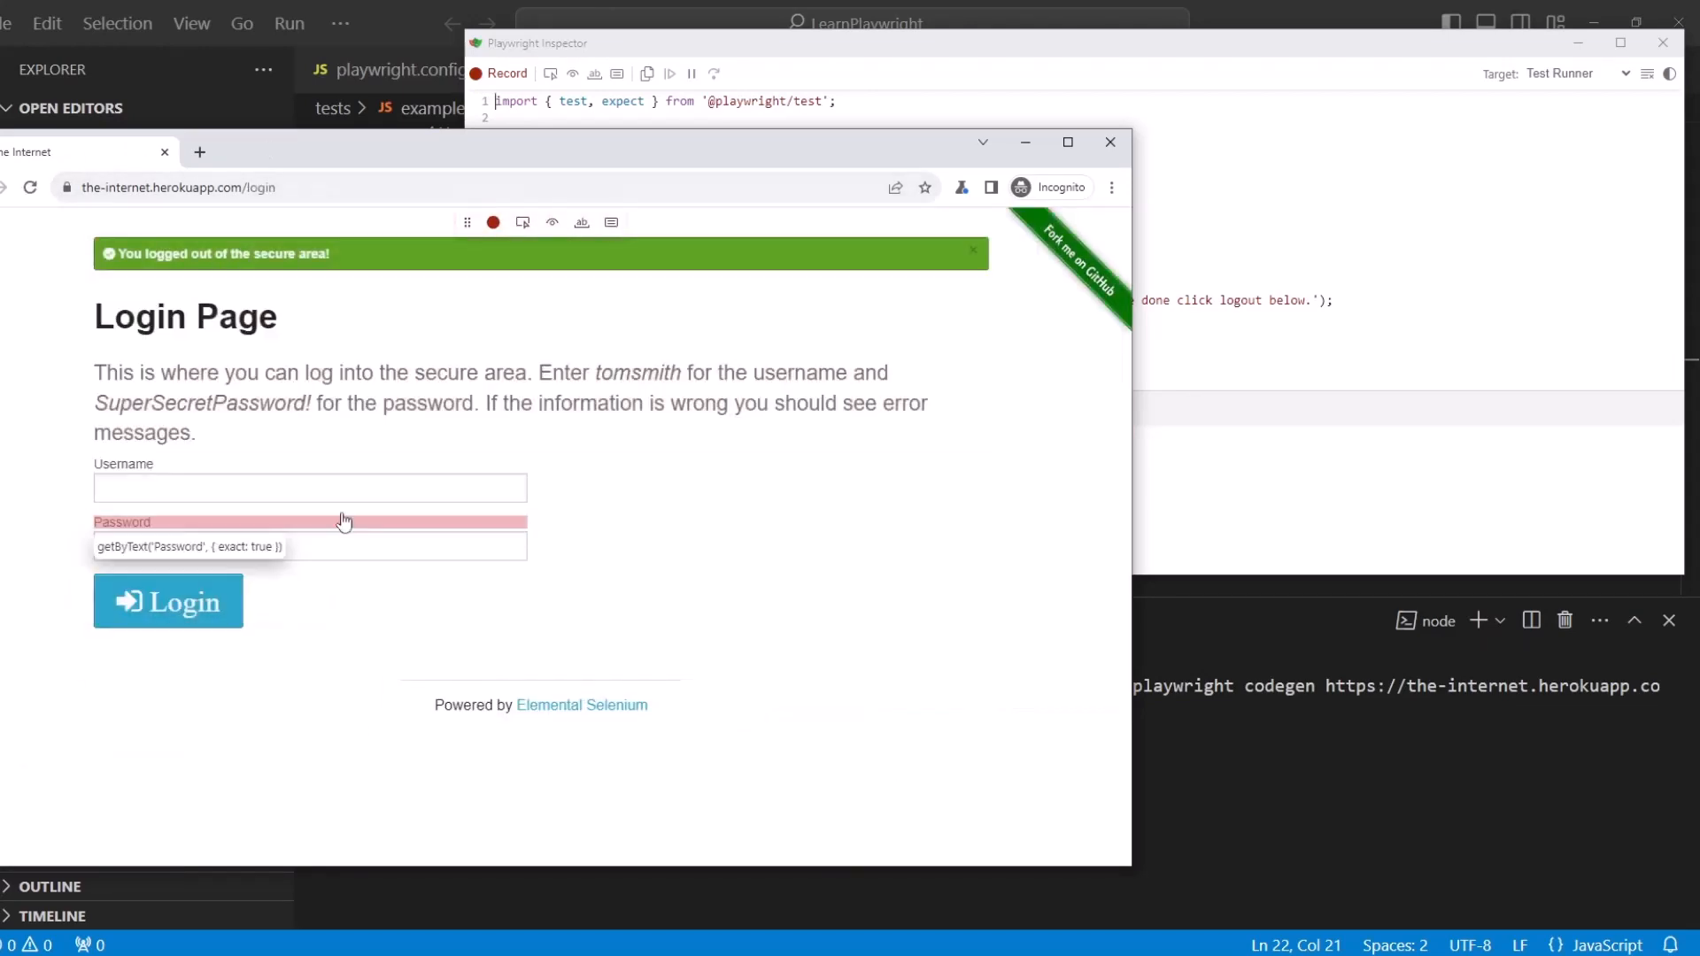
mouse_move(303, 489)
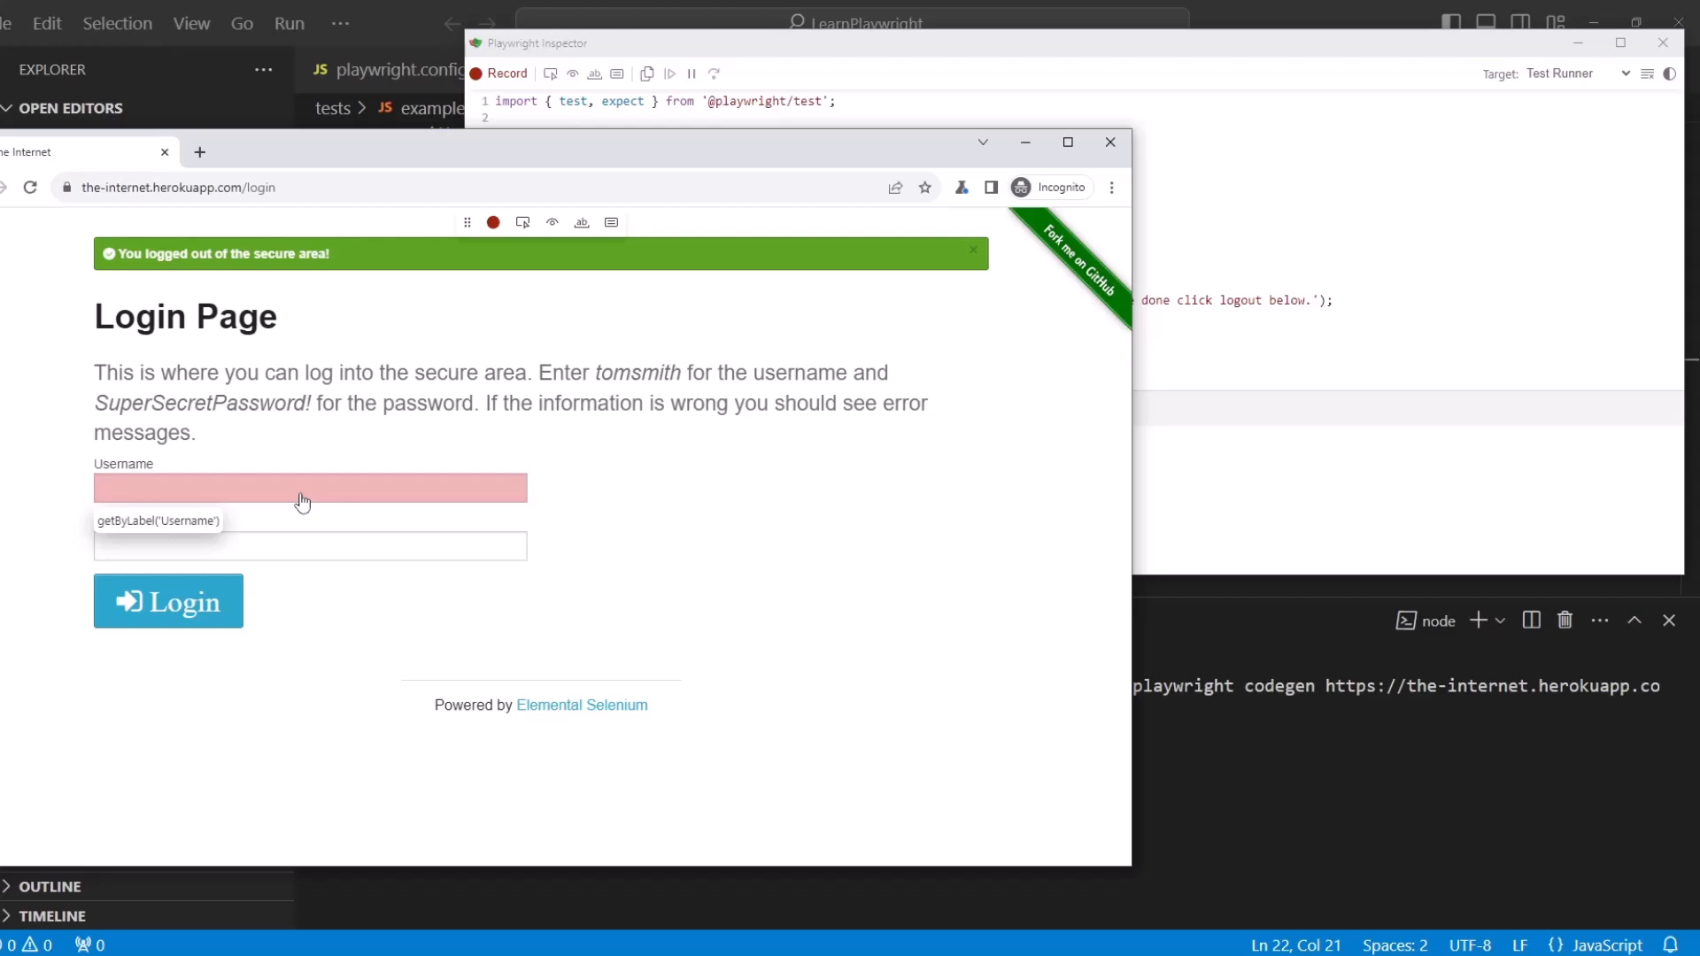
left_click(308, 487)
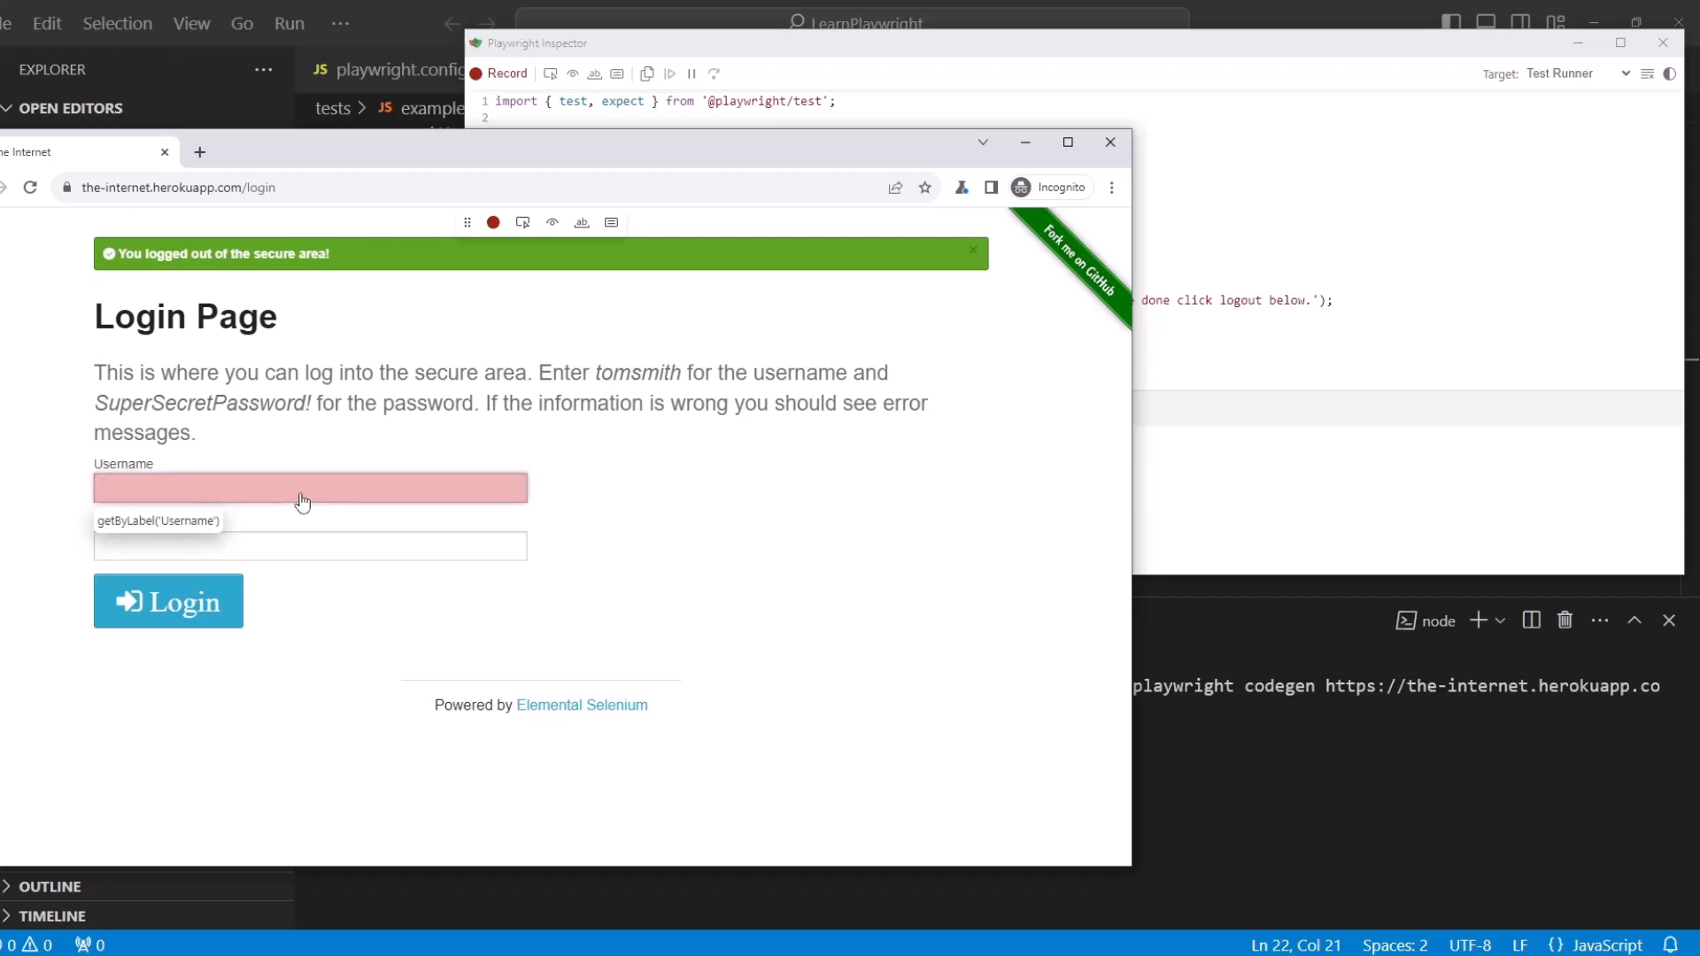
type("11")
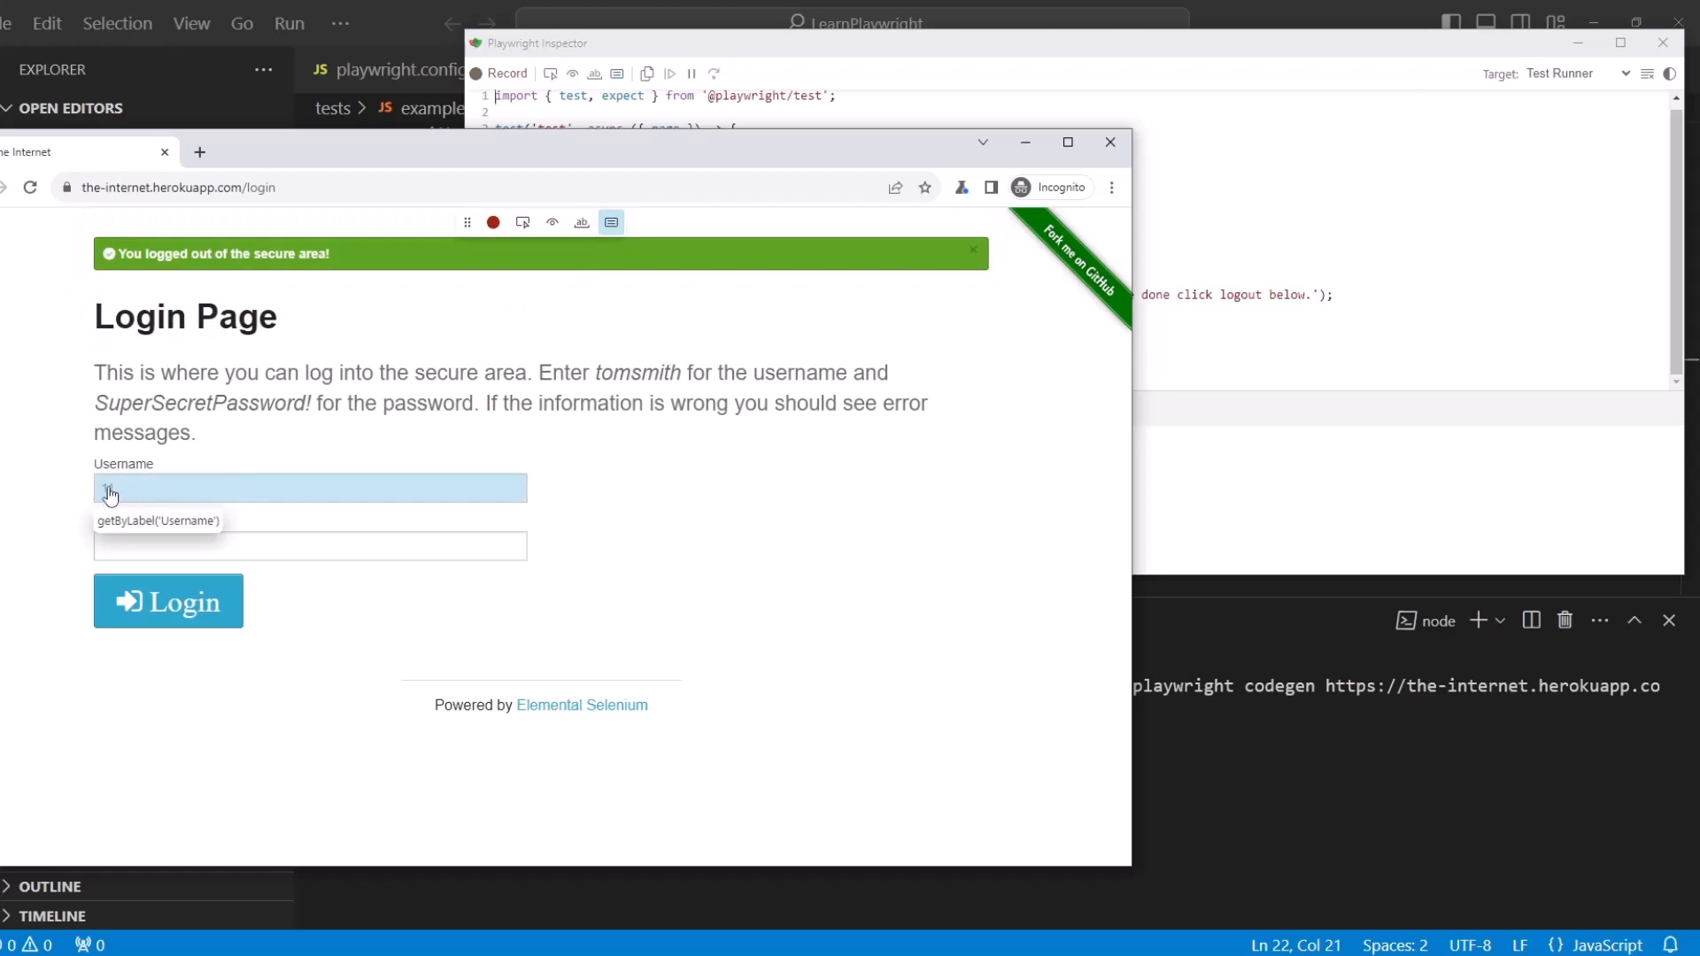
type("11")
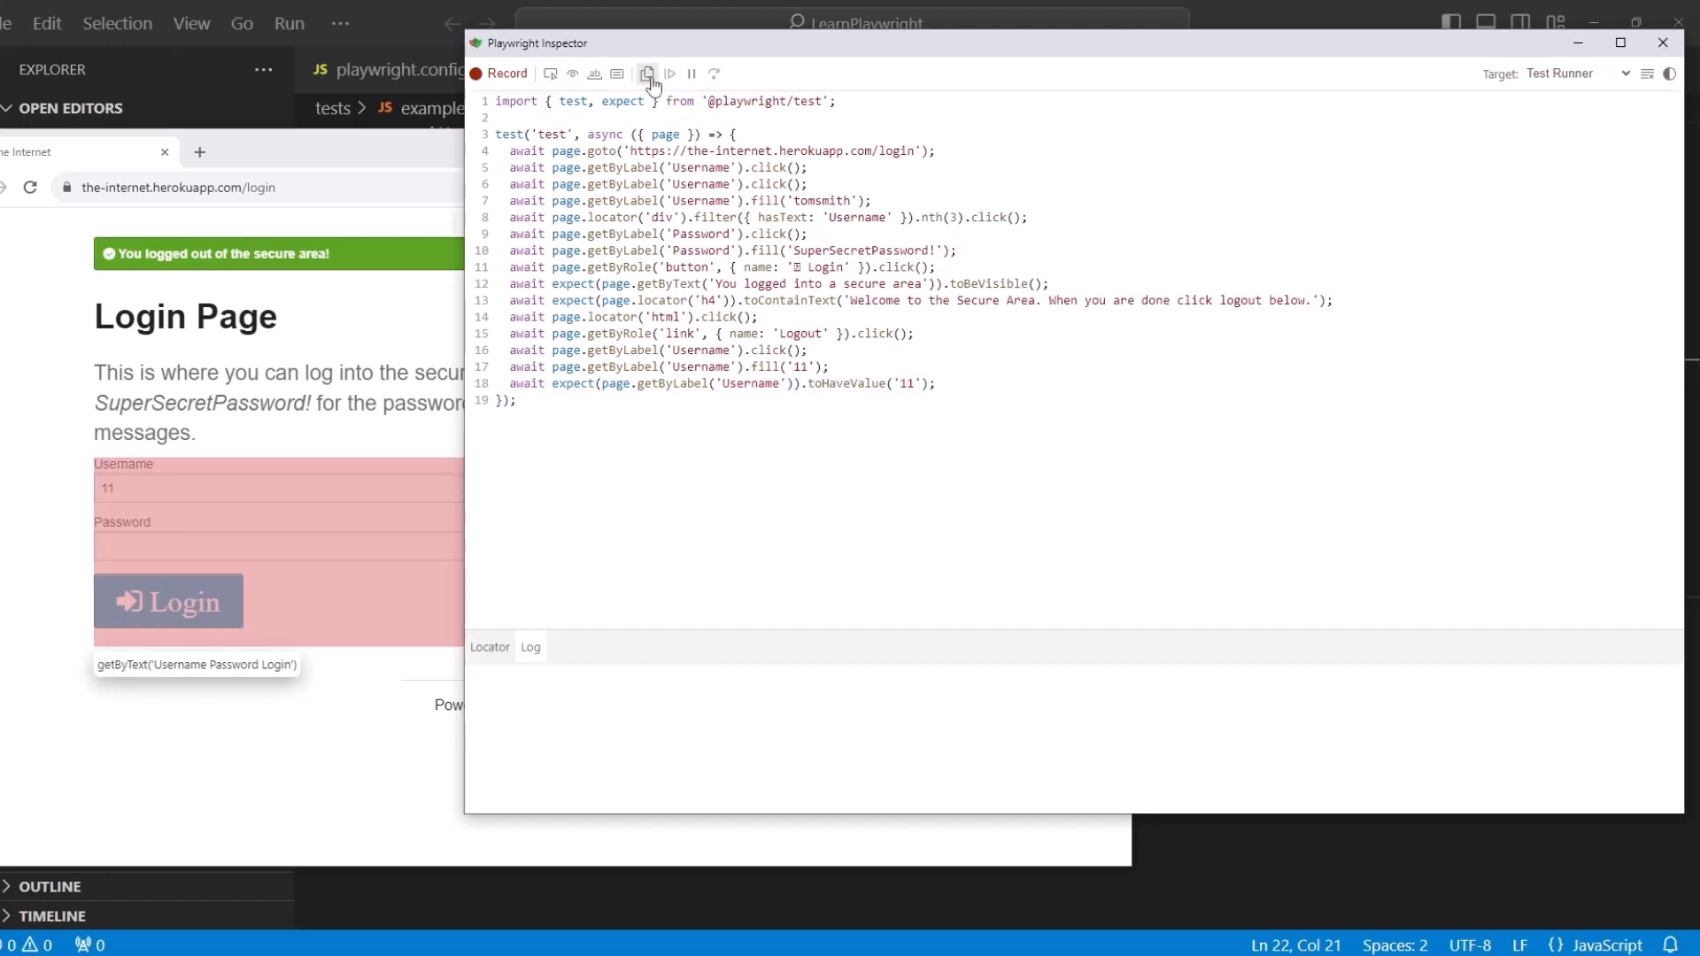
Copy the generated code and create codegen_login.spec.js in the tests folder
left_click(648, 73)
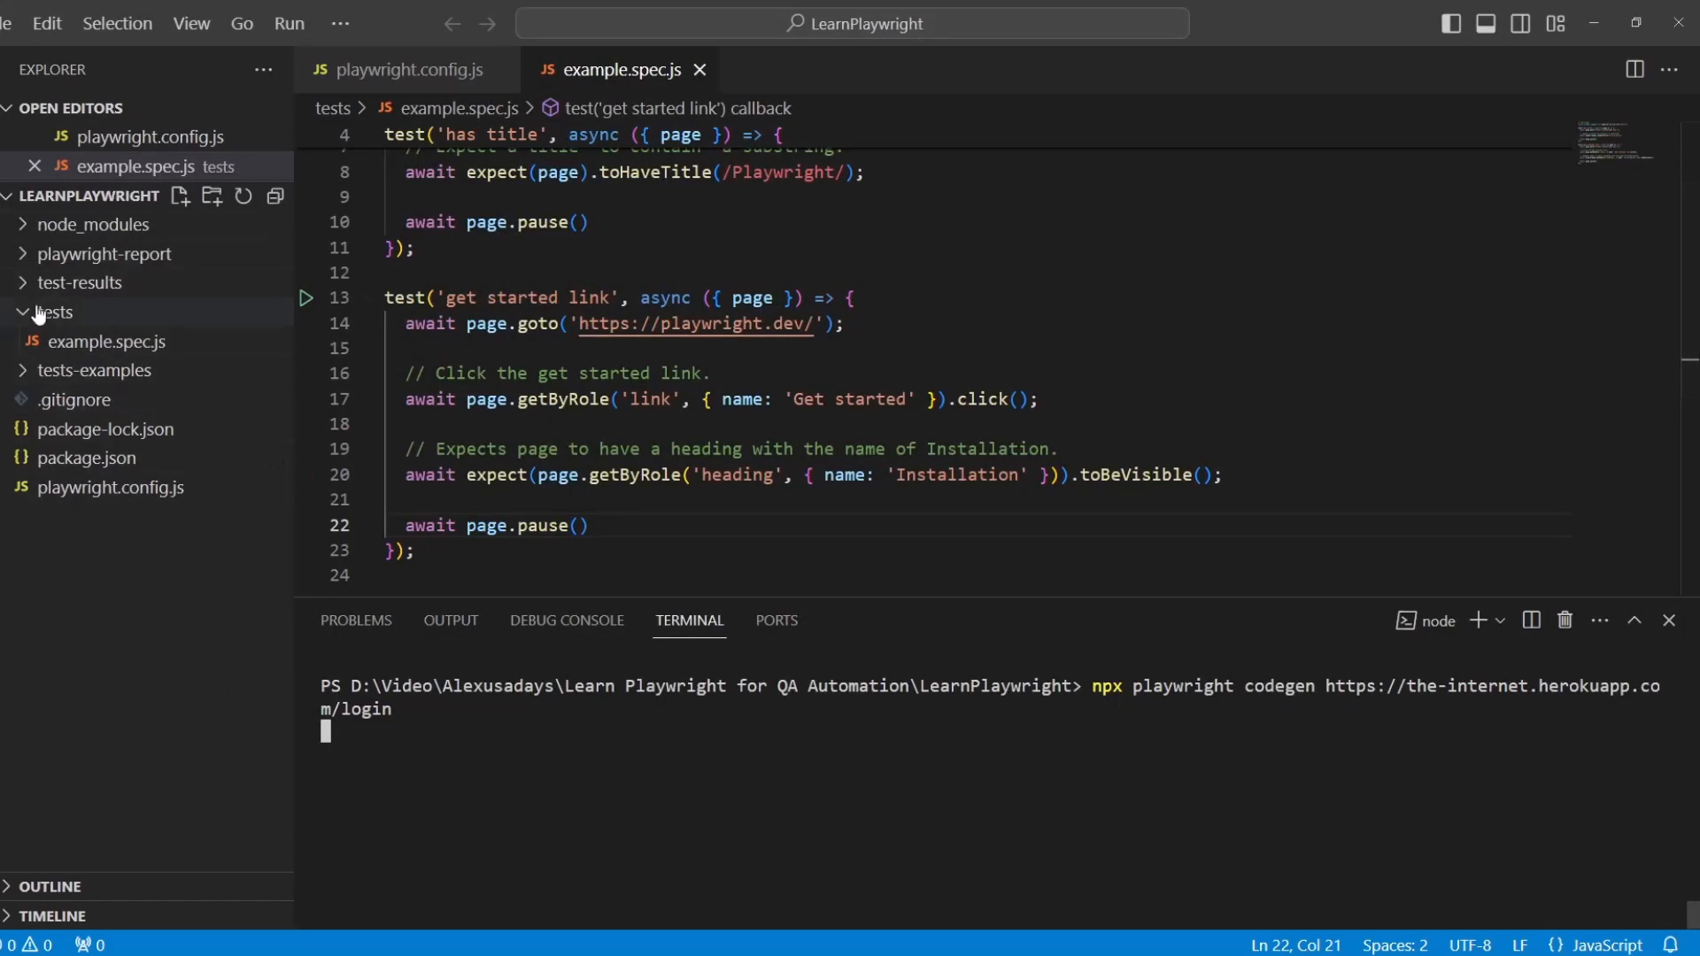
right_click(52, 311)
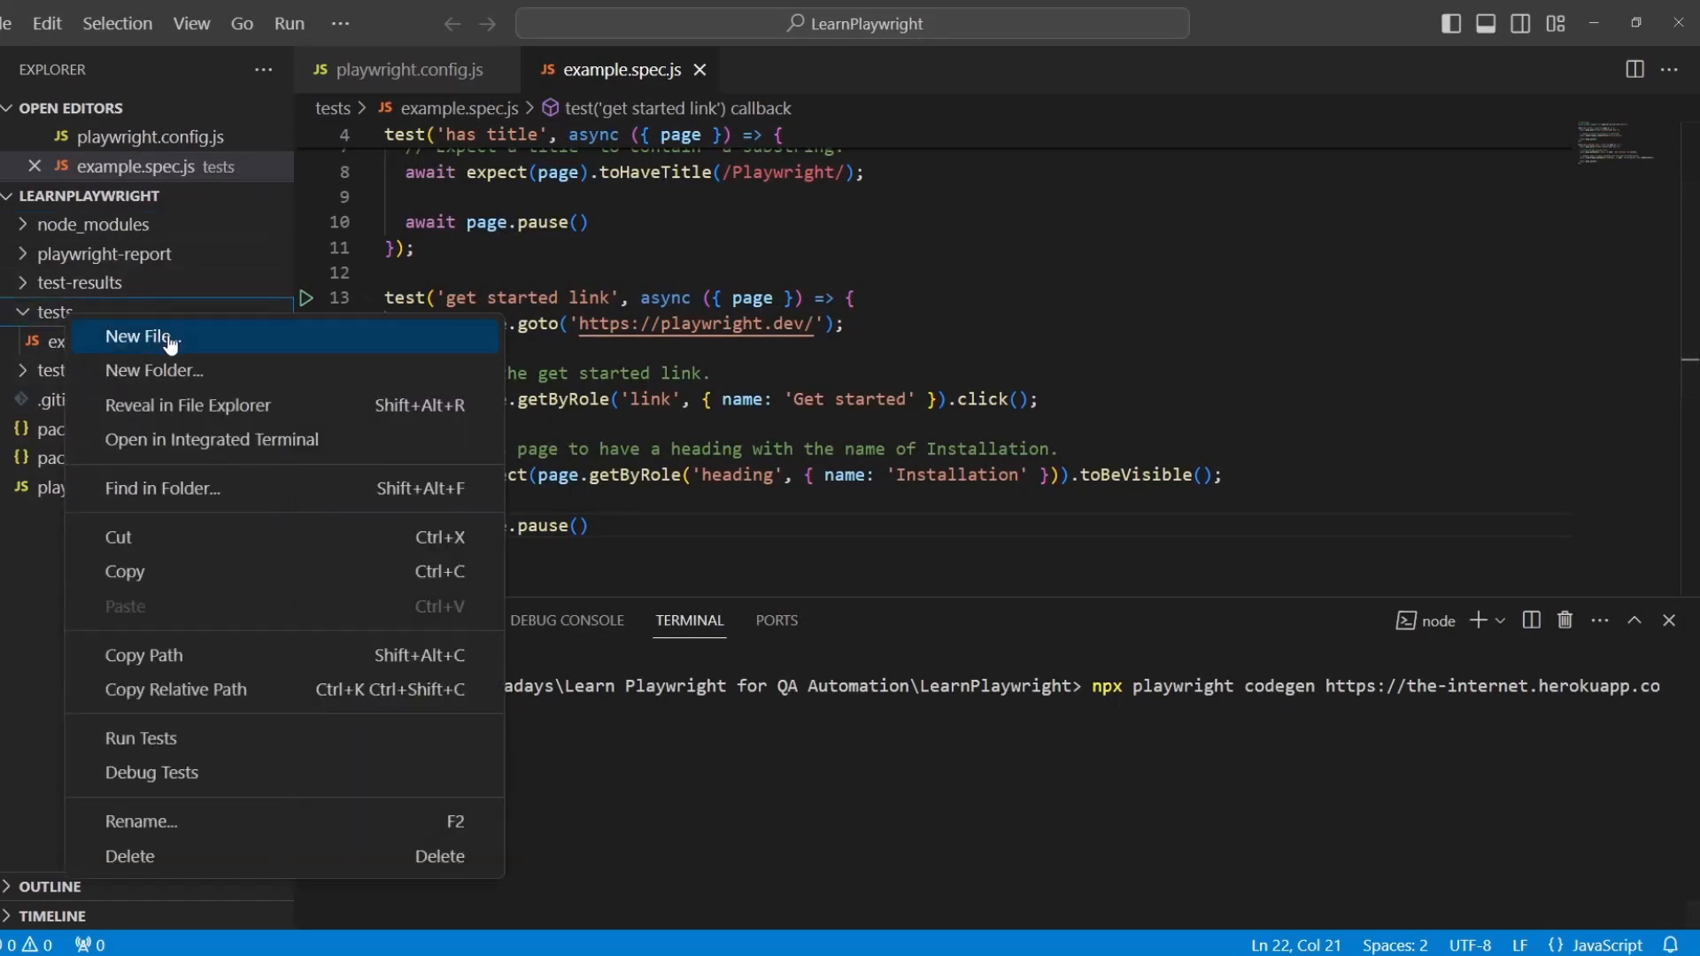
left_click(138, 336)
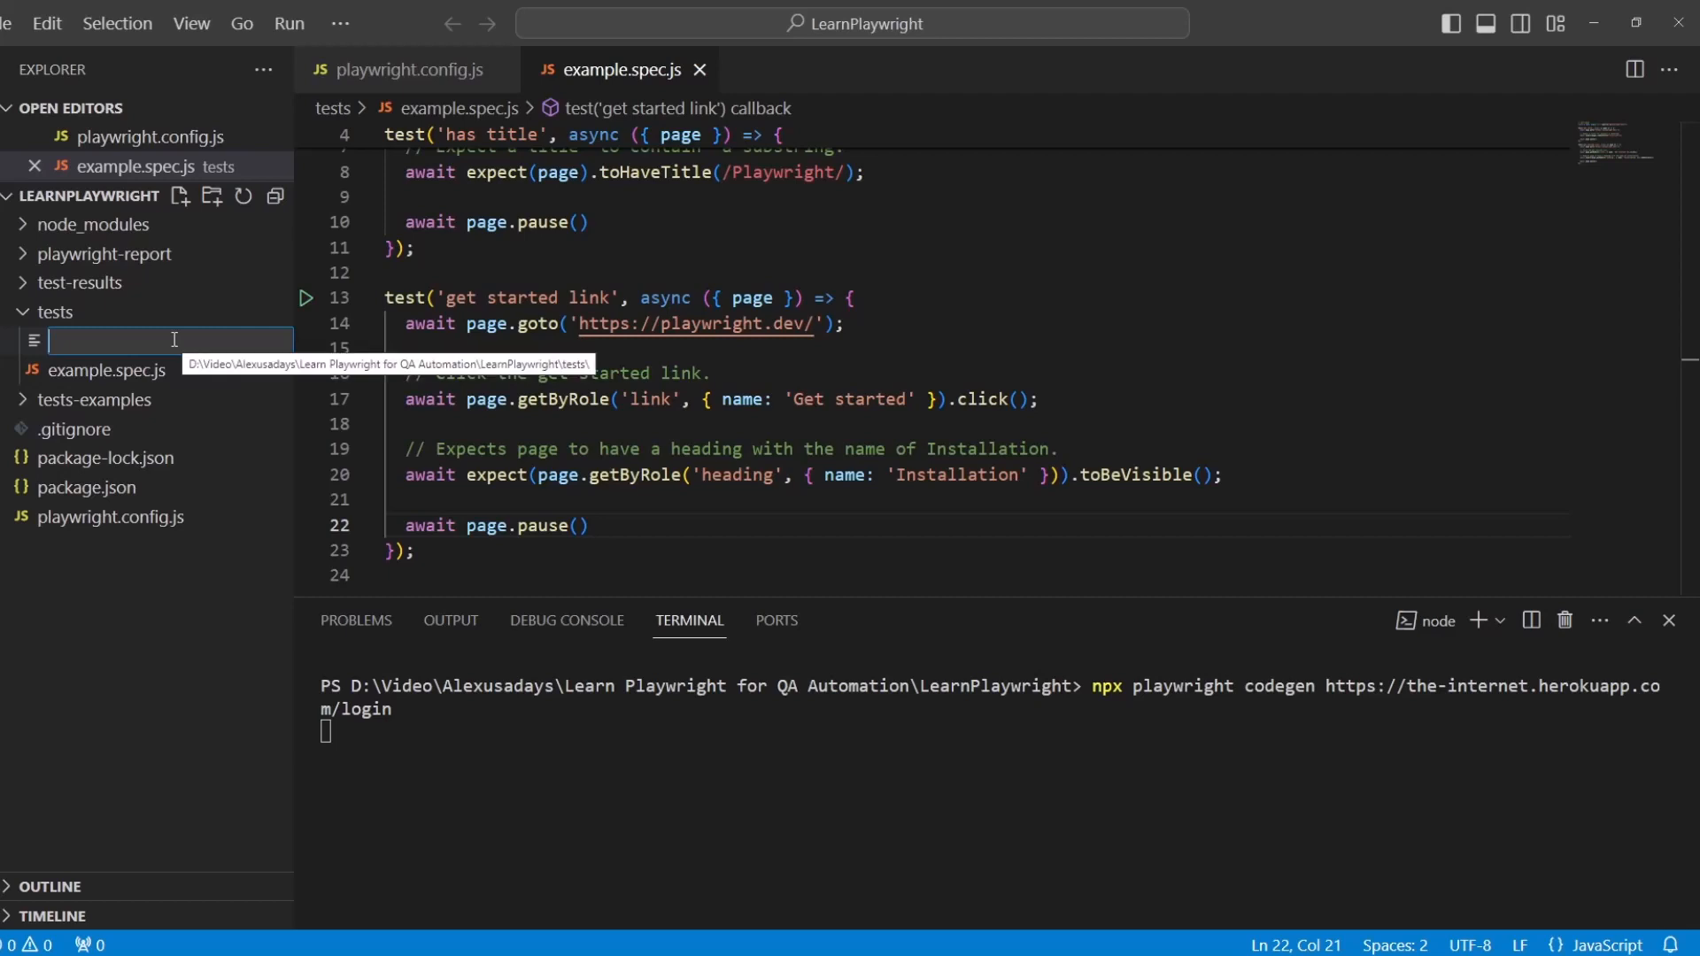
type("codegen_")
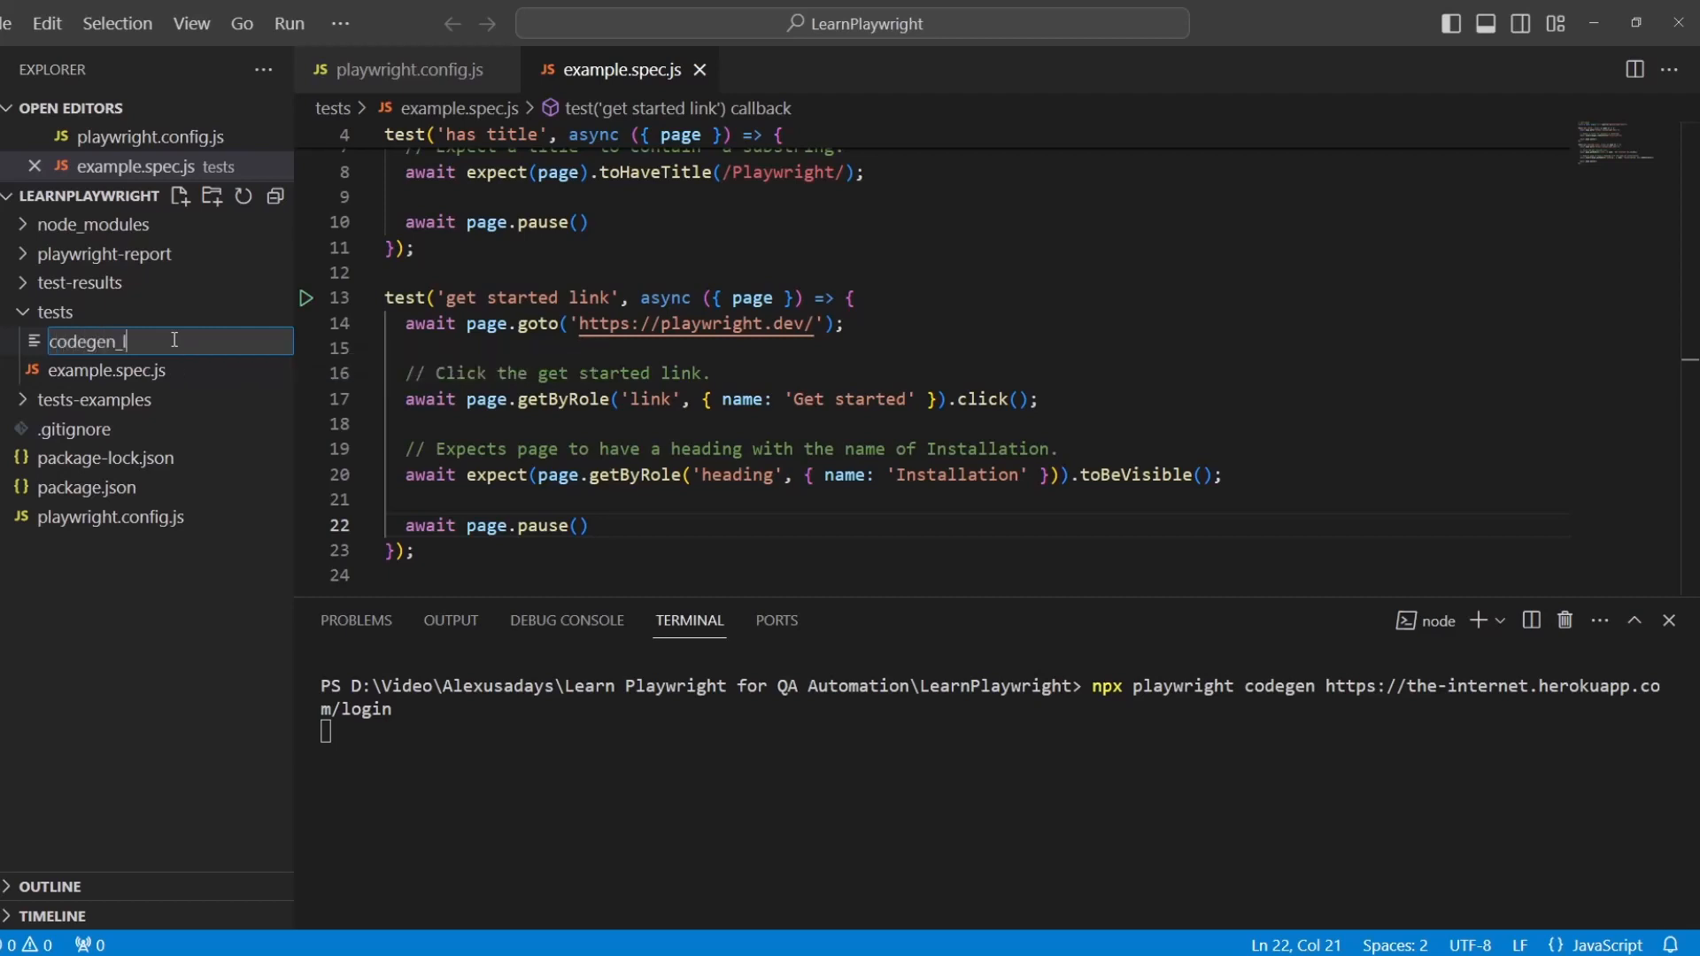
type("login.spec.")
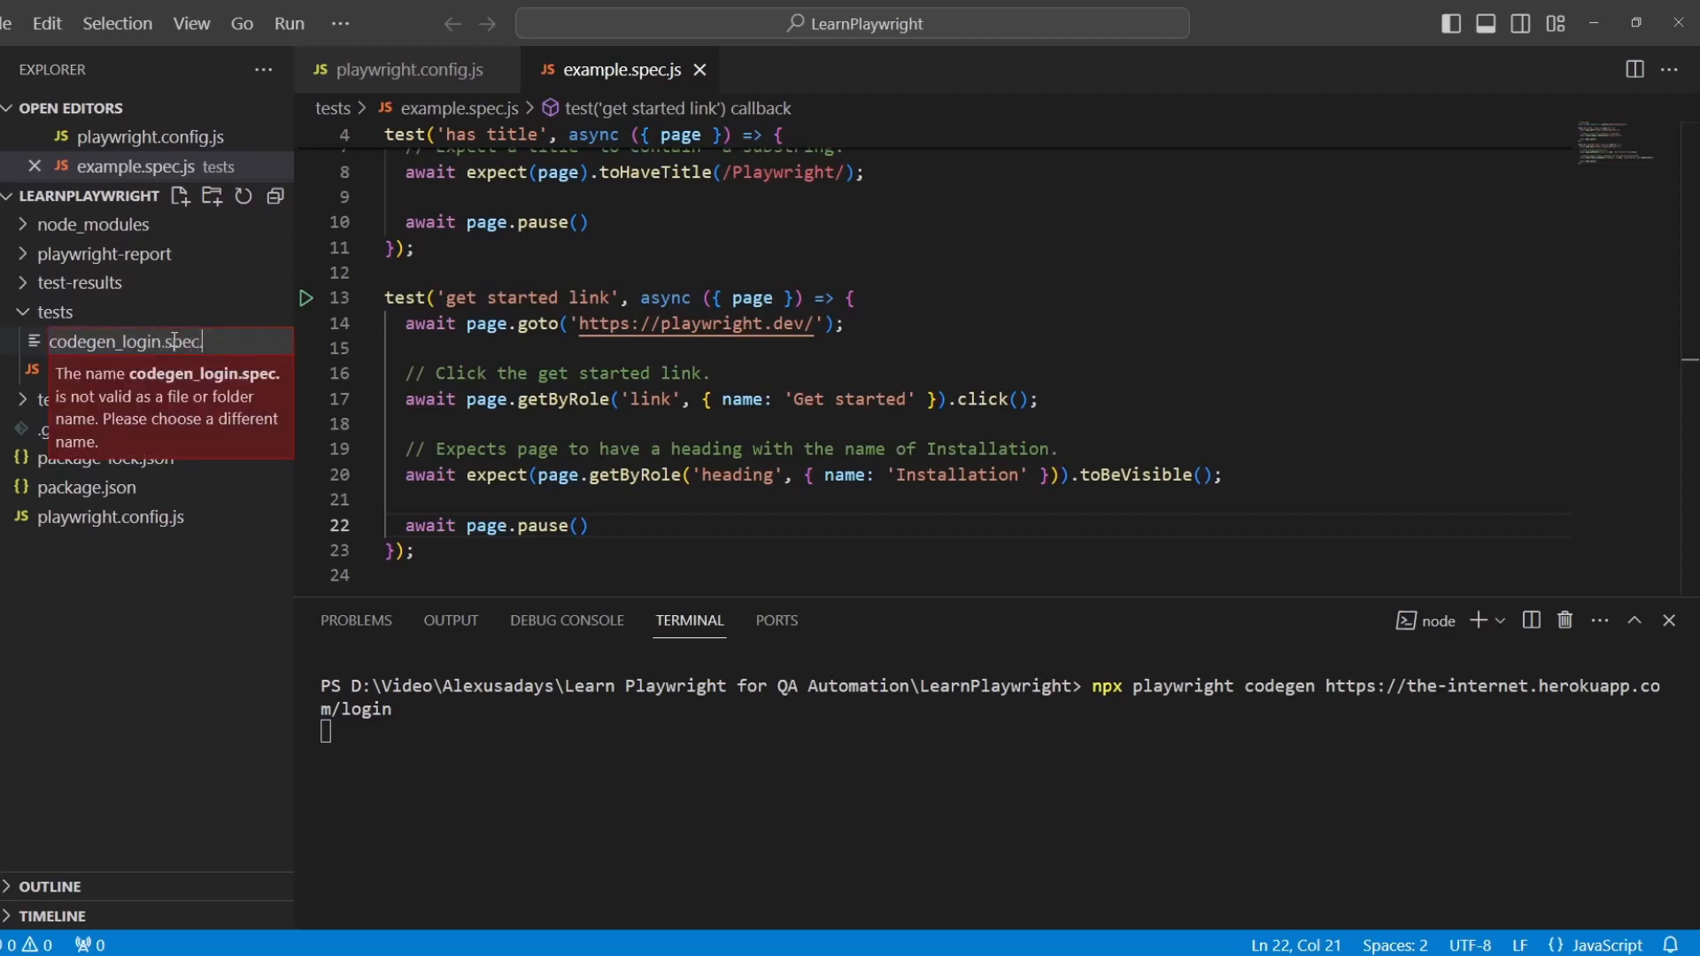
key("Enter")
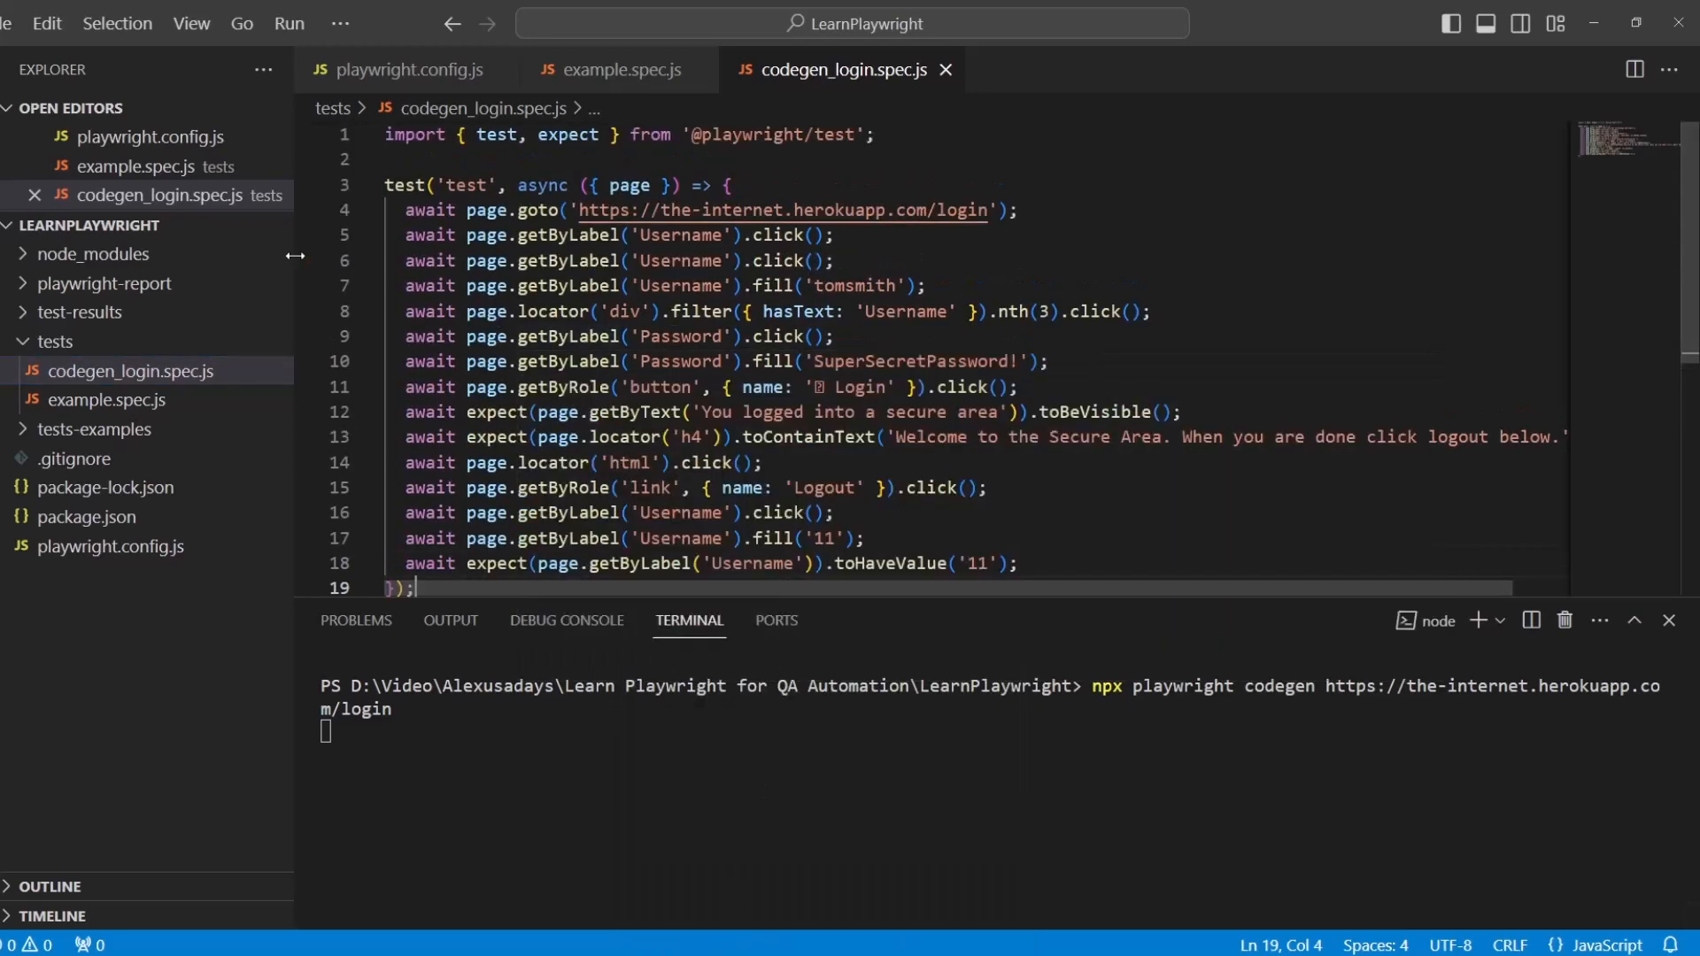
Paste the code and retitle the test 'This was generated by codegen'
double_click(414, 134)
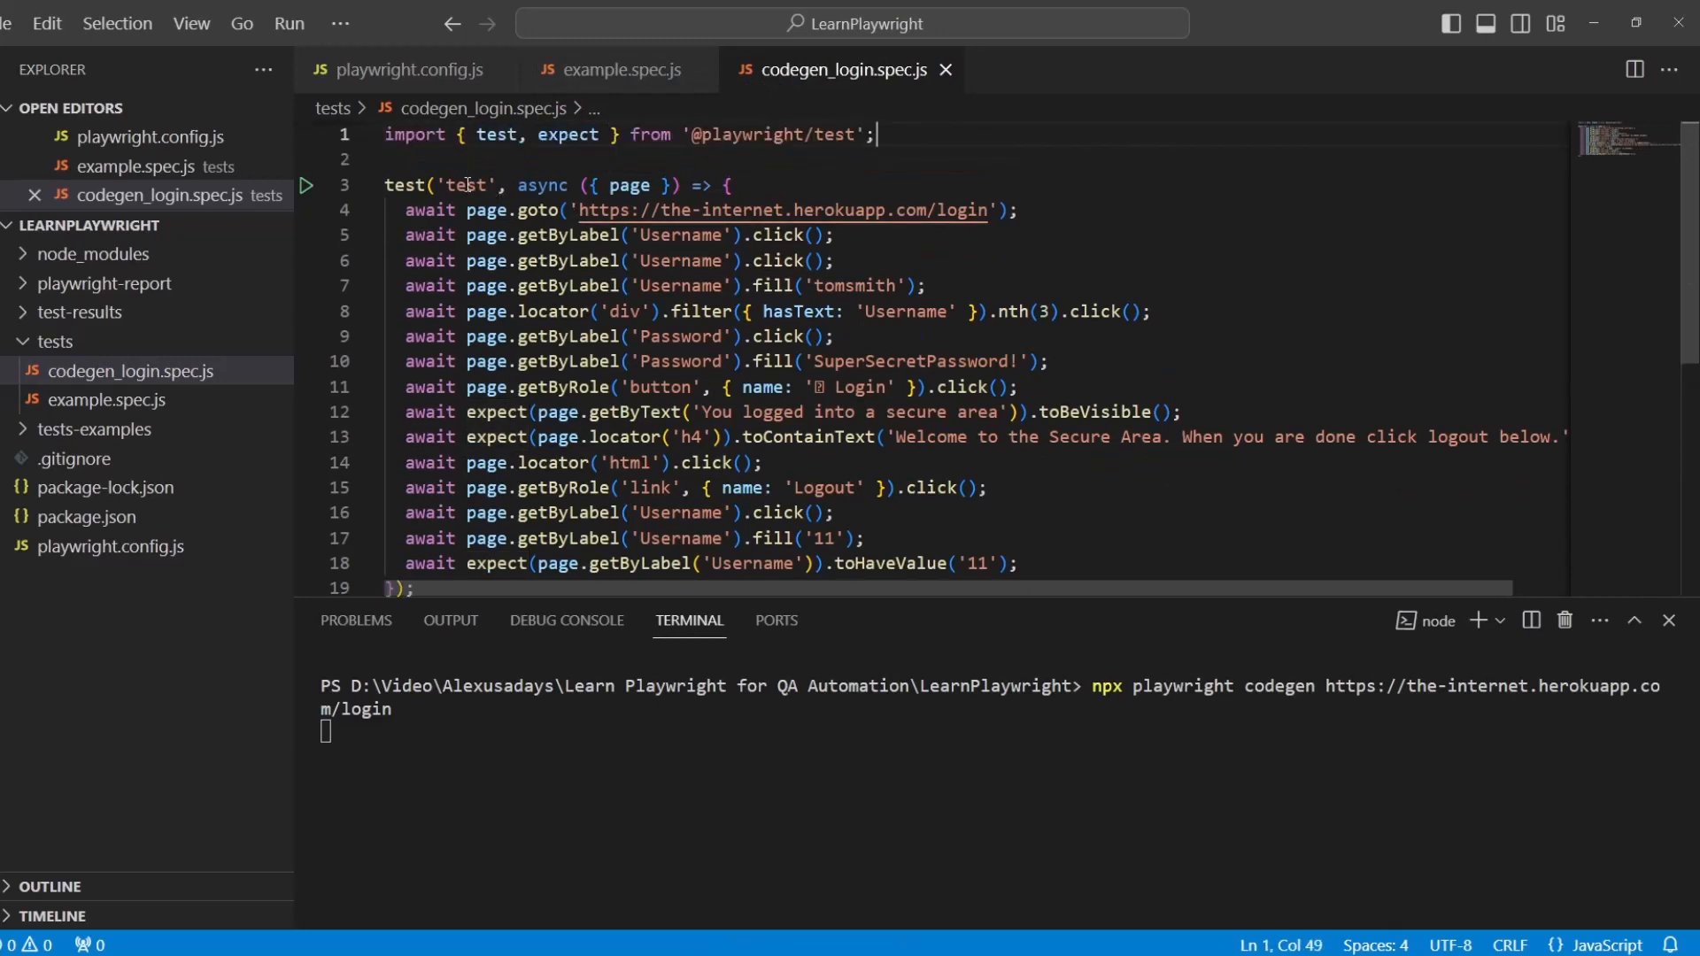
double_click(468, 186)
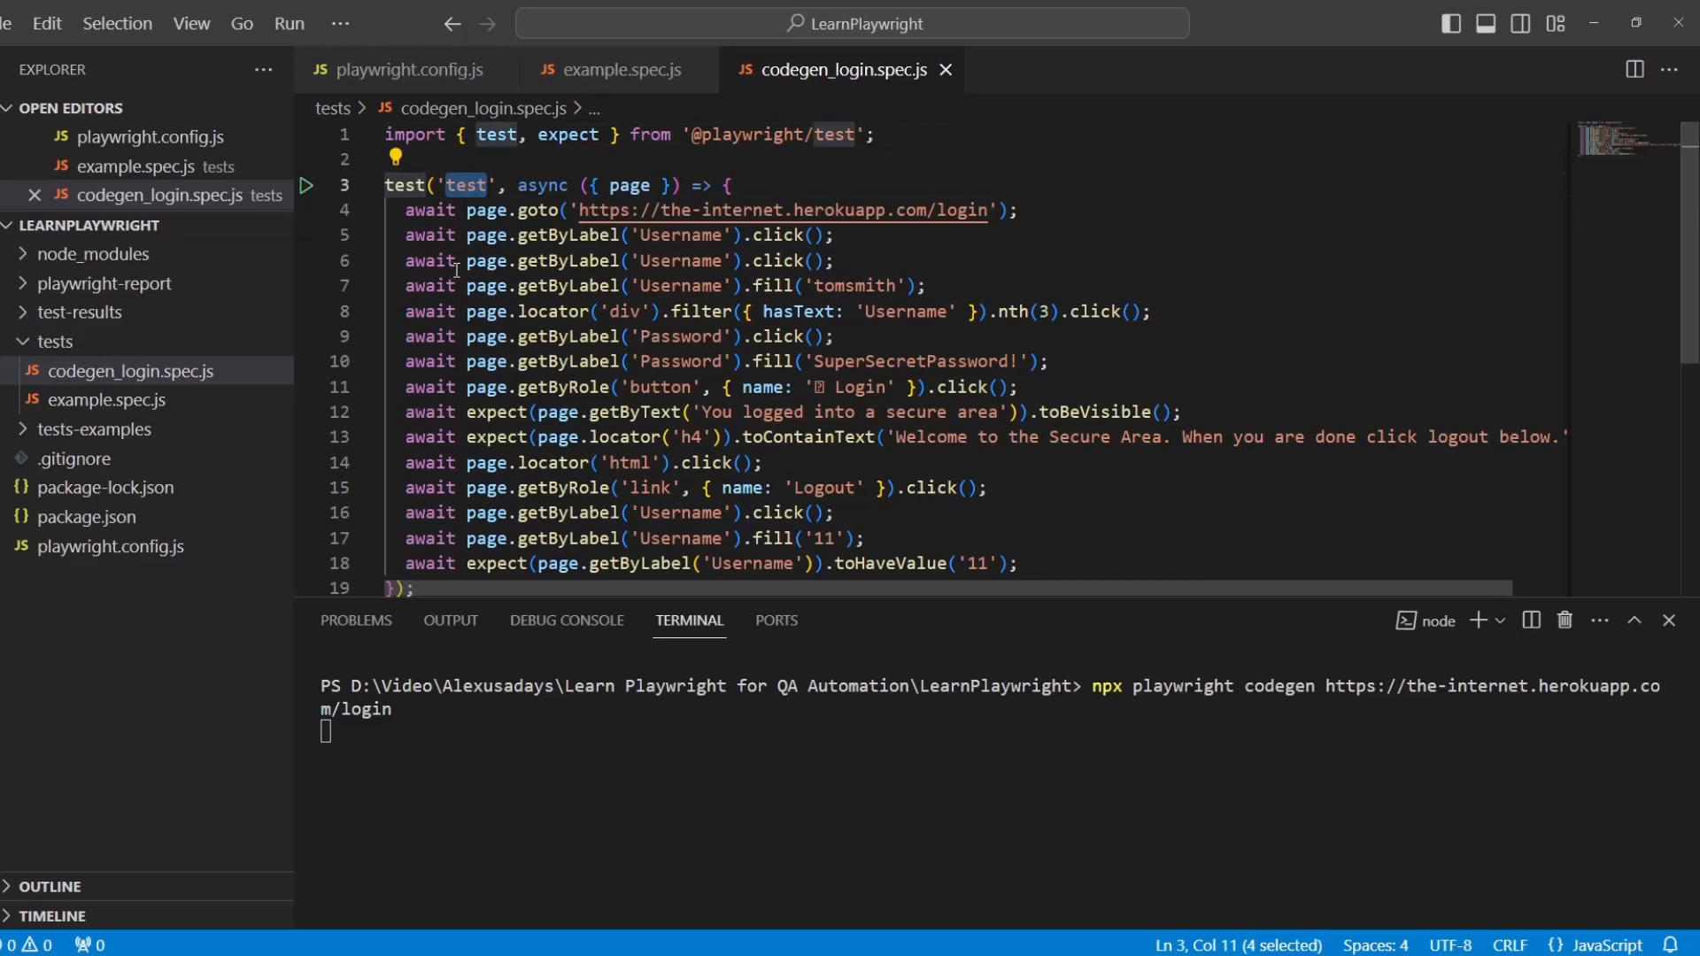
type("This")
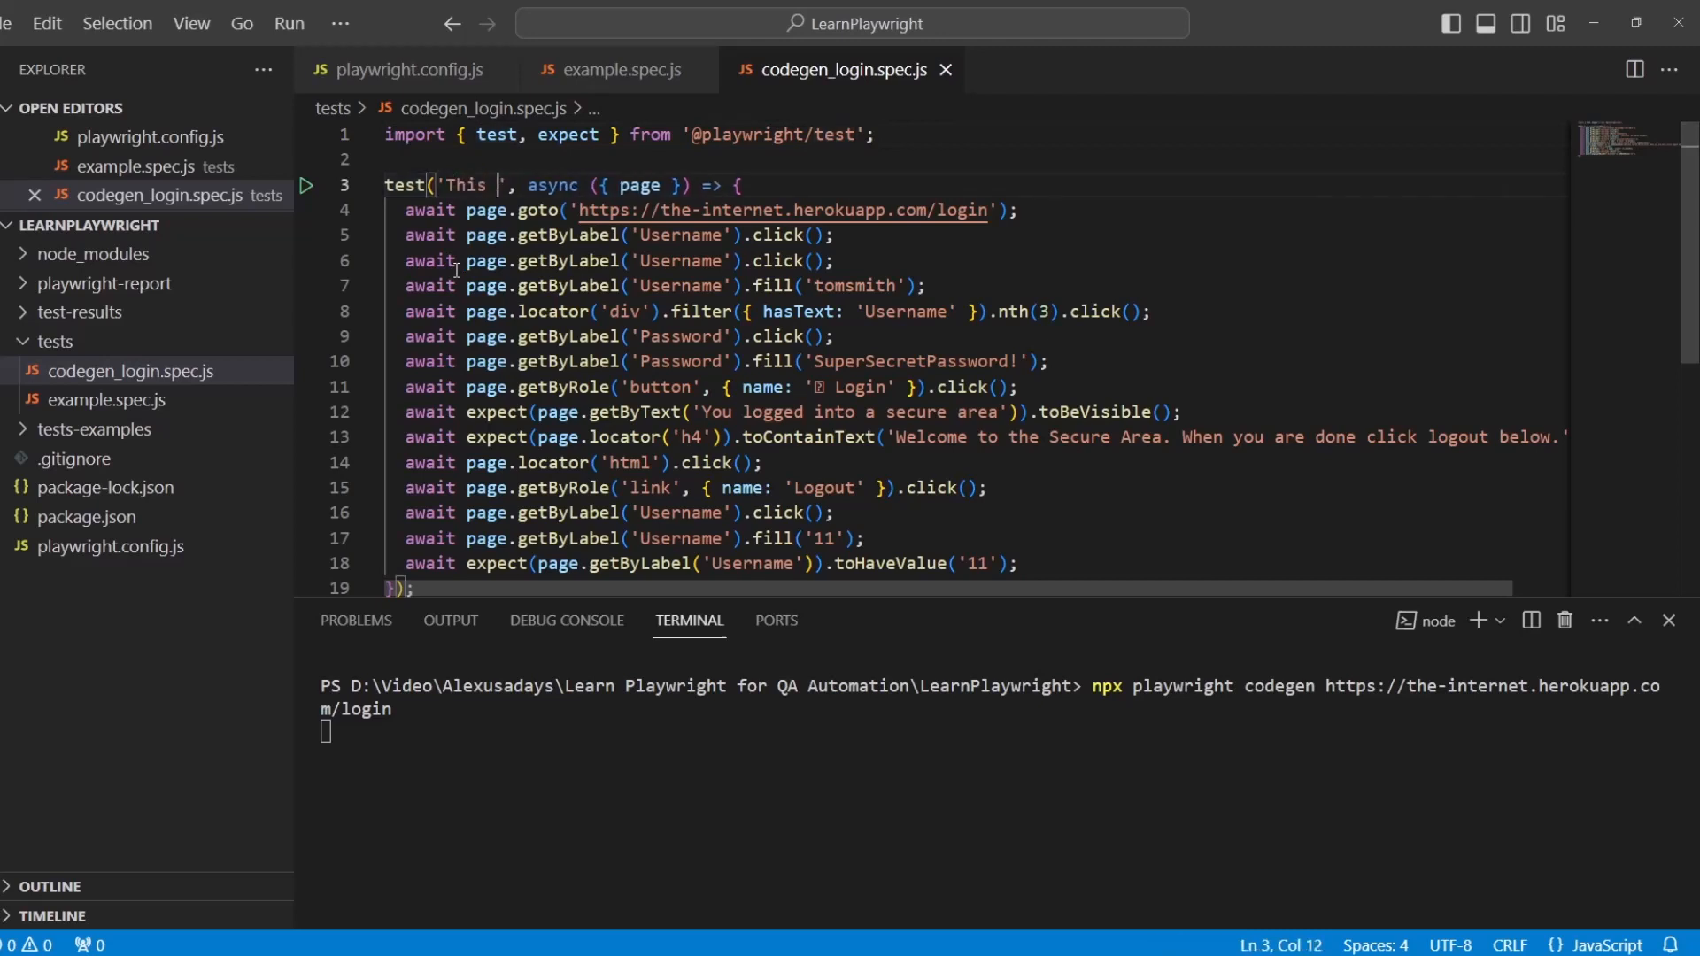
type("was gene")
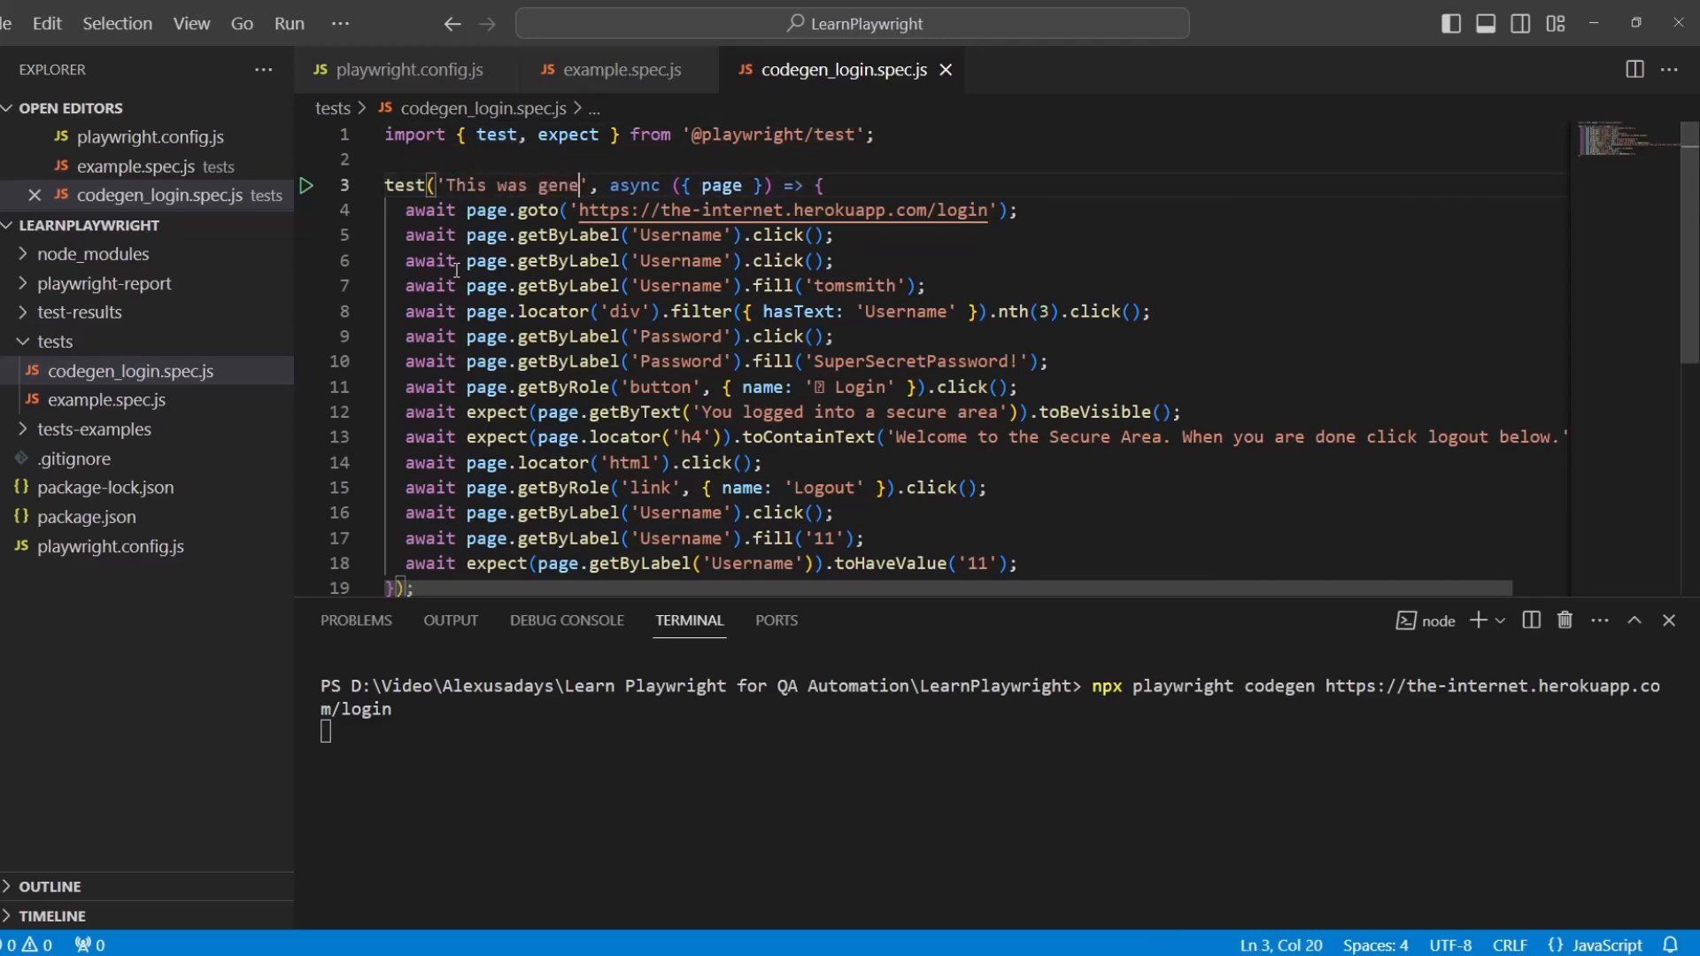
type("rated by")
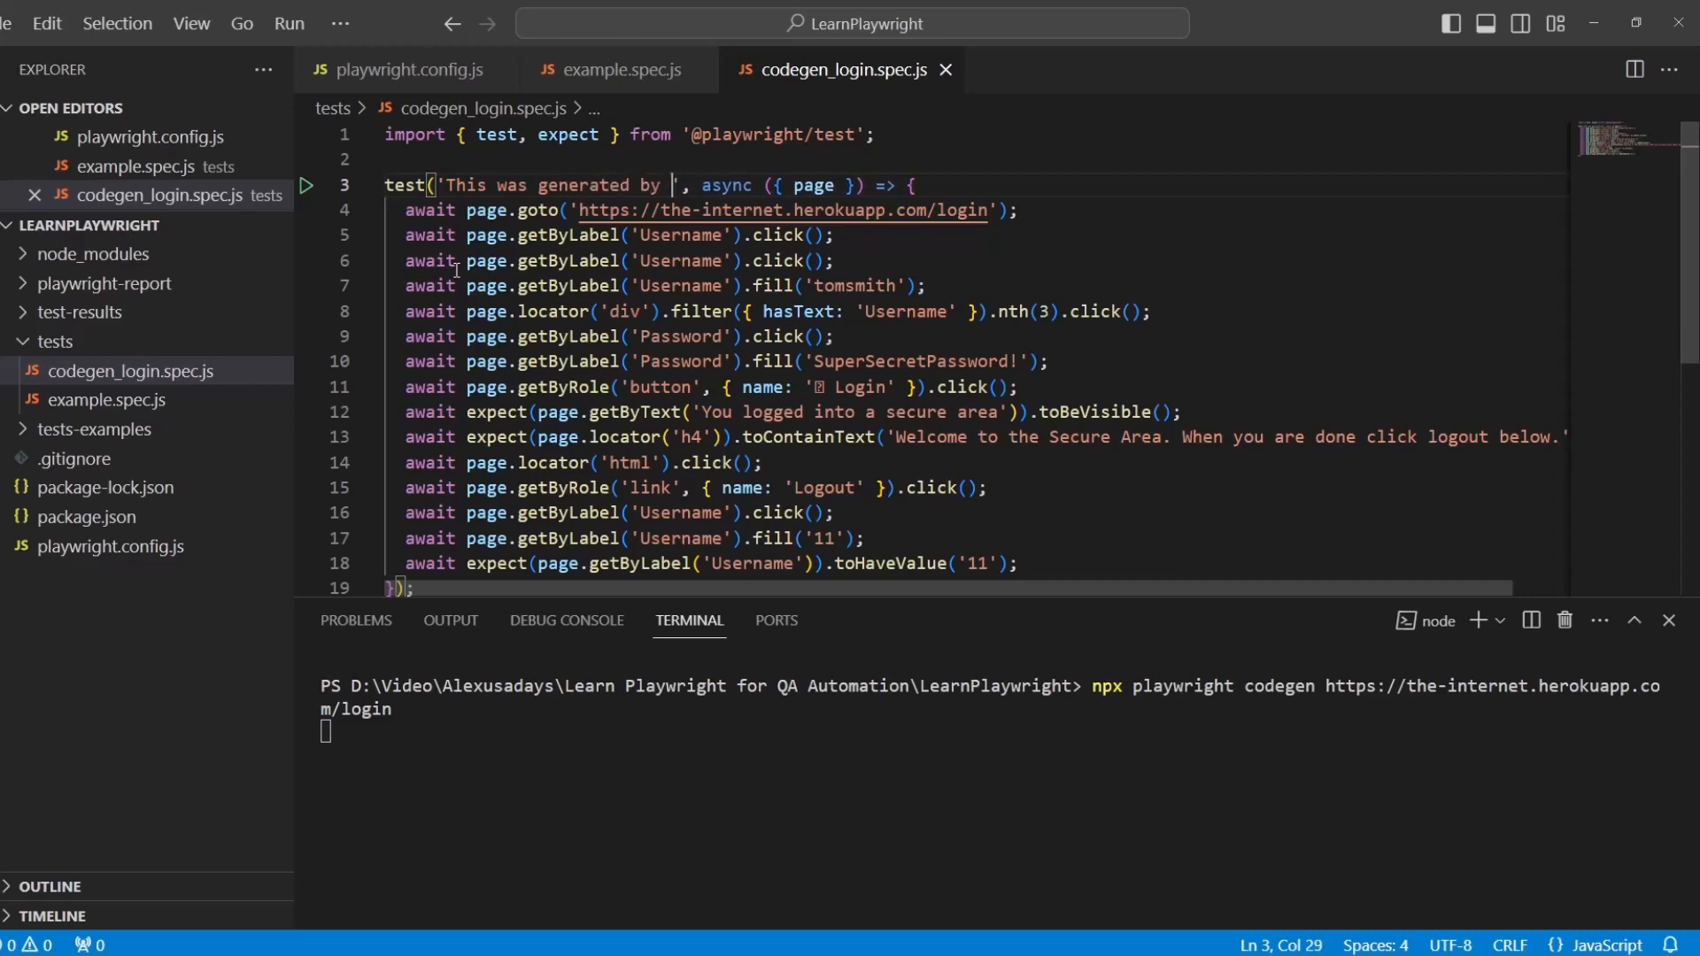
type("codegen")
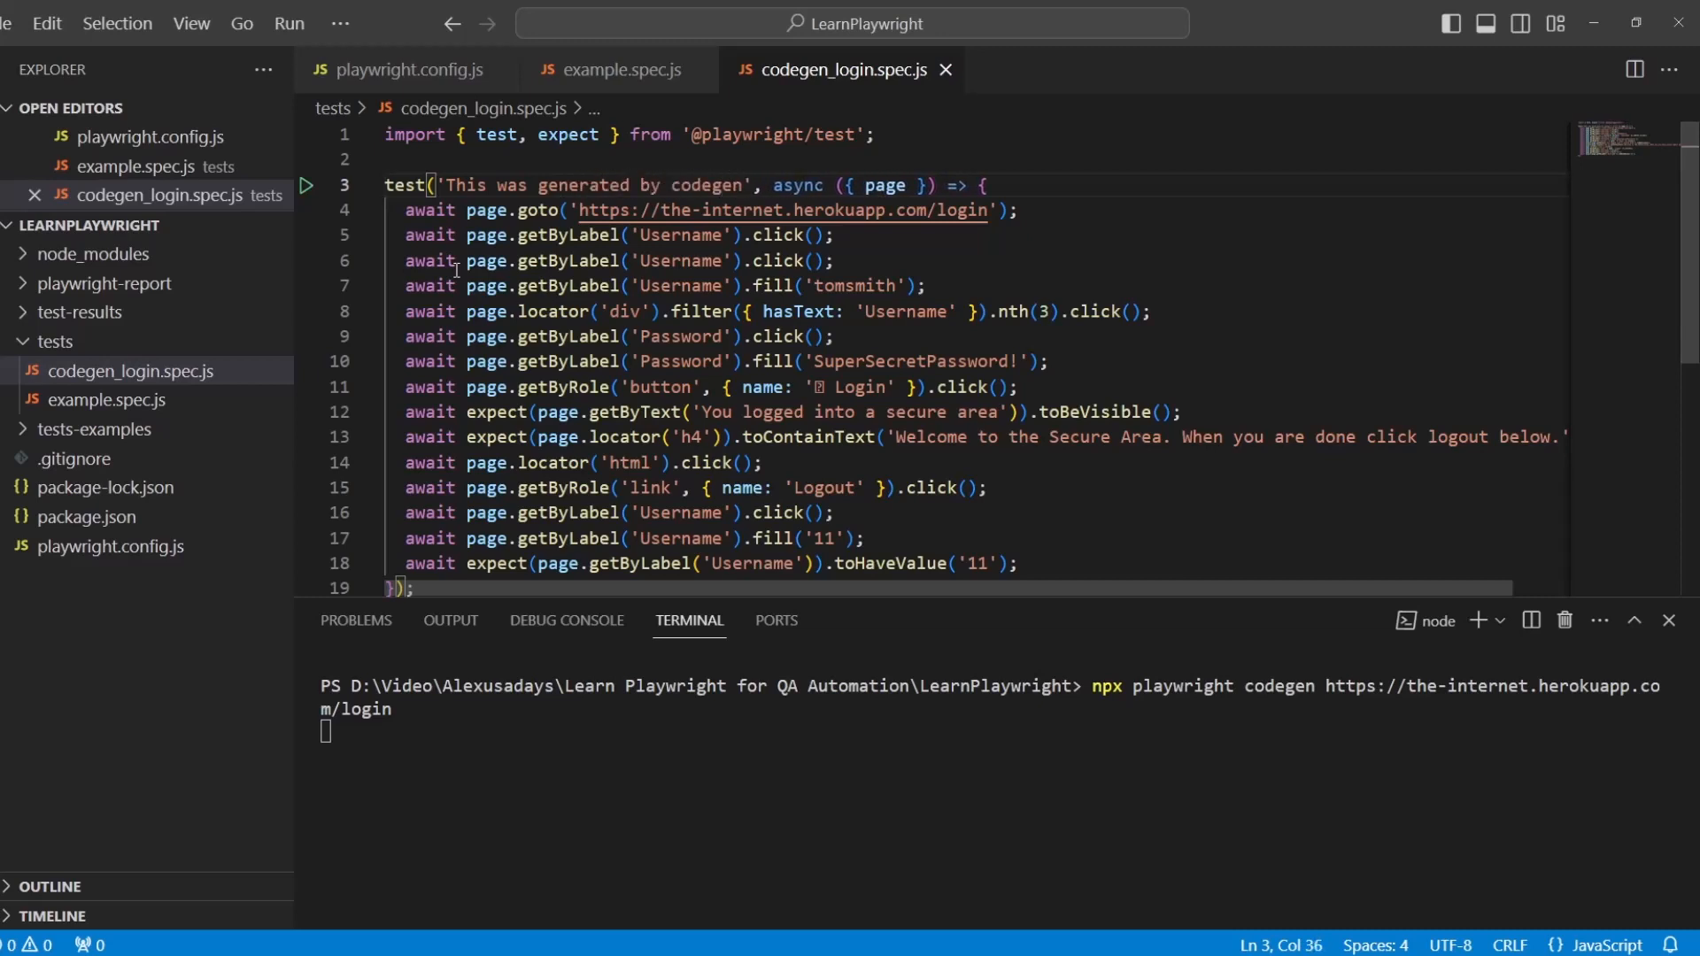
Delete the stray locator click line and review the remaining fill, login and message-check steps
left_click(834, 261)
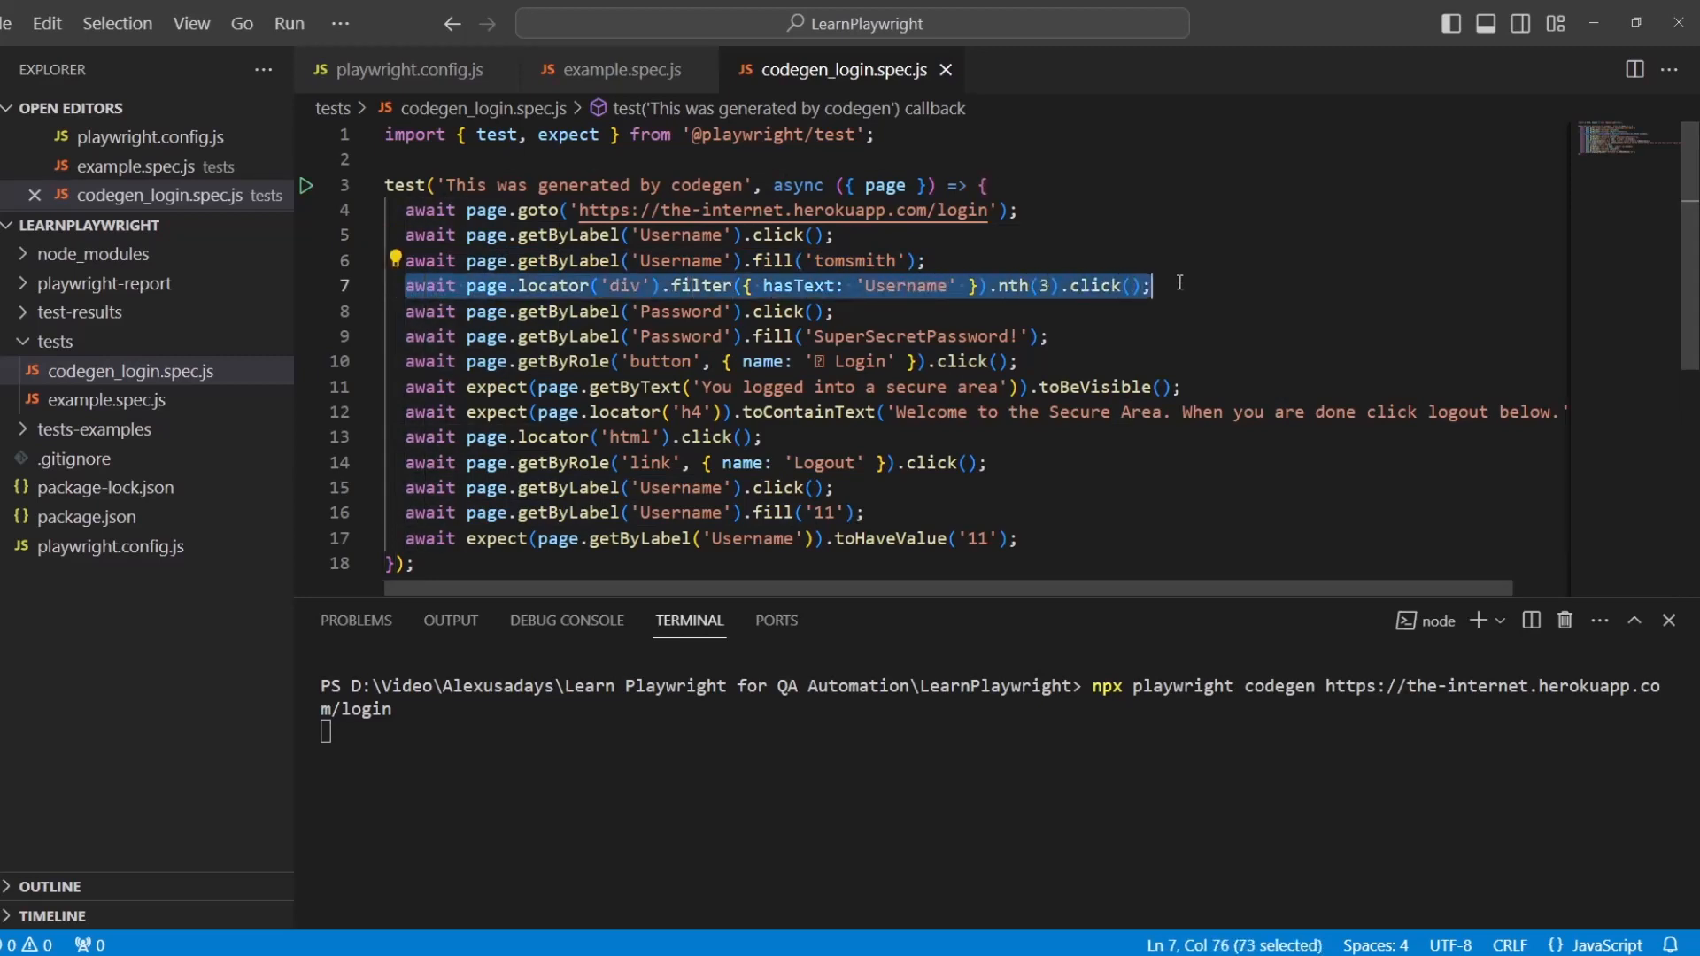
key("Delete")
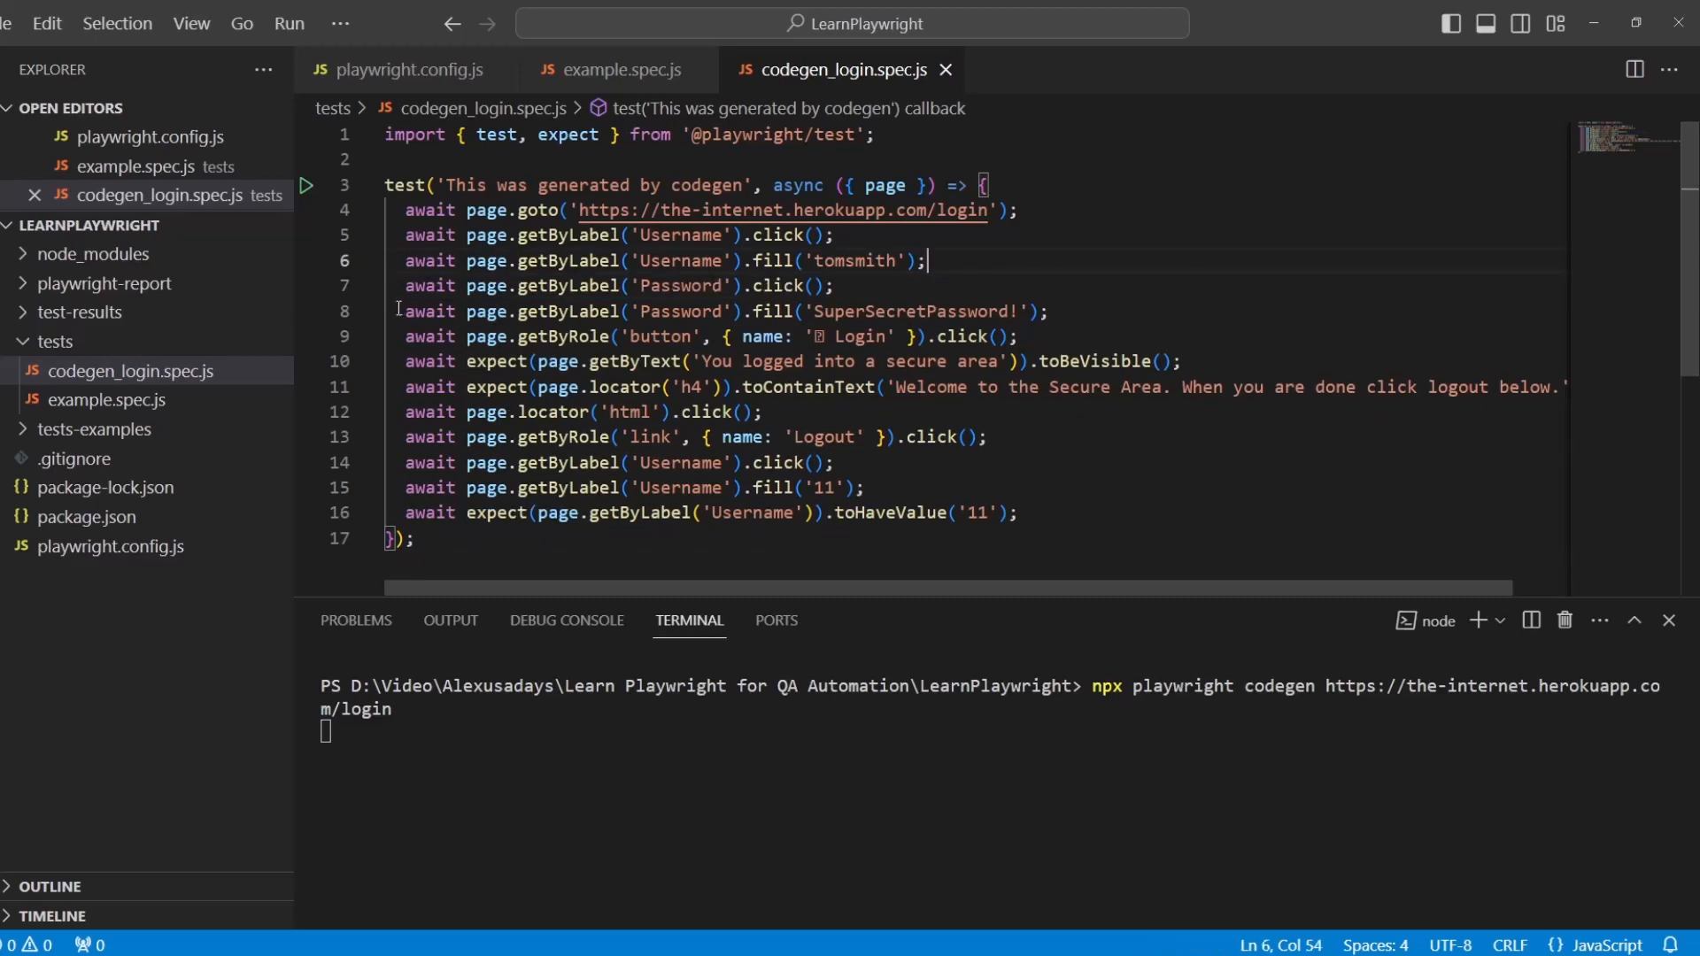
triple_click(618, 285)
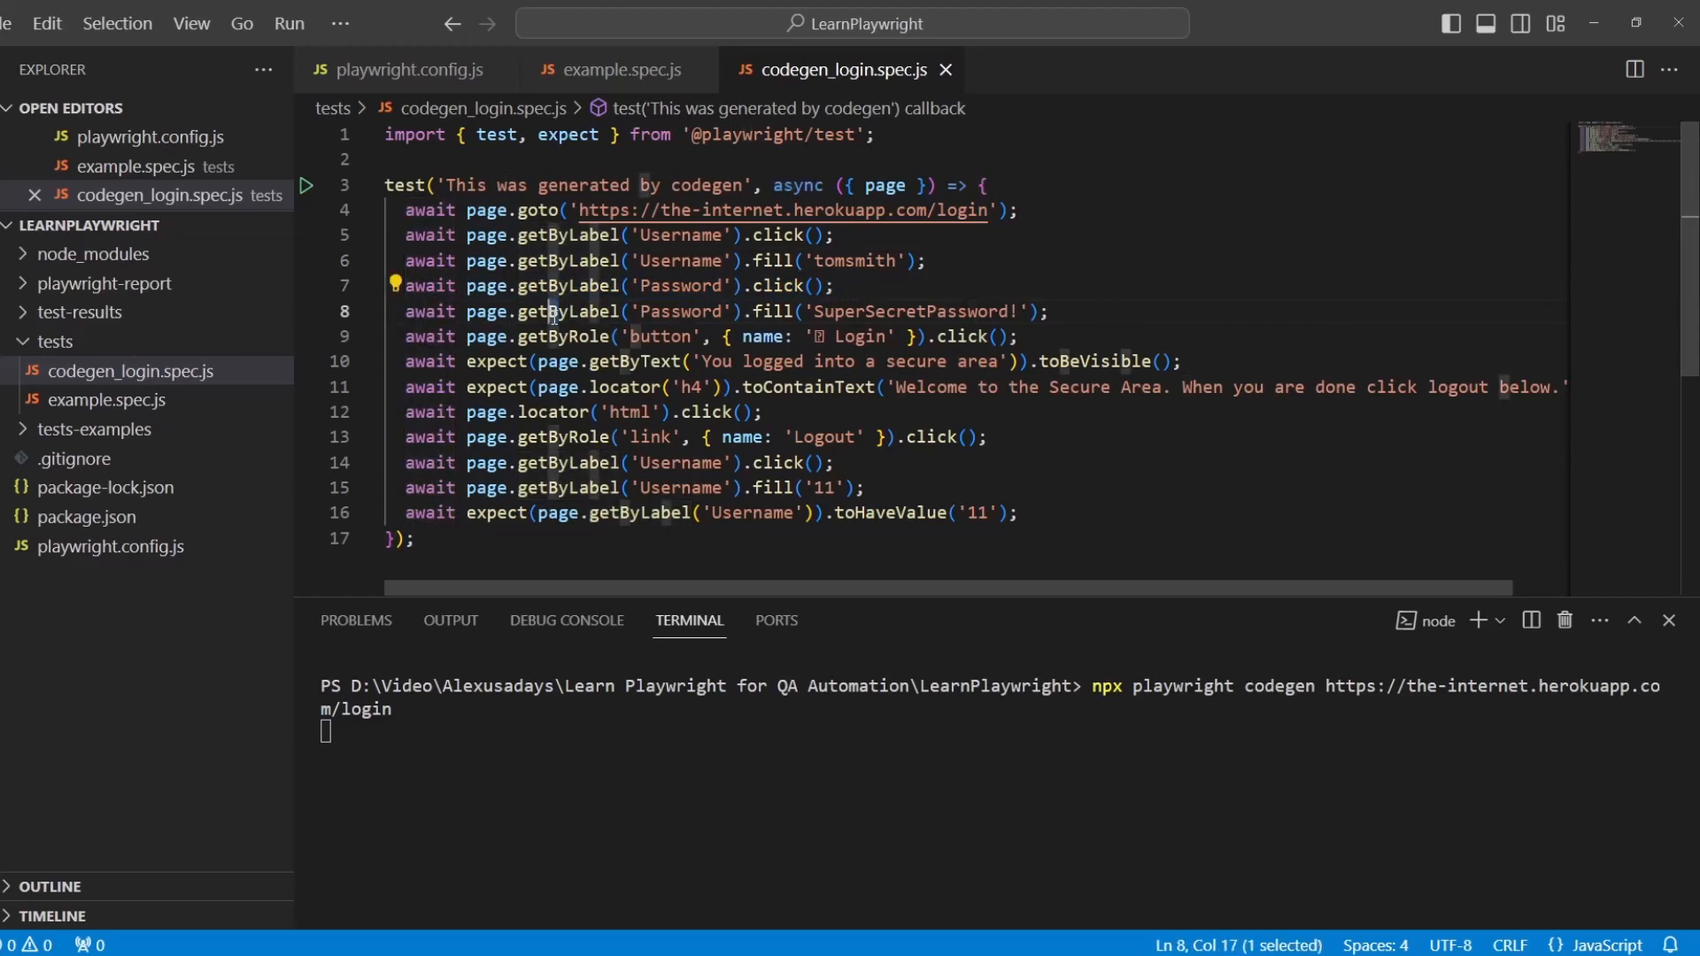
triple_click(716, 311)
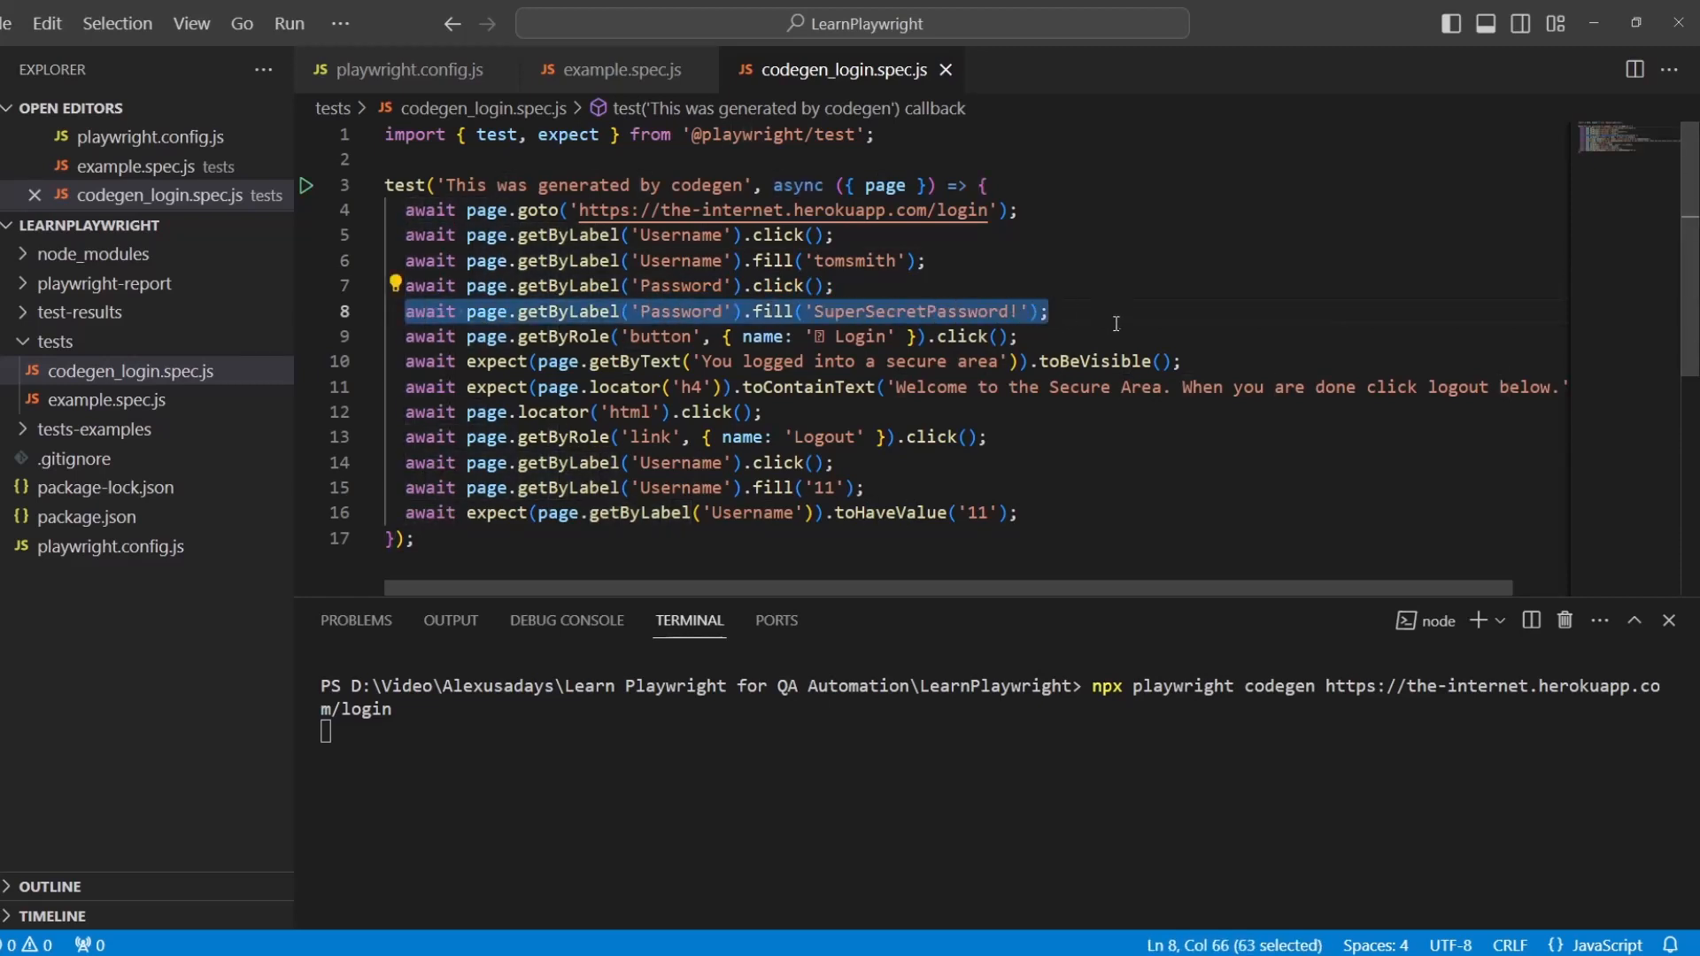
left_click(744, 337)
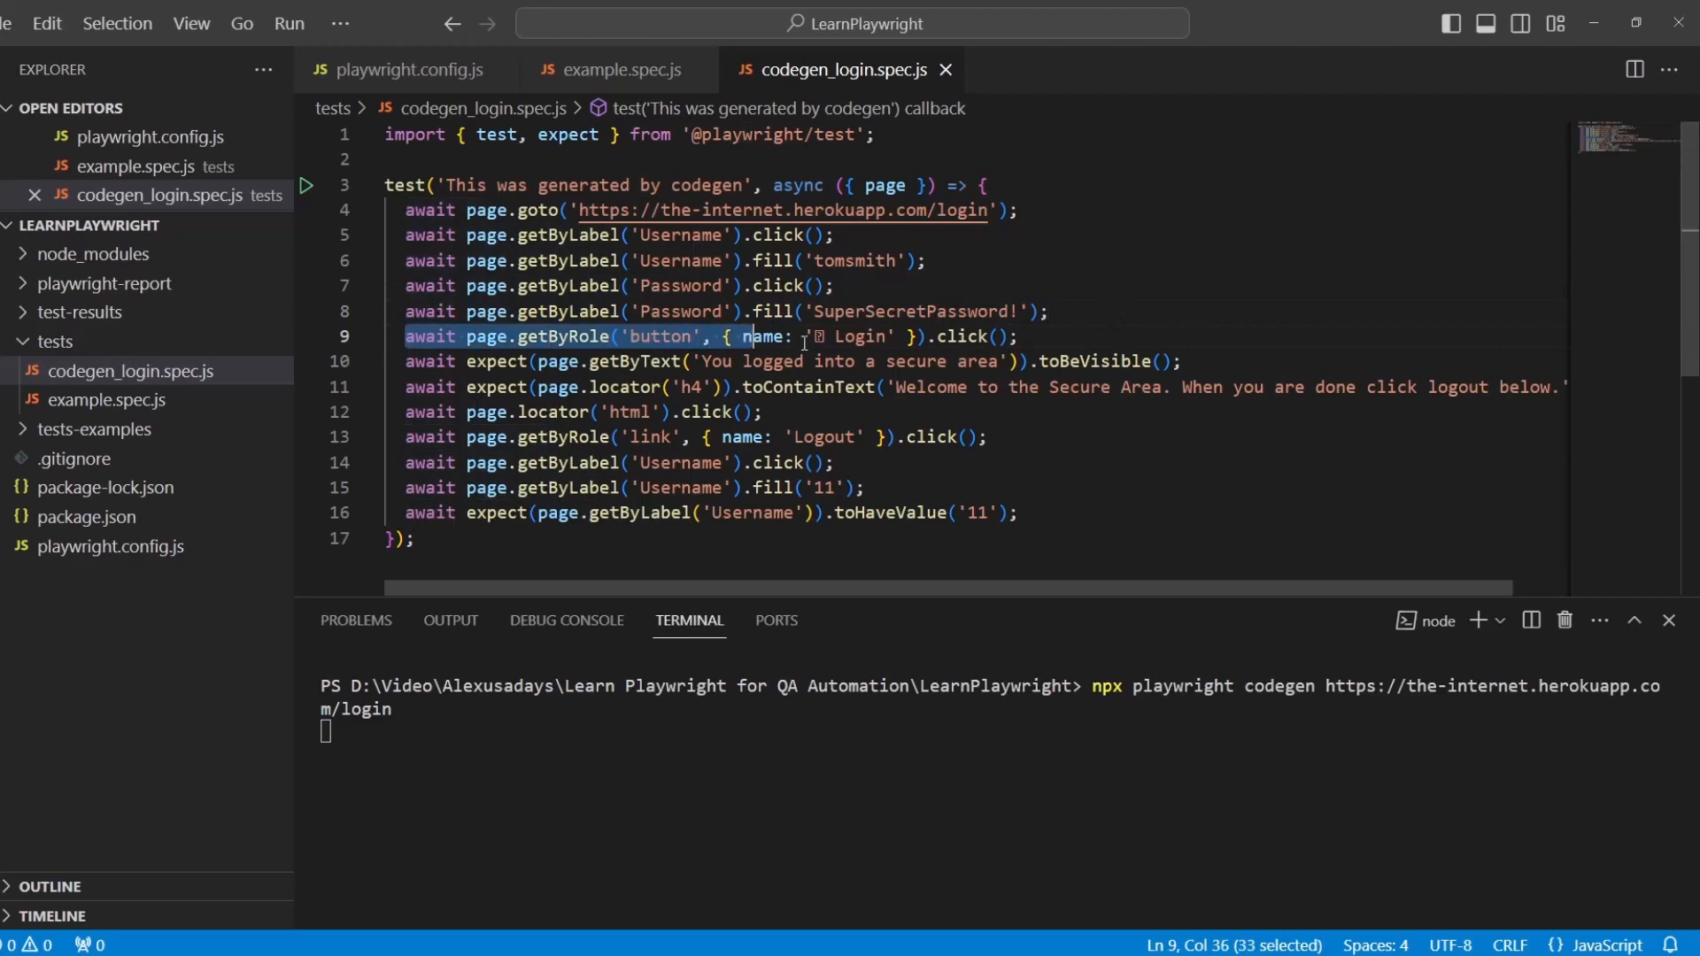
left_click_drag(746, 337, 1013, 337)
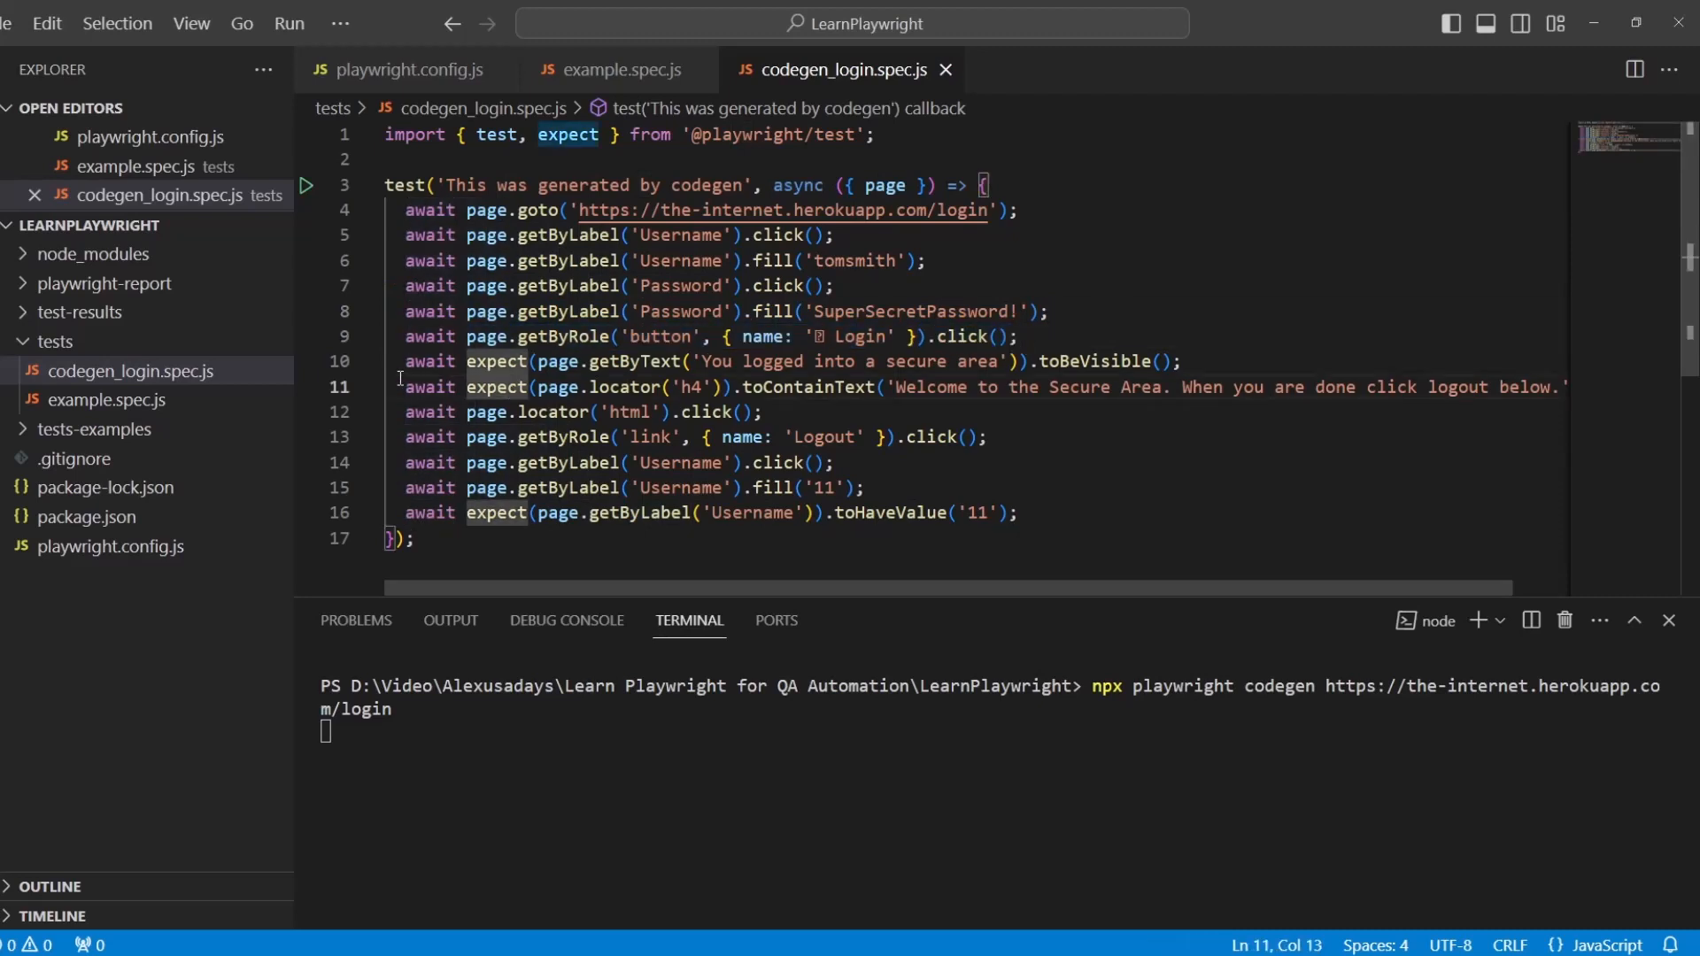
left_click_drag(405, 361, 958, 361)
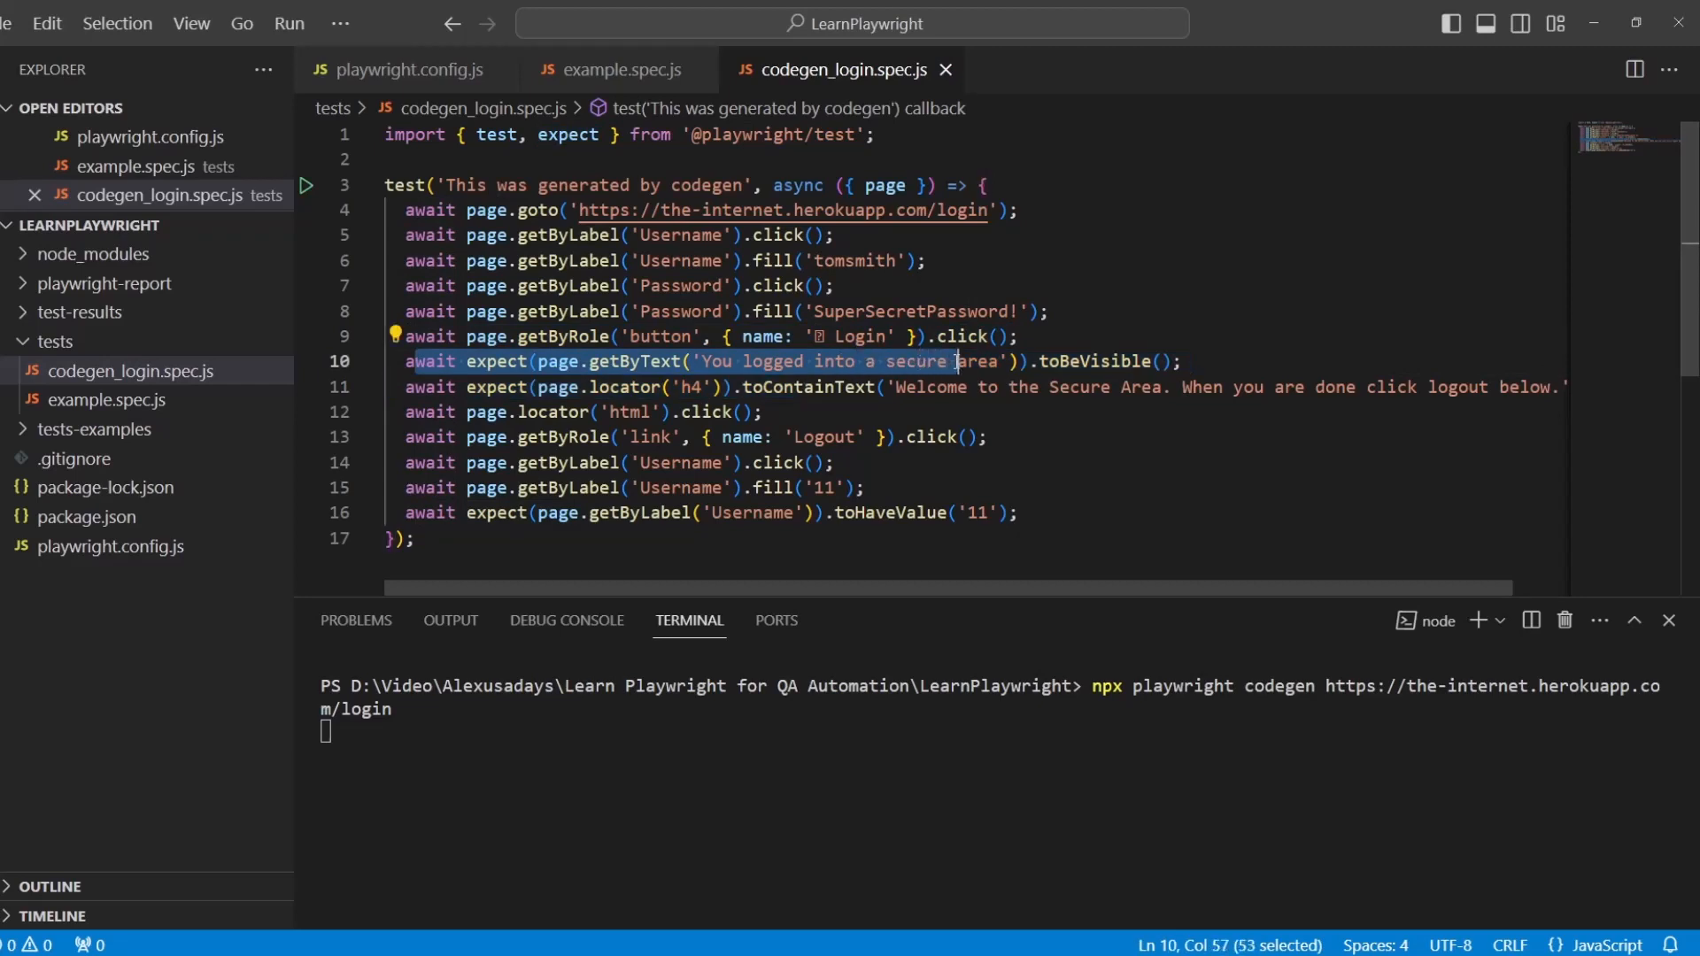
left_click_drag(955, 362, 1057, 362)
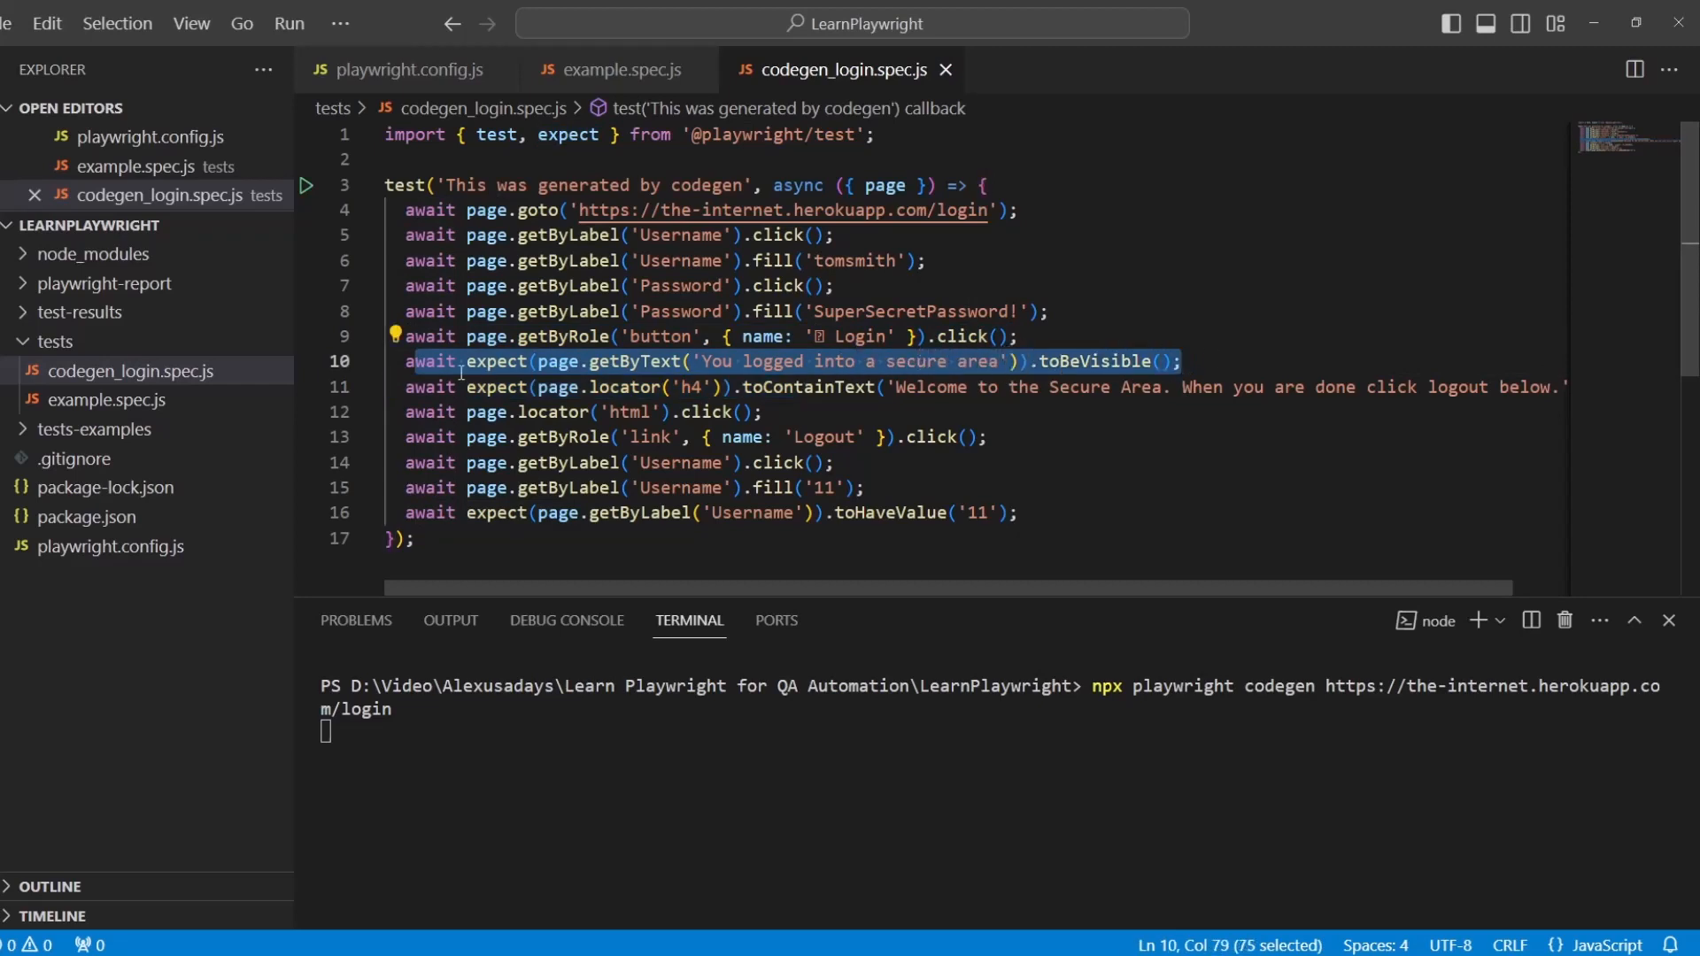
left_click(810, 388)
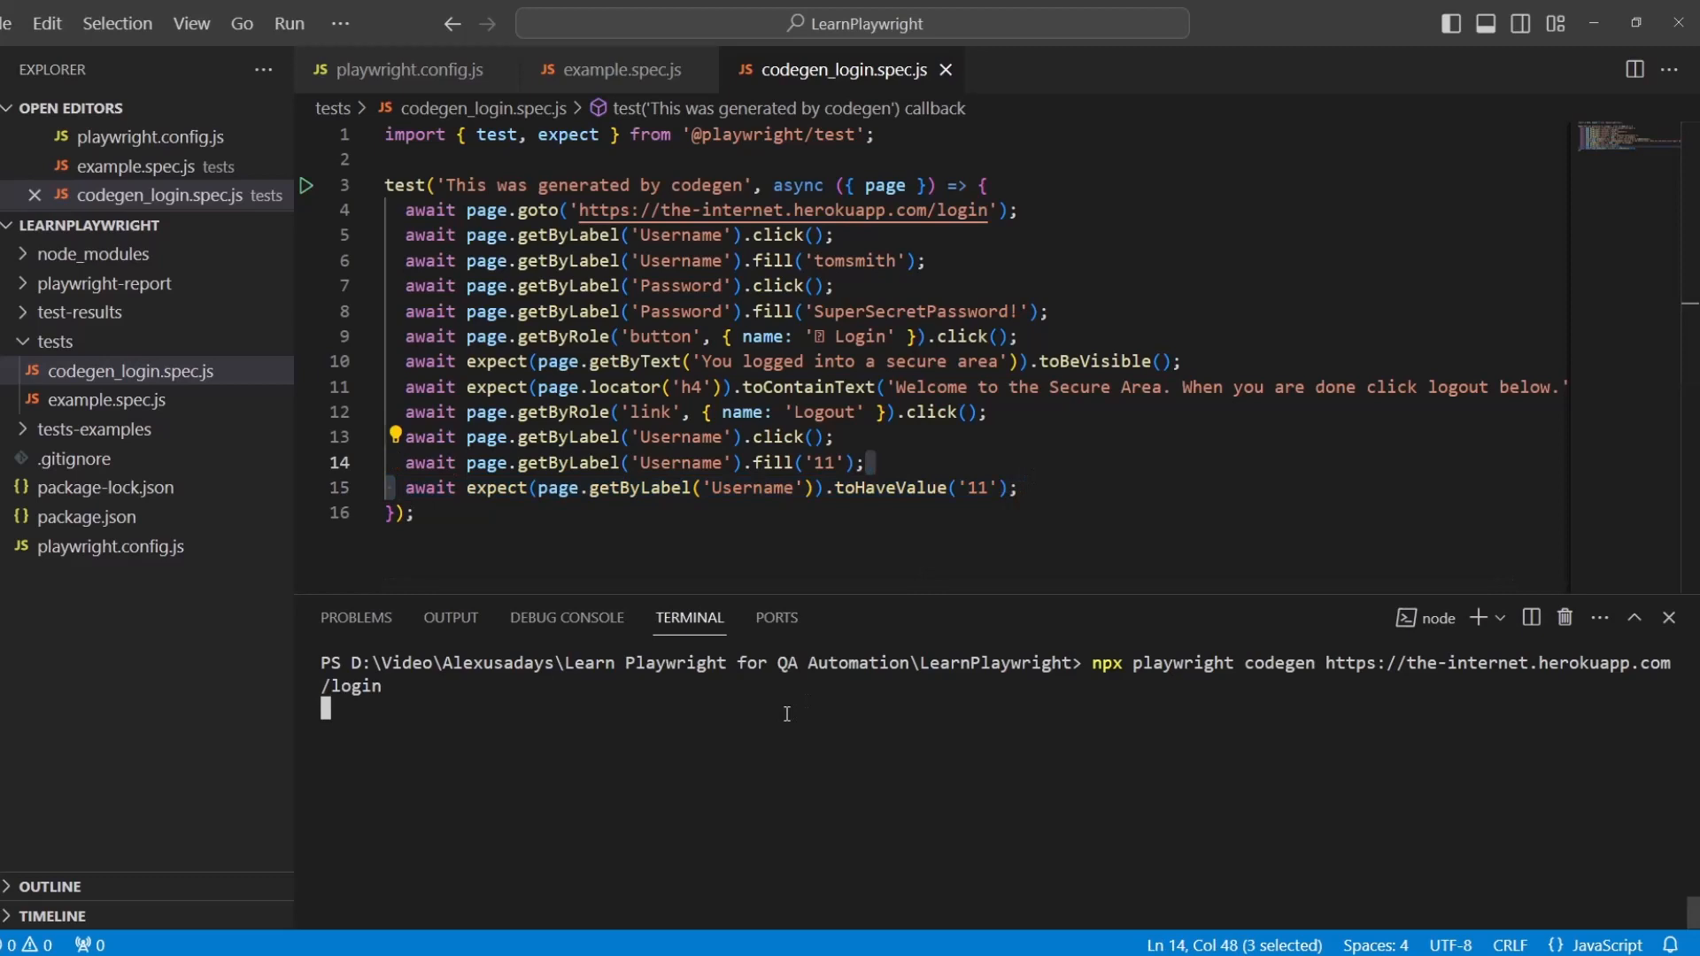
Stop the codegen session, clear the terminal and change the test to test.only
key("ctrl+c")
type("y")
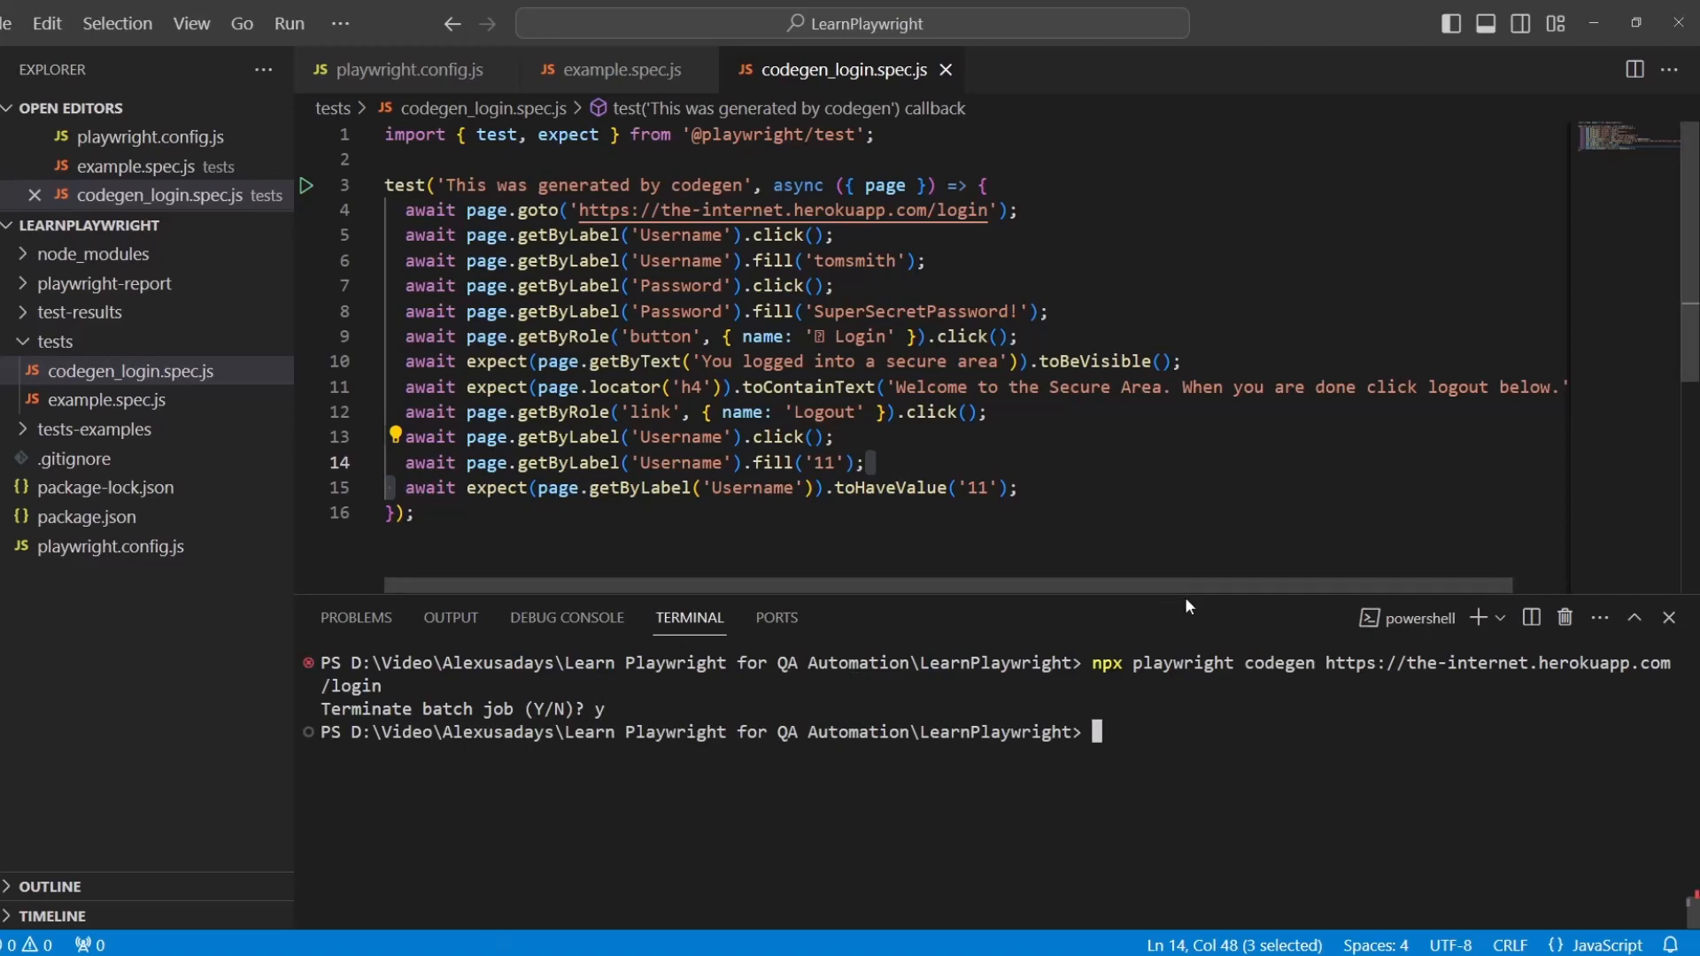
type("clea")
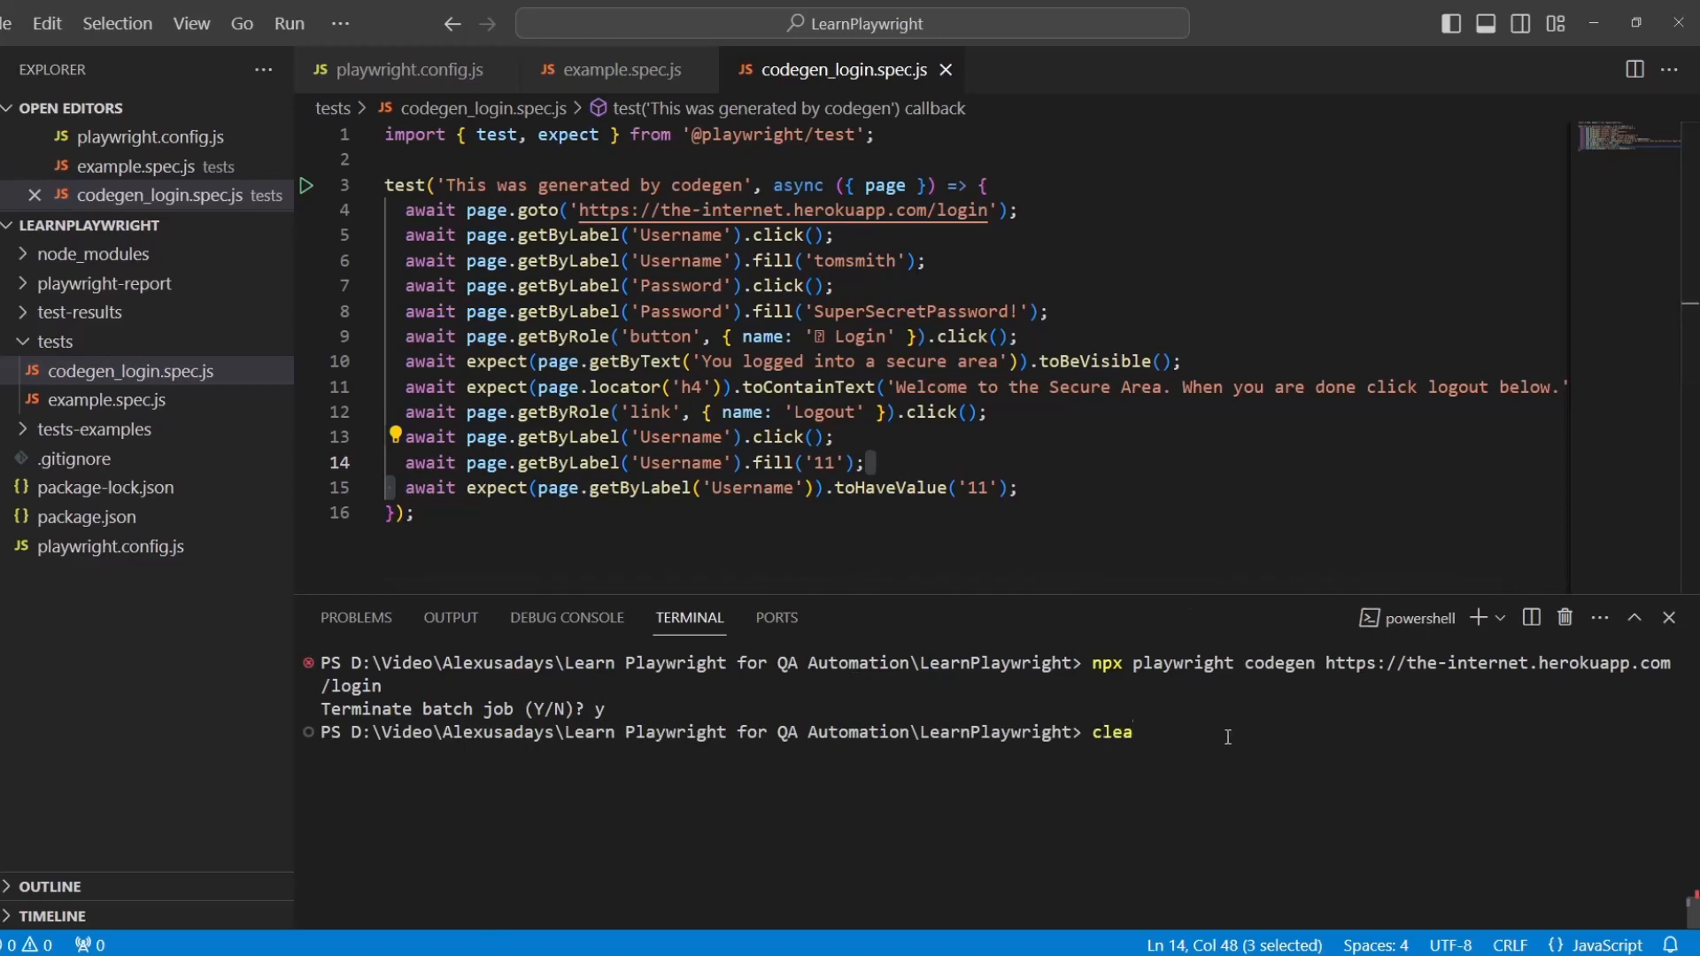
key("Enter")
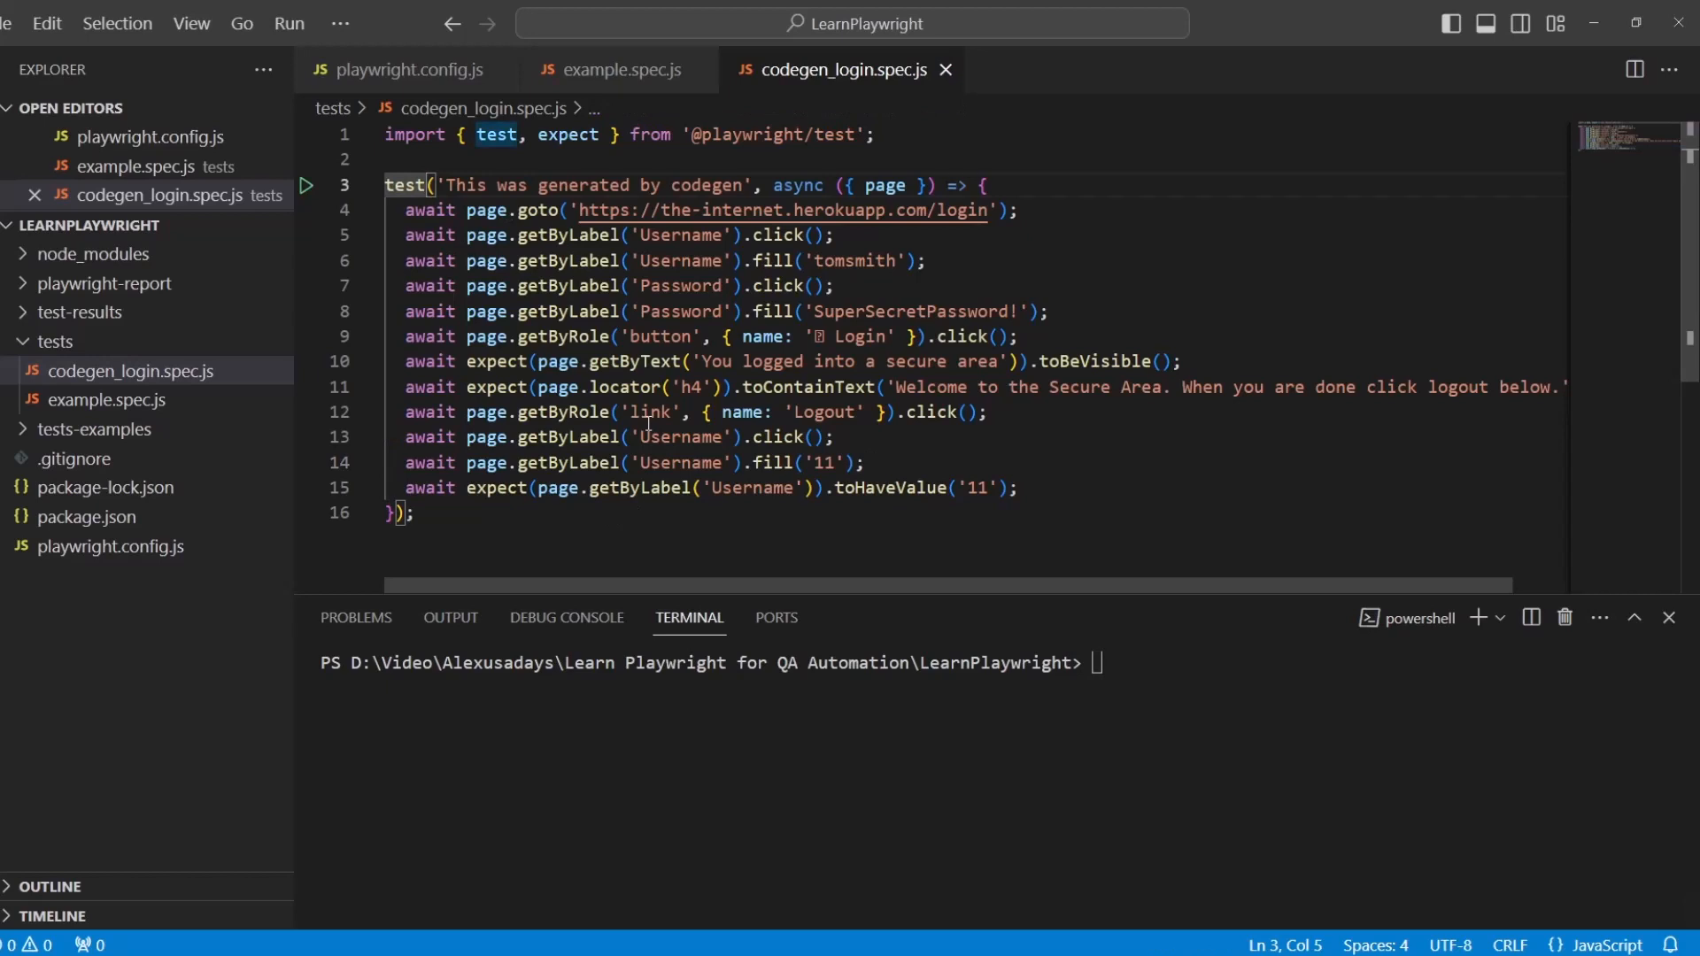
type(".only")
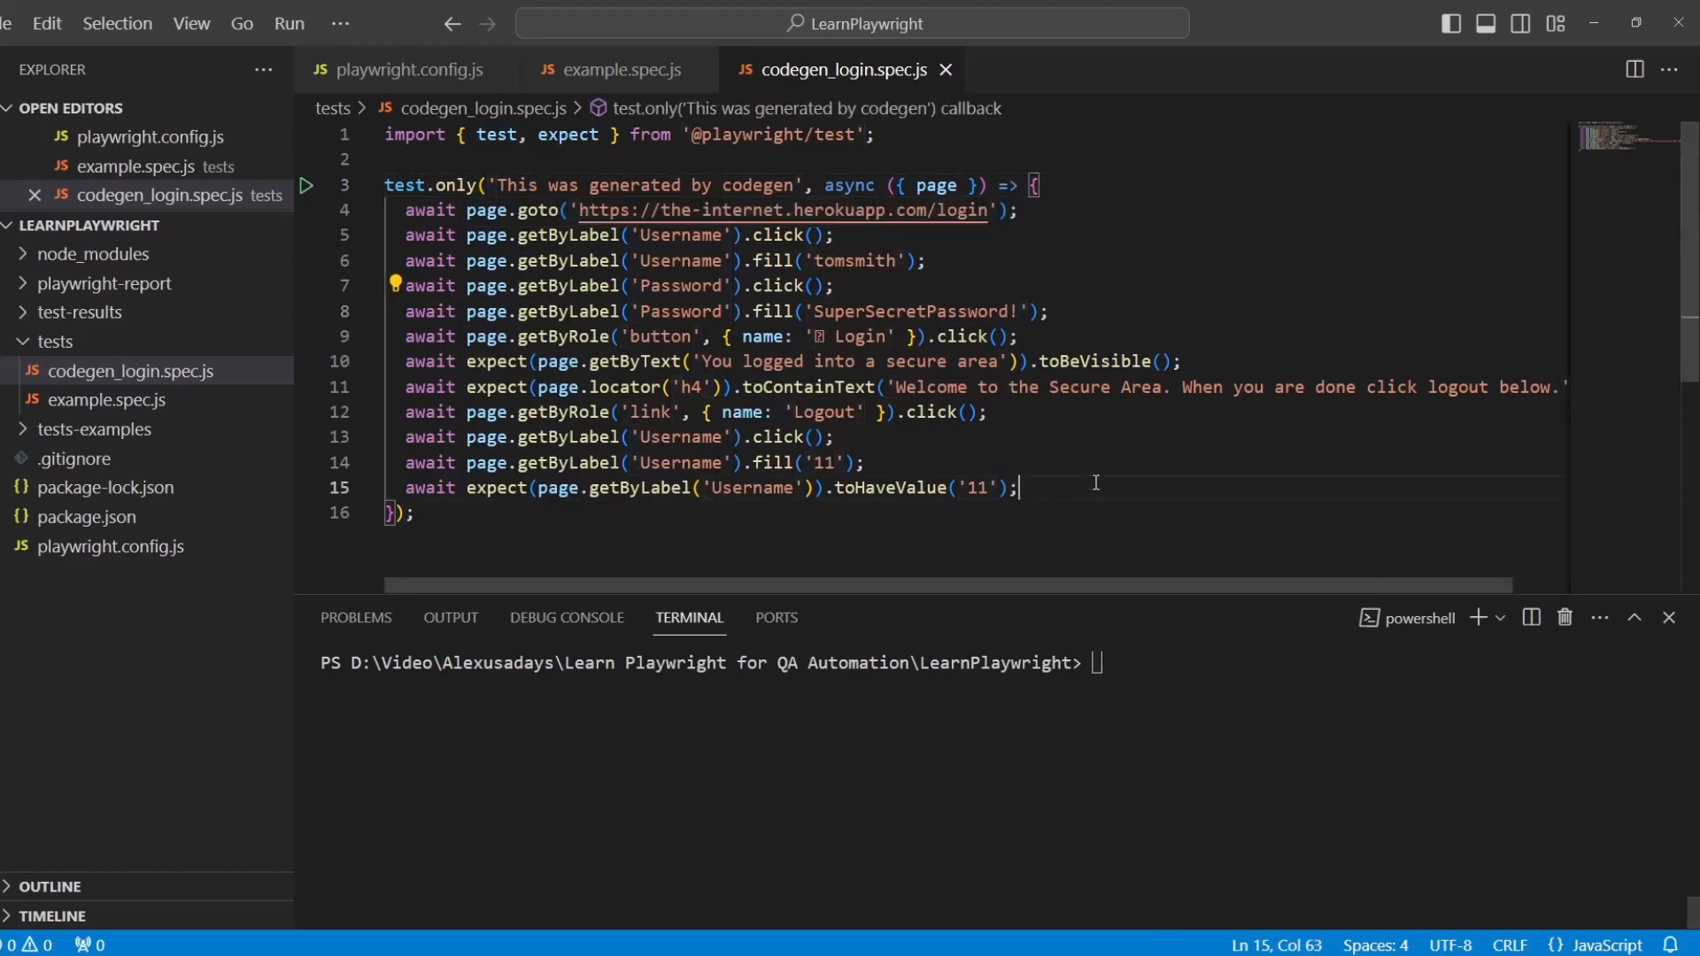
End the test with await page.pause() and enter npx playwright test --headed in the terminal
key("Enter")
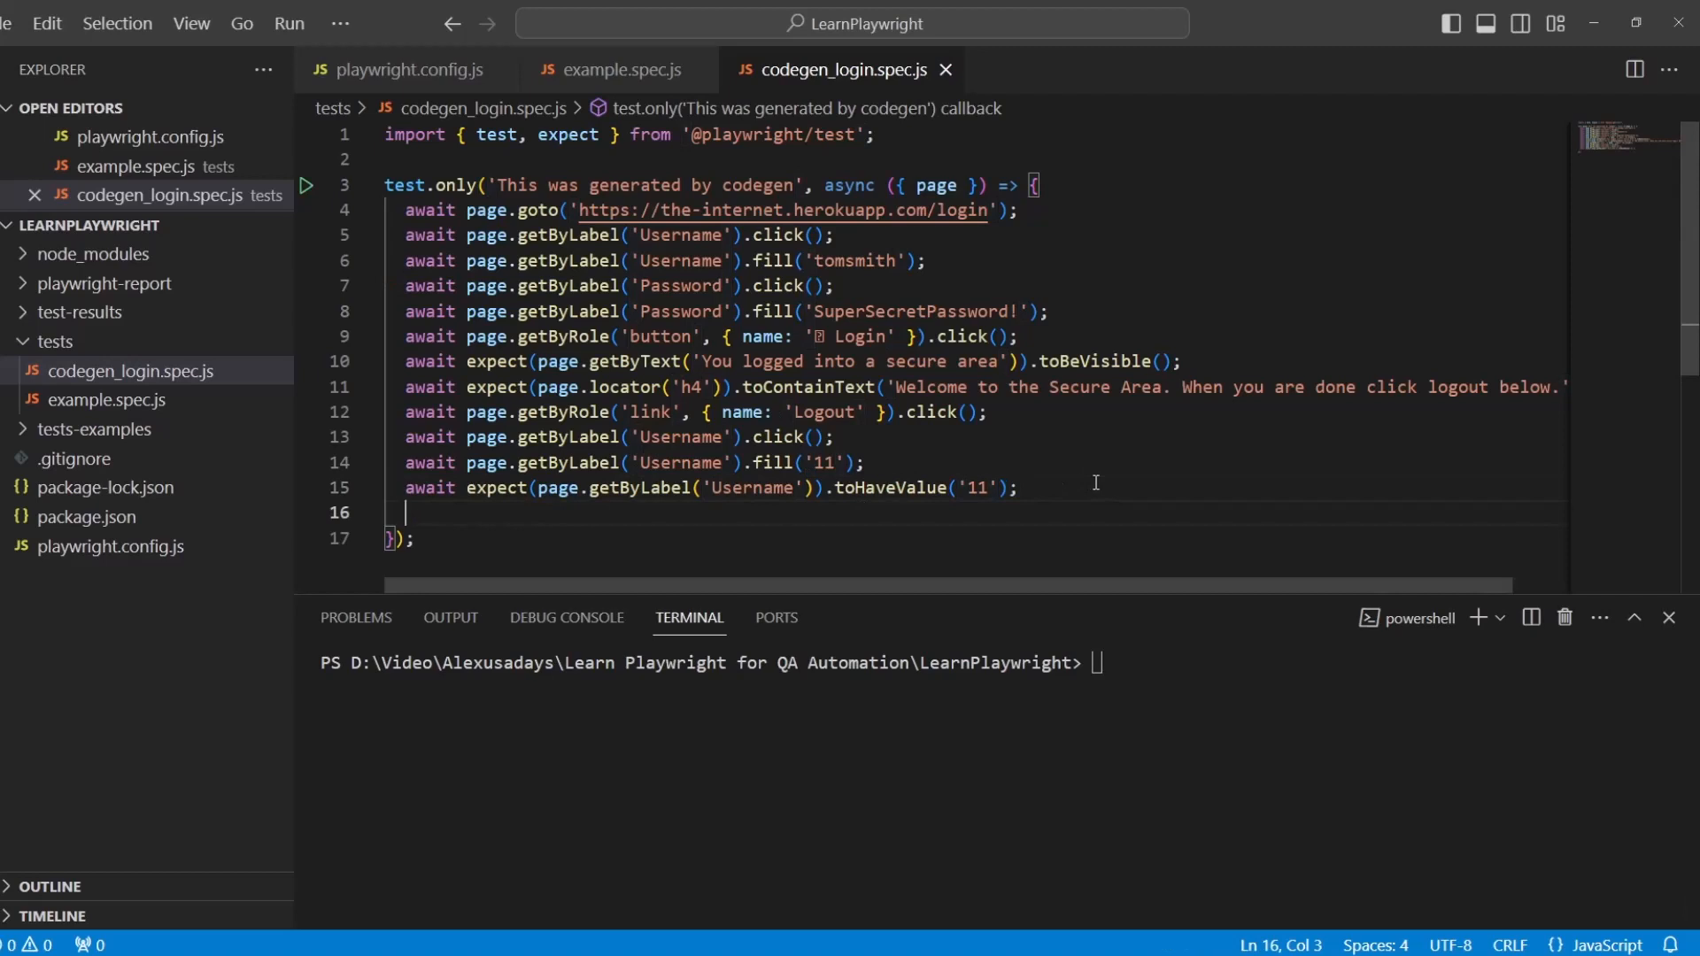
type("await pa")
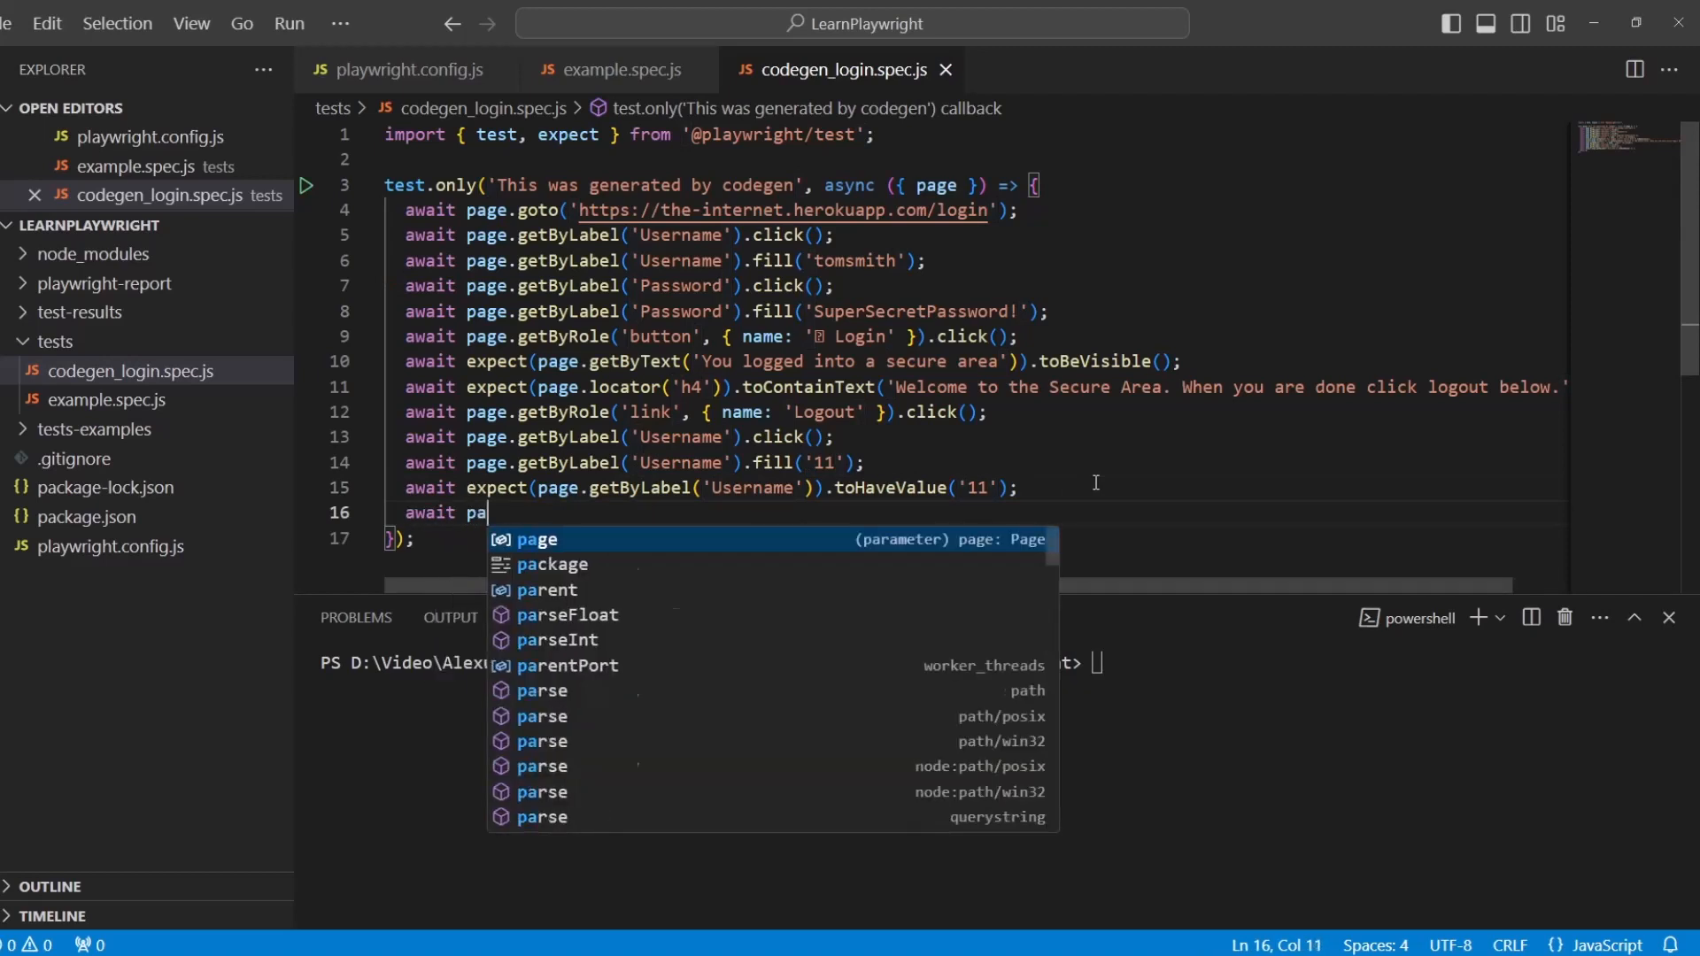
type("ge.pause")
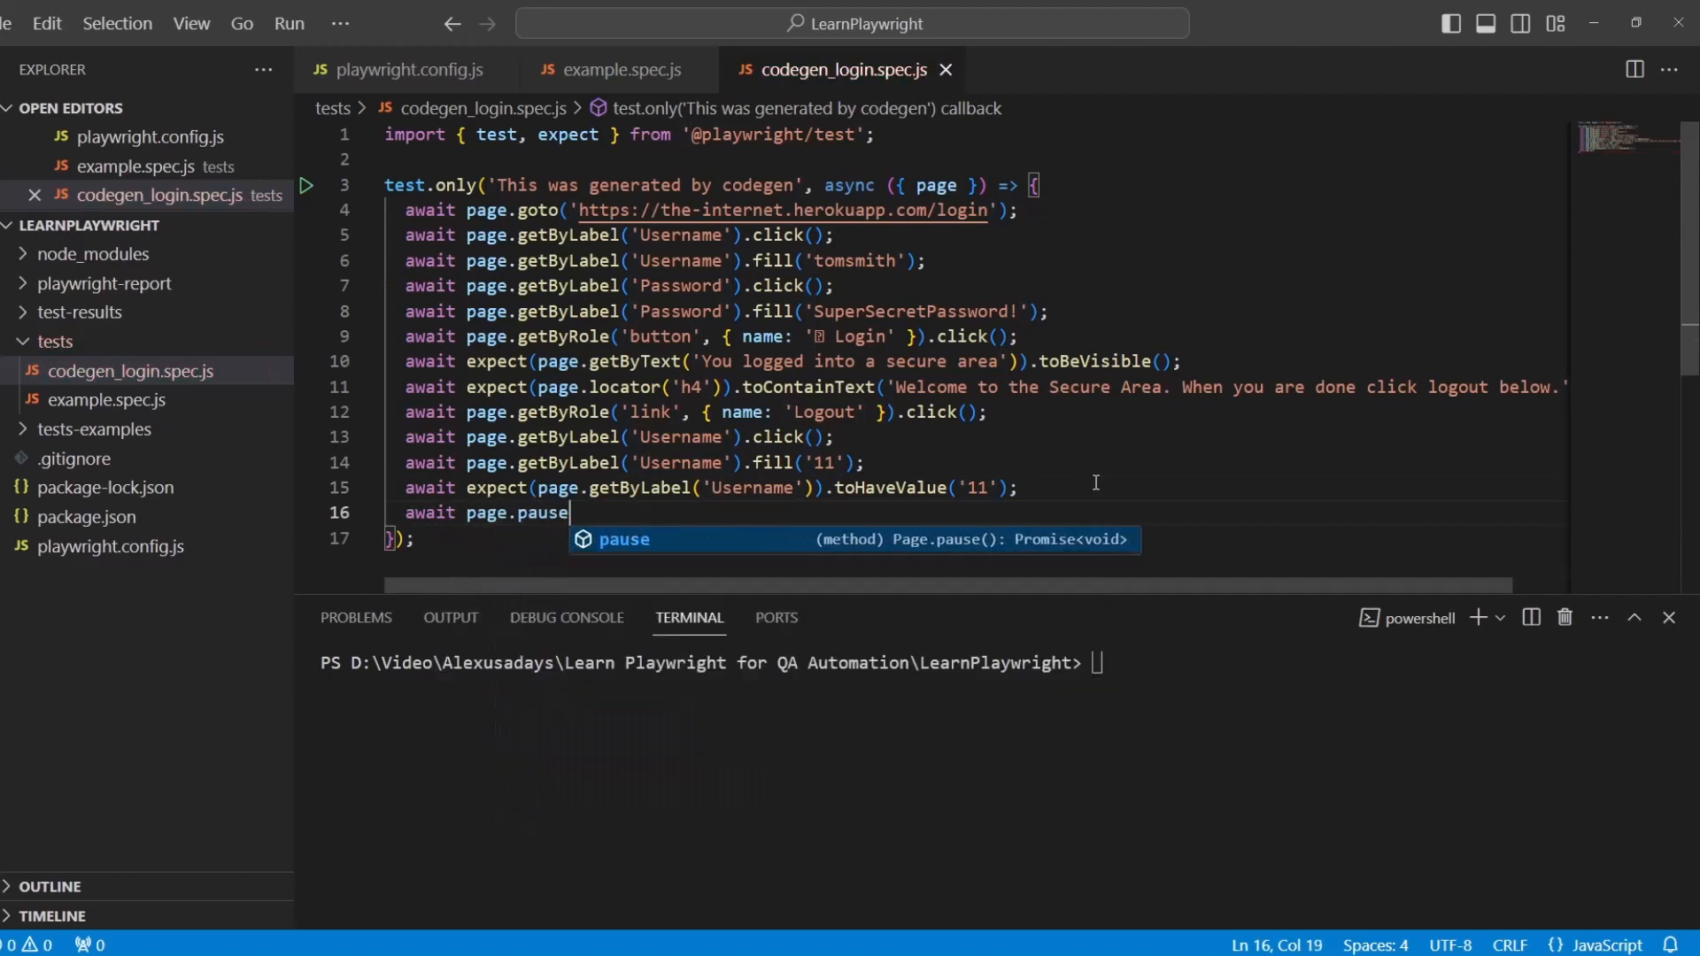
type("()")
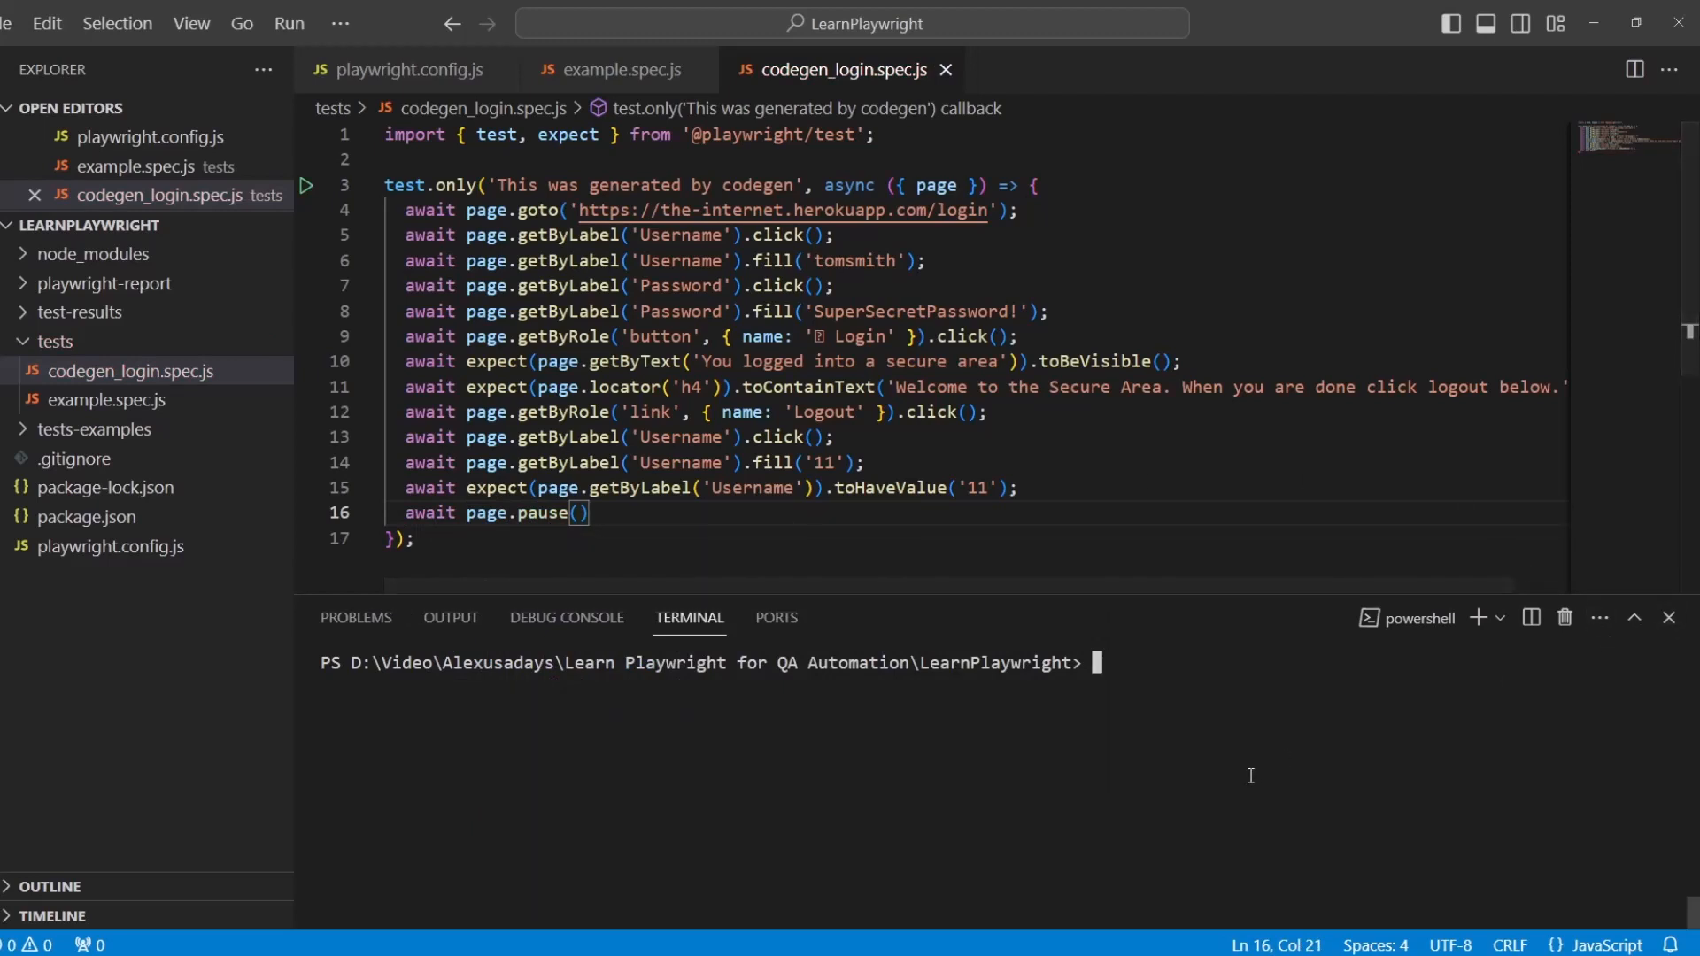
type("nplx")
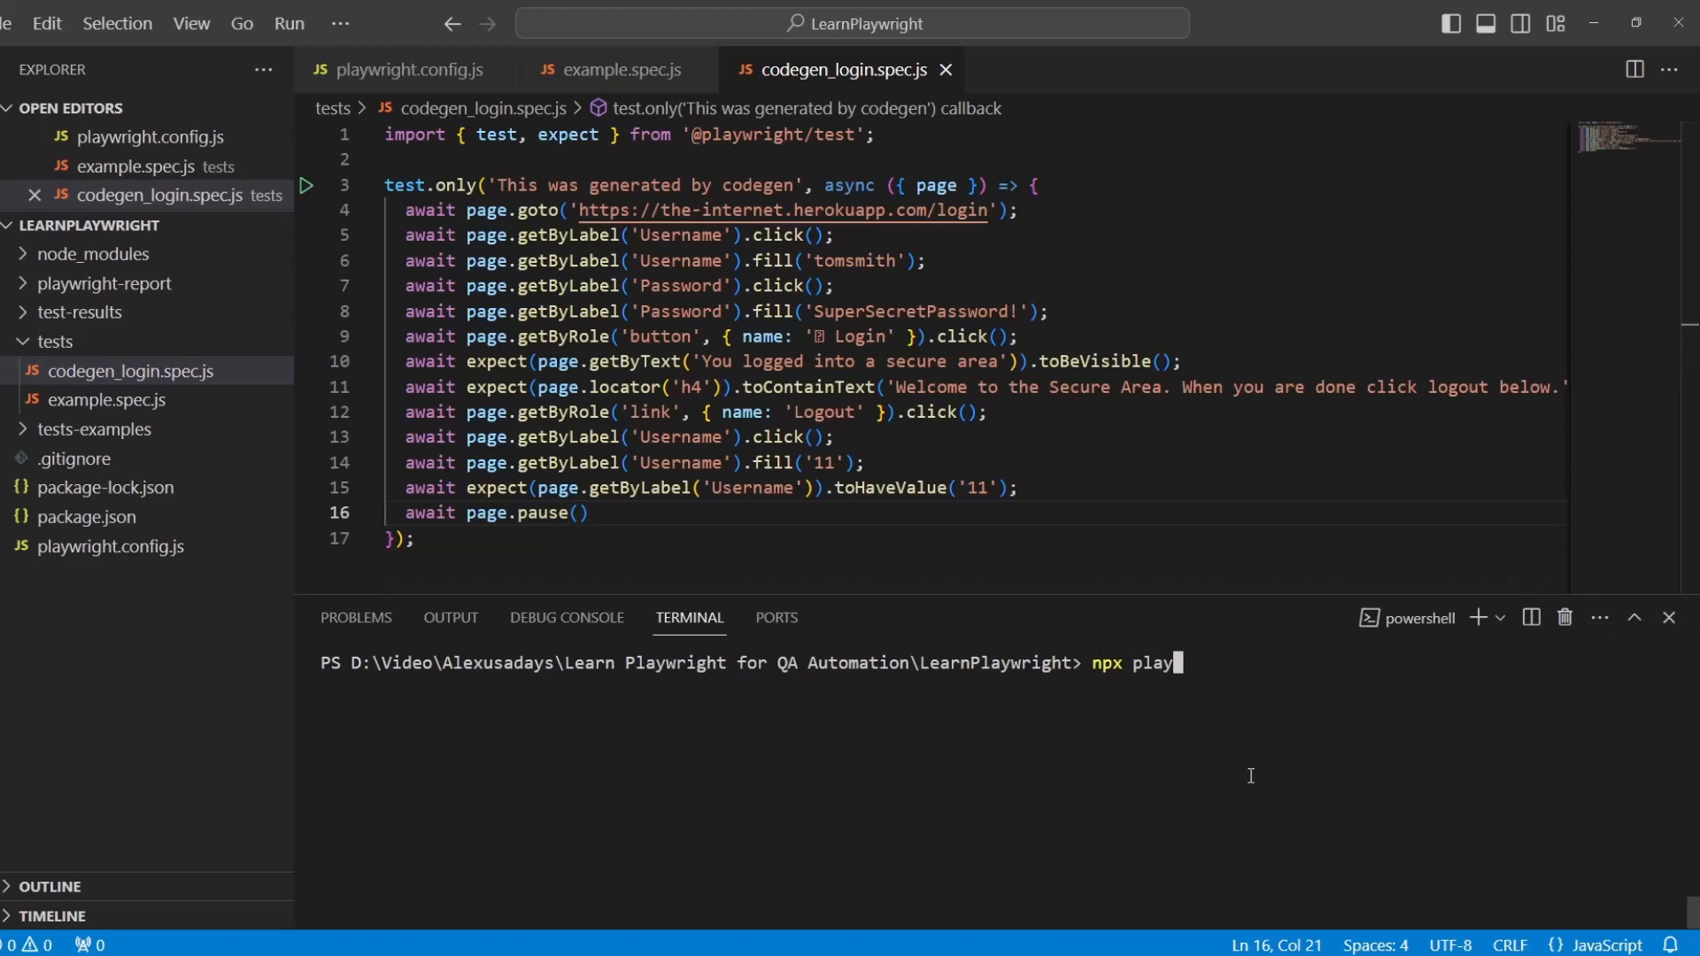
type("wright test --")
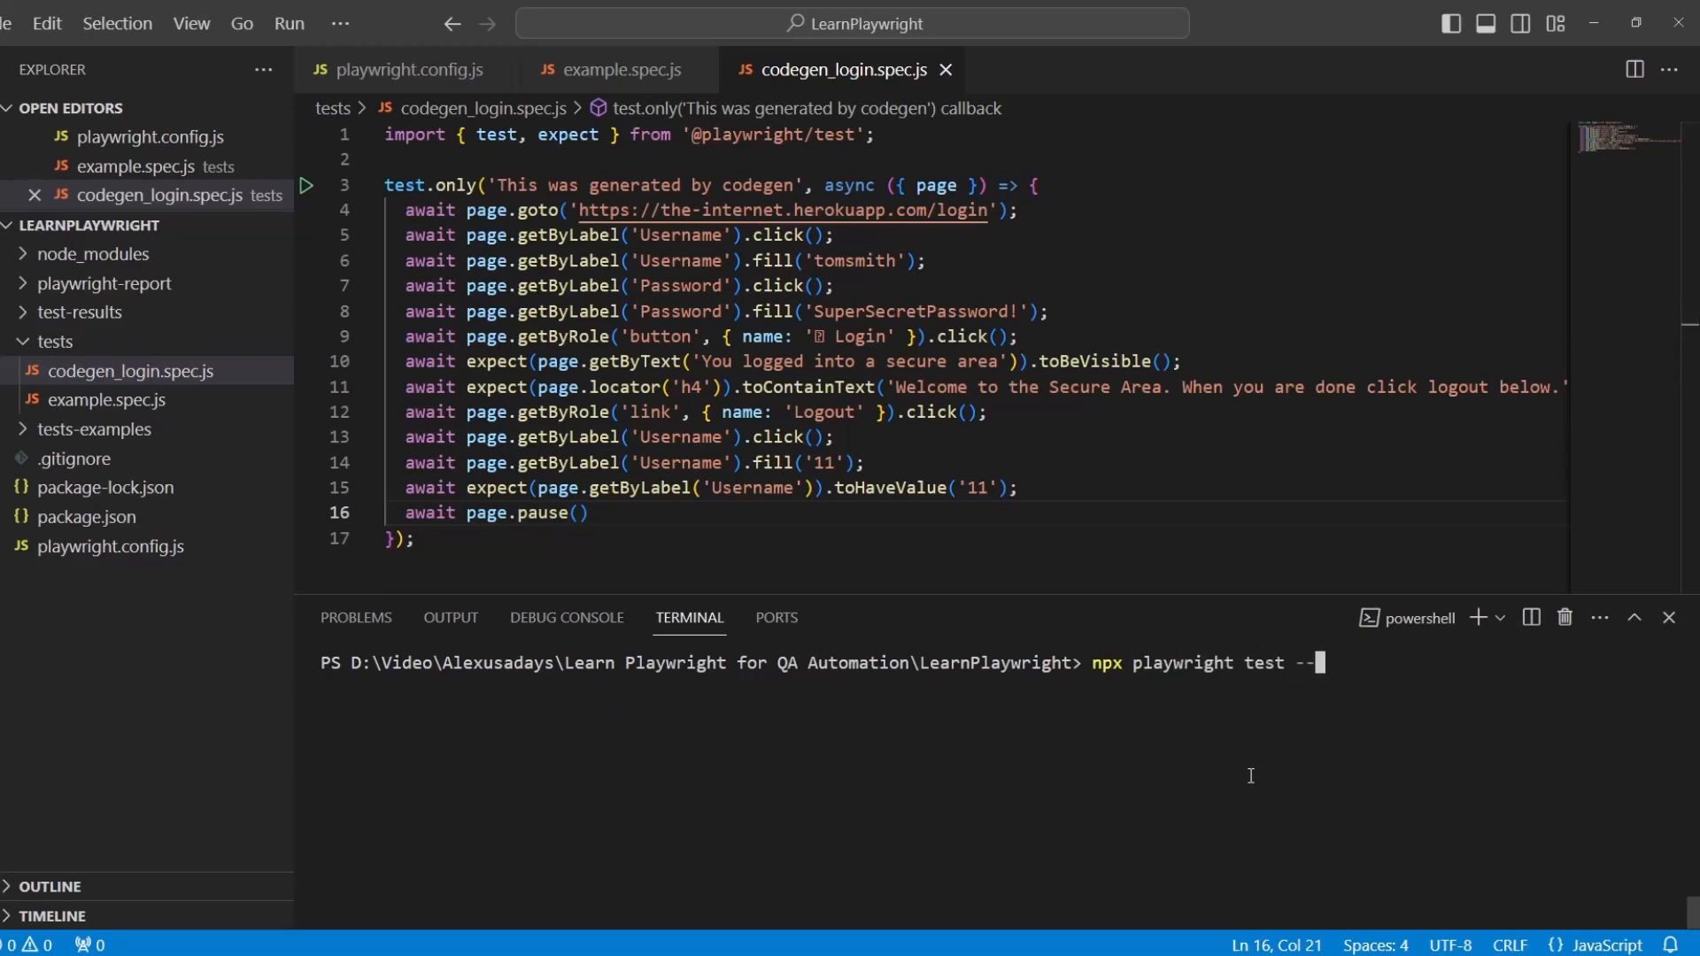
type("headed")
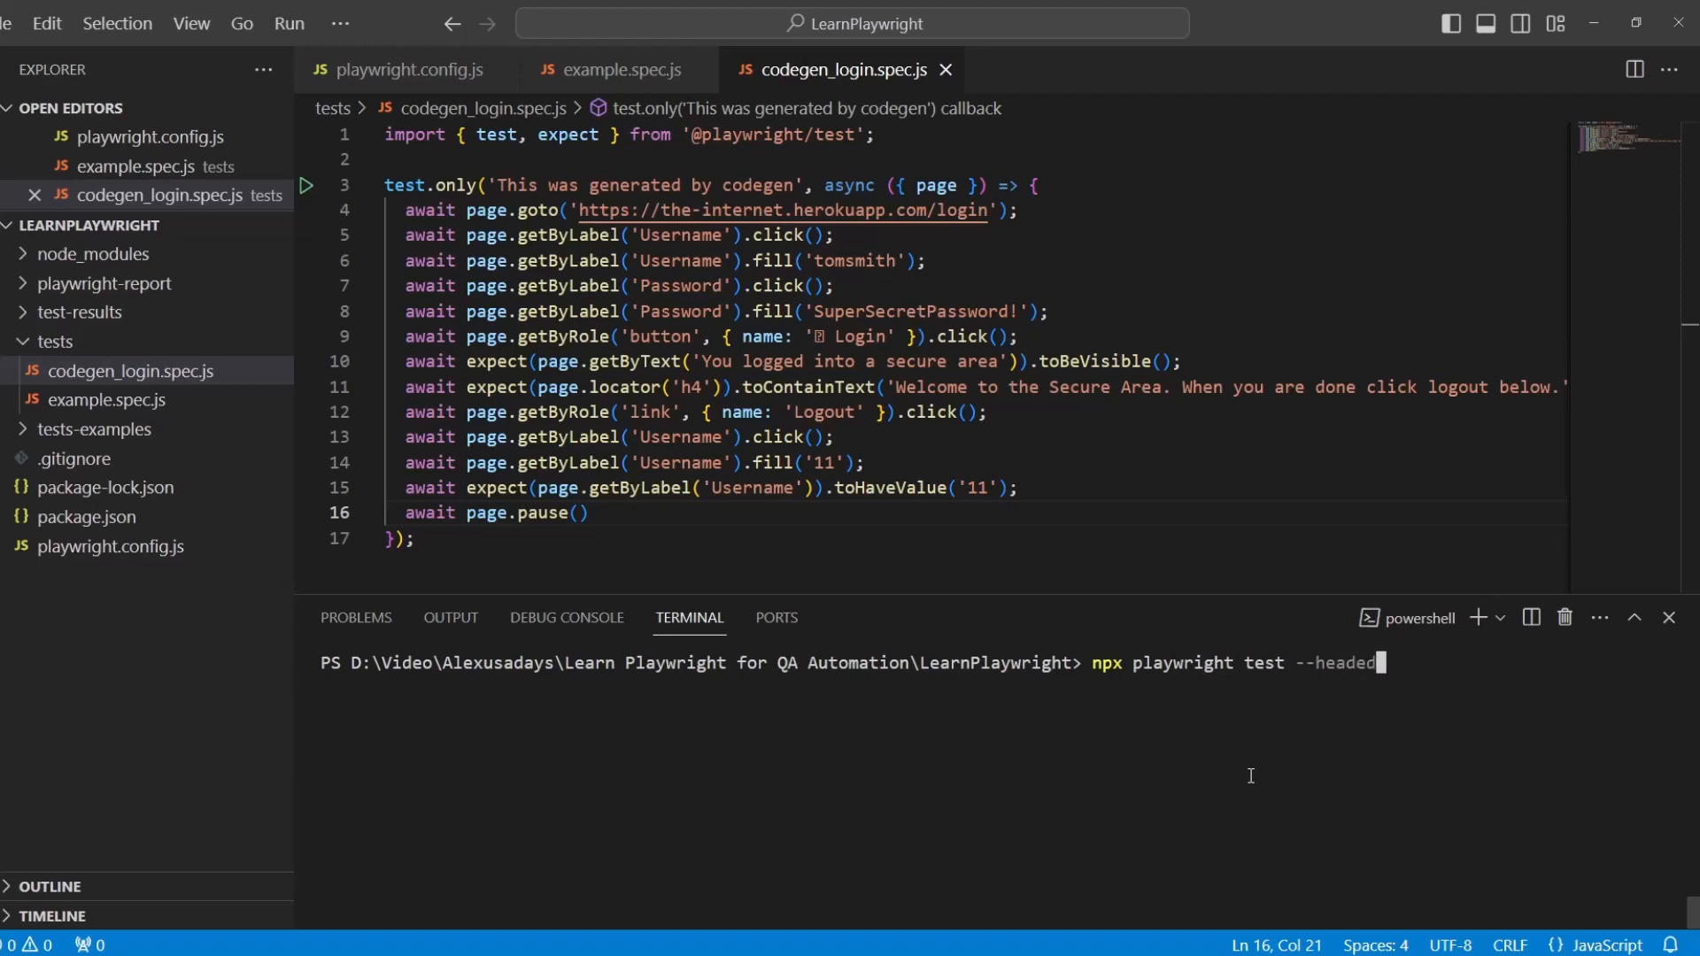
Run the headed test so it stops at the final page.pause() in the Inspector
key("Enter")
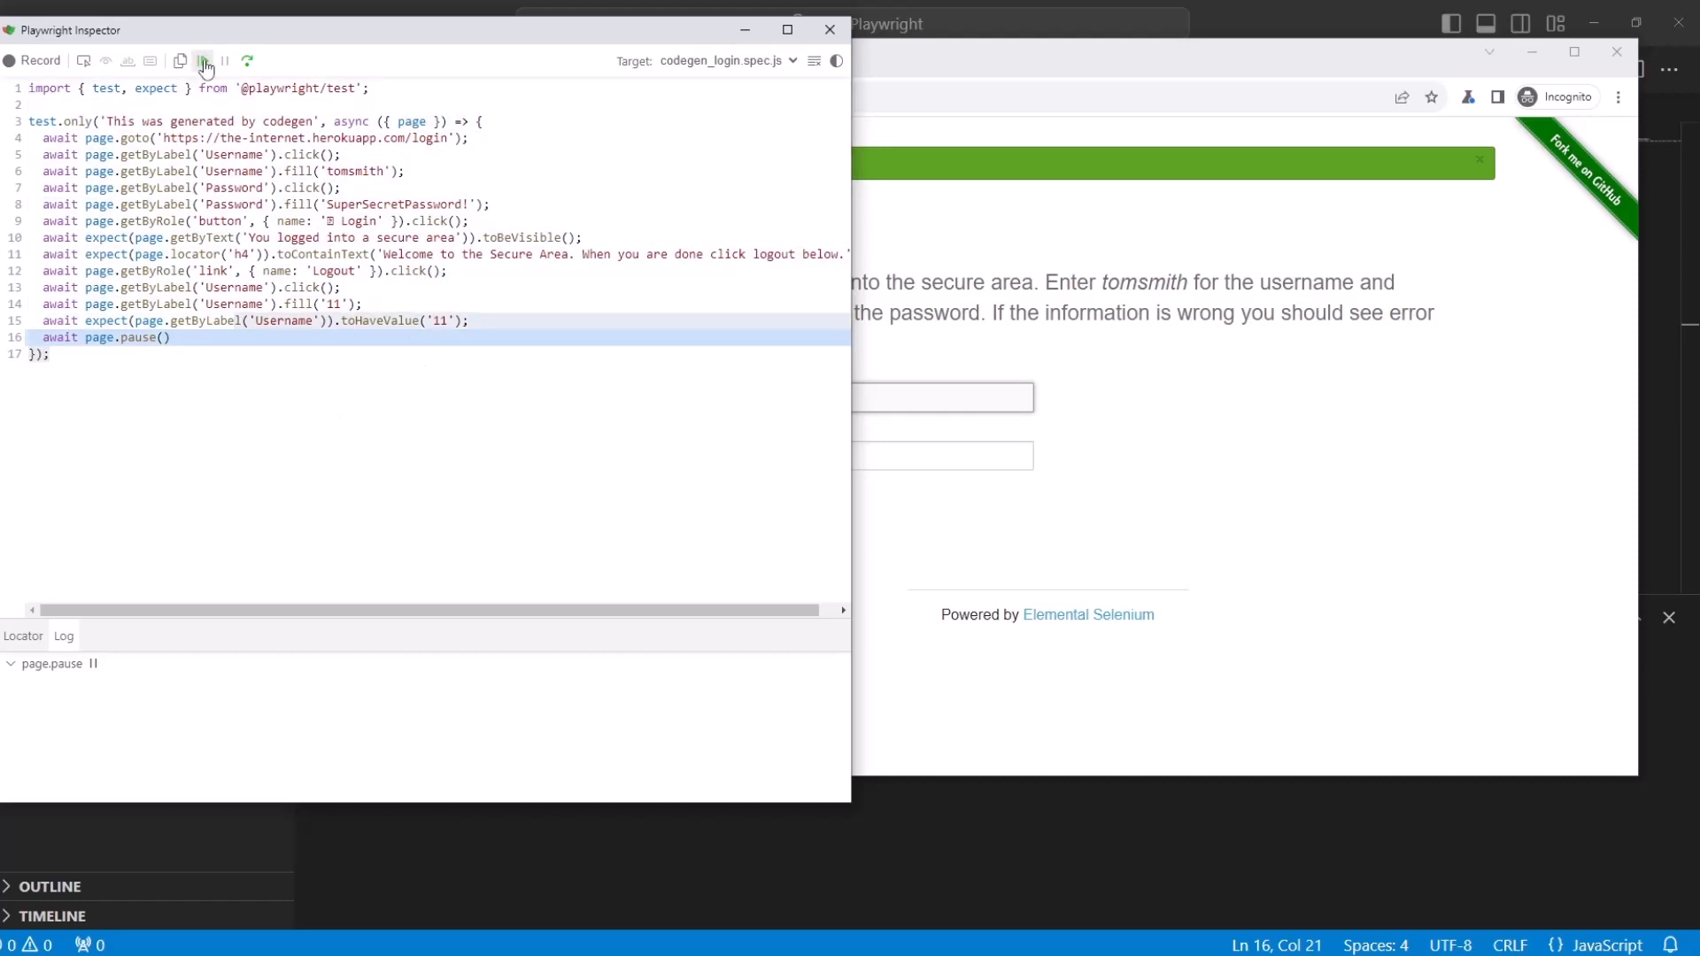
mouse_move(206, 60)
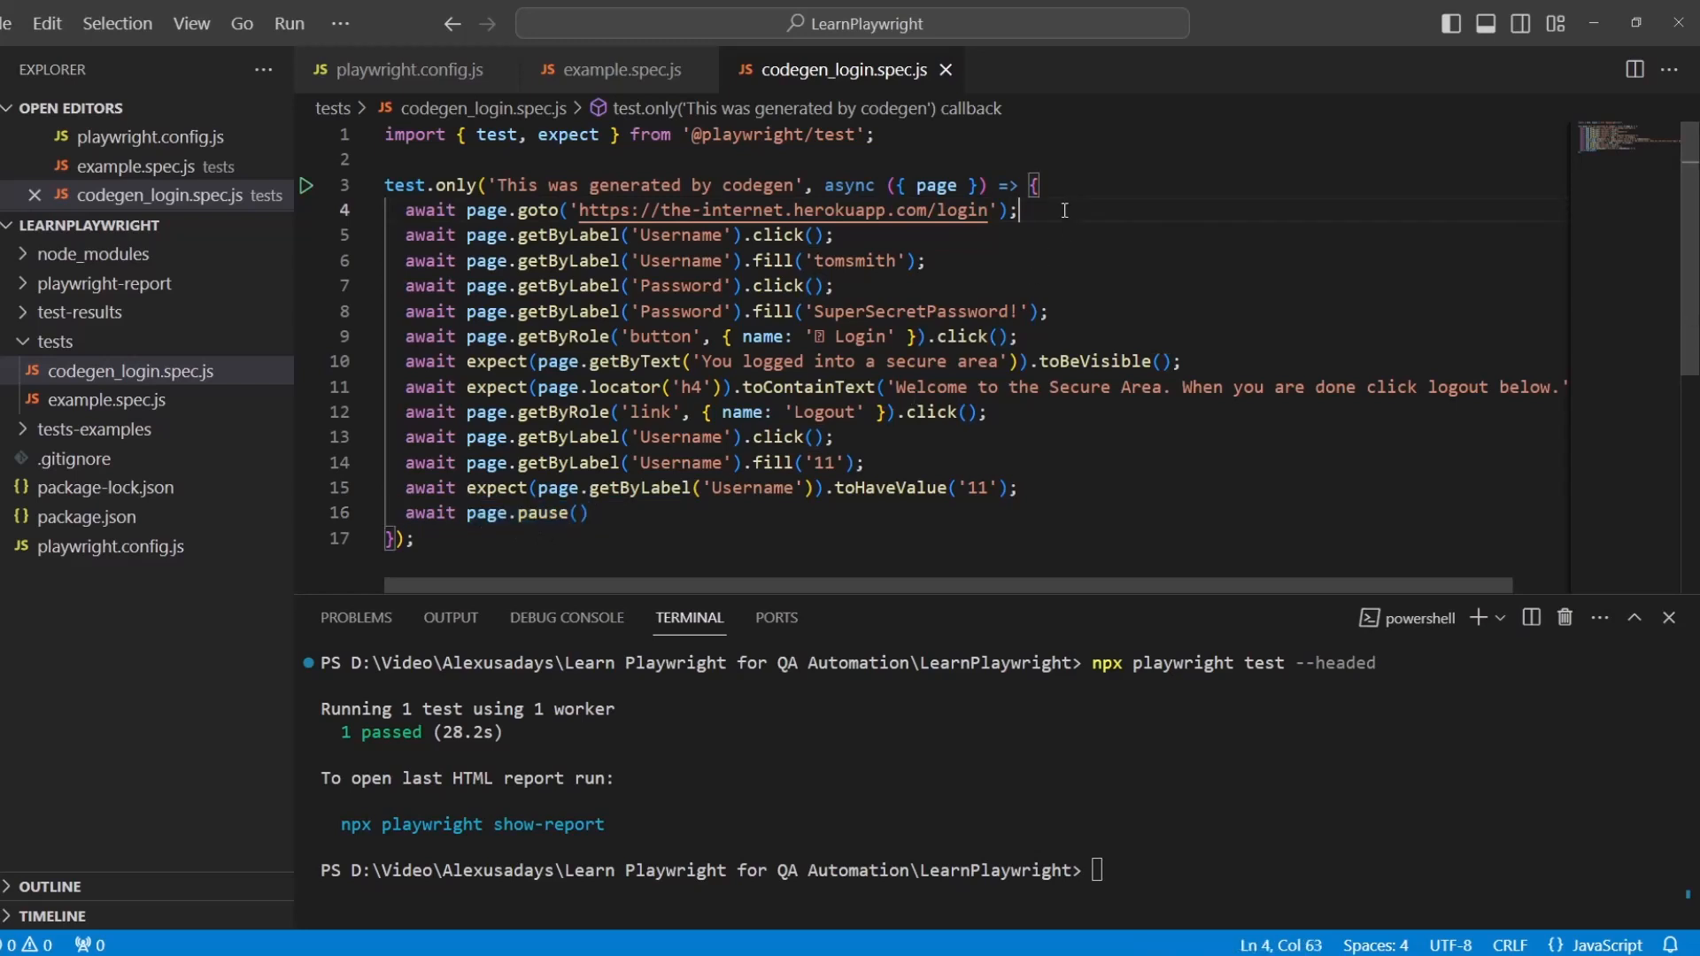
Insert await page.pause() after the goto line and rerun npx playwright test --headed
key("Enter")
type("await page.pause(")
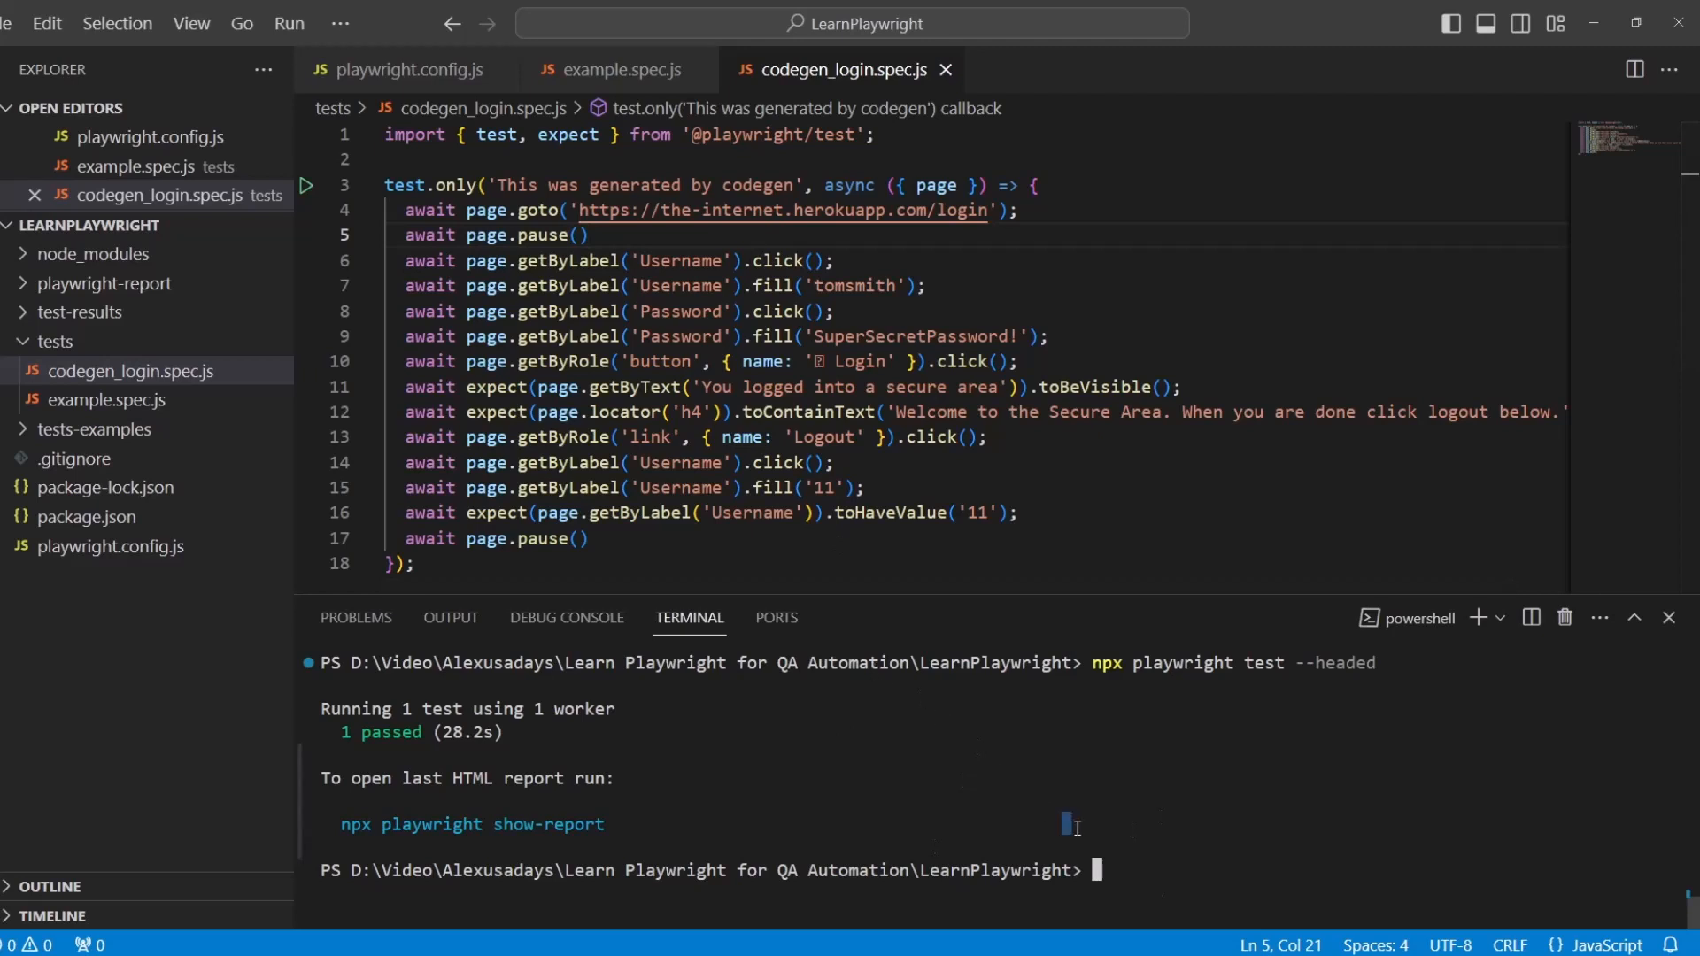
type("npx playwright test --headed")
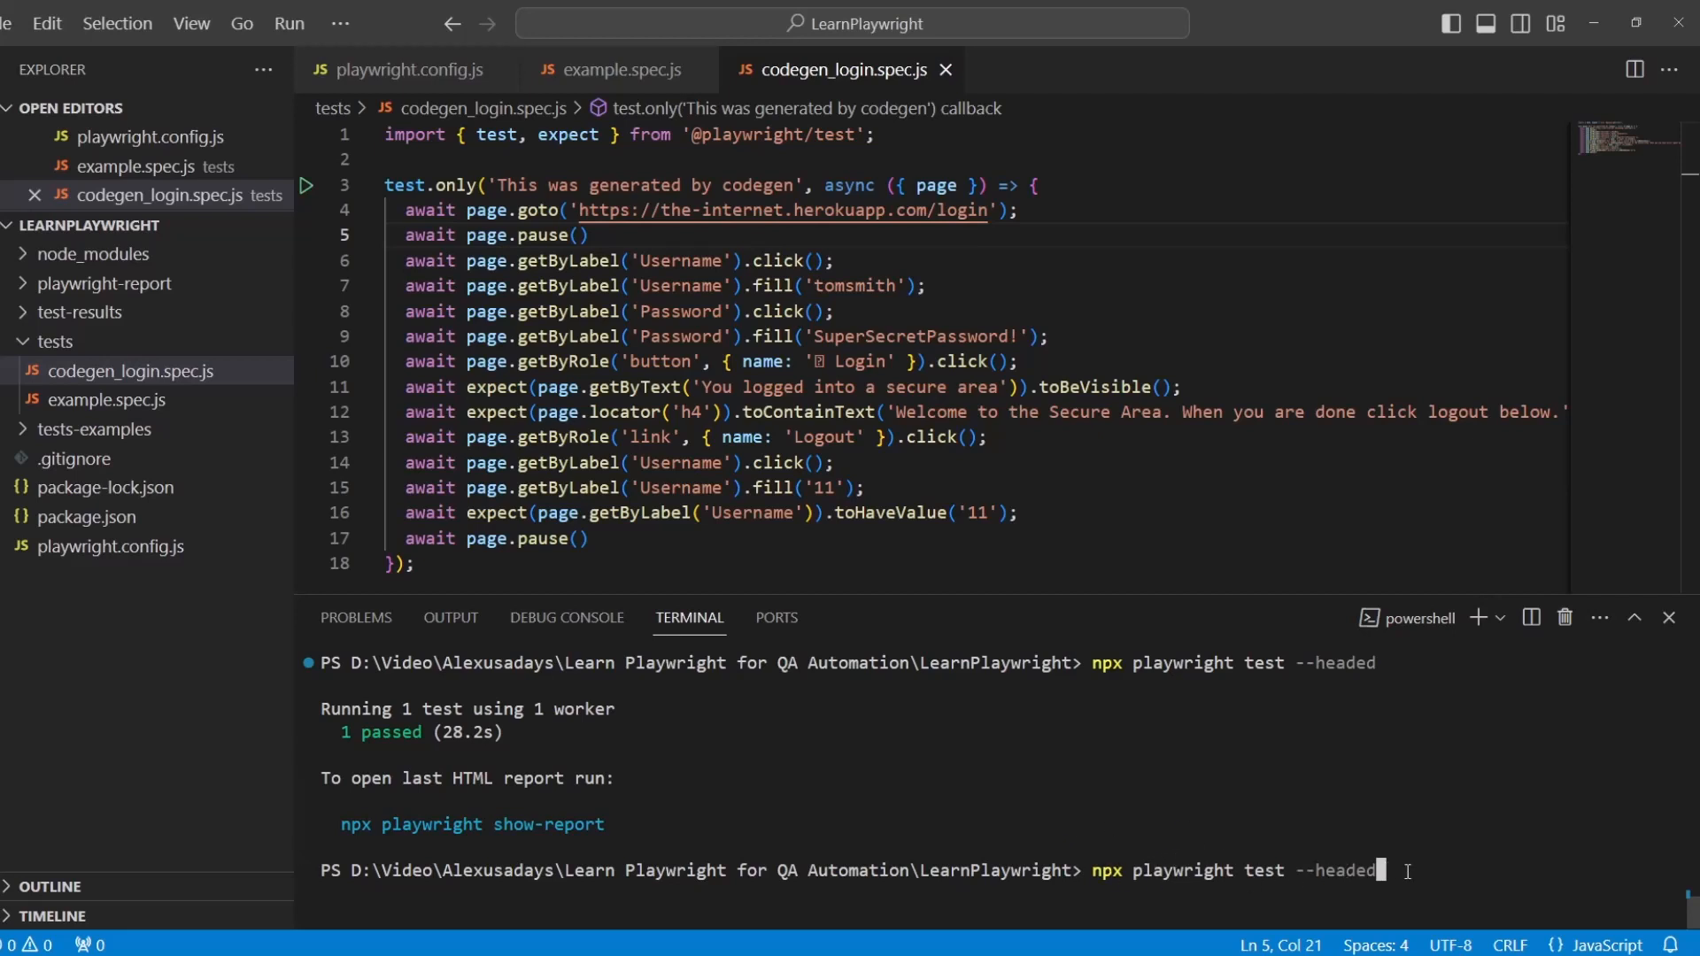
key("enter")
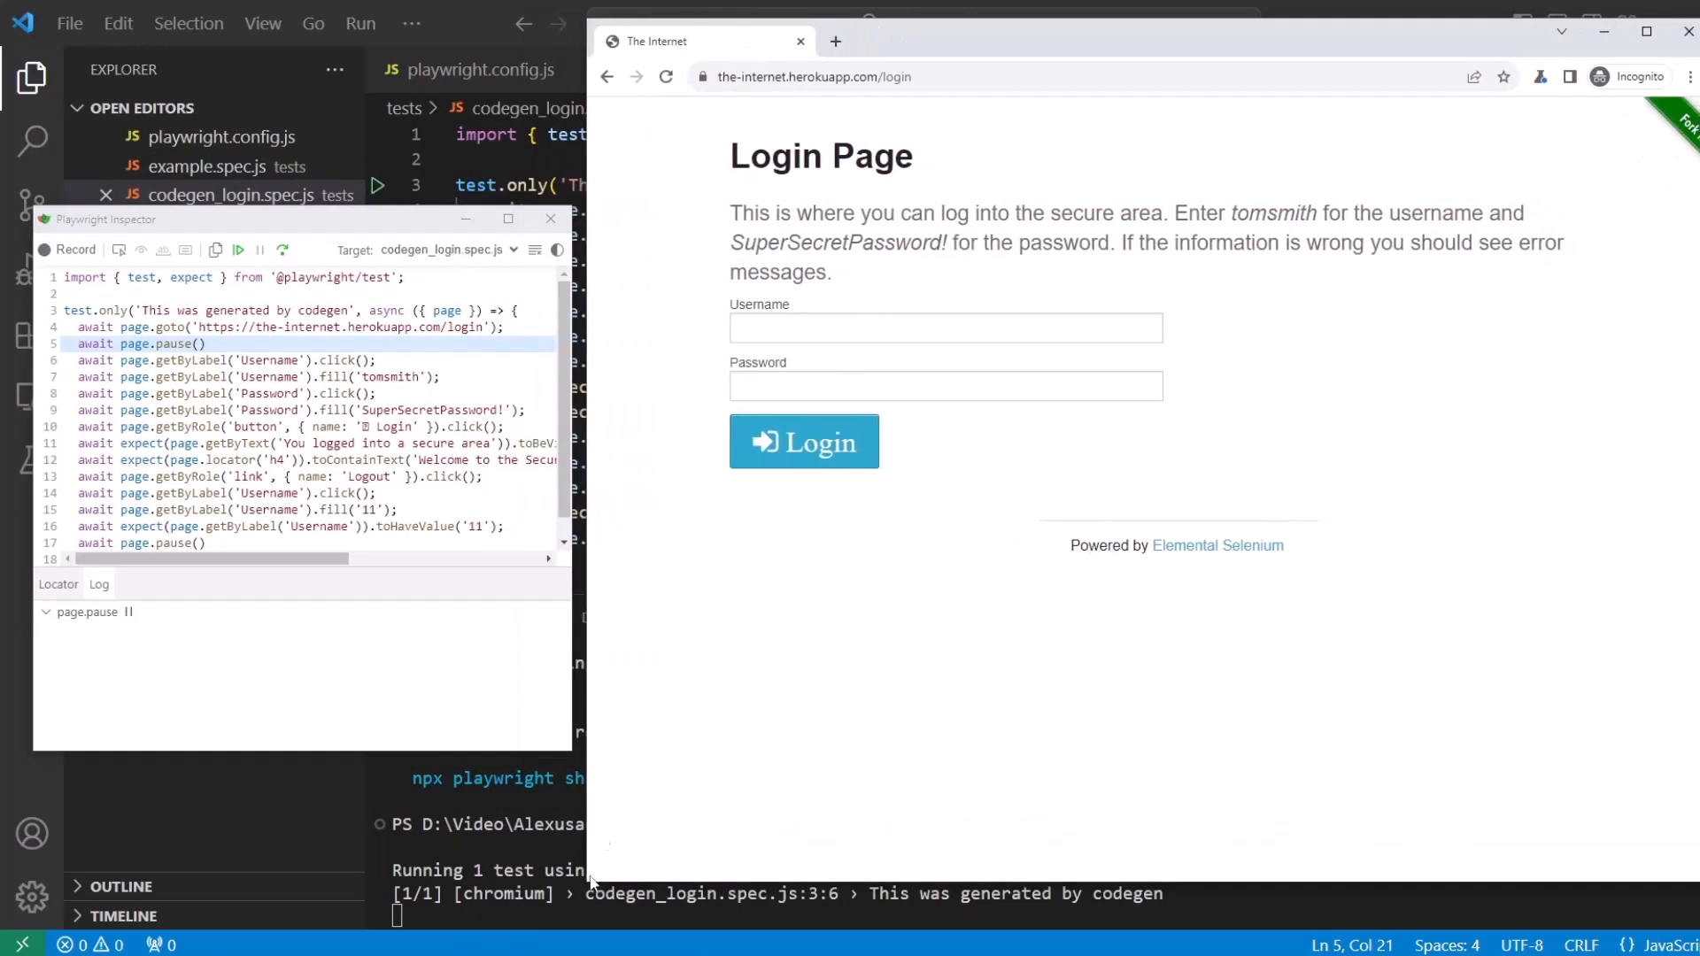
mouse_move(281, 250)
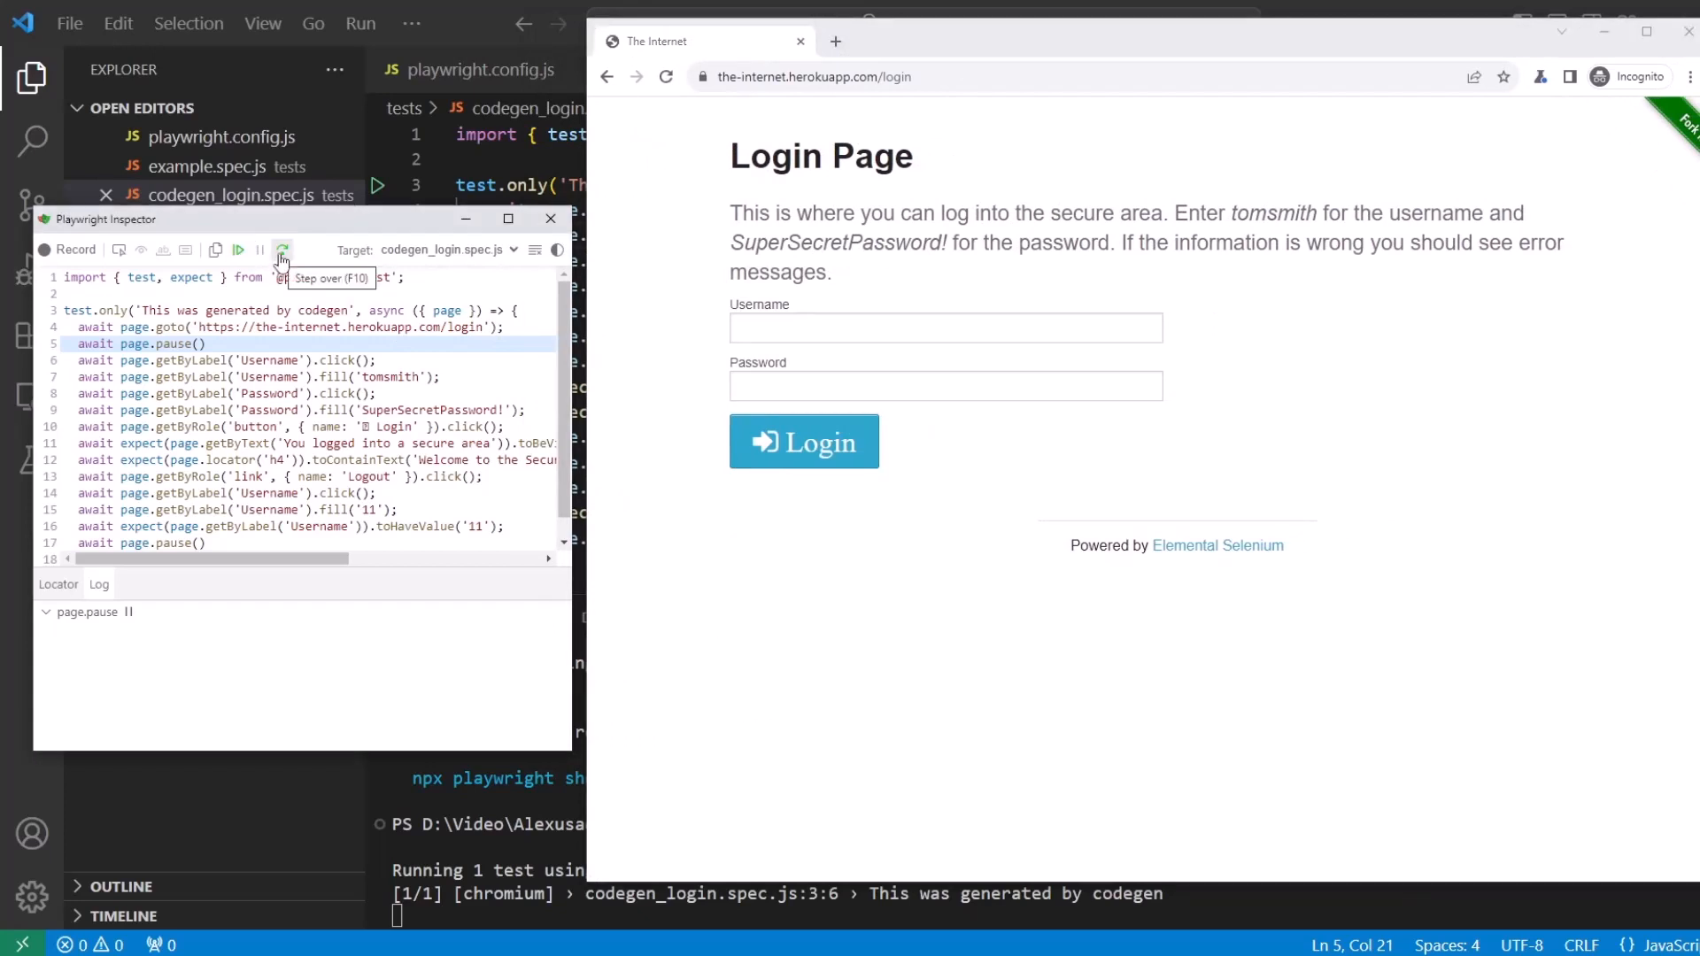
Step over the Username click, username fill, Login press and logged-in message check
left_click(282, 249)
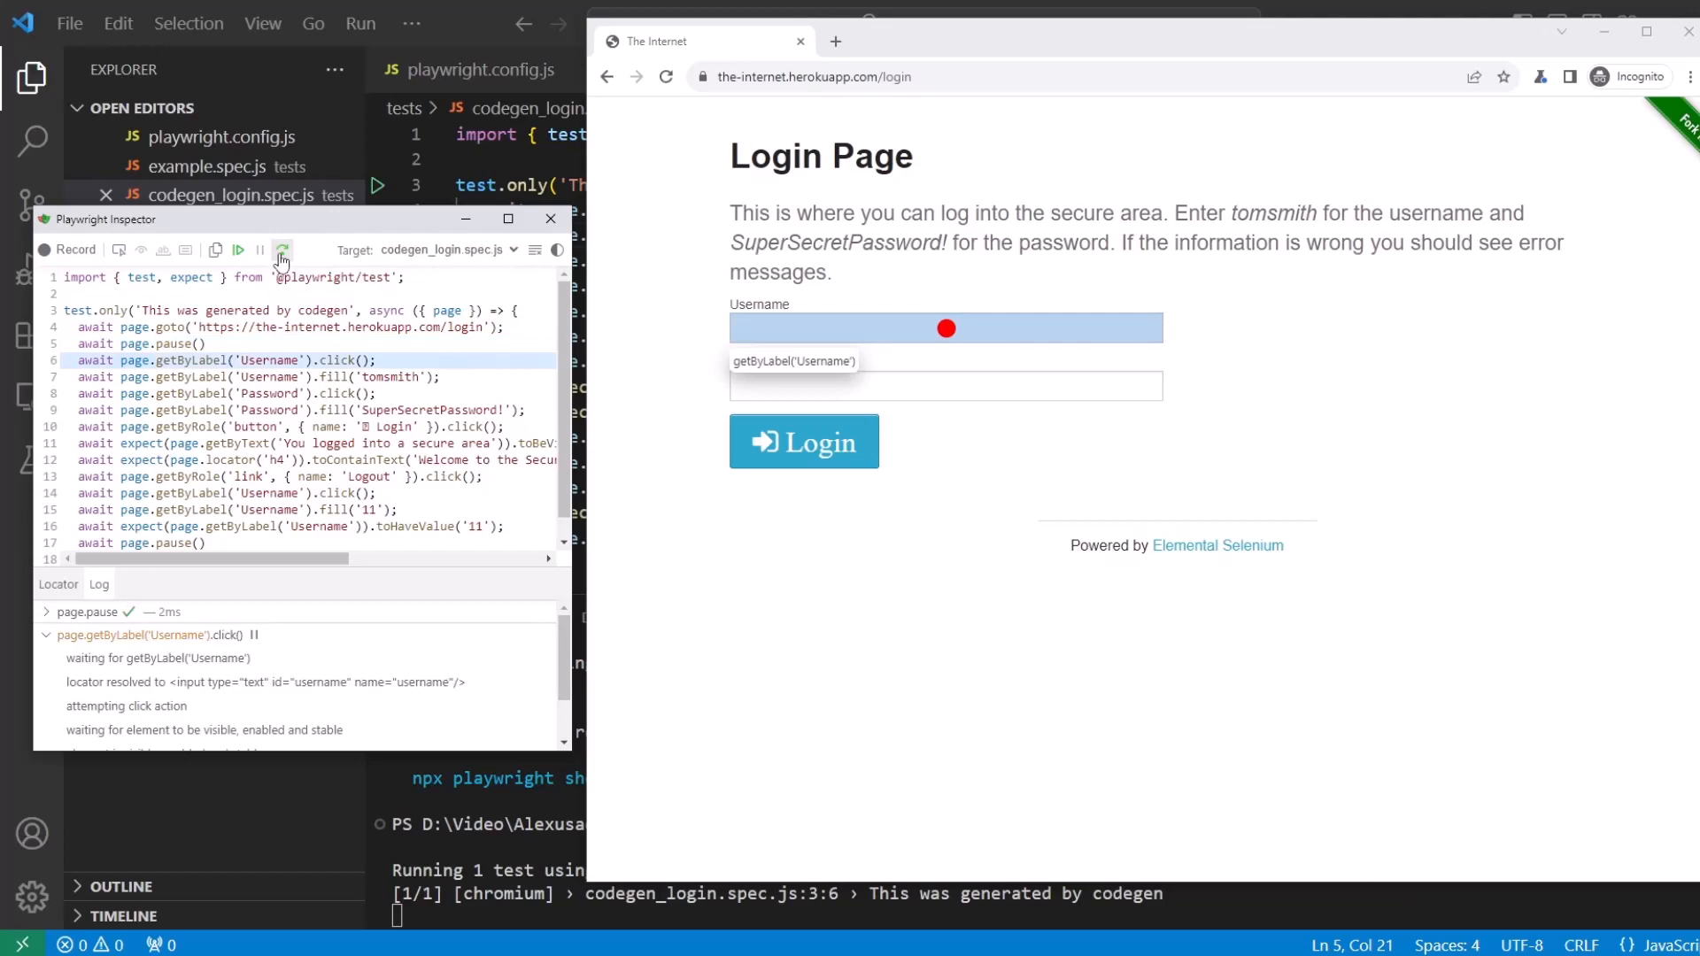
mouse_move(281, 260)
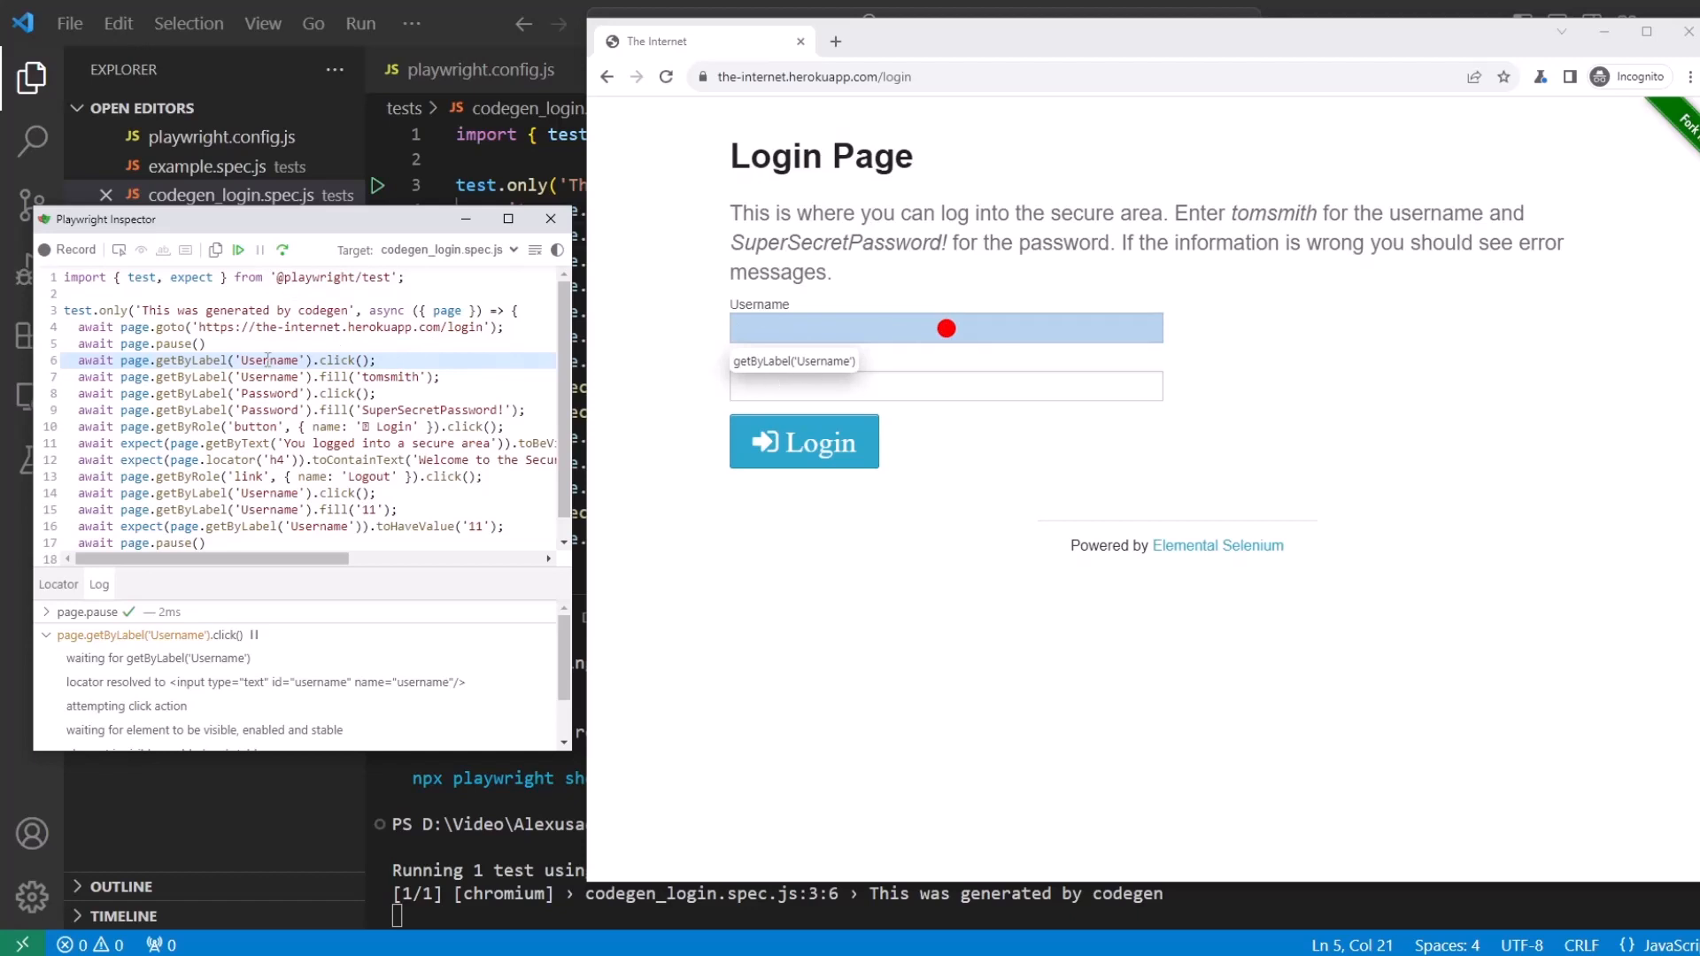
mouse_move(274, 241)
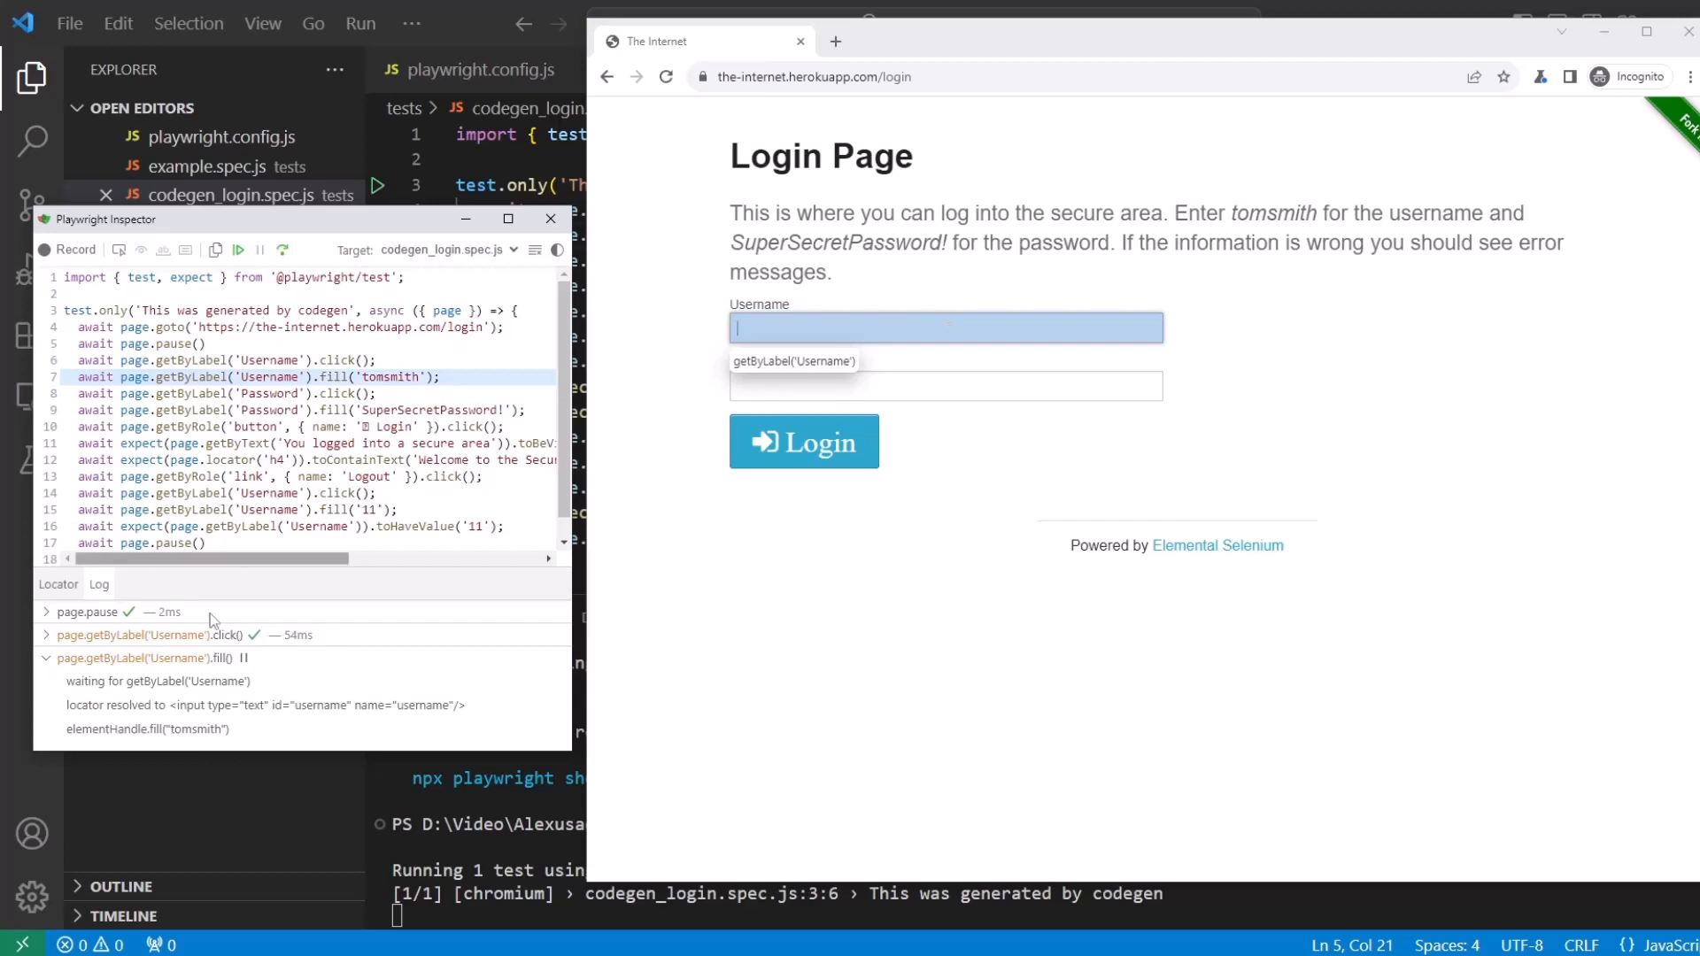
left_click(287, 250)
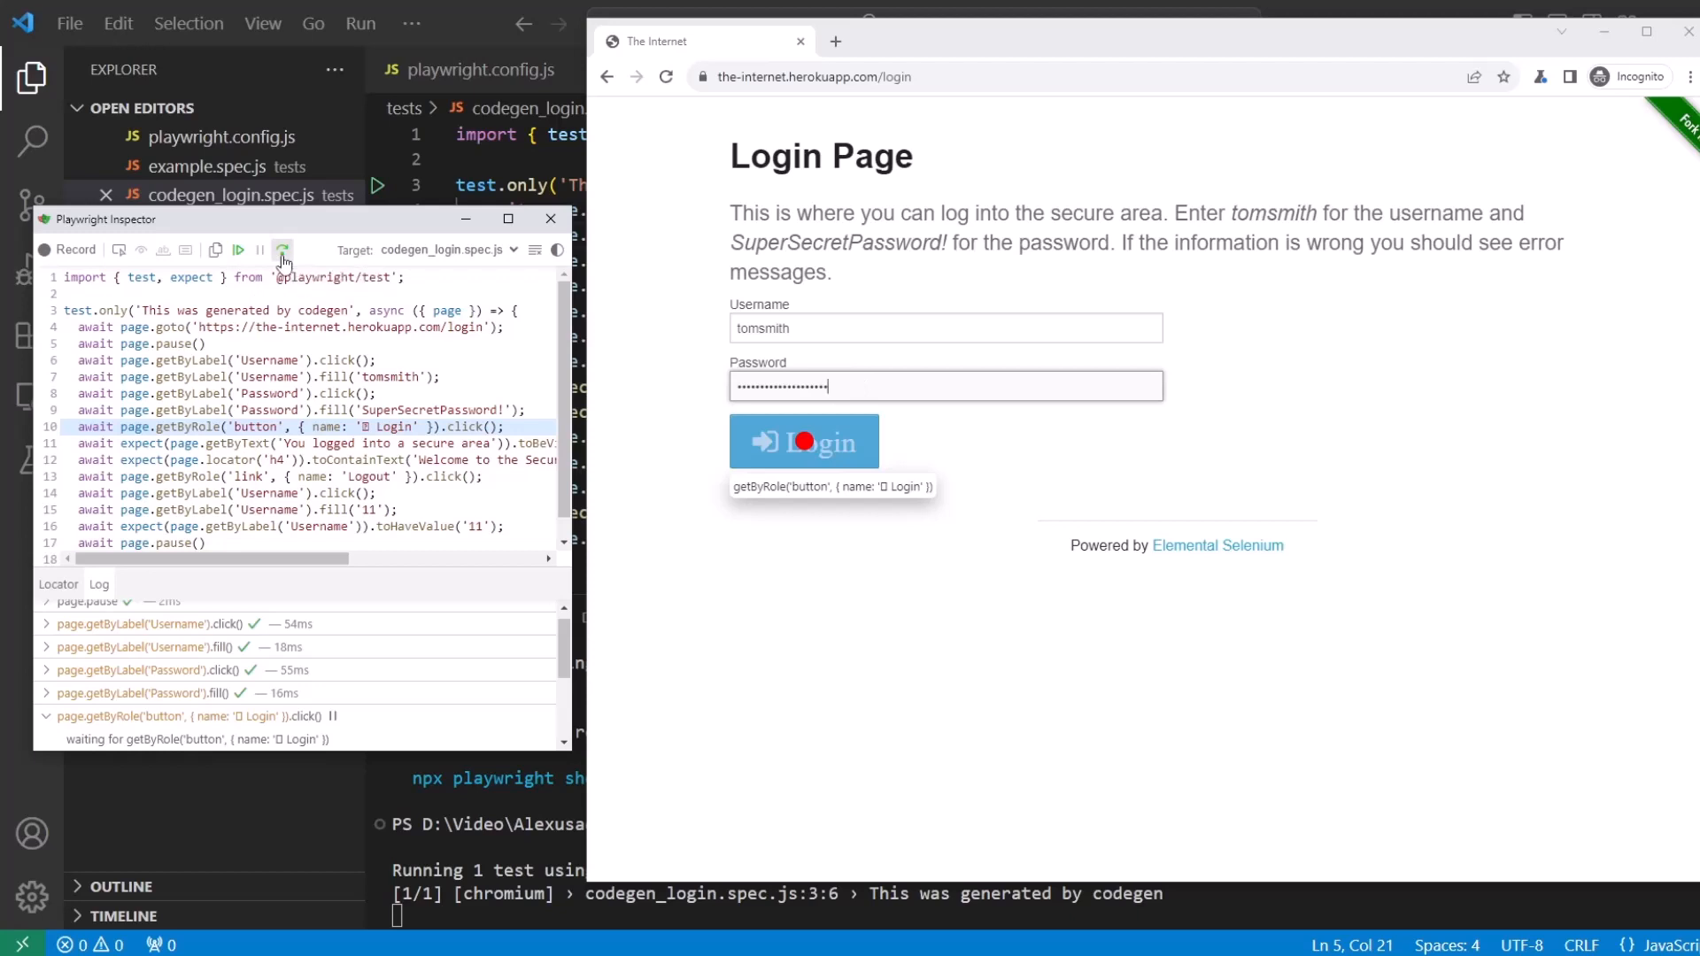
left_click(283, 249)
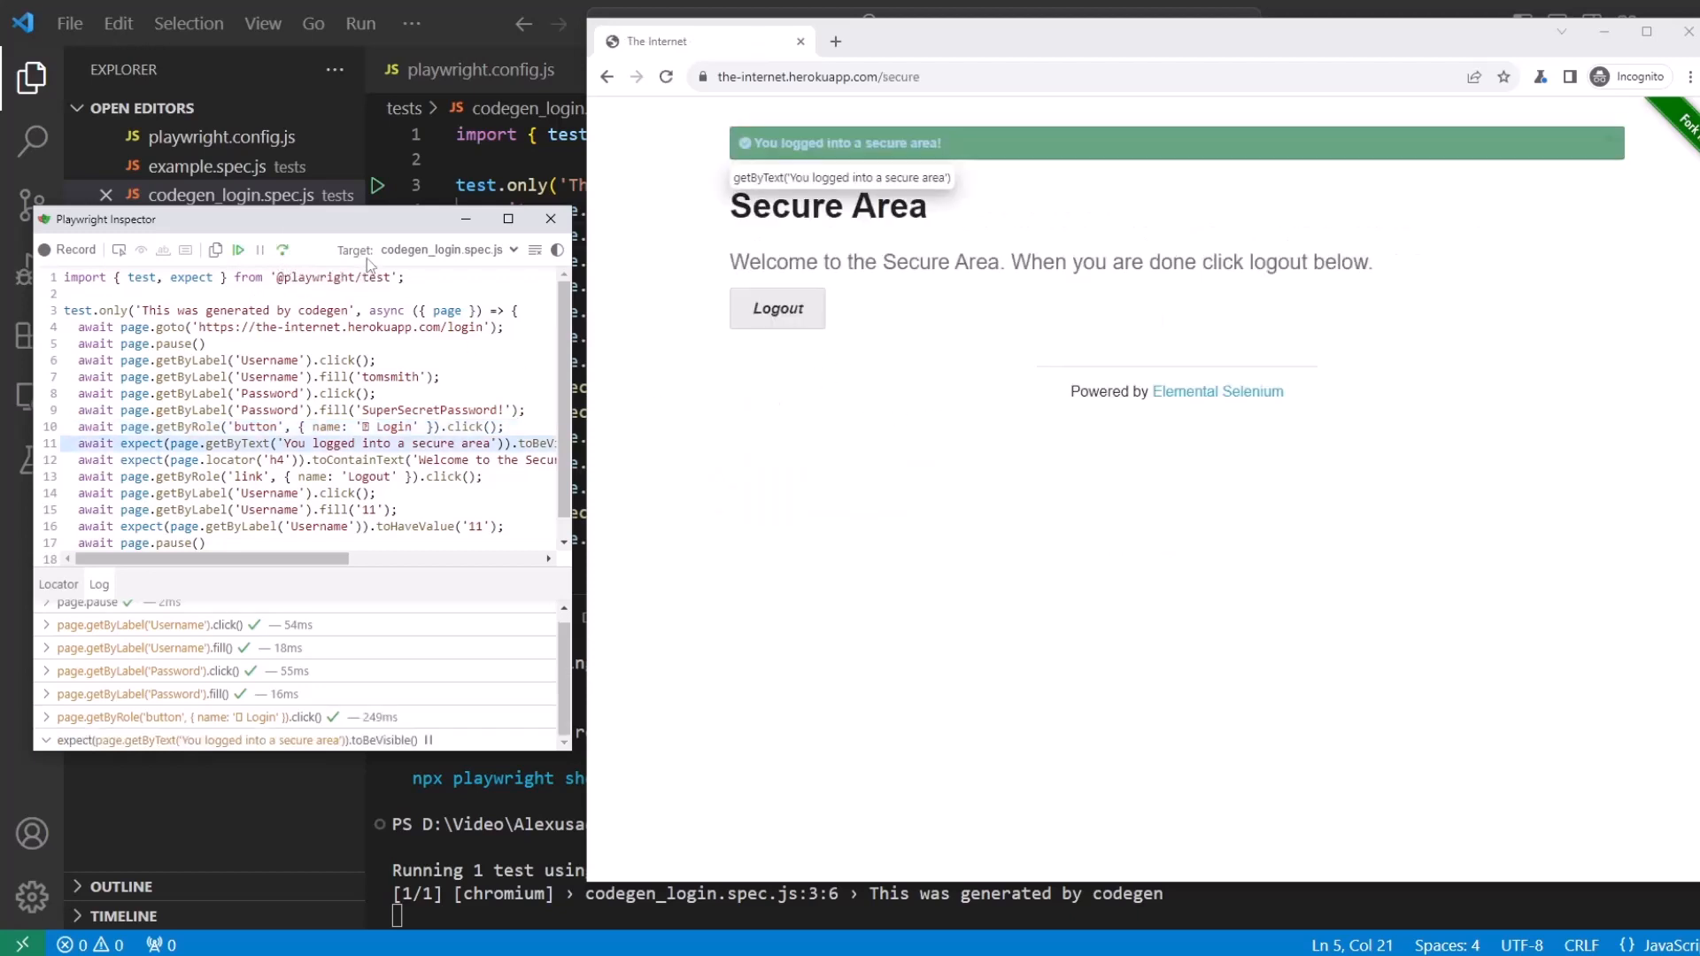
left_click(283, 250)
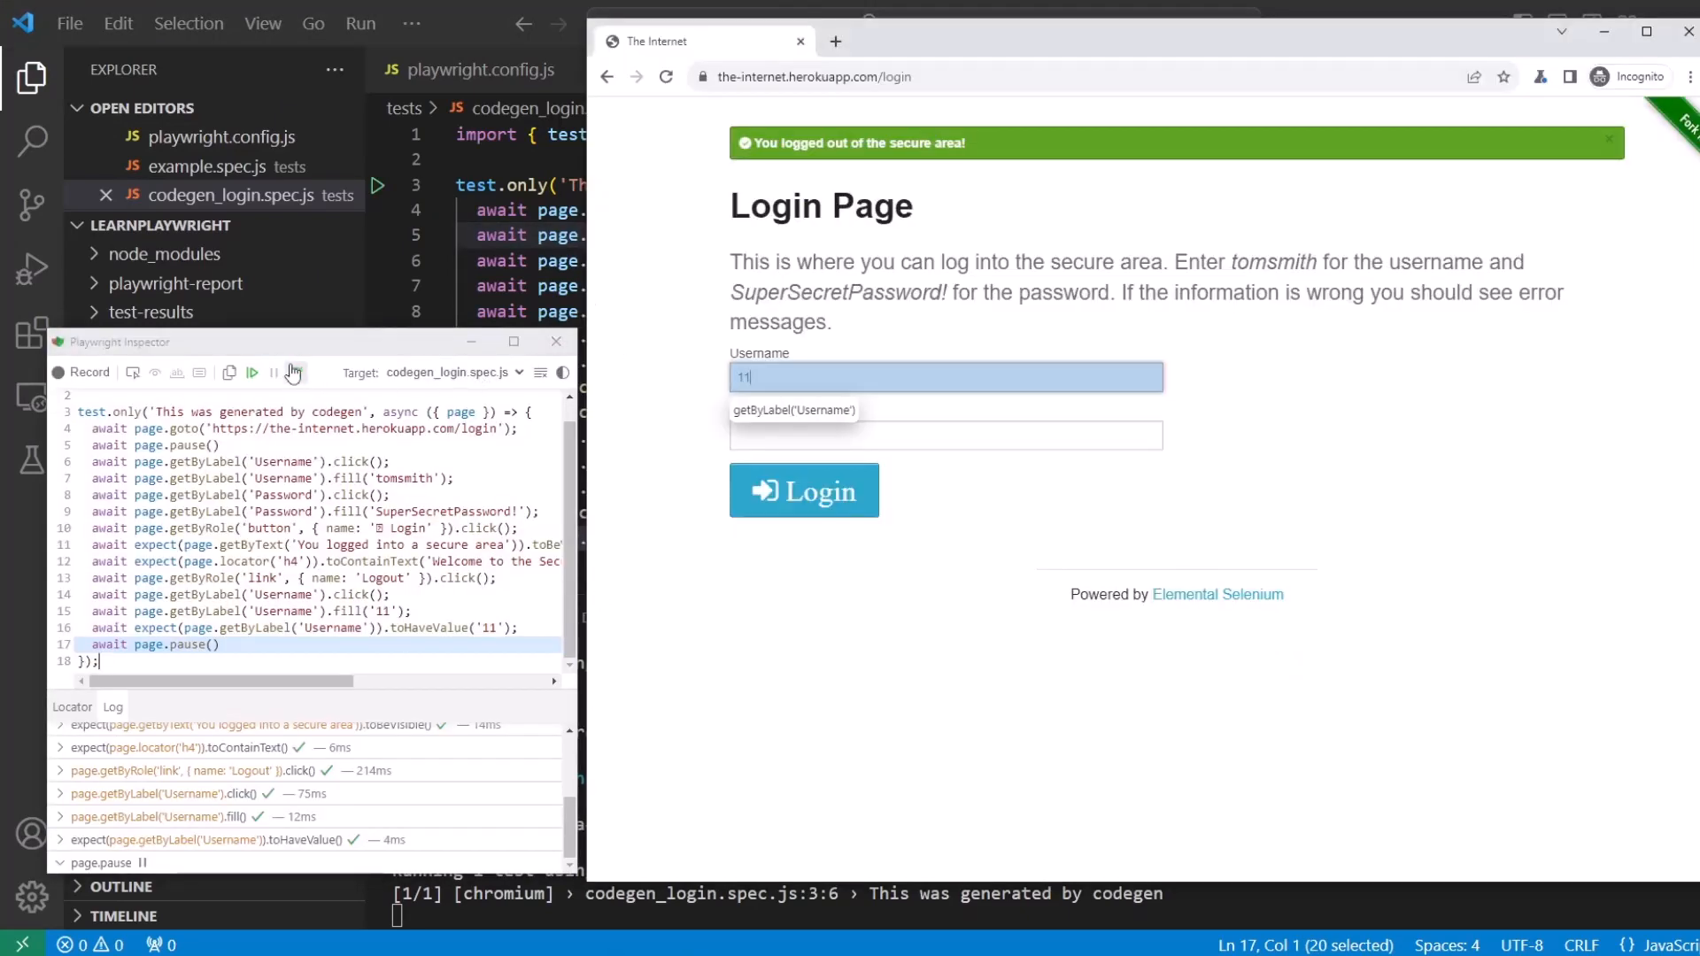
mouse_move(294, 372)
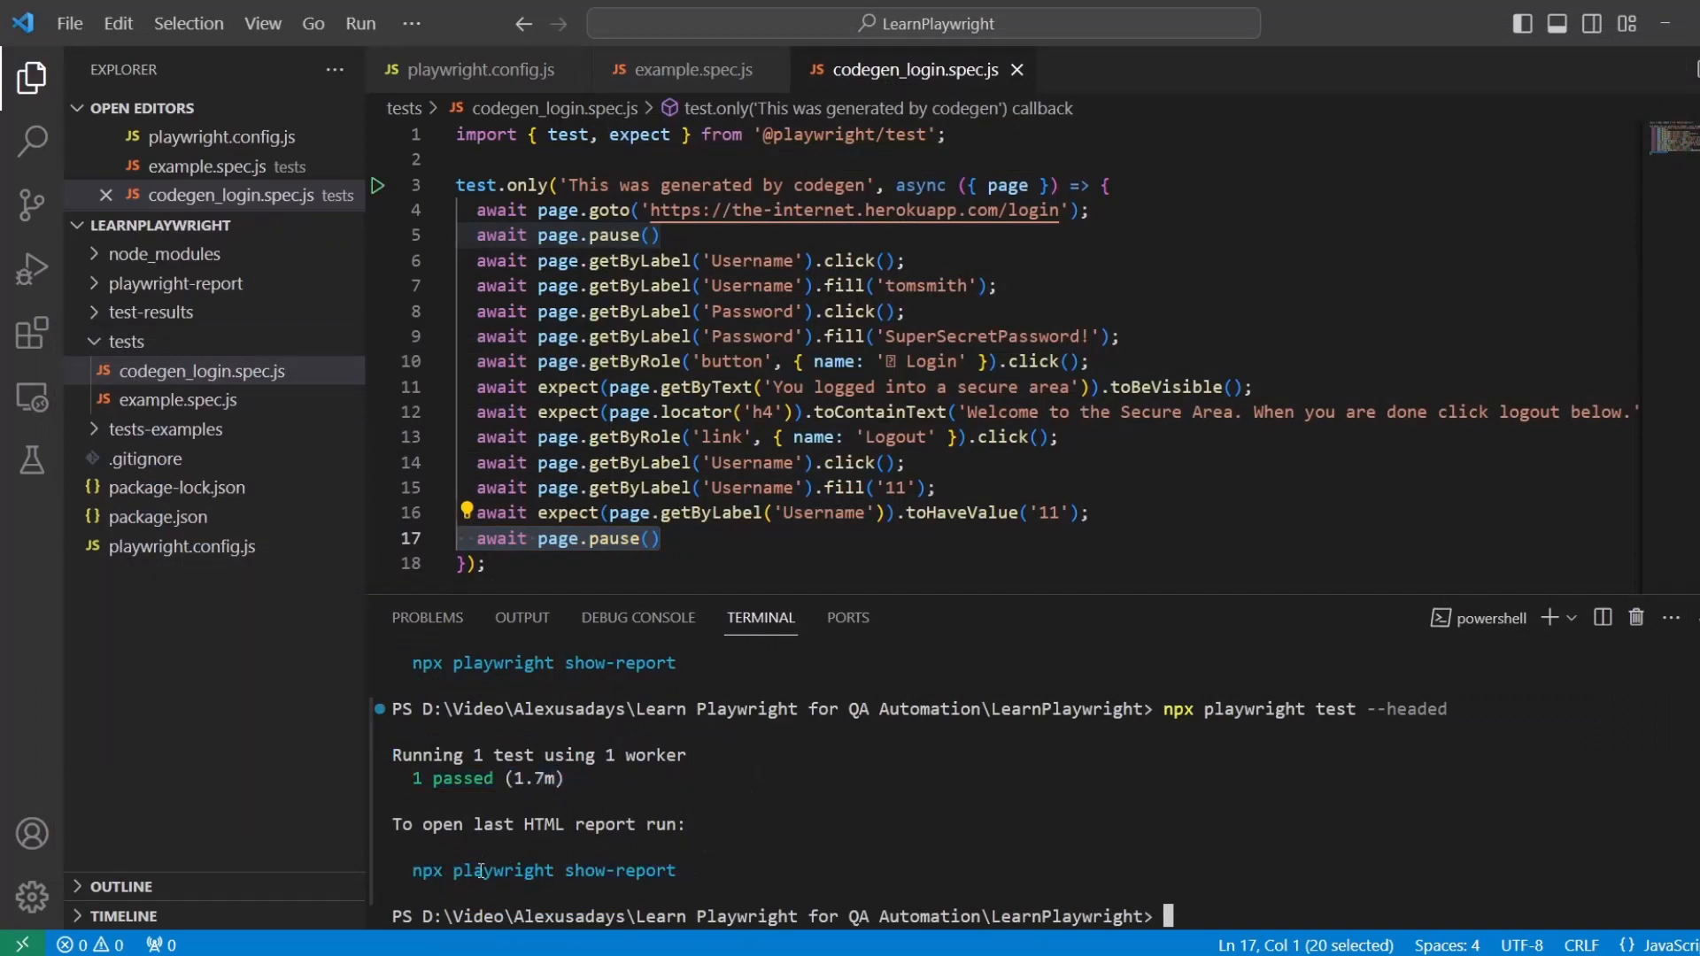
Run npx playwright show-report to open the HTML report showing the test passed
type("npx playwright show-report")
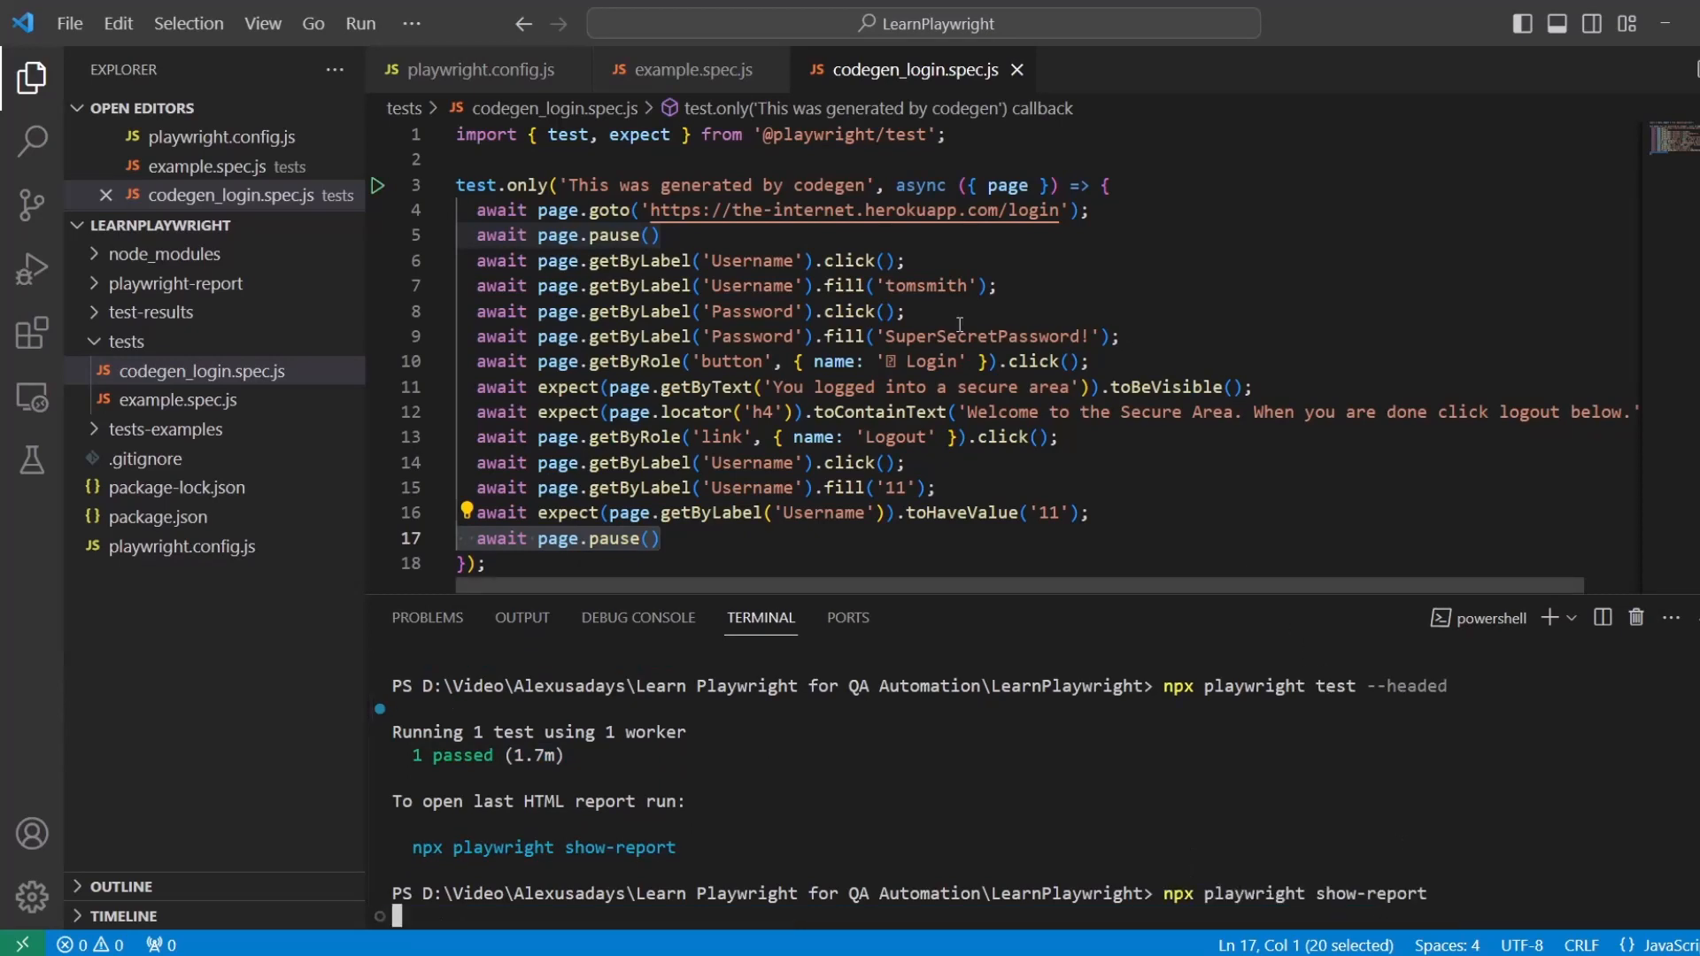
key("enter")
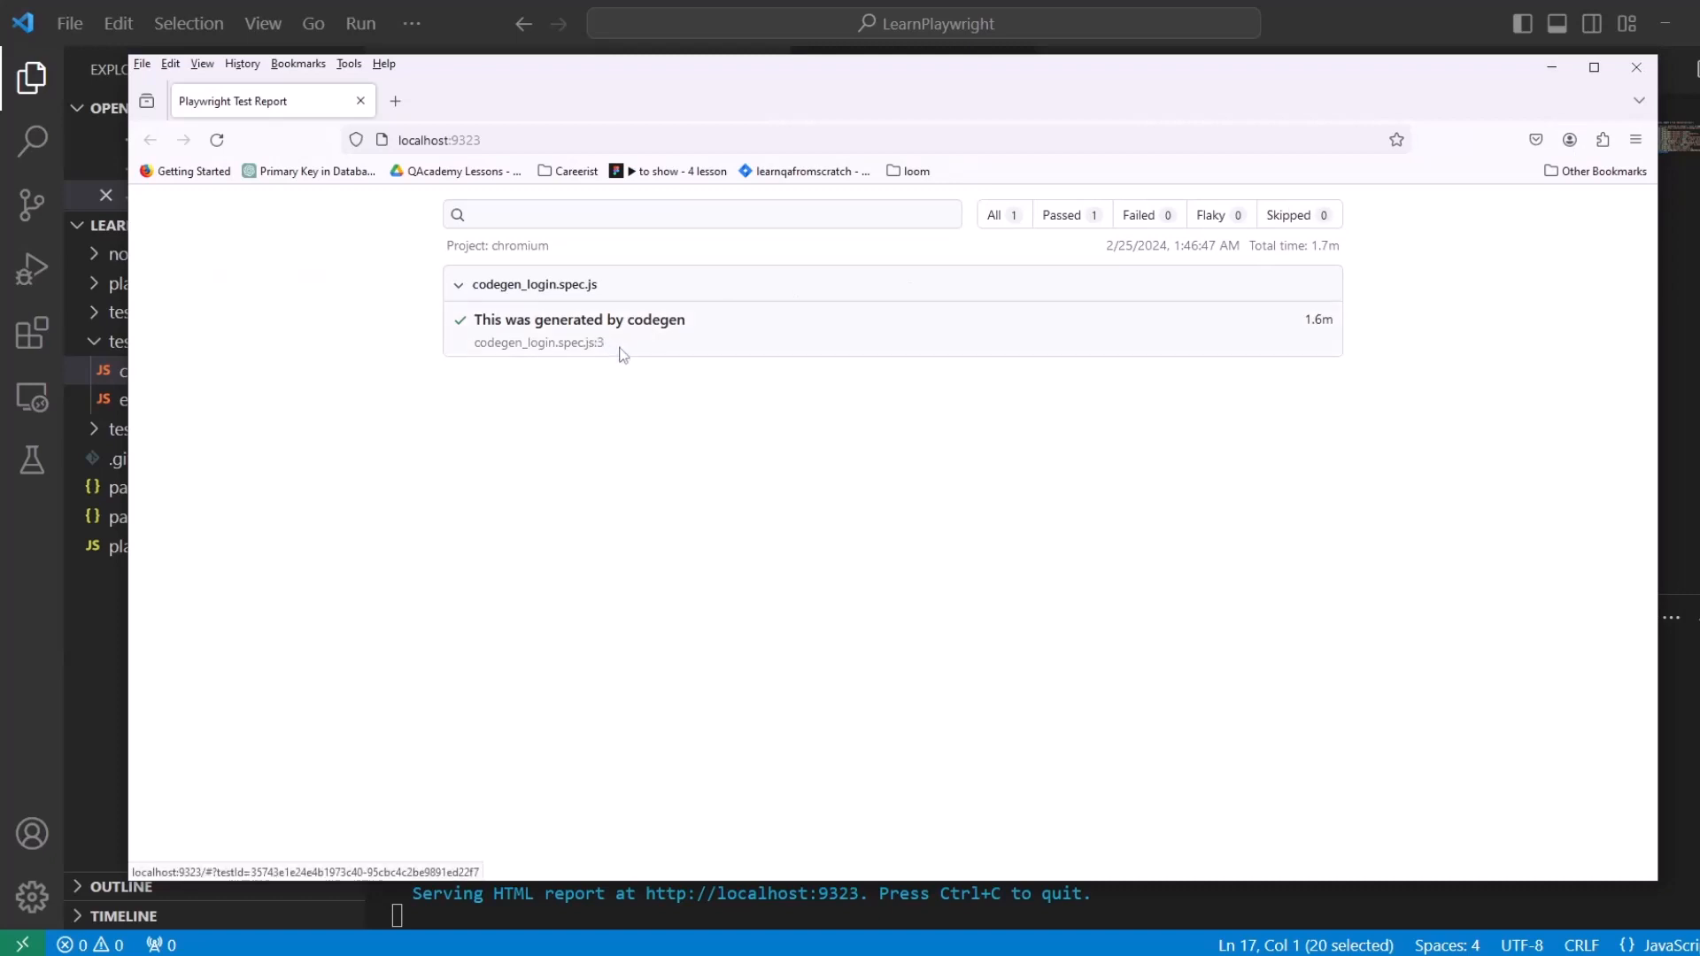
mouse_move(638, 331)
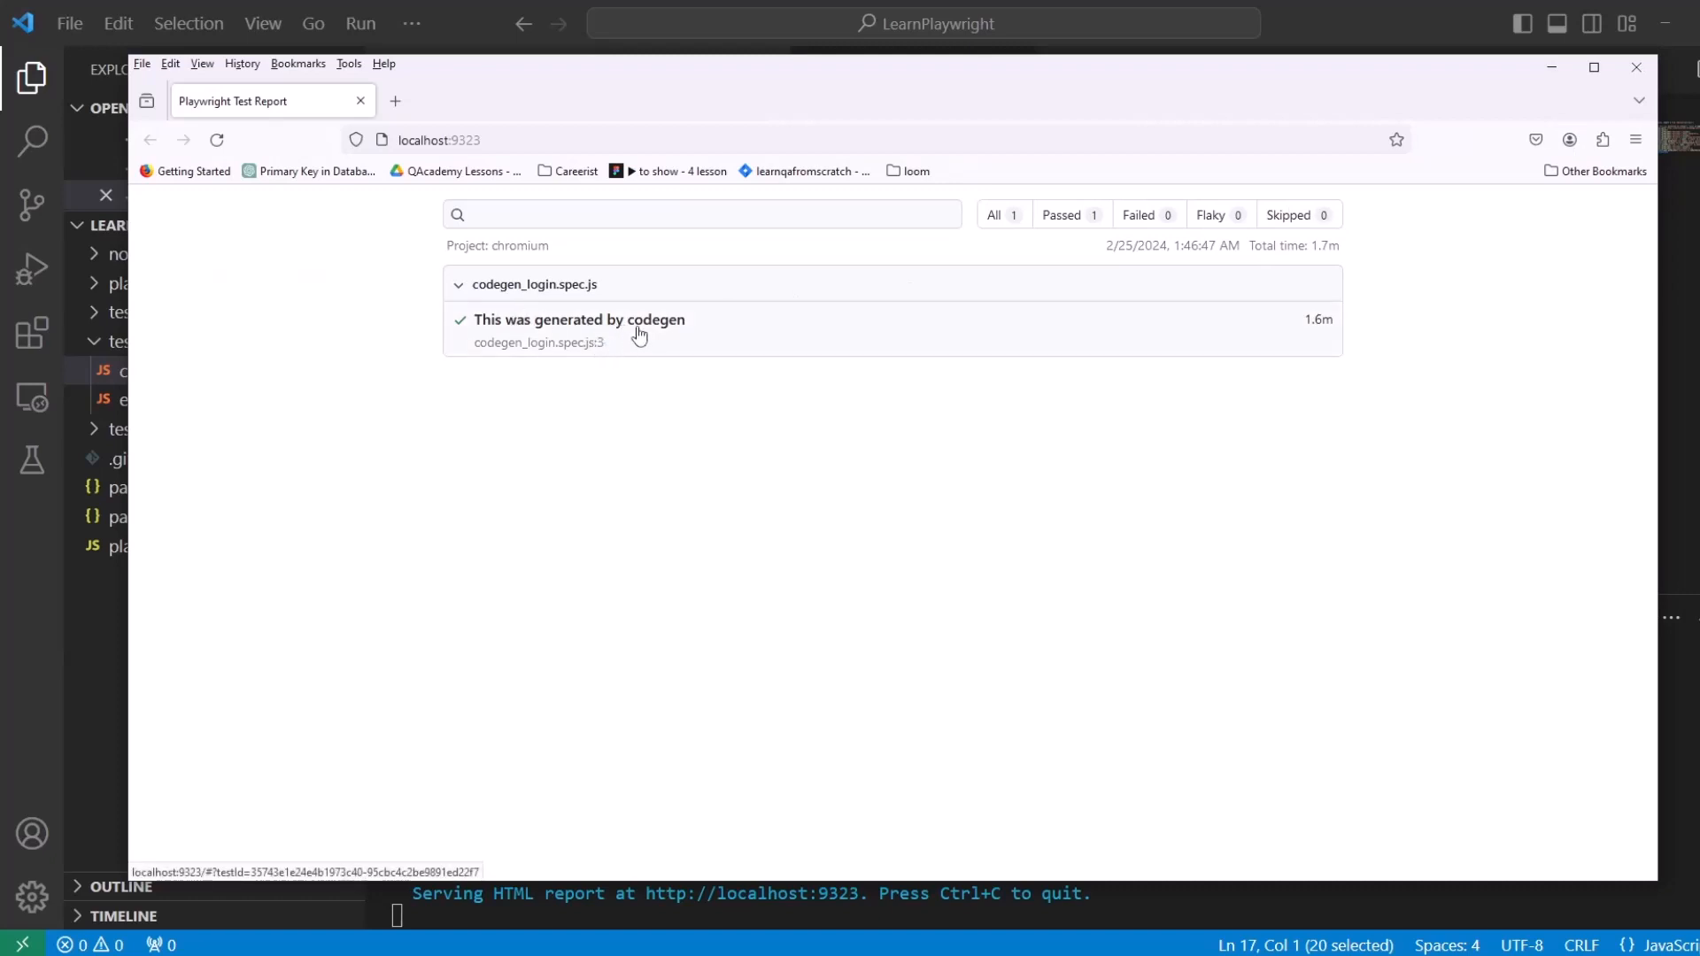